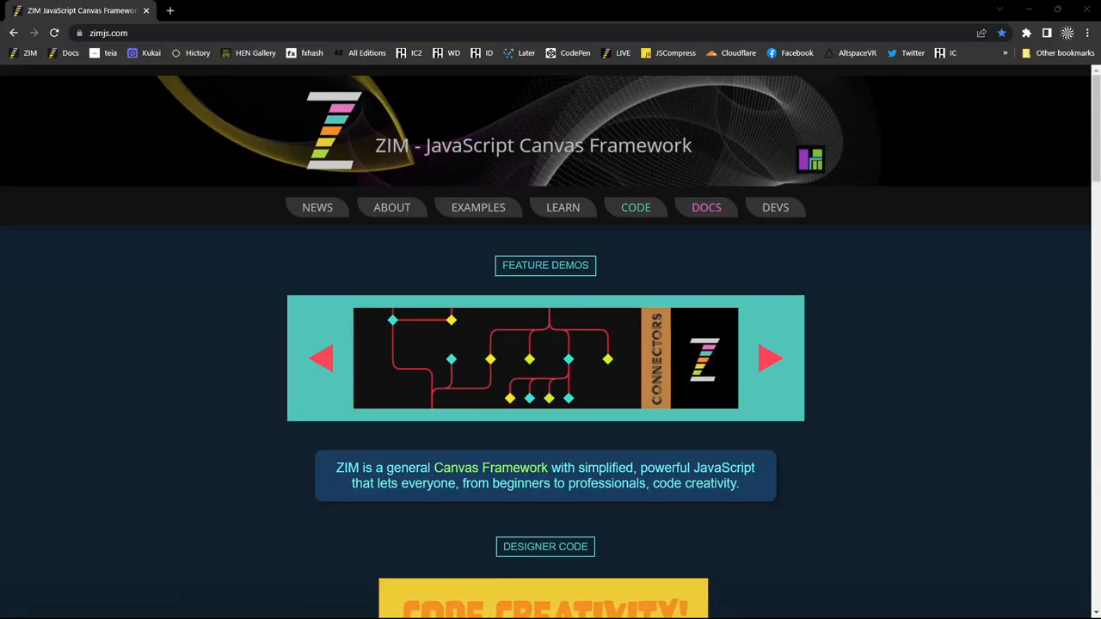
pyautogui.moveTo(942, 228)
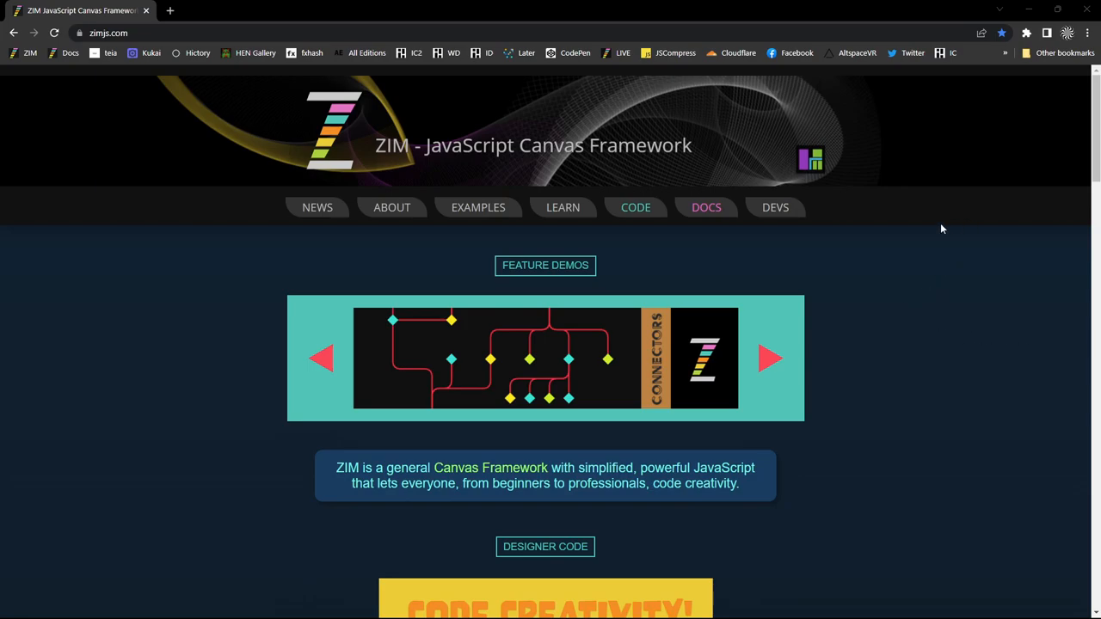
pyautogui.moveTo(376, 233)
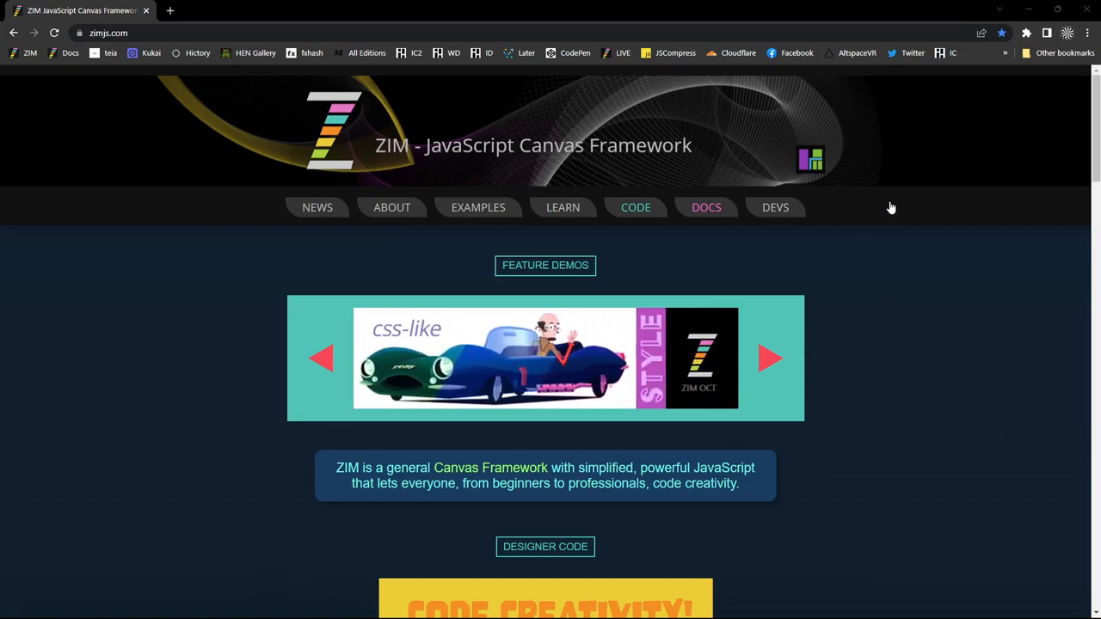
pyautogui.moveTo(913, 210)
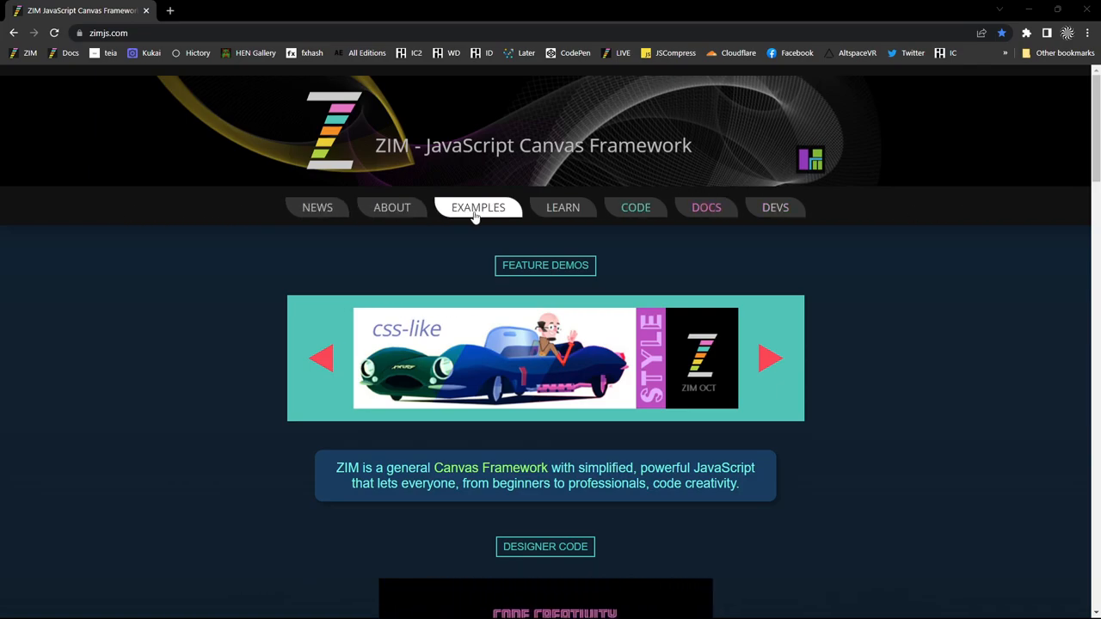
# - Browse ZIM's CodePen profile, filter to Public pens, and open the Texture Tool pen
pyautogui.scroll(-3)
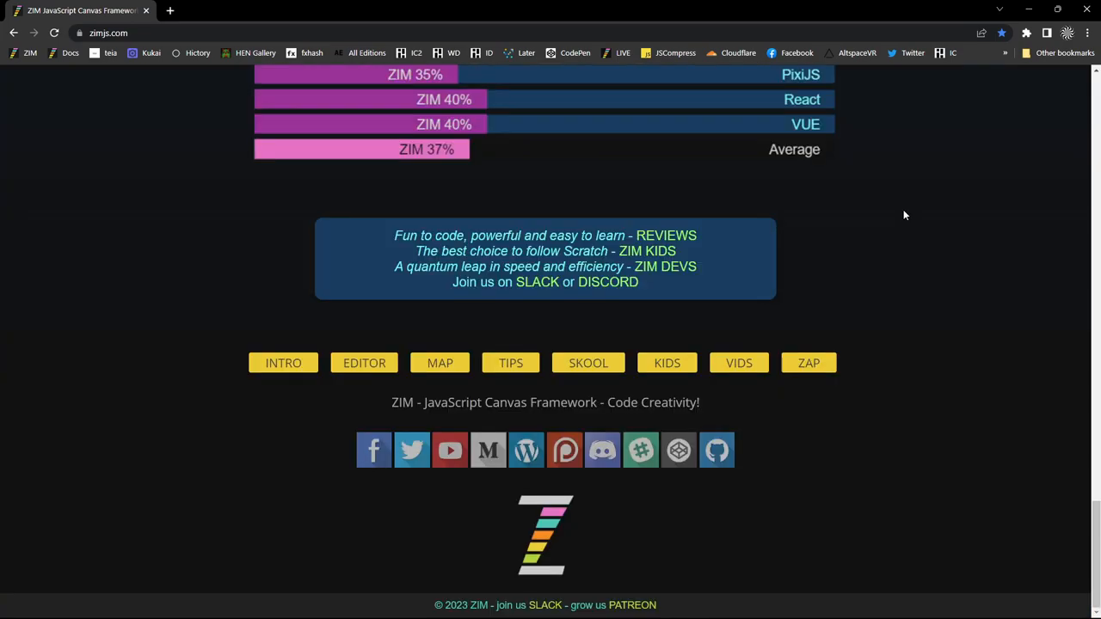
pyautogui.moveTo(816, 607)
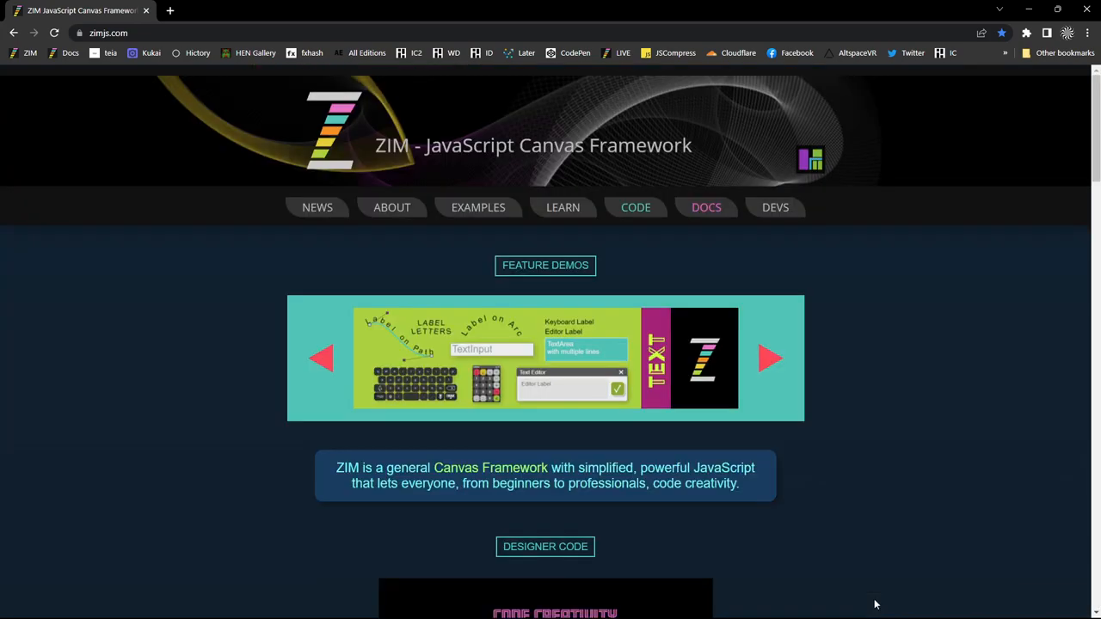
pyautogui.moveTo(895, 421)
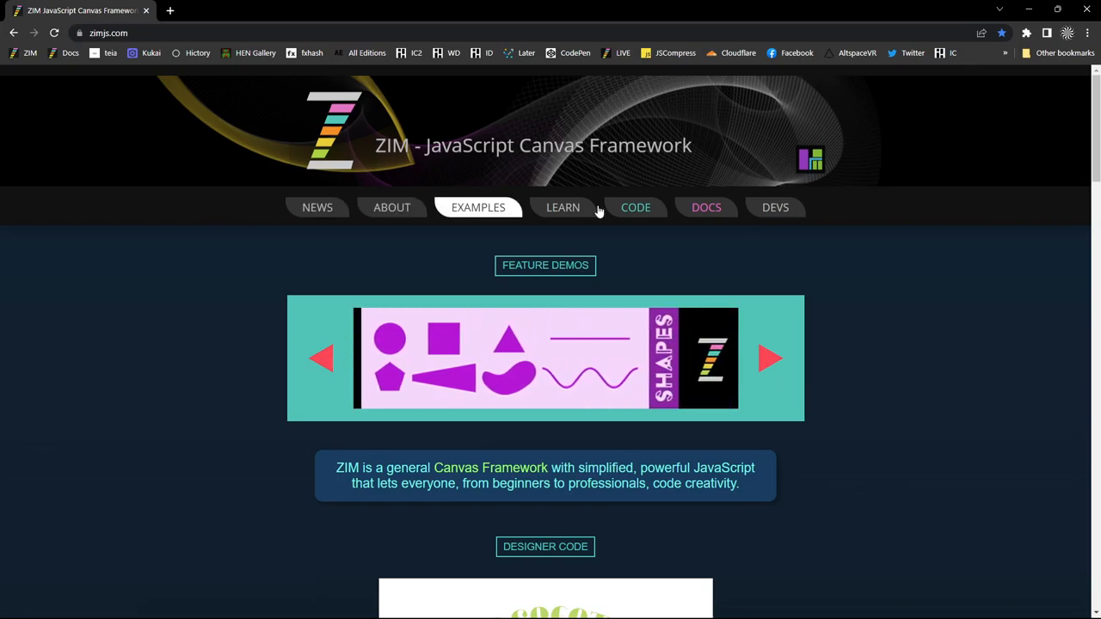
pyautogui.scroll(-3)
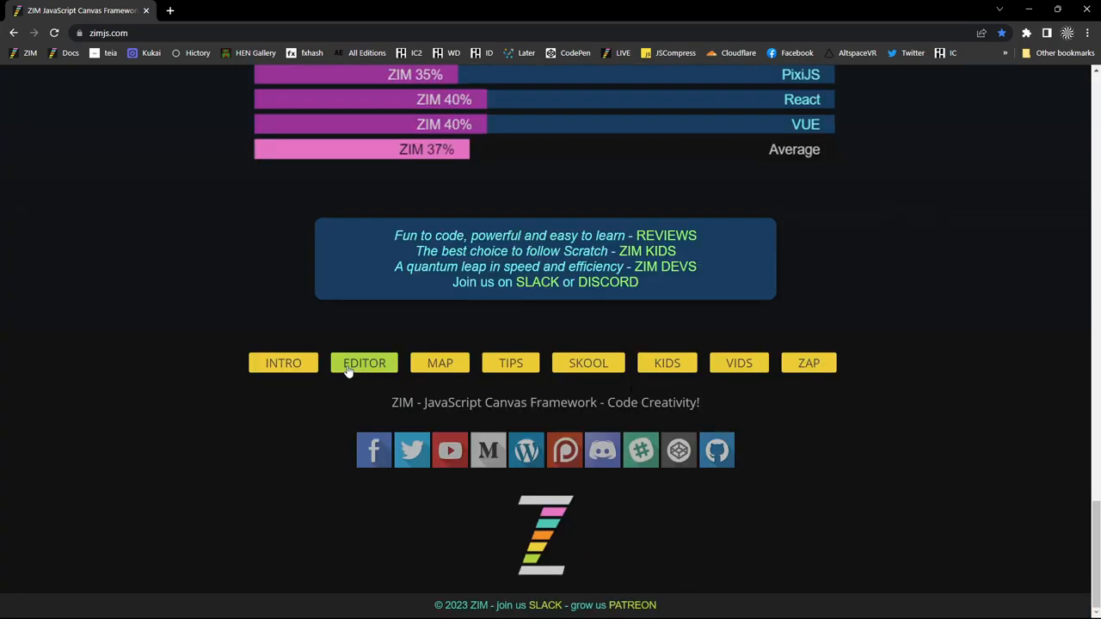
pyautogui.moveTo(526, 449)
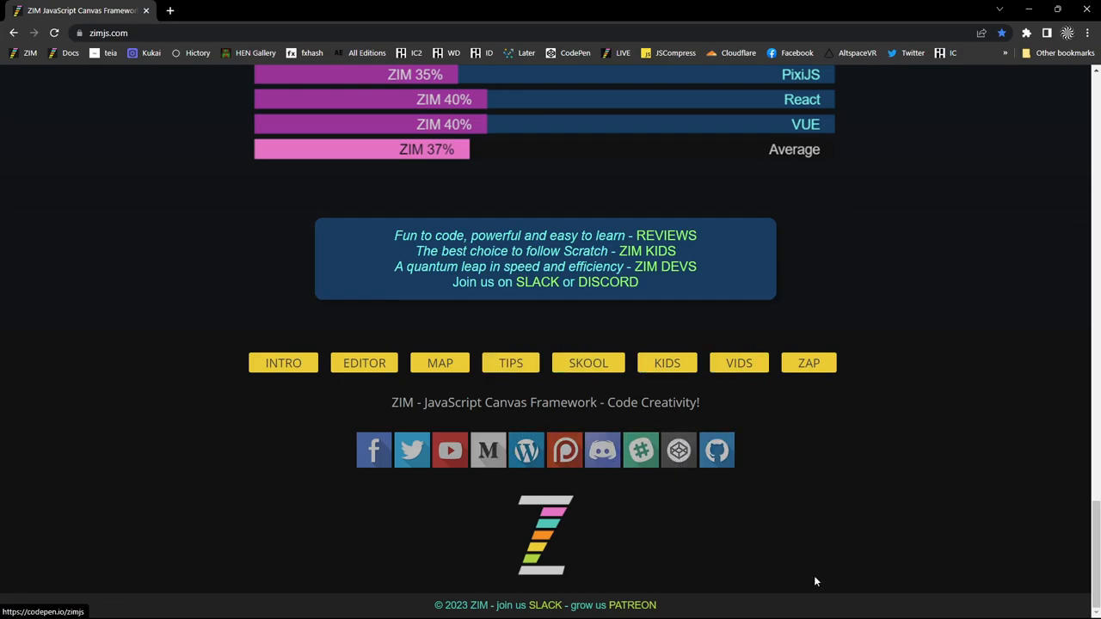
pyautogui.moveTo(679, 450)
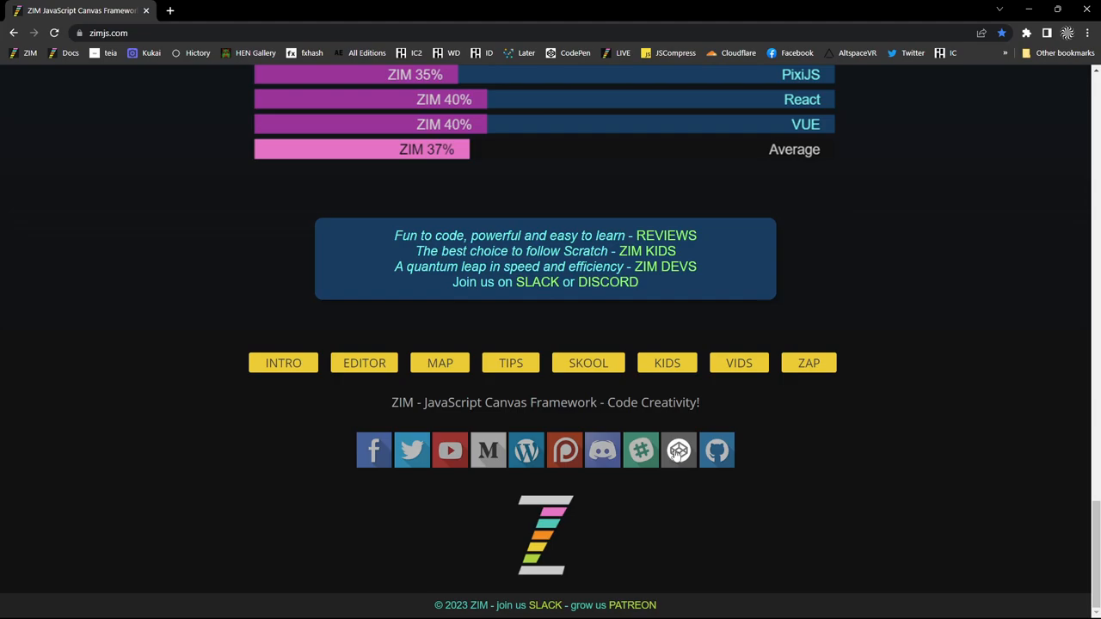
pyautogui.moveTo(679, 449)
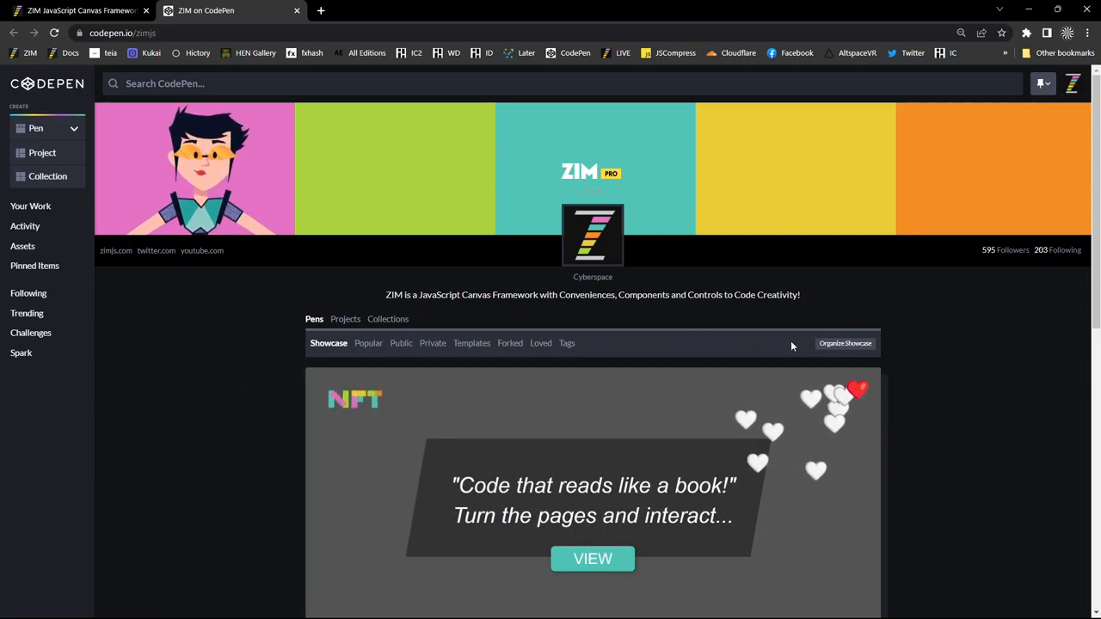
pyautogui.scroll(-3)
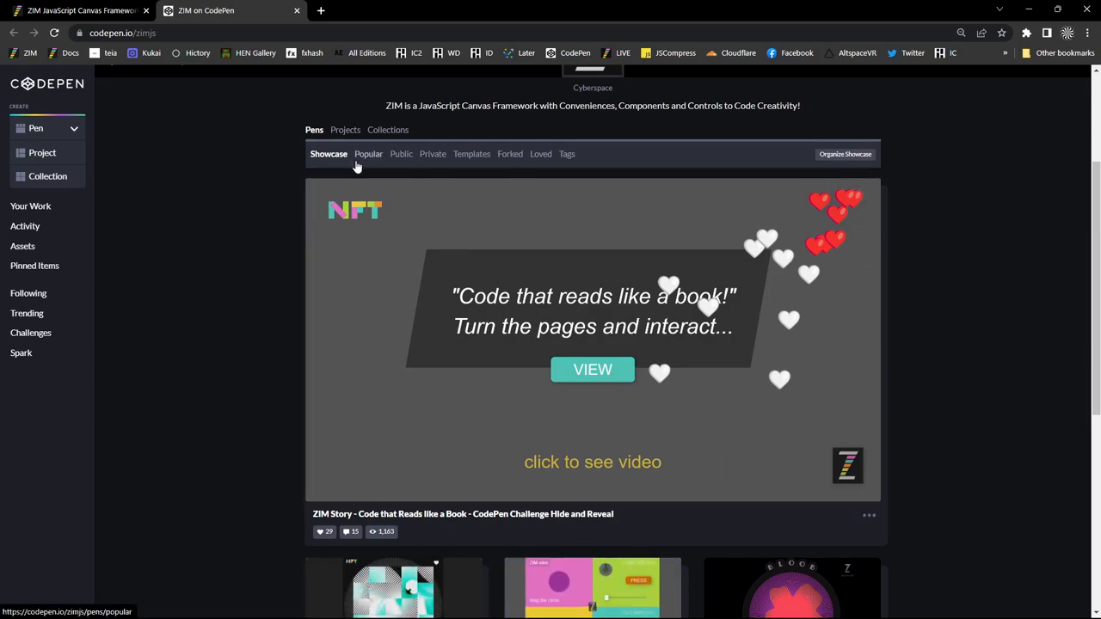
pyautogui.scroll(-3)
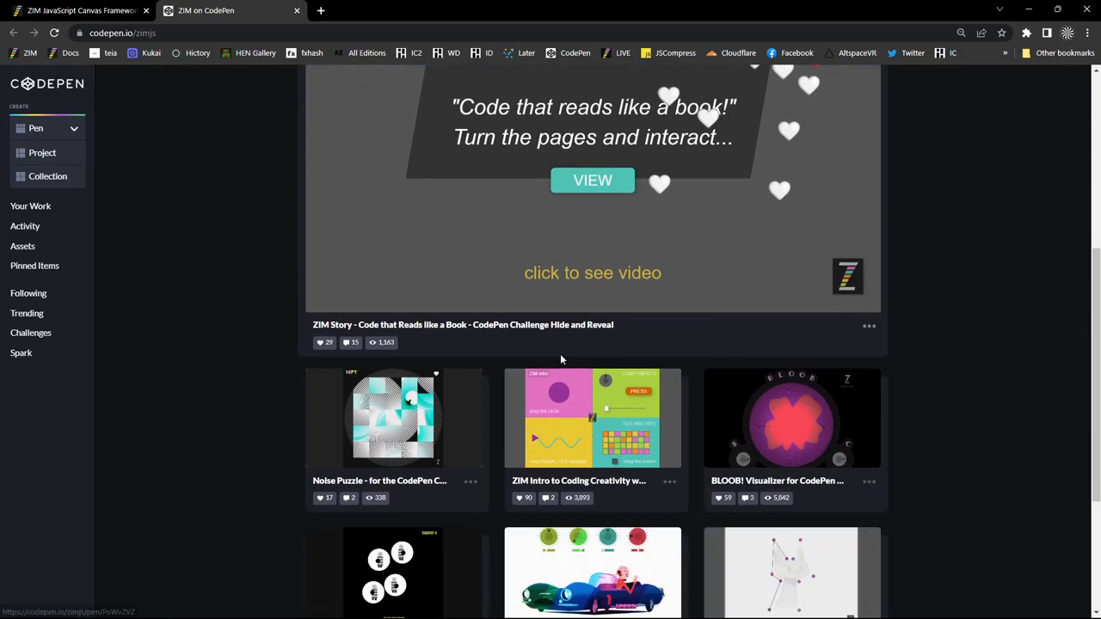
pyautogui.scroll(-3)
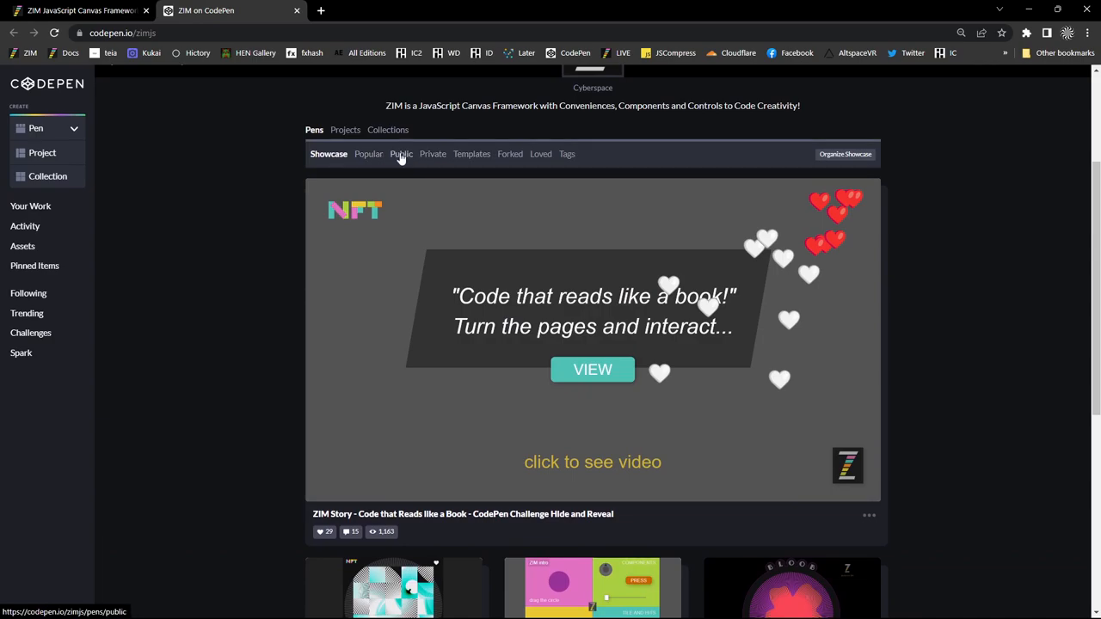
pyautogui.moveTo(404, 163)
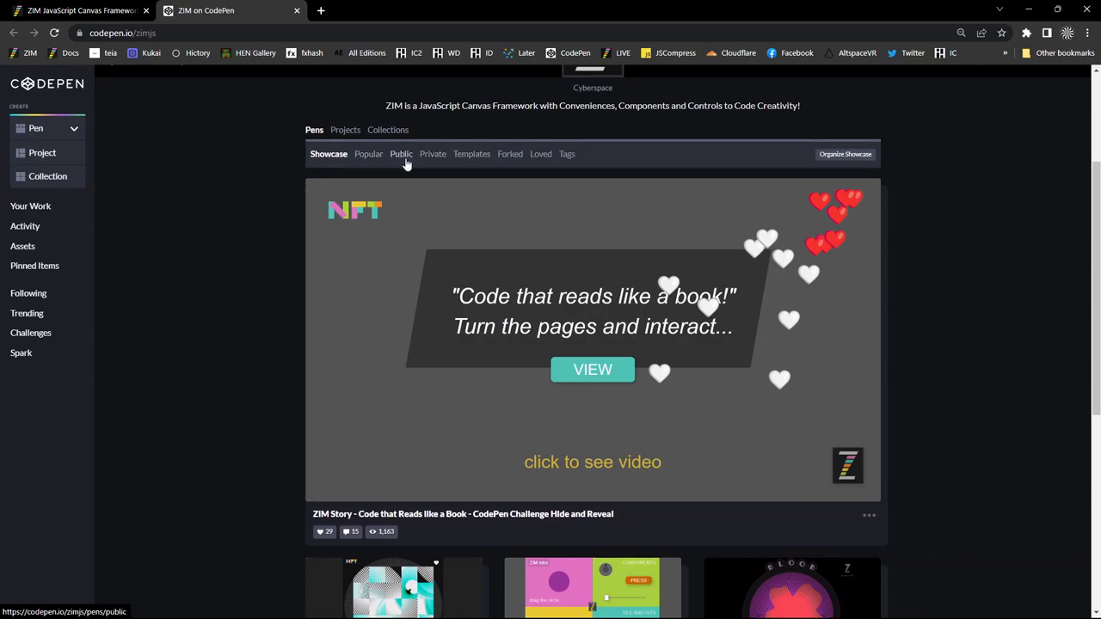
pyautogui.click(400, 154)
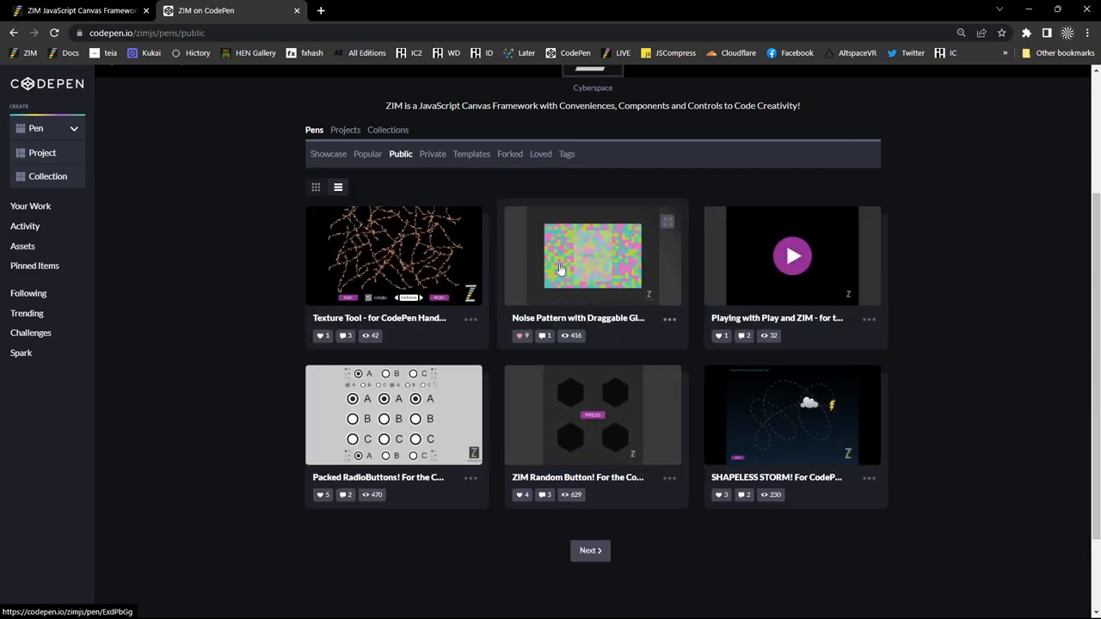
pyautogui.moveTo(394, 254)
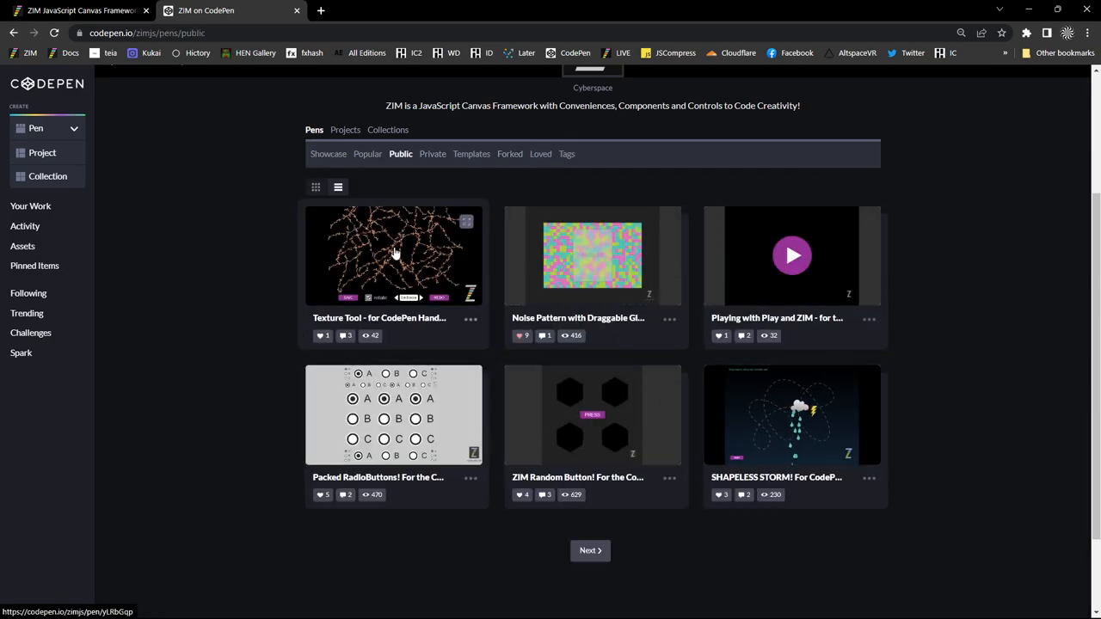
pyautogui.click(395, 255)
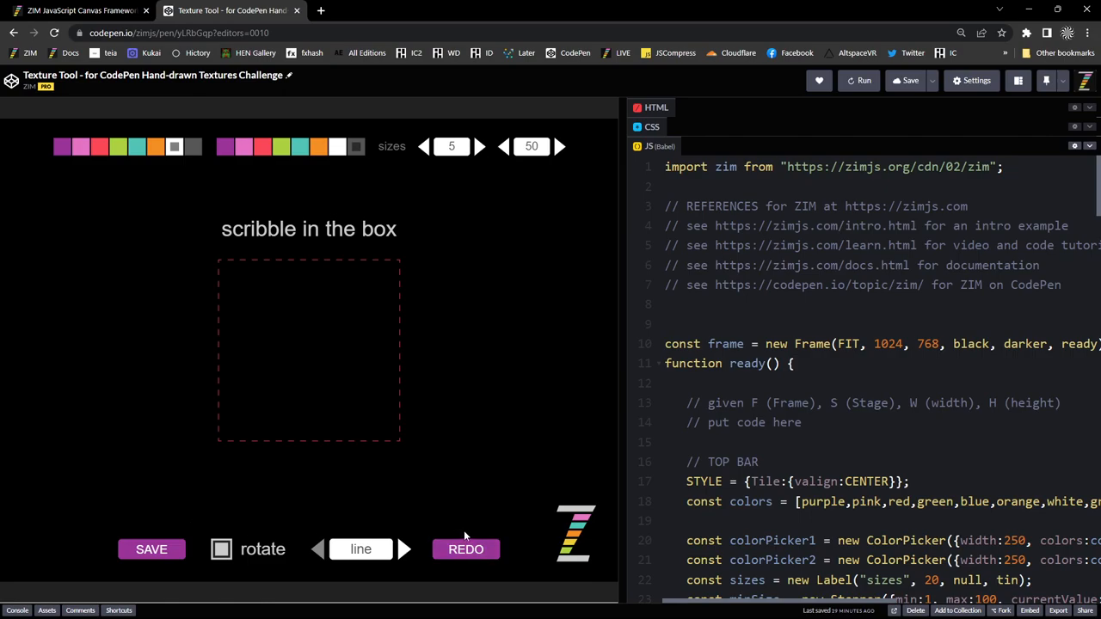
pyautogui.moveTo(465, 522)
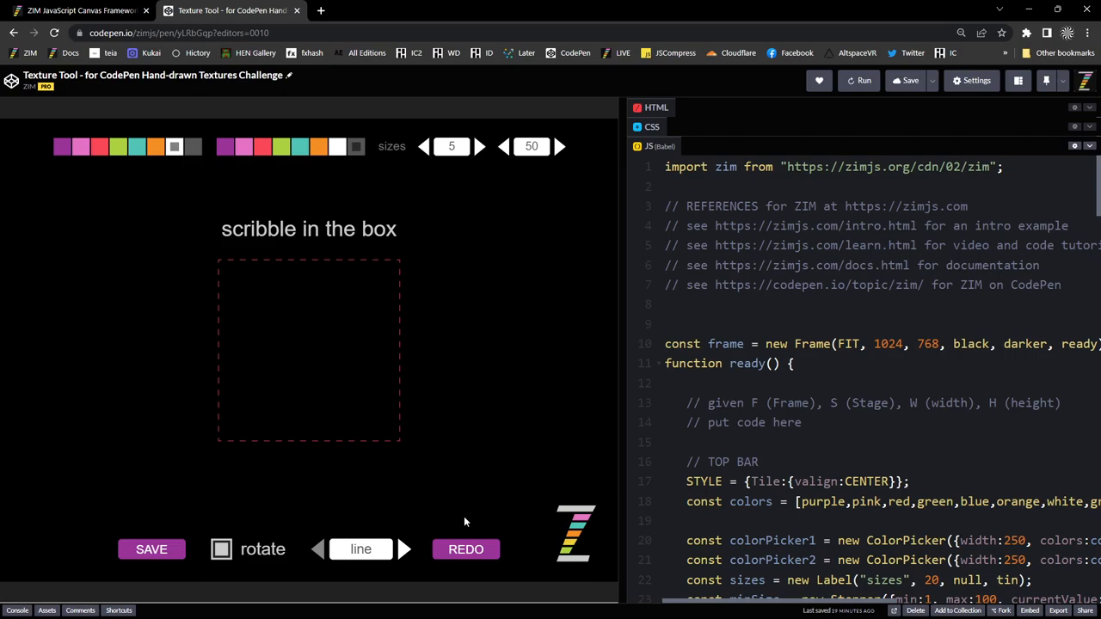
pyautogui.moveTo(652, 239)
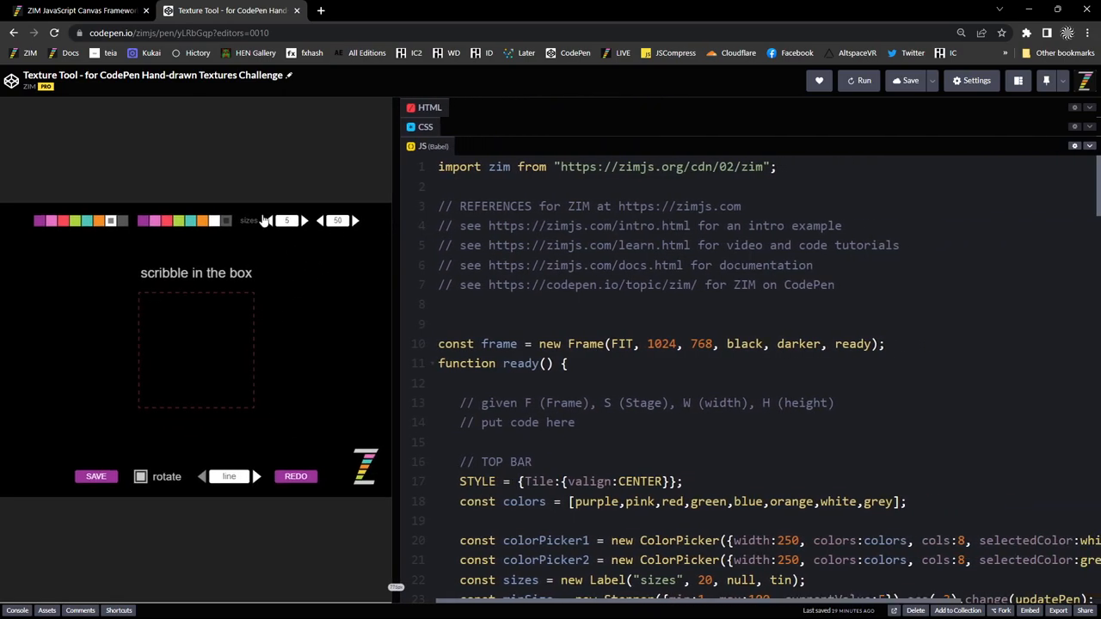
pyautogui.moveTo(335, 214)
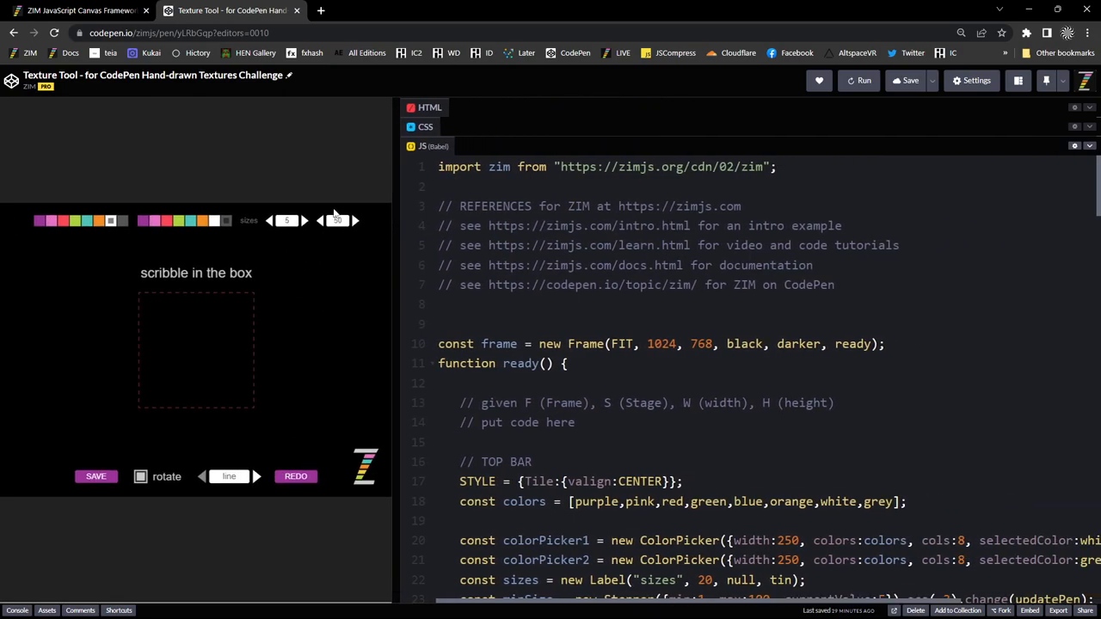
# - Widen the Texture Tool preview pane beside the JavaScript editor
pyautogui.click(662, 344)
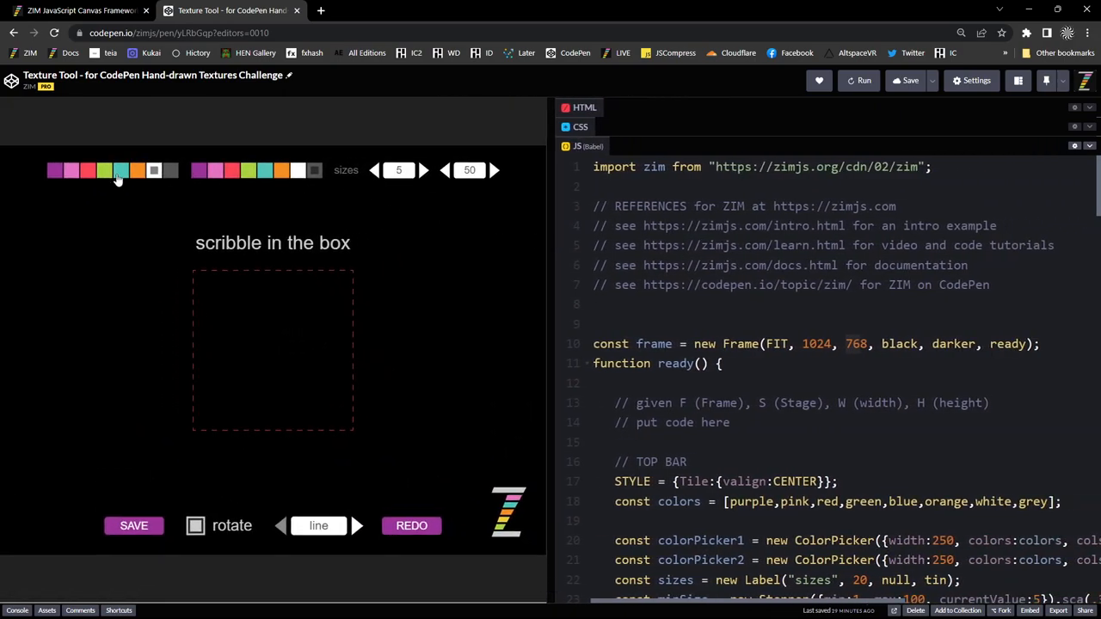
pyautogui.moveTo(397, 364)
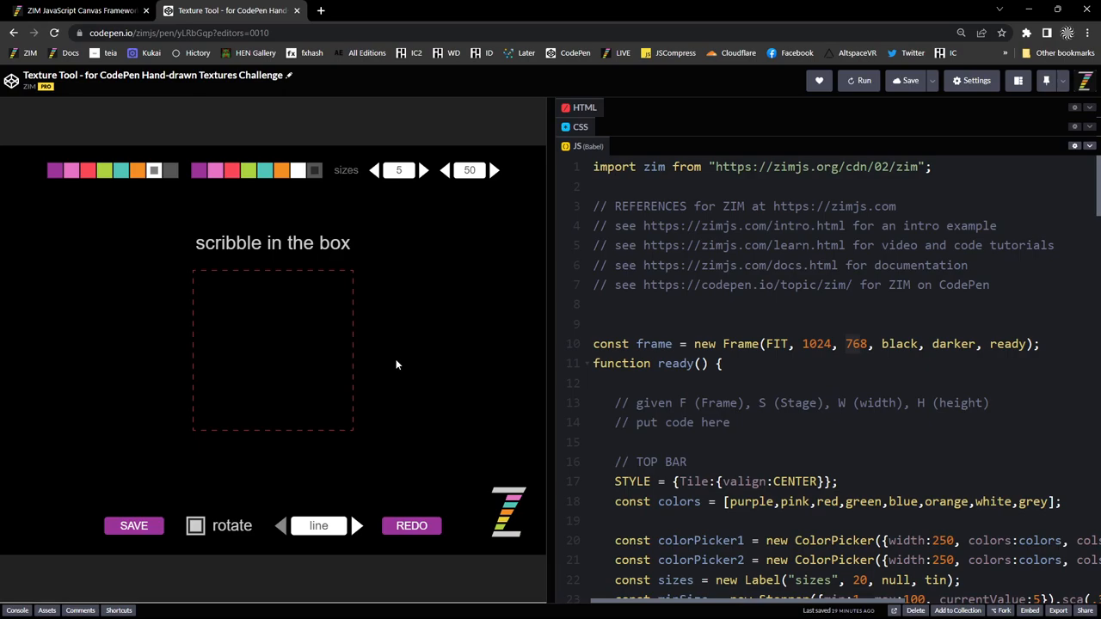
pyautogui.moveTo(433, 229)
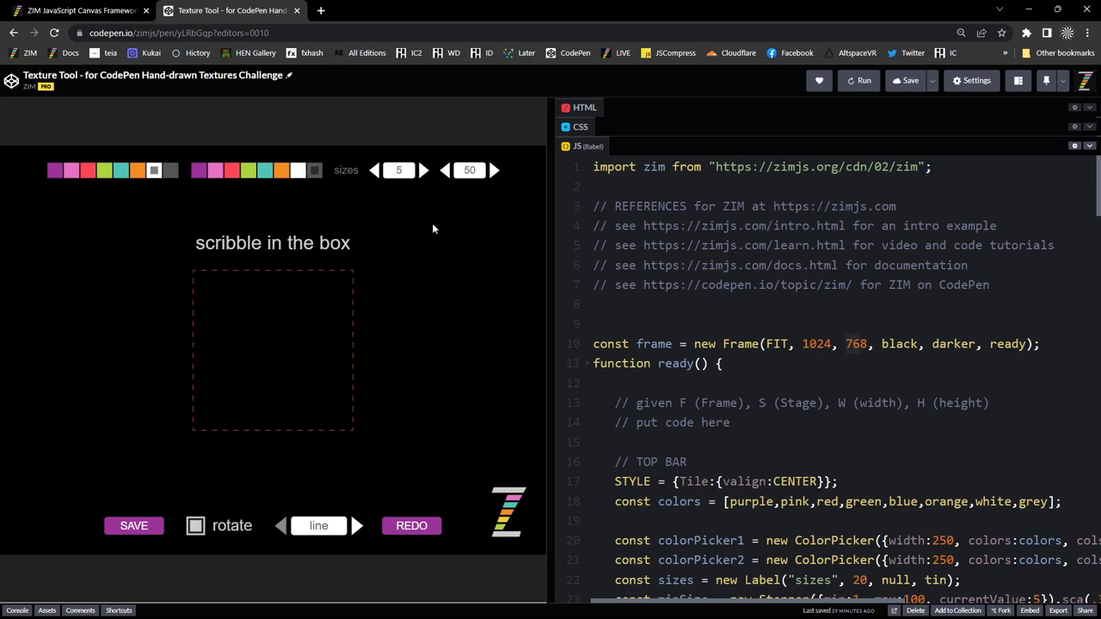
pyautogui.moveTo(386, 172)
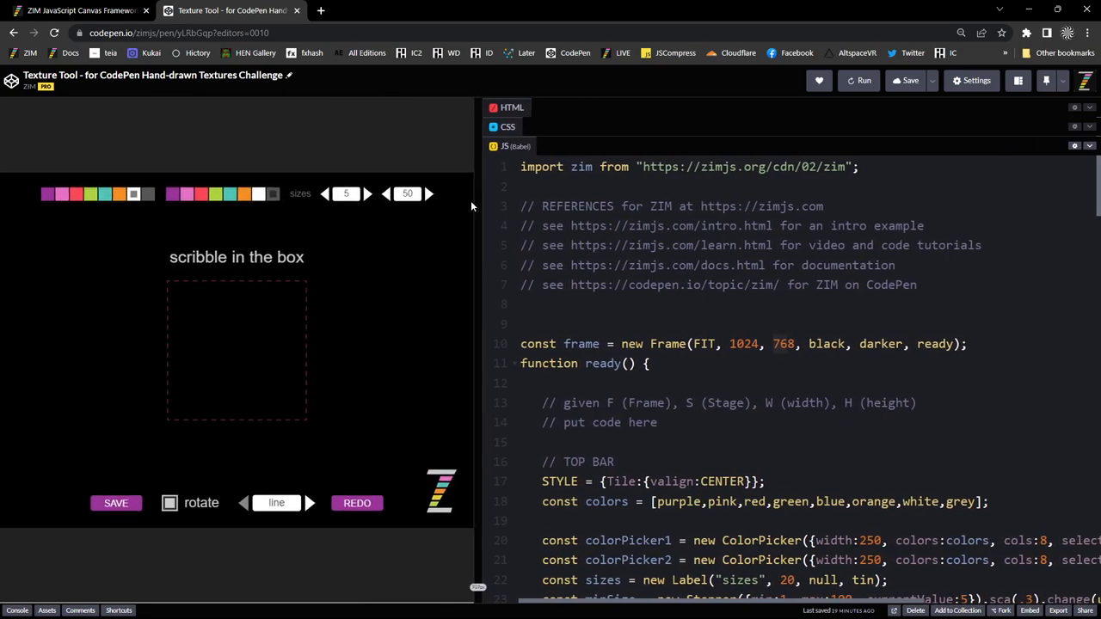
pyautogui.moveTo(438, 326)
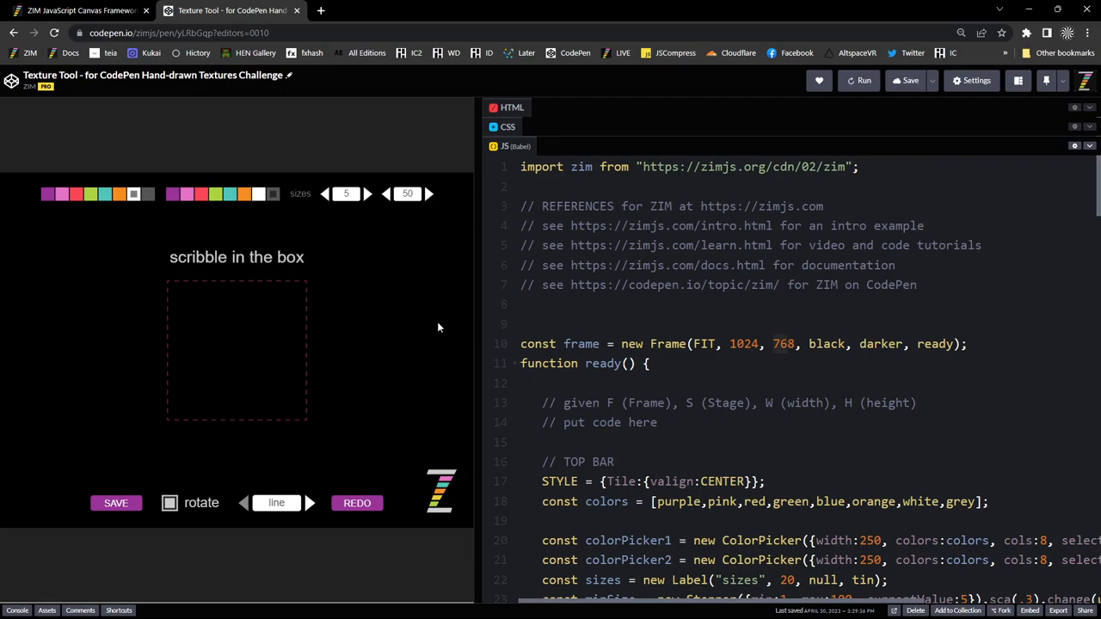
# - Load zimjs.com in a new browser tab and scroll down the page
pyautogui.click(321, 10)
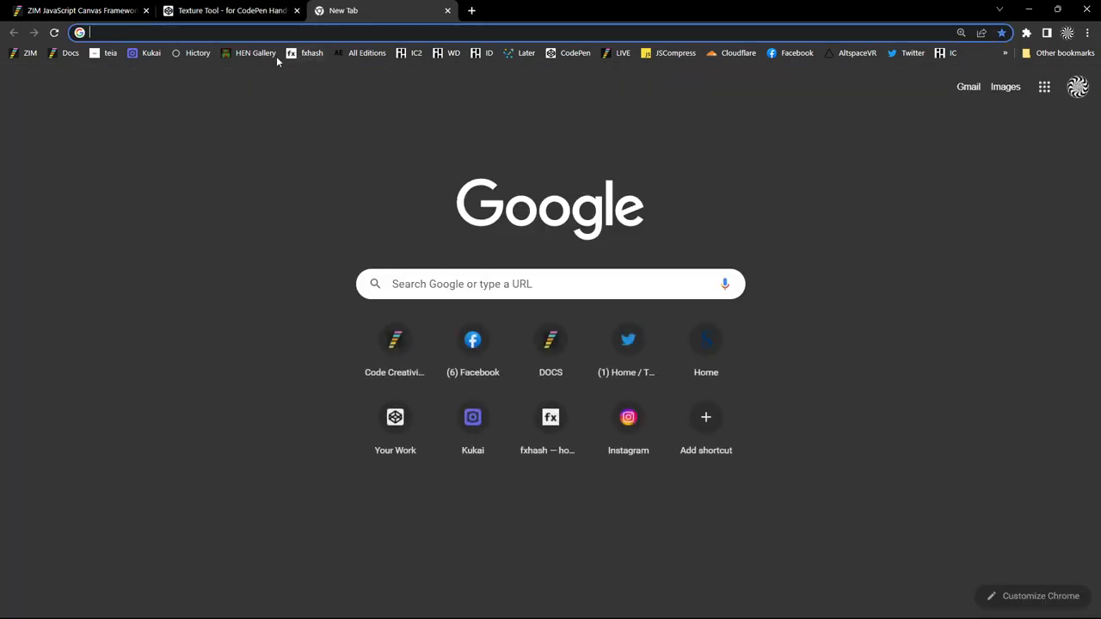
pyautogui.write('zimjs.com/examples.html')
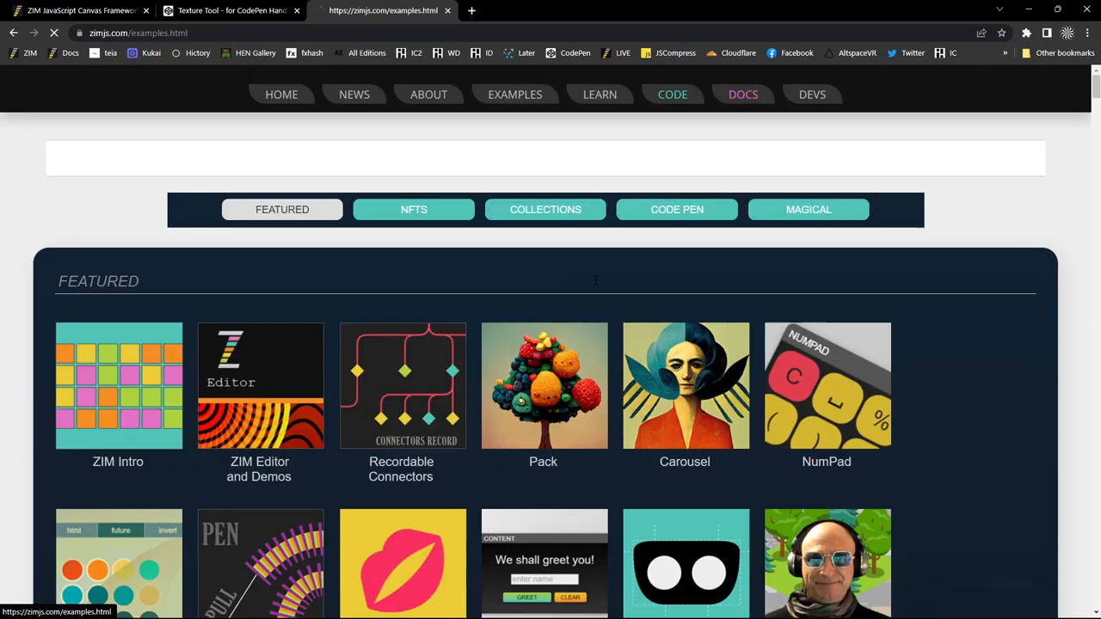
pyautogui.scroll(-3)
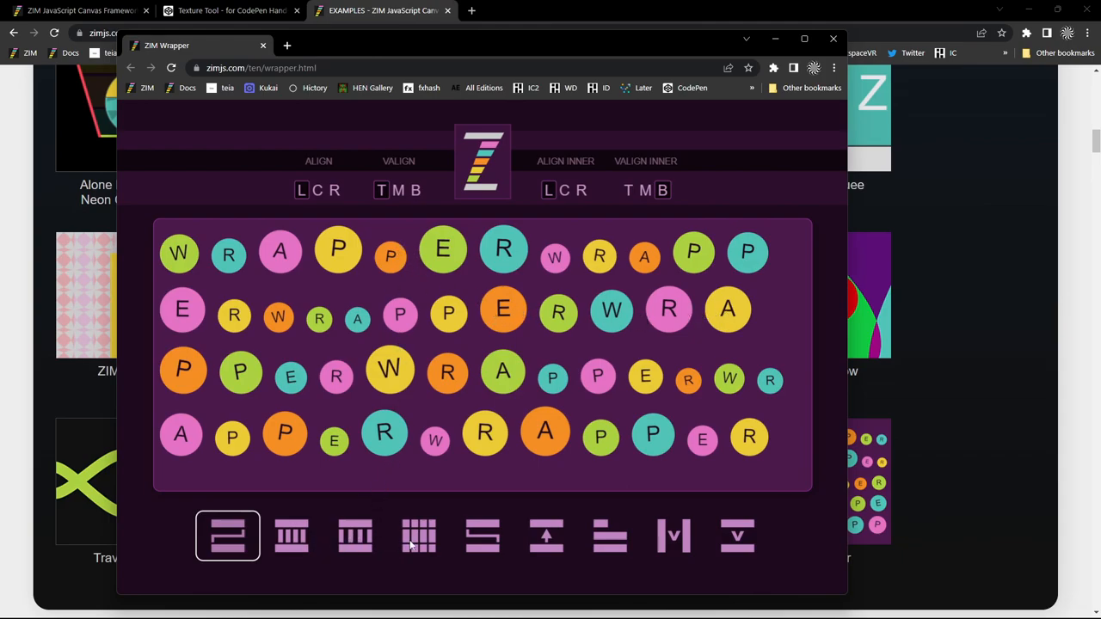
pyautogui.moveTo(686, 559)
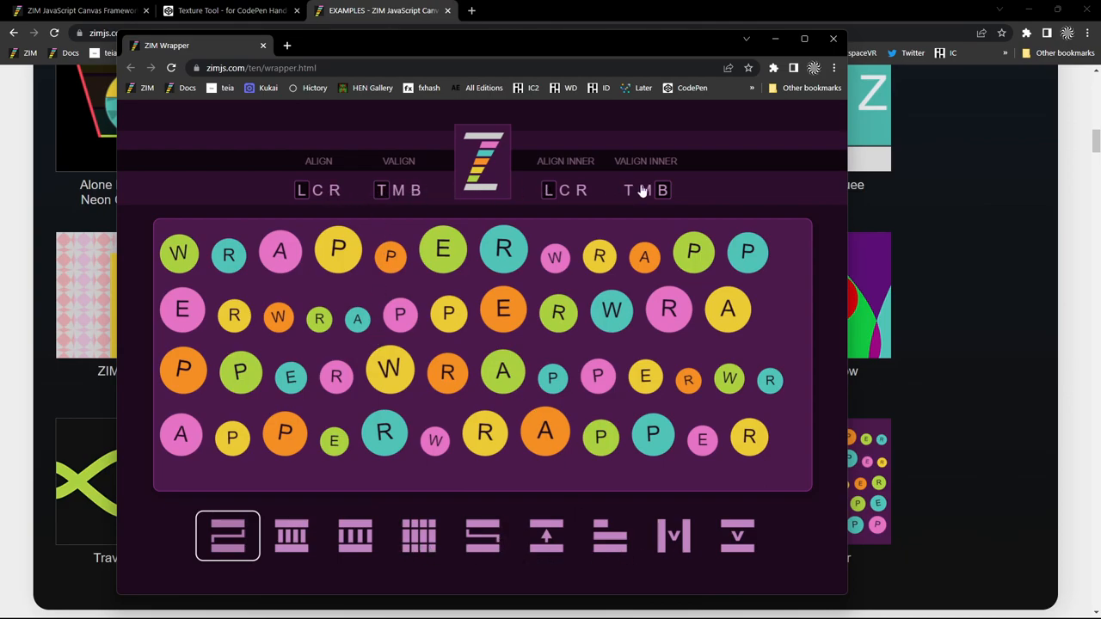
pyautogui.moveTo(535, 405)
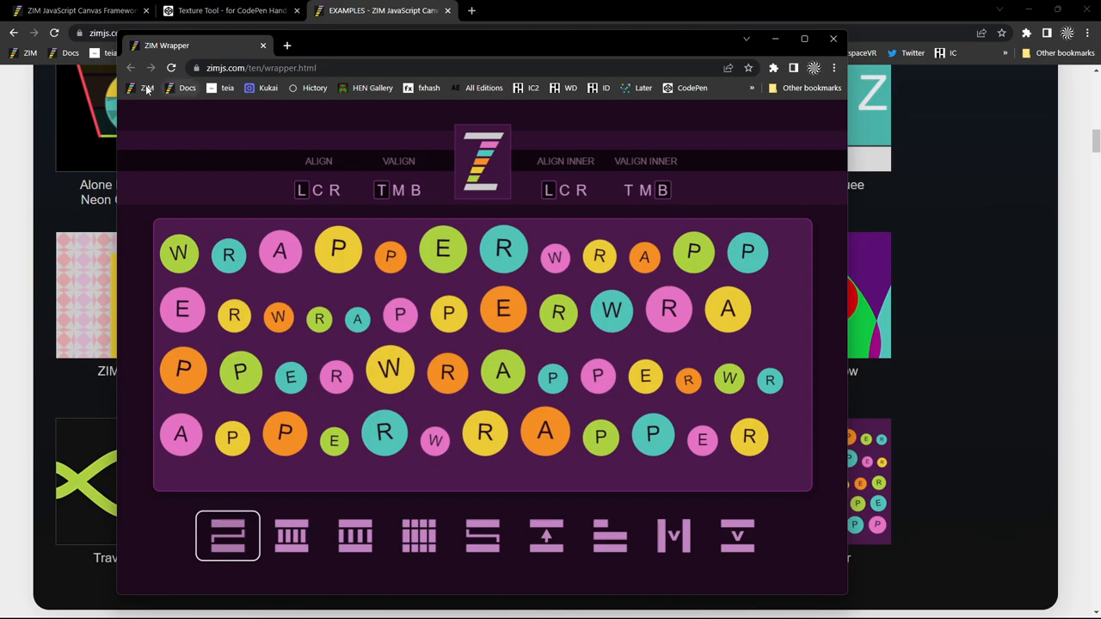
pyautogui.moveTo(144, 88)
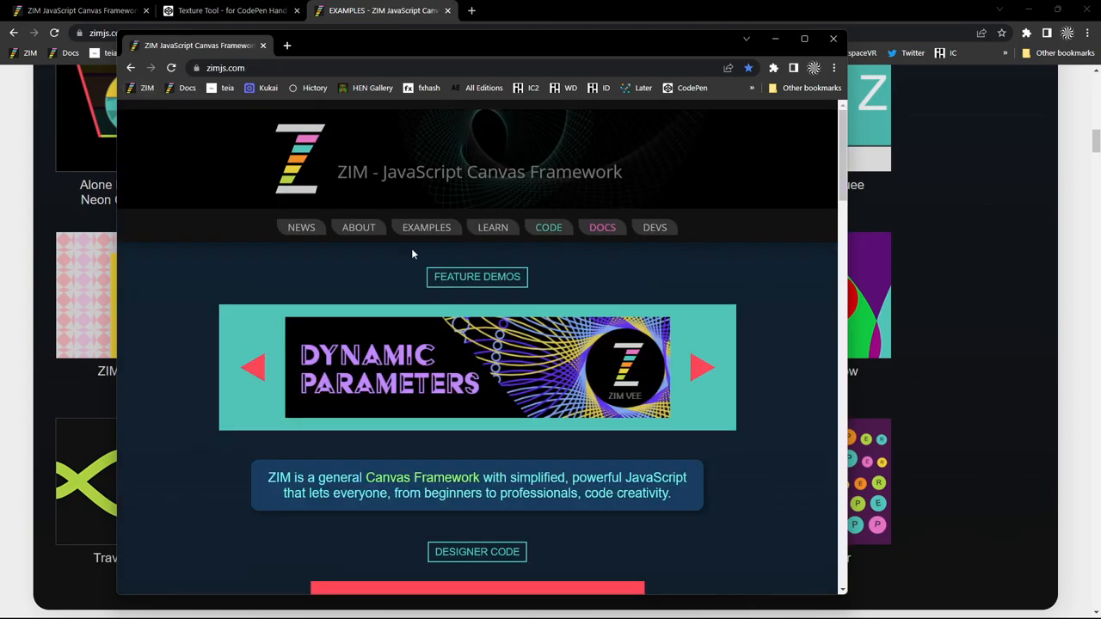
# - Scroll the Examples gallery past Featured and NFTs to Collections, and open ZIM CAT Features
pyautogui.click(426, 227)
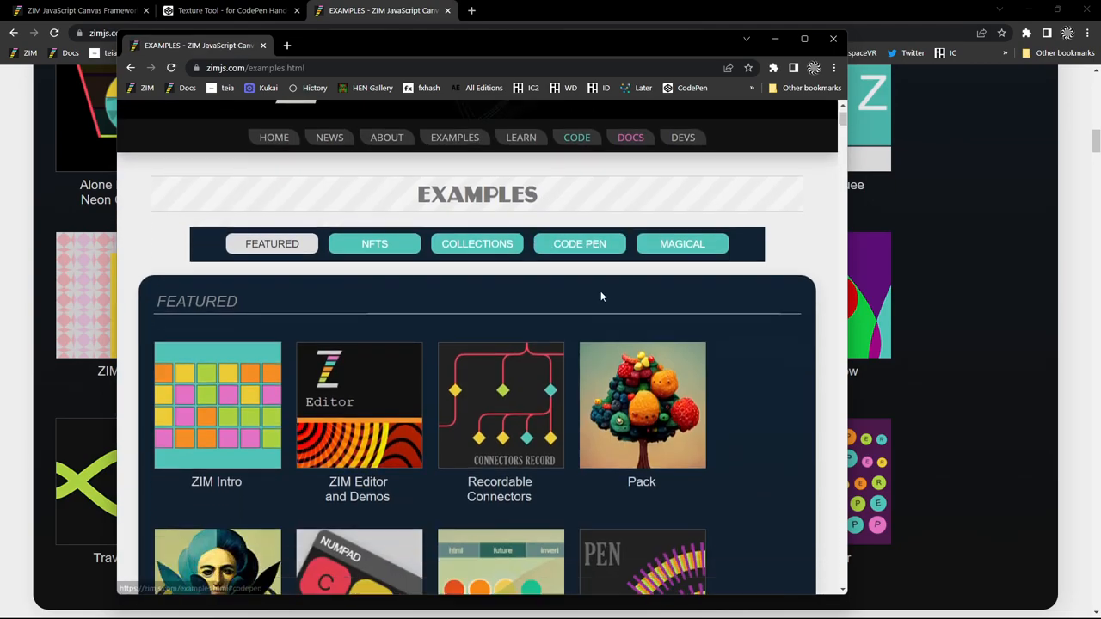
pyautogui.scroll(-3)
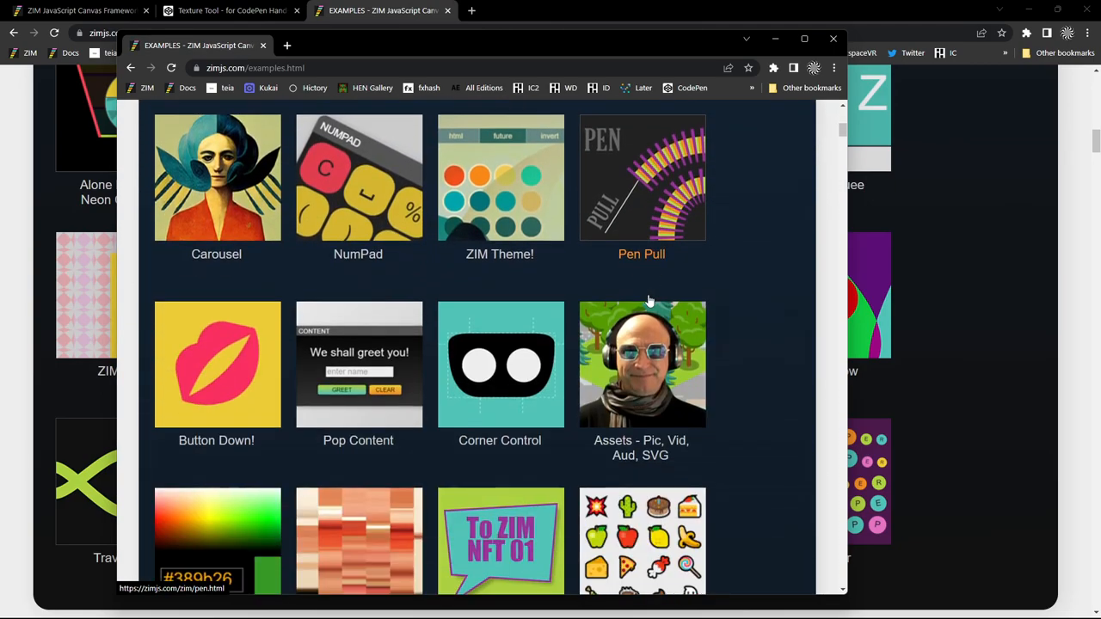
pyautogui.moveTo(500, 400)
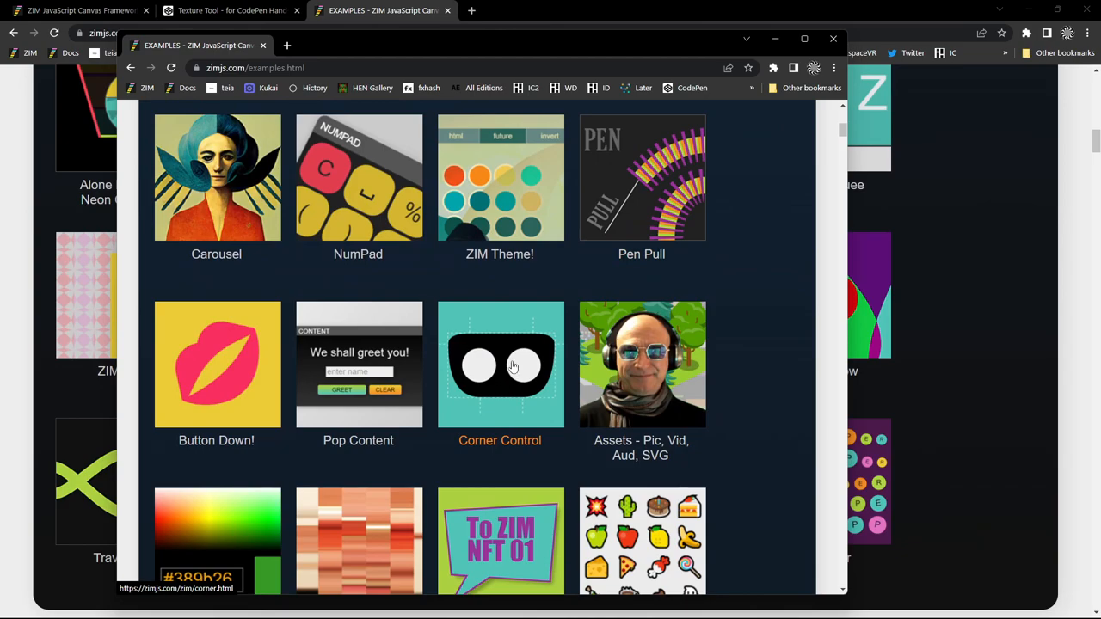
pyautogui.click(500, 364)
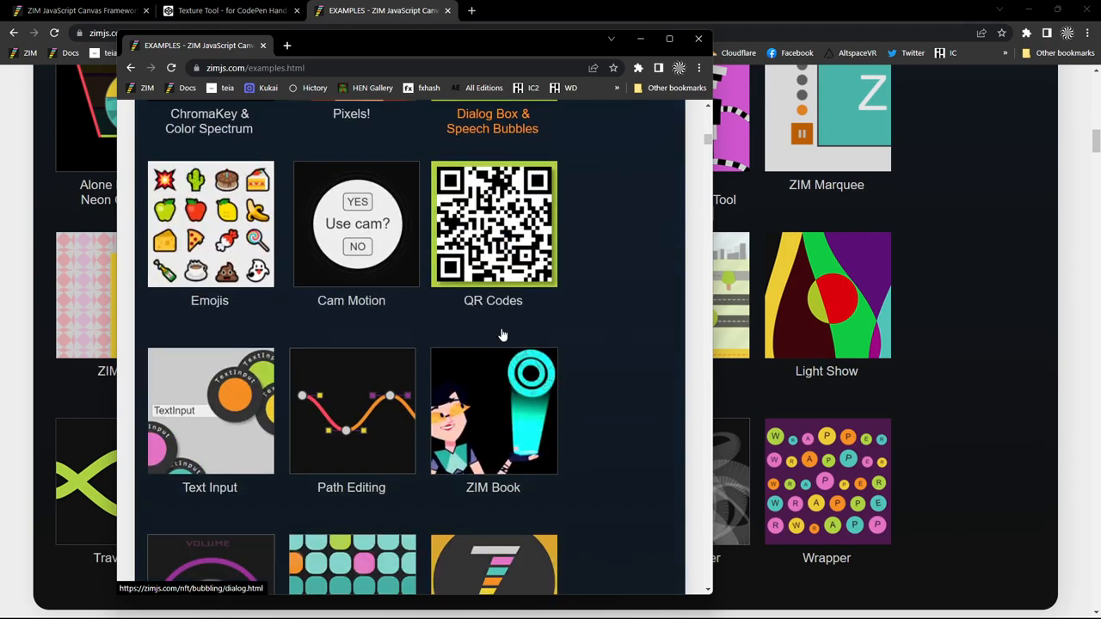
pyautogui.scroll(-3)
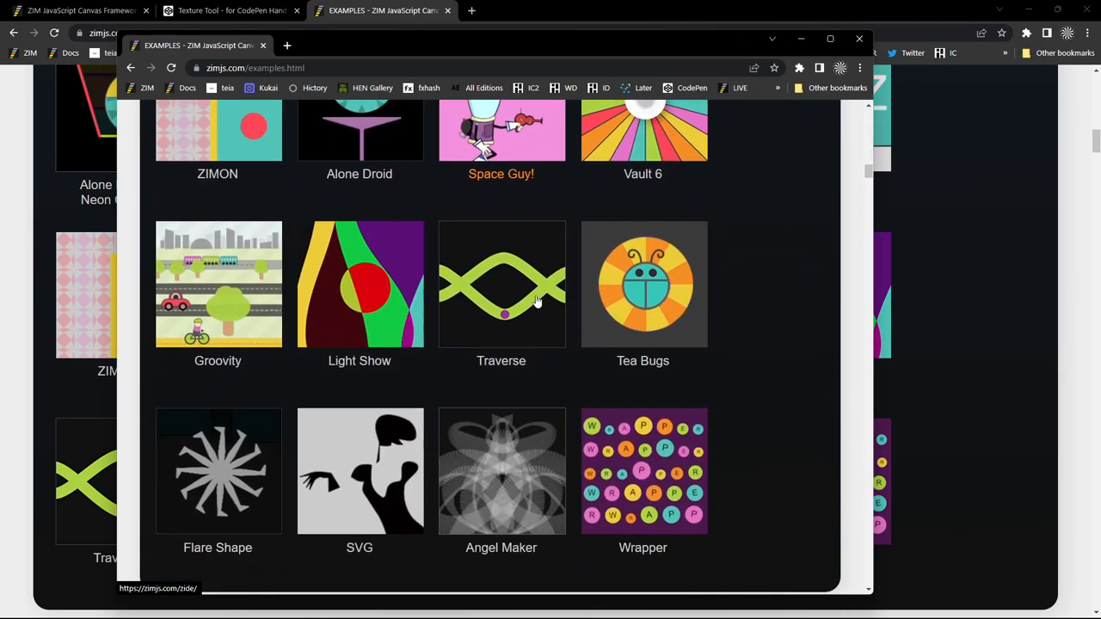
pyautogui.scroll(-3)
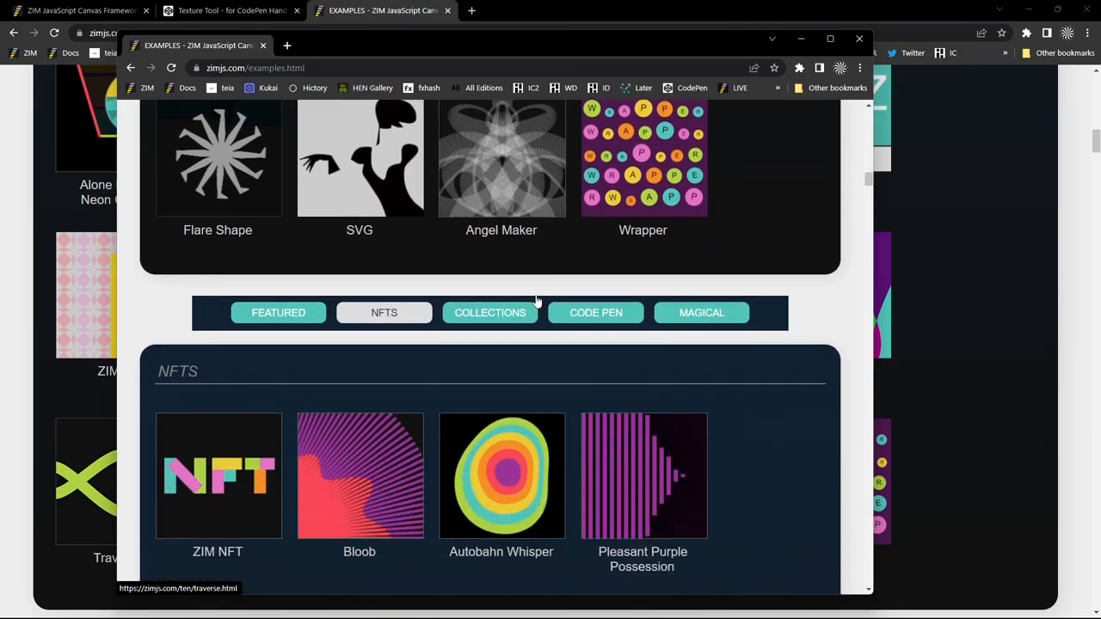
pyautogui.scroll(-3)
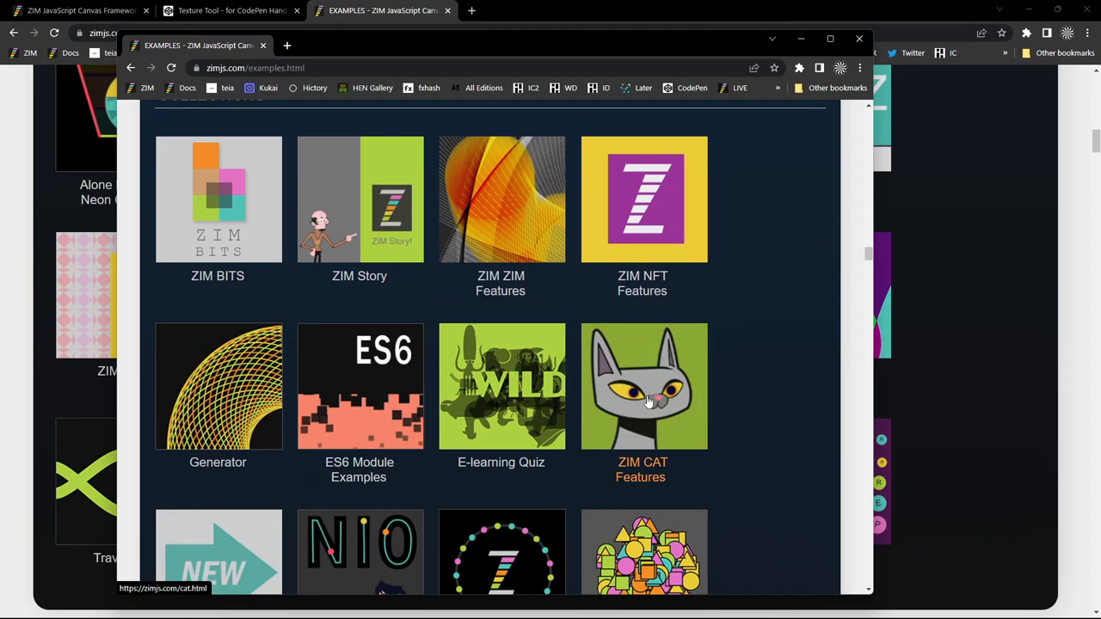
pyautogui.click(643, 385)
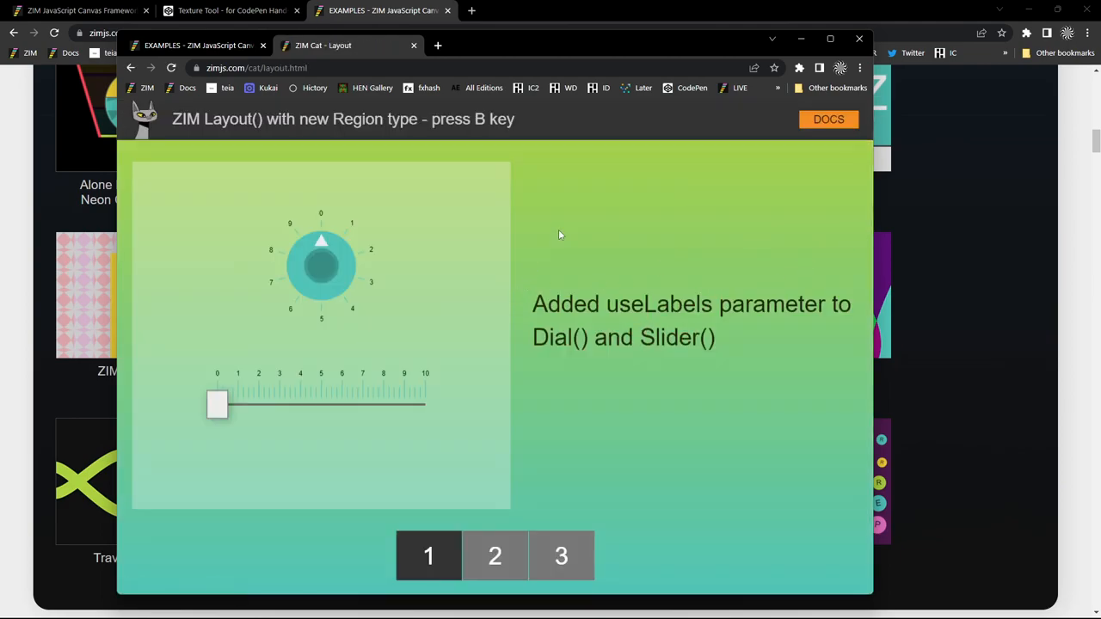
# - Toggle the Layout demo's dashed region boundaries with the B key
pyautogui.press('b')
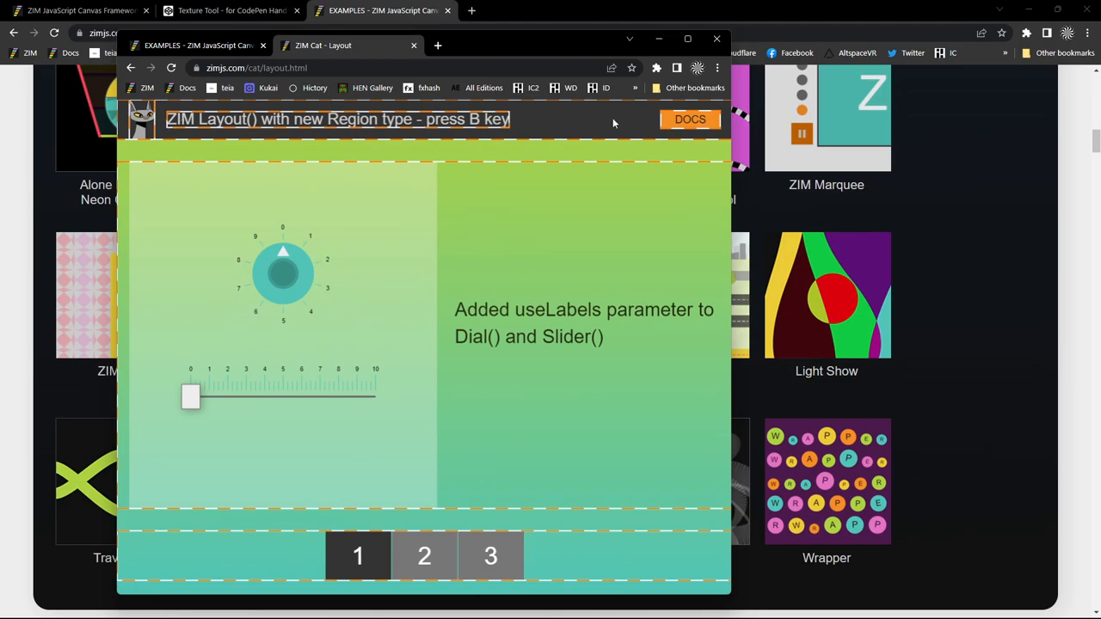
pyautogui.moveTo(555, 112)
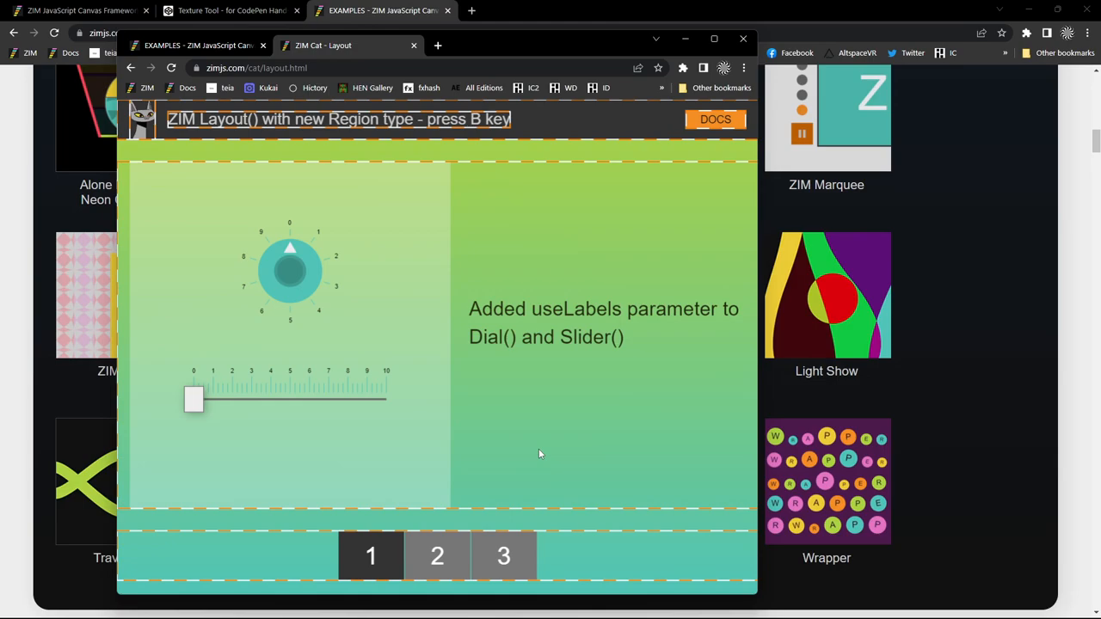
pyautogui.moveTo(574, 412)
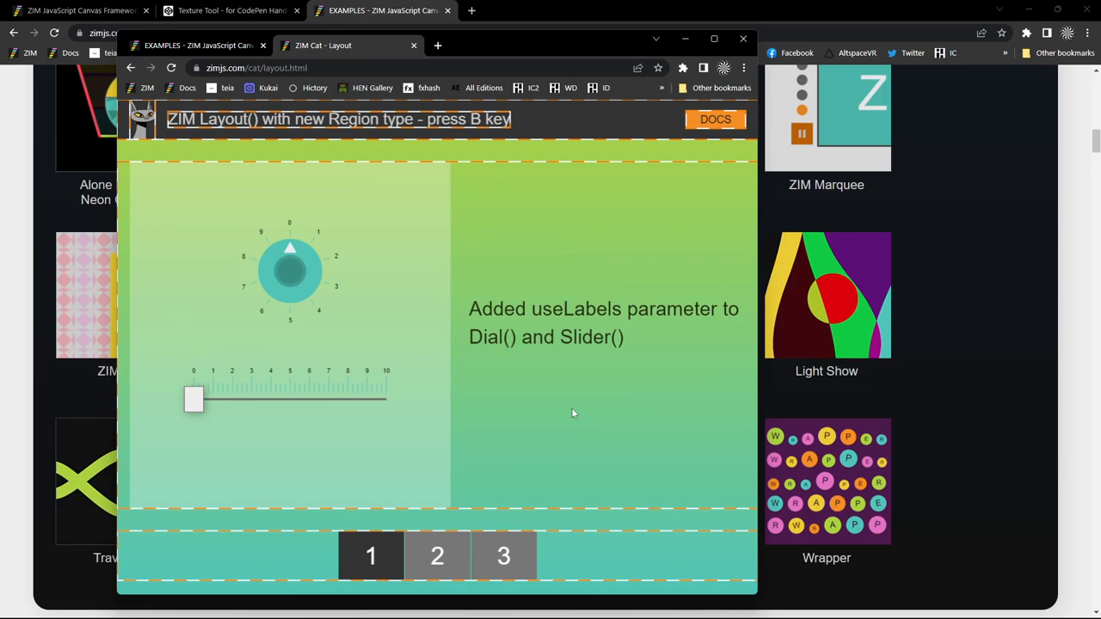
pyautogui.moveTo(714, 119)
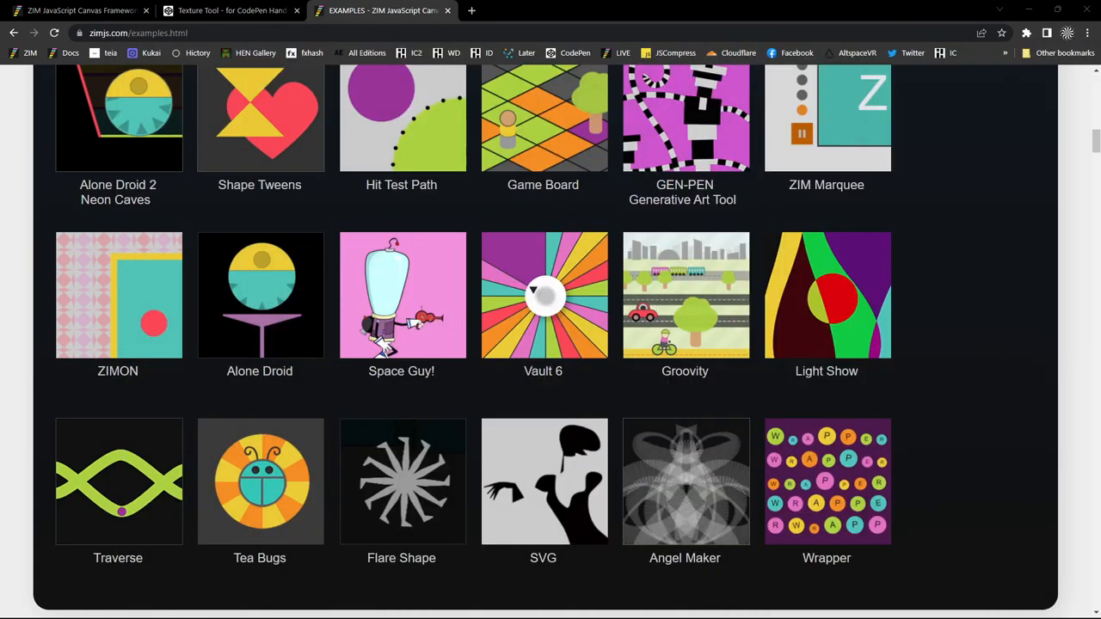
pyautogui.moveTo(657, 217)
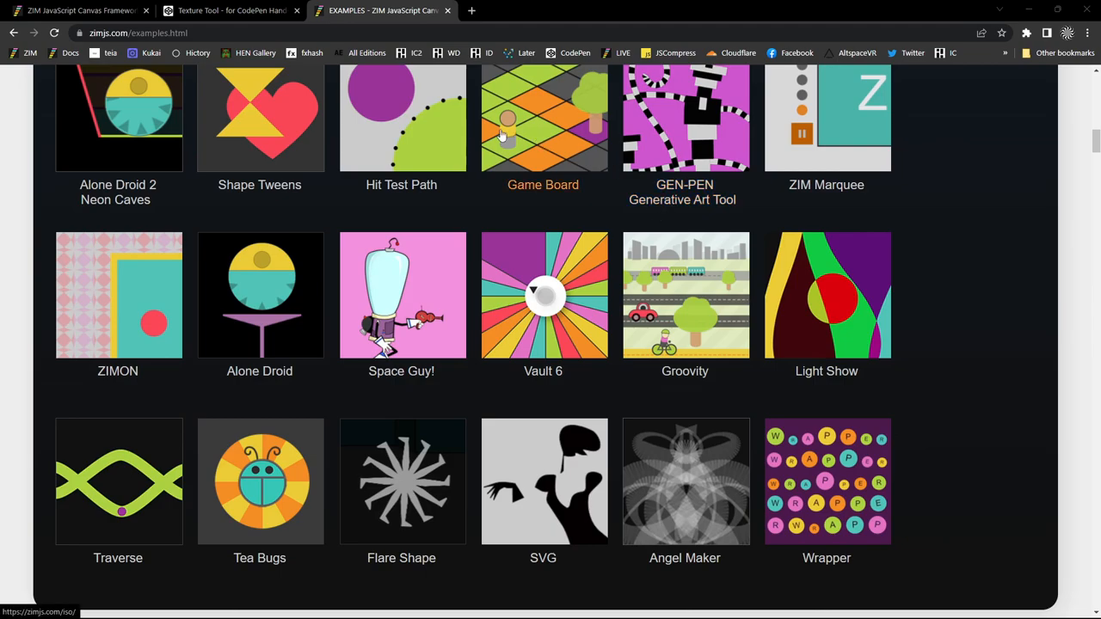
# - Close the small demo window, leaving the examples gallery
pyautogui.click(228, 10)
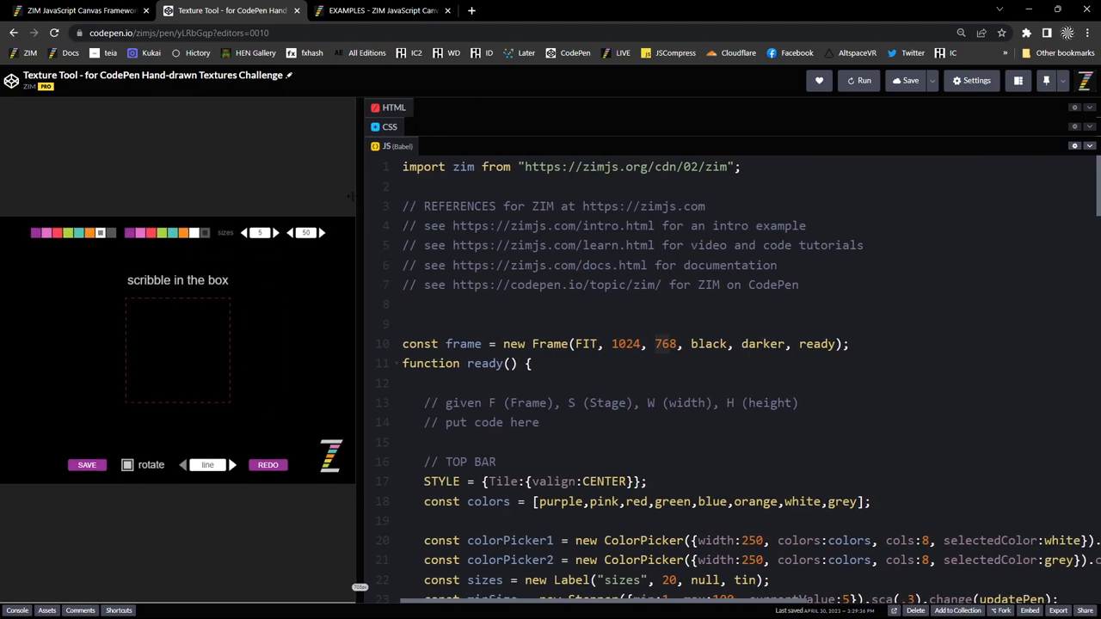
# - Scroll to the top bar Tile code and select colorPicker1 and the true unique argument
pyautogui.scroll(-3)
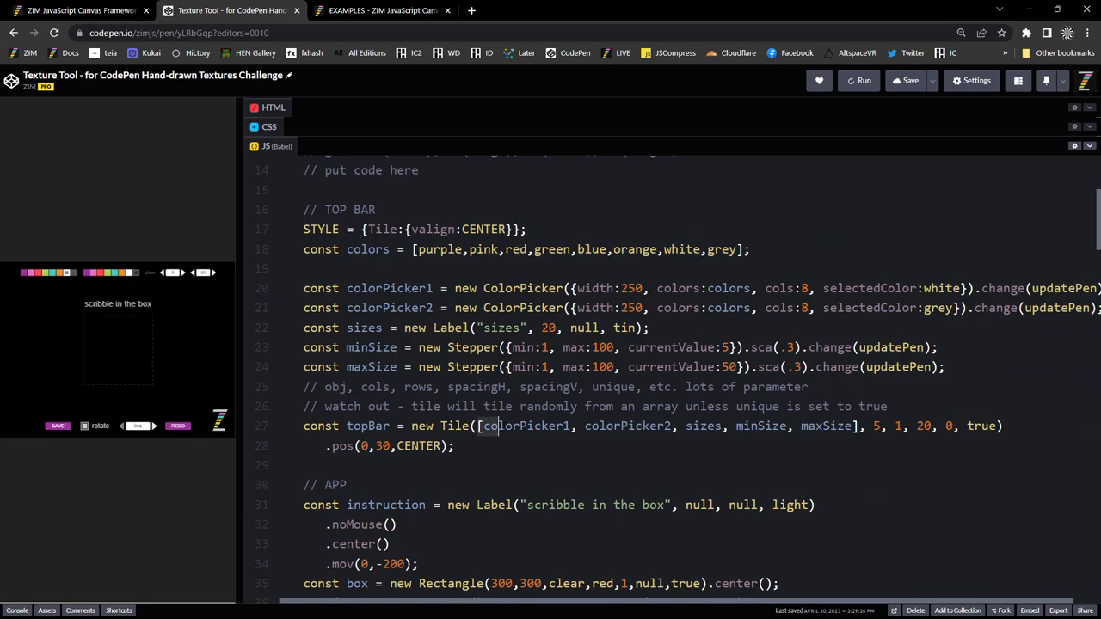
pyautogui.doubleClick(525, 426)
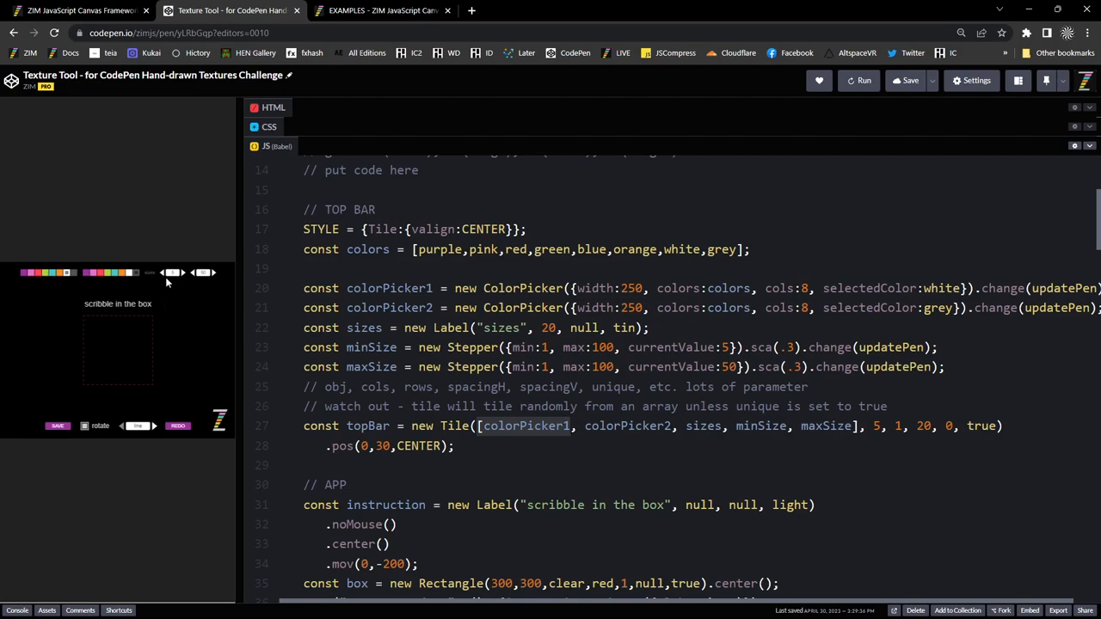
pyautogui.moveTo(205, 282)
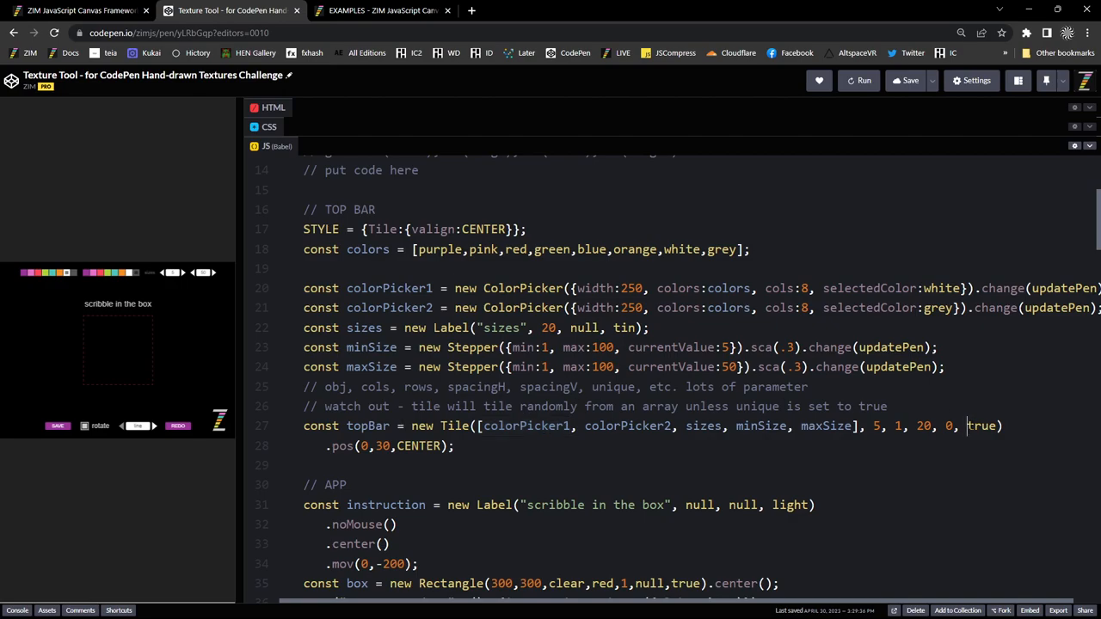
pyautogui.doubleClick(982, 426)
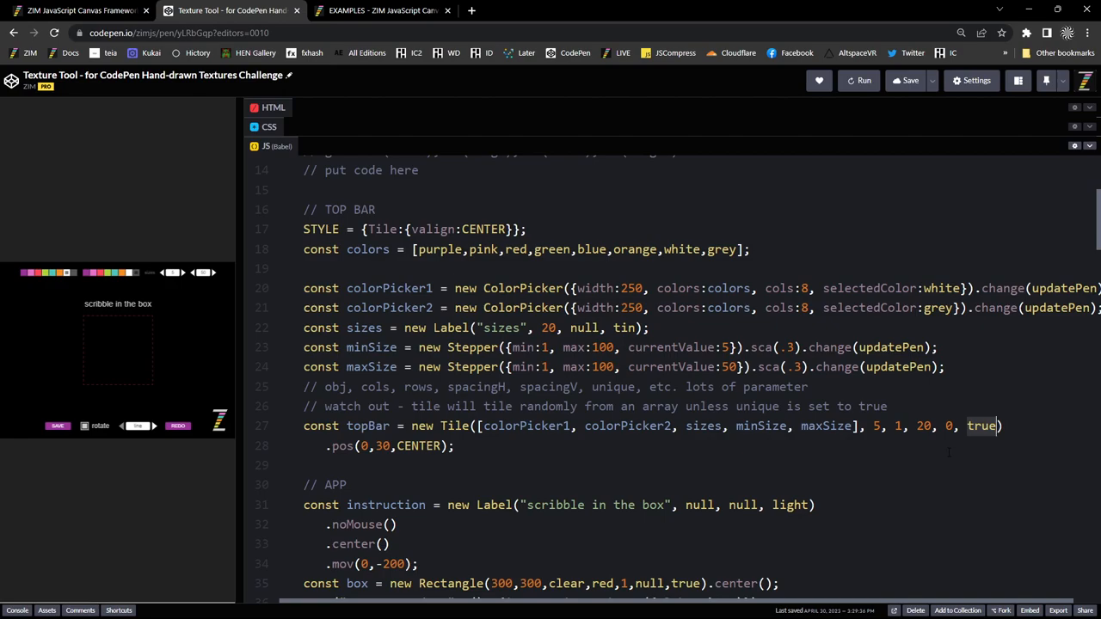
# - Delete the Tile's true unique argument and rerun twice to see random control orders
pyautogui.press('Backspace')
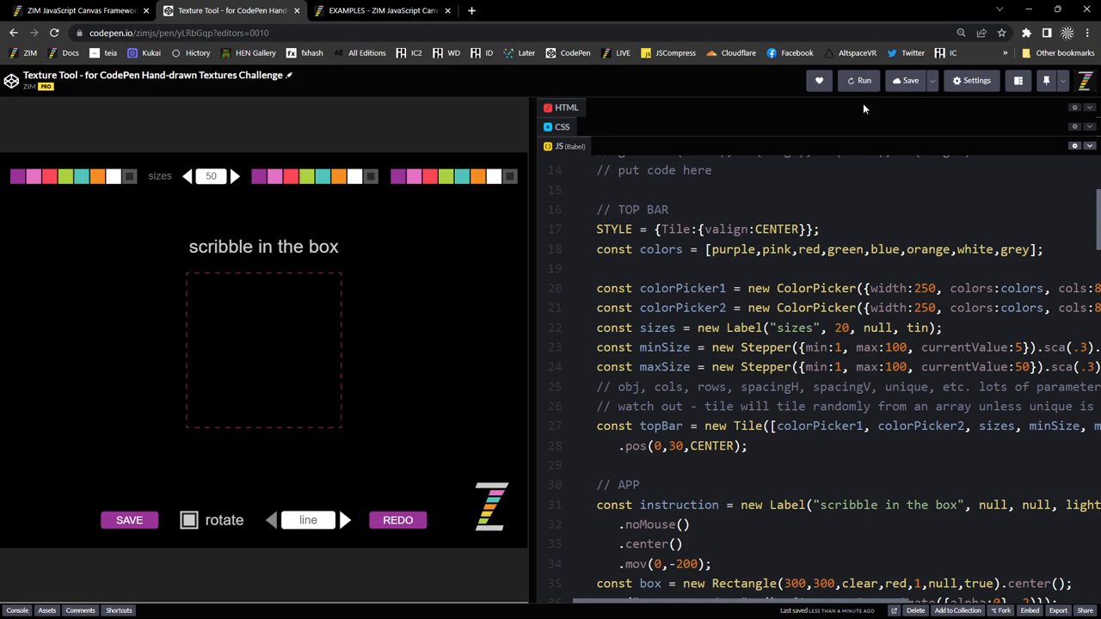
pyautogui.click(864, 80)
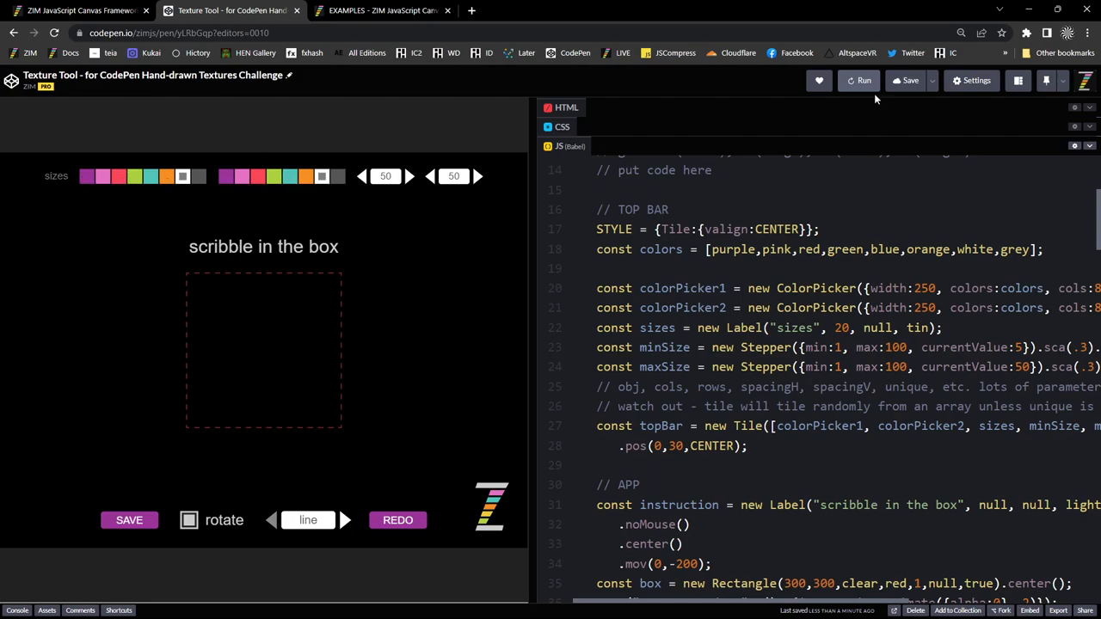
pyautogui.click(864, 80)
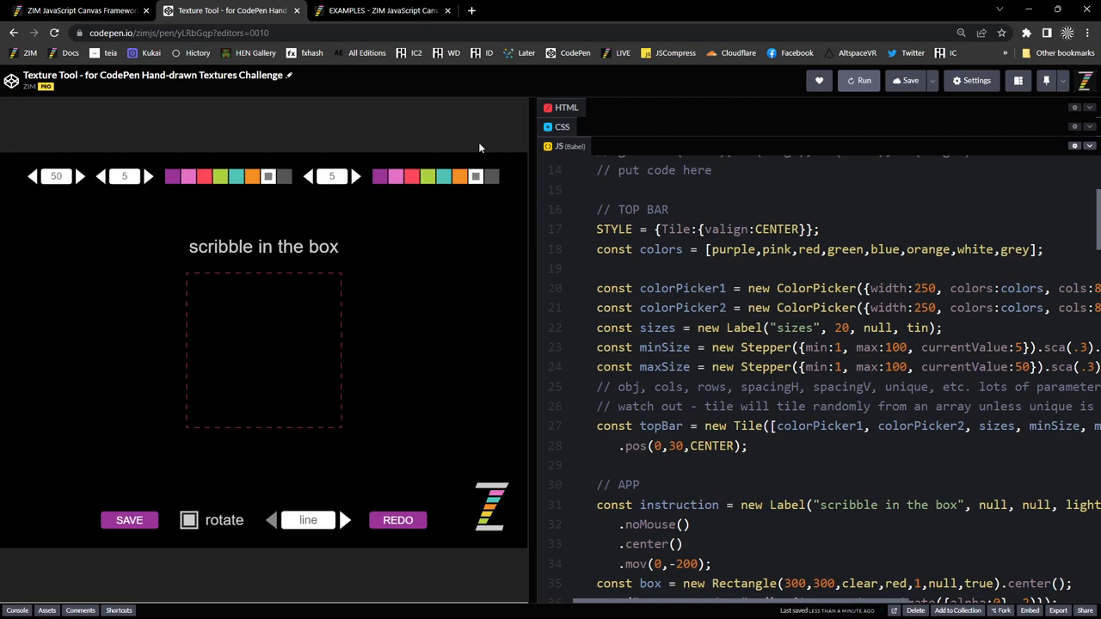
pyautogui.moveTo(505, 253)
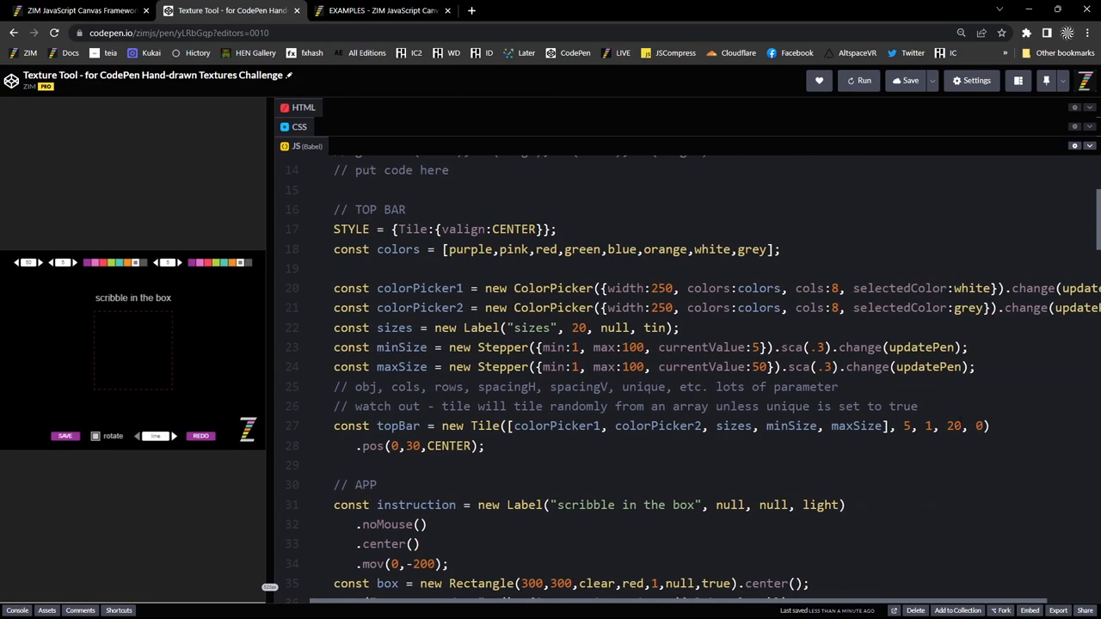
# - Retype true as the Tile's unique argument and save the pen
pyautogui.write('t')
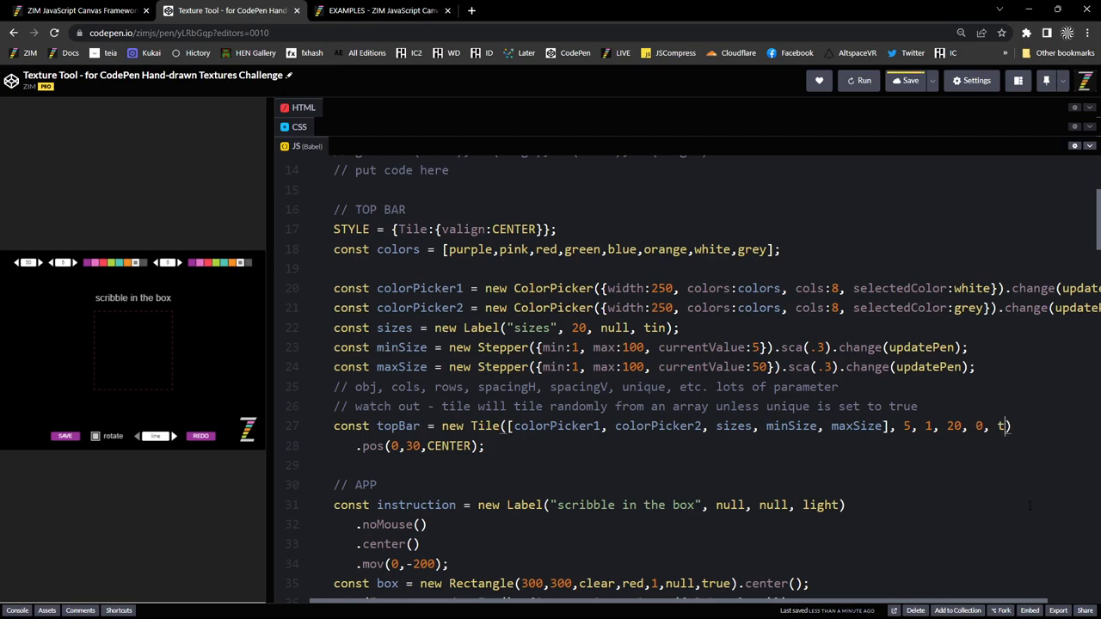
pyautogui.write('rue')
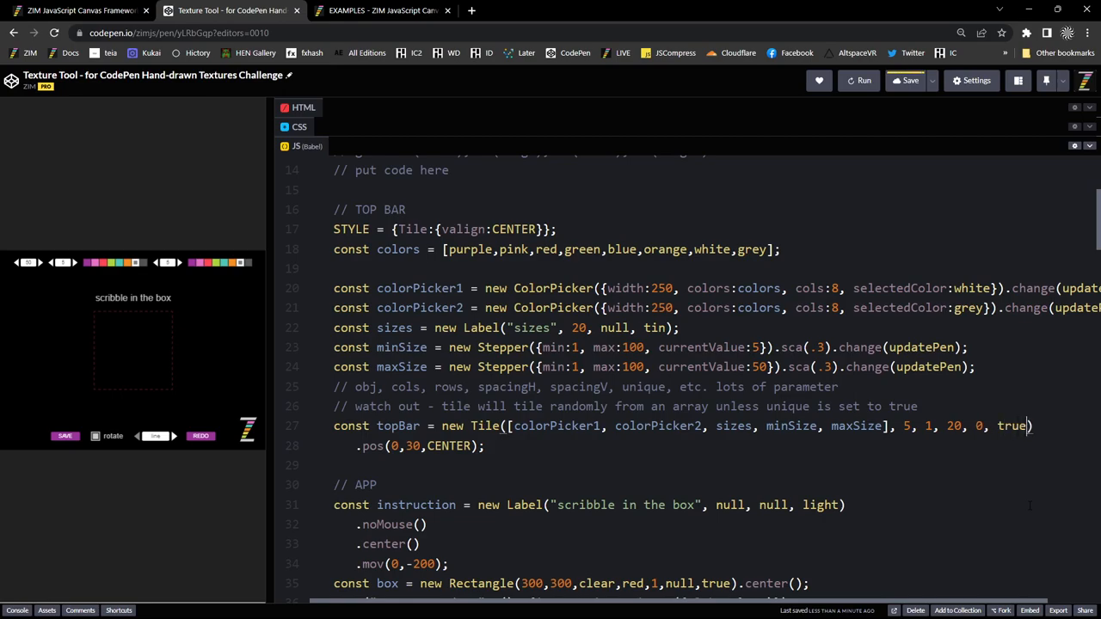
pyautogui.click(908, 80)
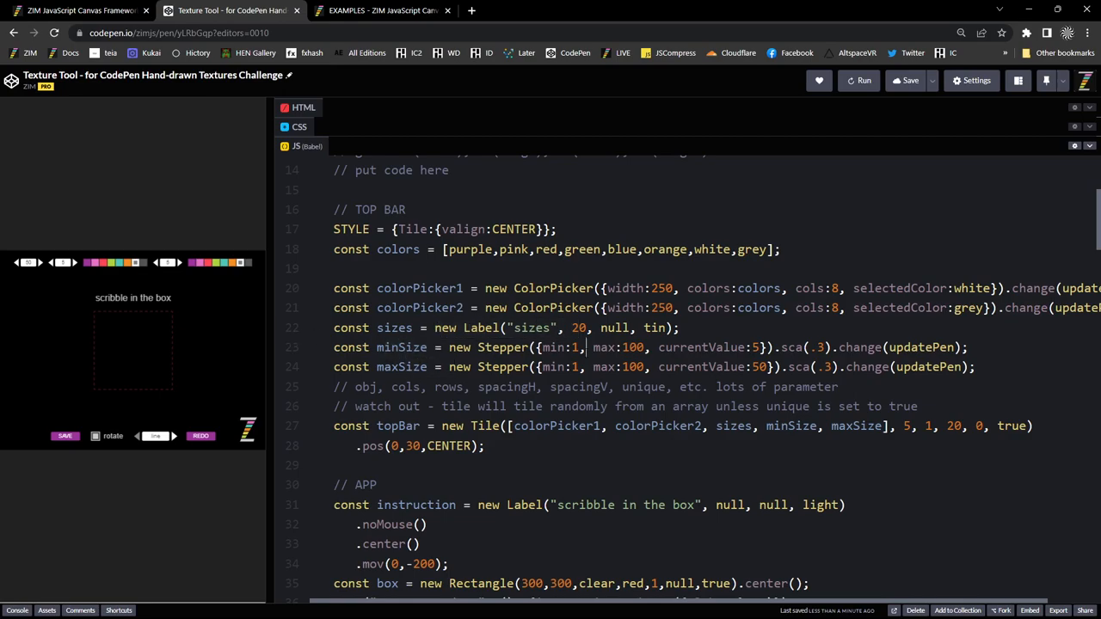
# - Select colorPicker1's change call, then highlight the items tiled in the top bar
pyautogui.doubleClick(1029, 289)
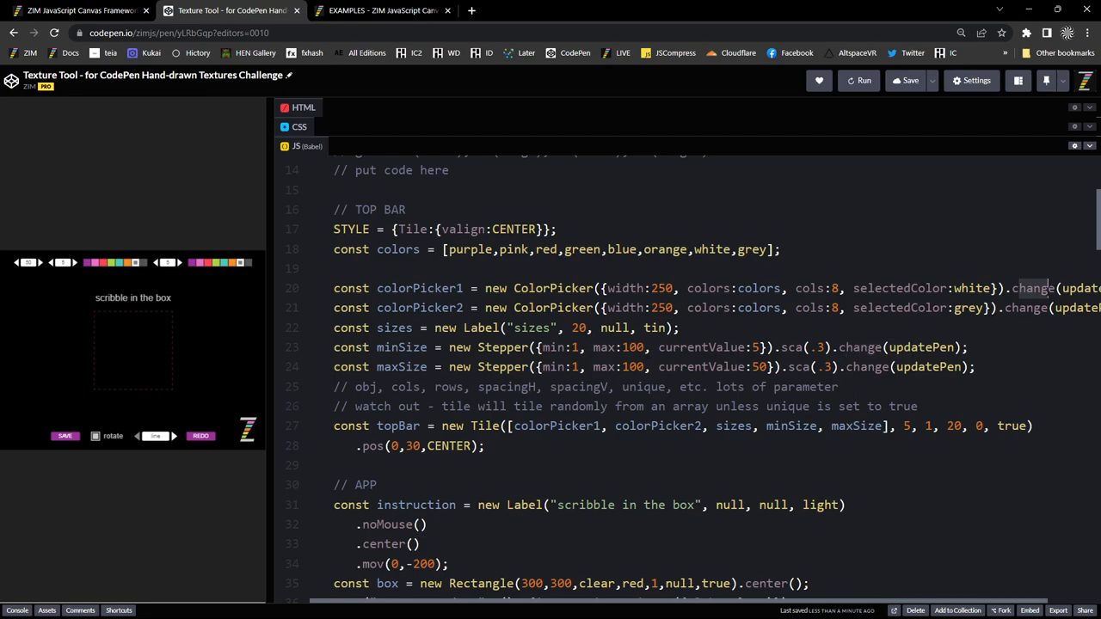
pyautogui.scroll(-3)
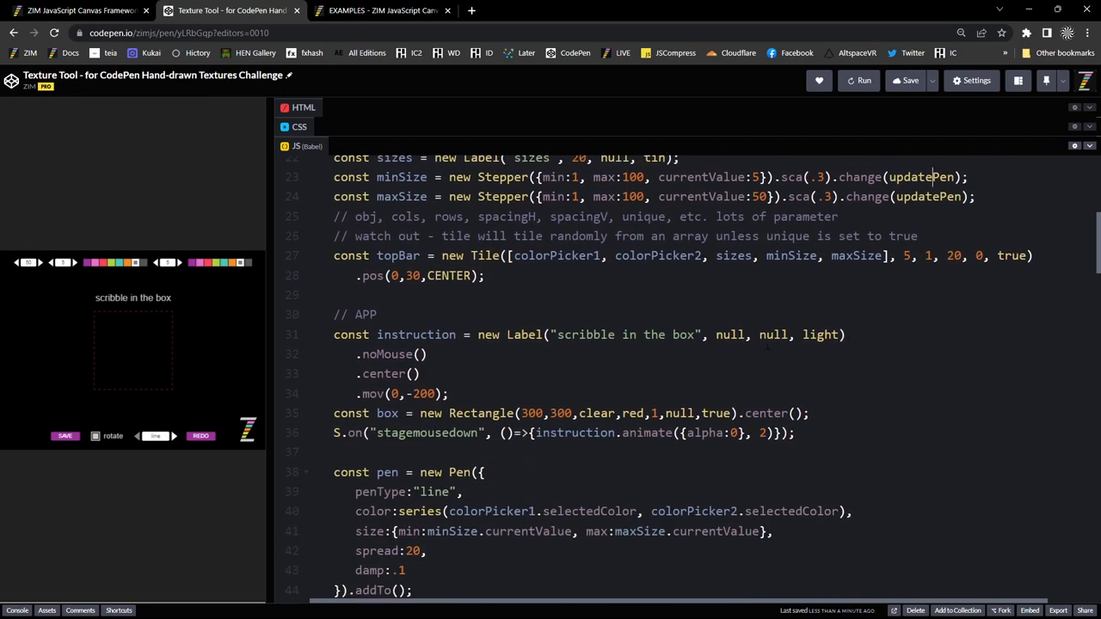
pyautogui.scroll(-3)
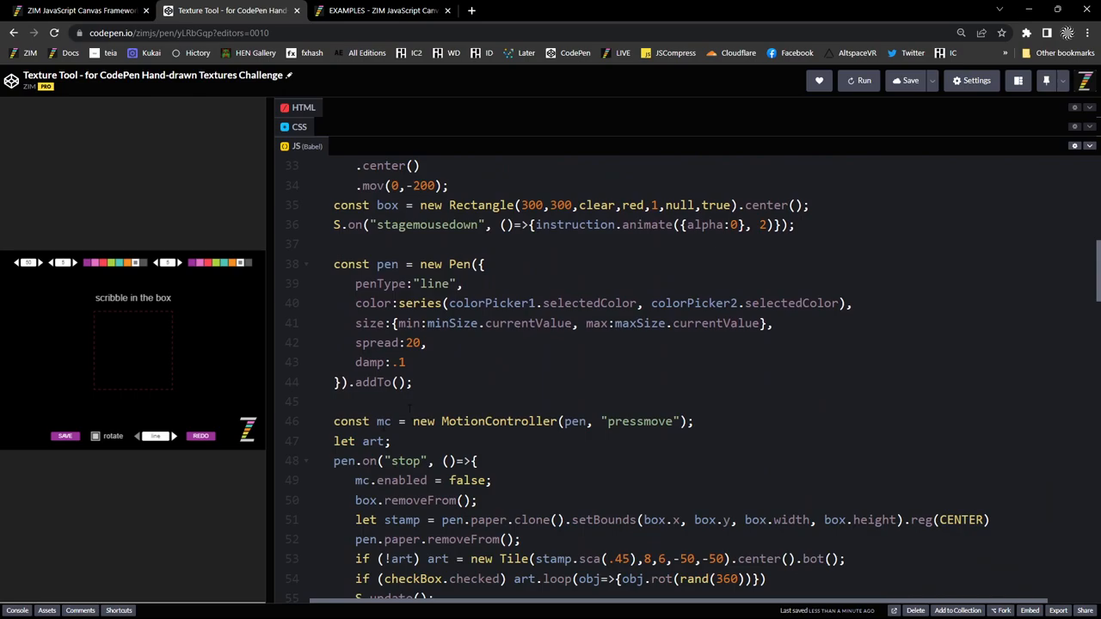
pyautogui.scroll(-3)
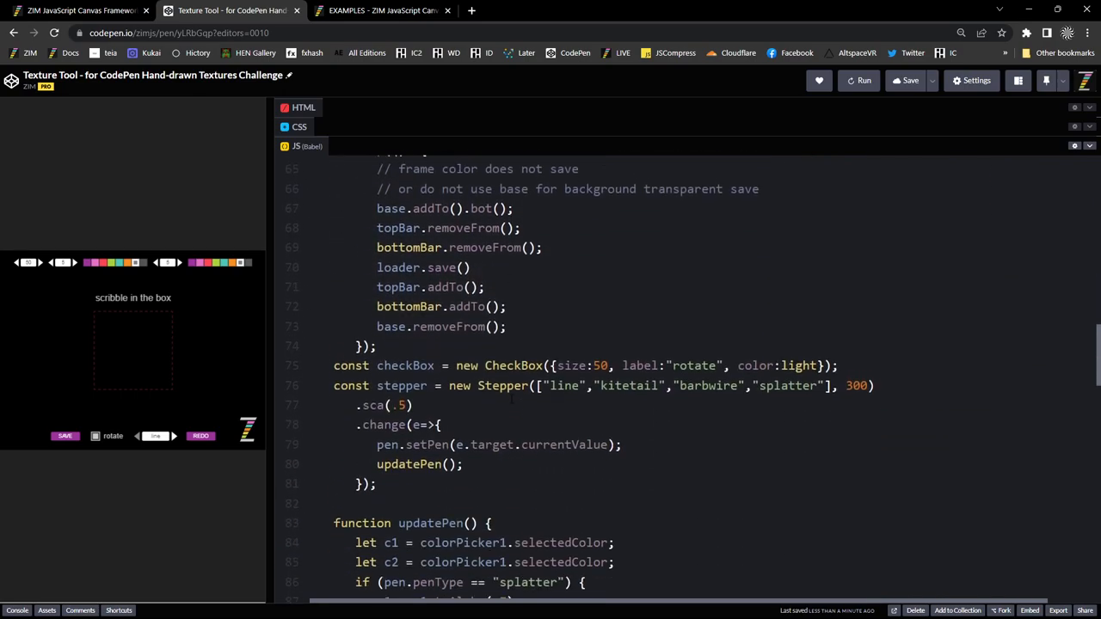
pyautogui.scroll(-3)
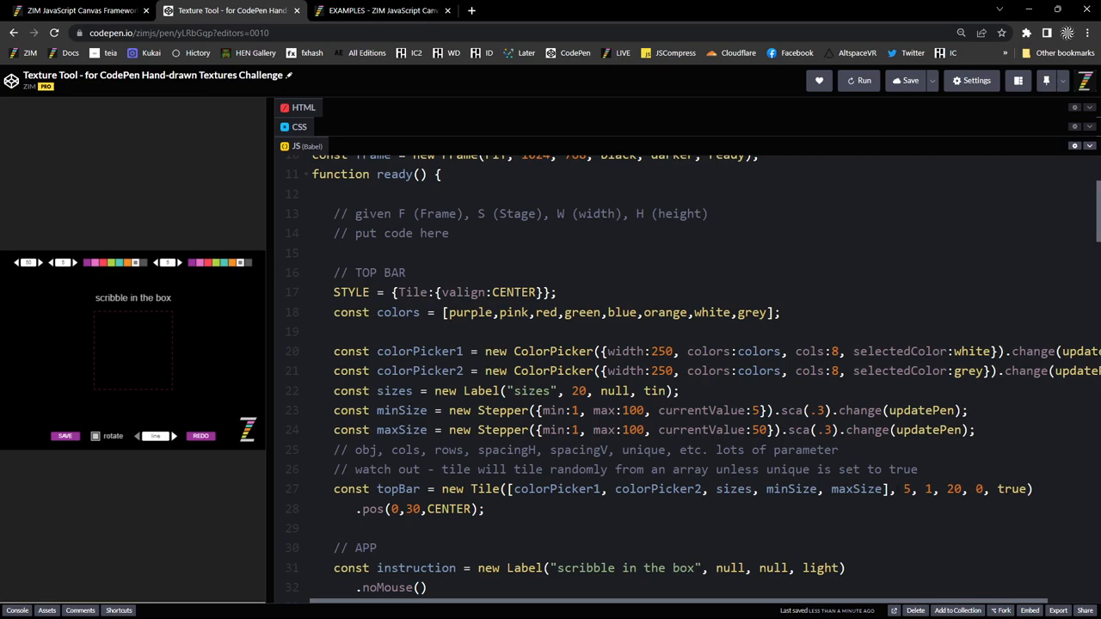
pyautogui.moveTo(512, 488); pyautogui.dragTo(886, 488)
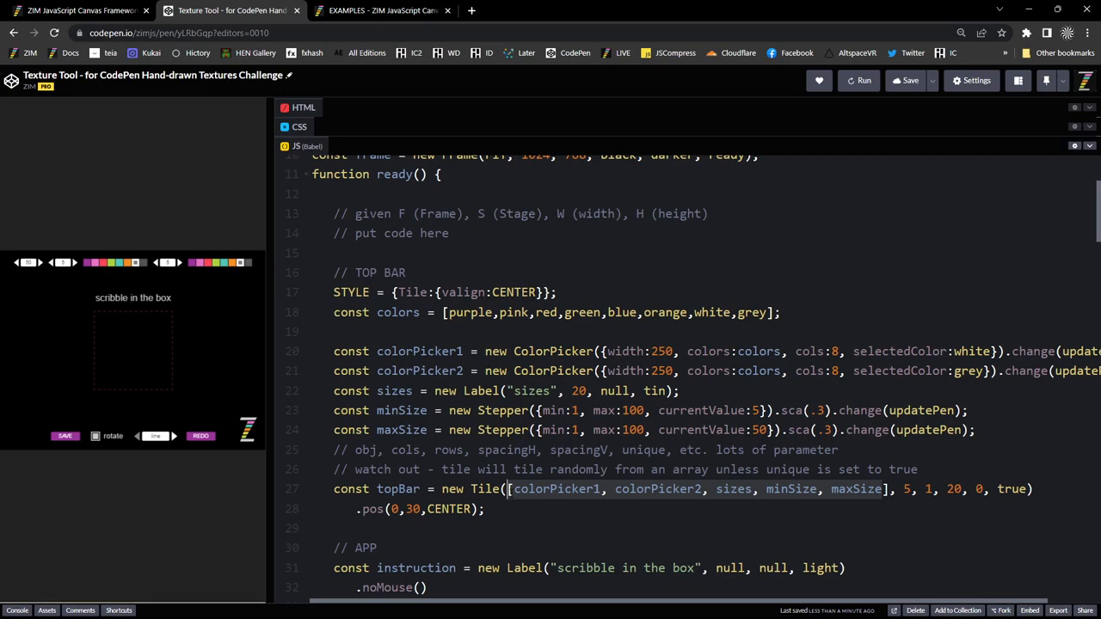
pyautogui.scroll(-3)
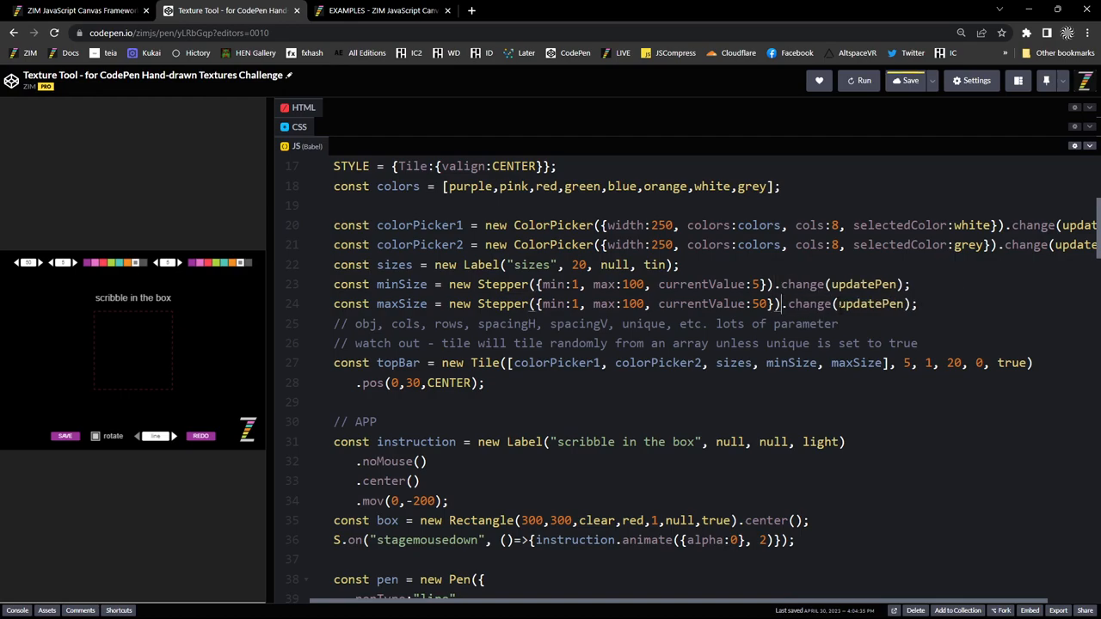
# - Save, restore .sca(.3) on the minSize and maxSize Stepper lines, and save again
pyautogui.press('ctrl+s')
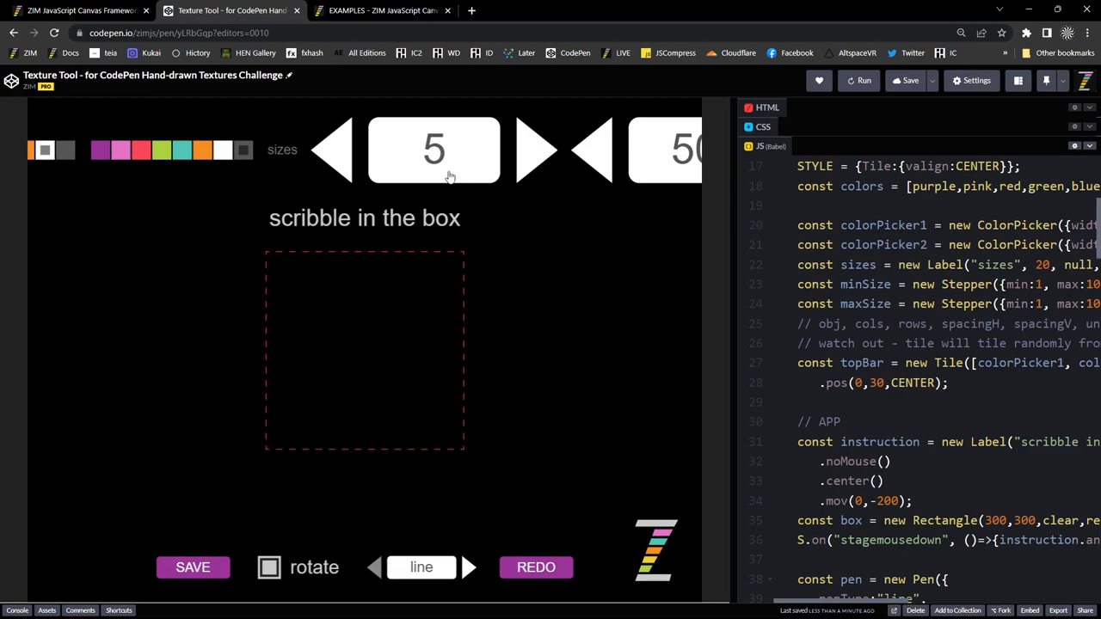
pyautogui.moveTo(464, 176)
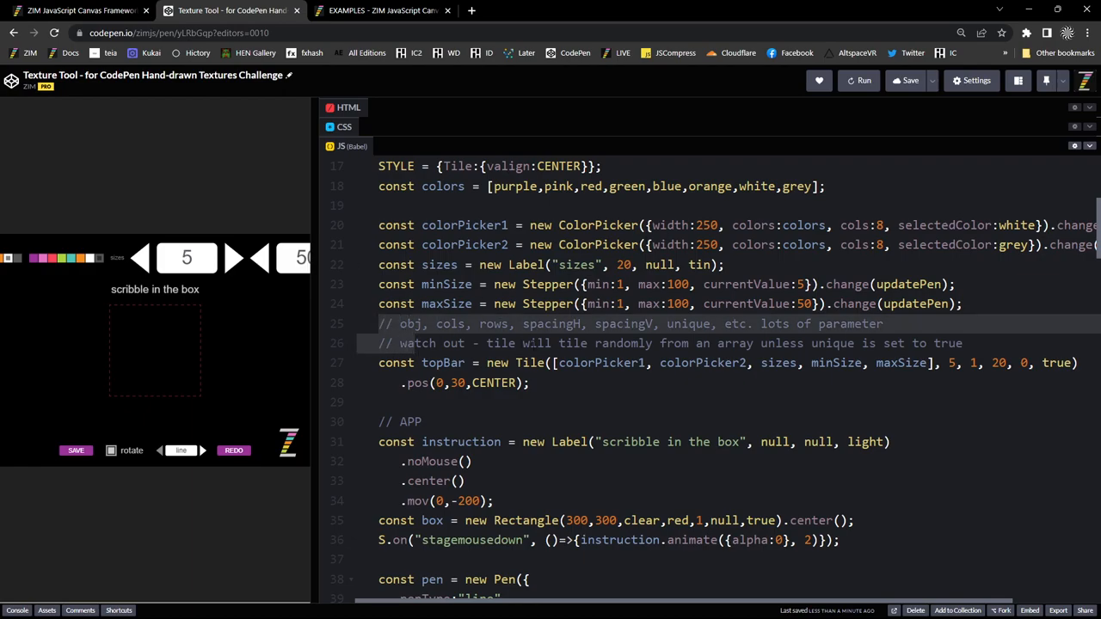
pyautogui.click(616, 362)
pyautogui.write('sca(.3).')
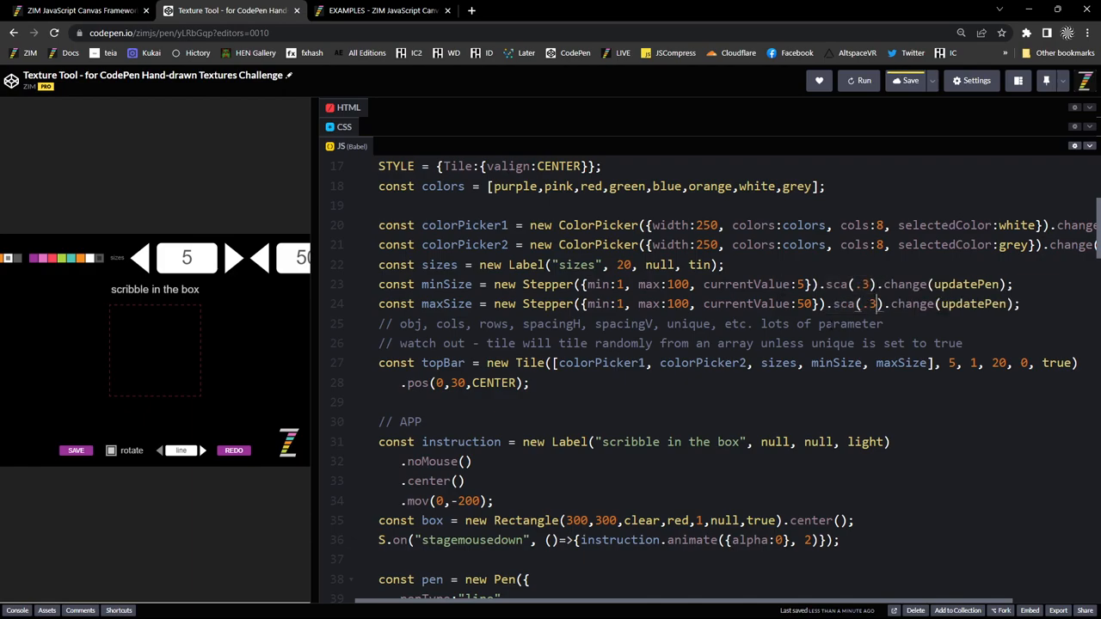
pyautogui.click(906, 80)
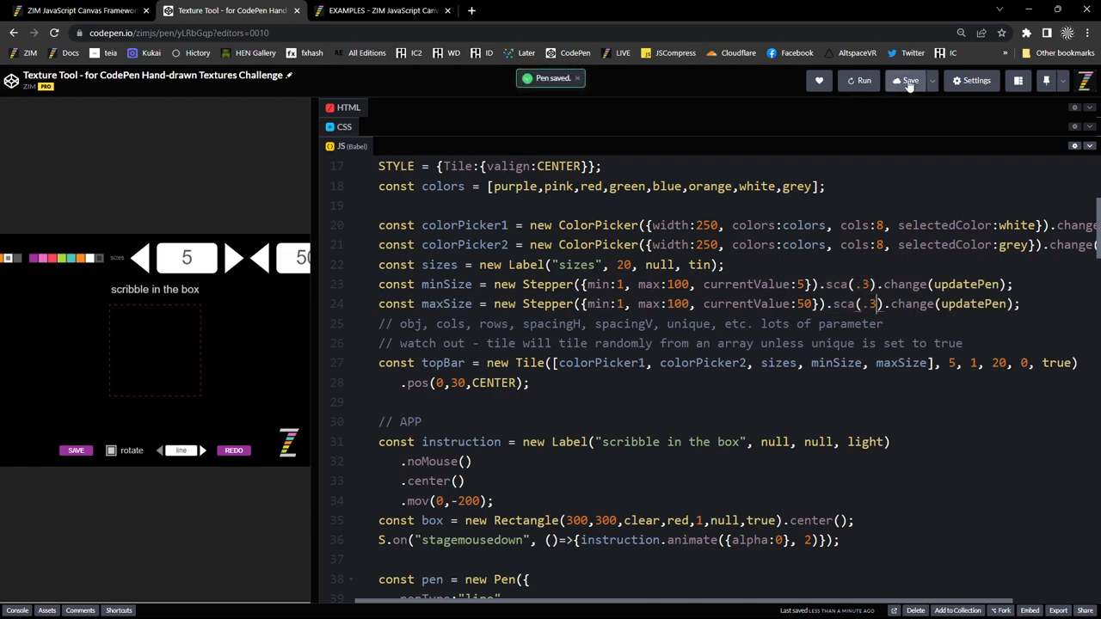
pyautogui.click(905, 80)
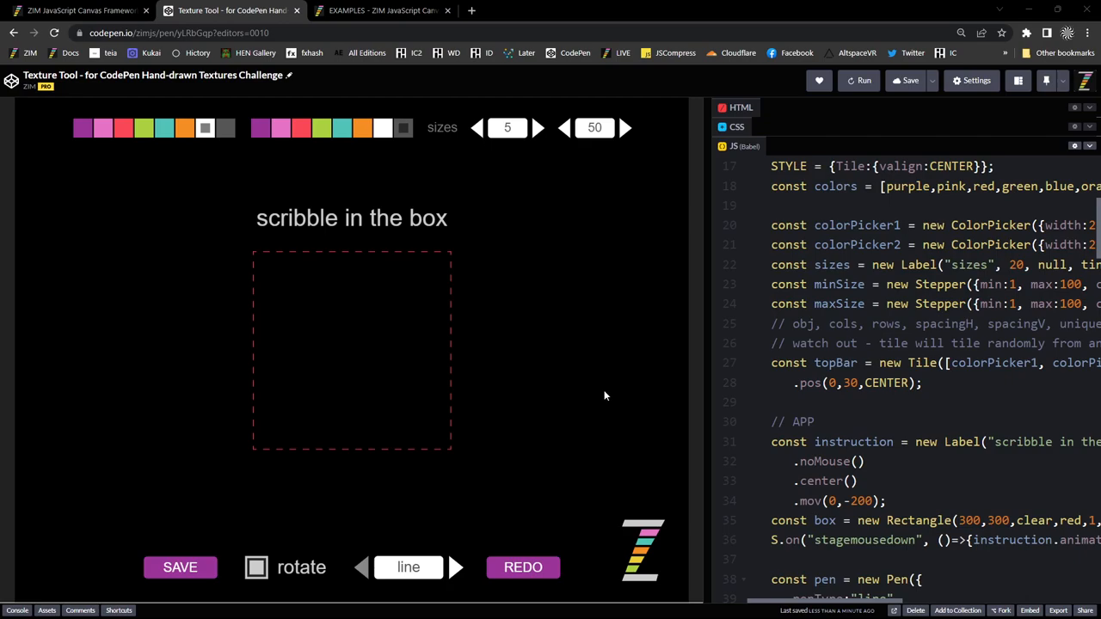
pyautogui.moveTo(605, 394)
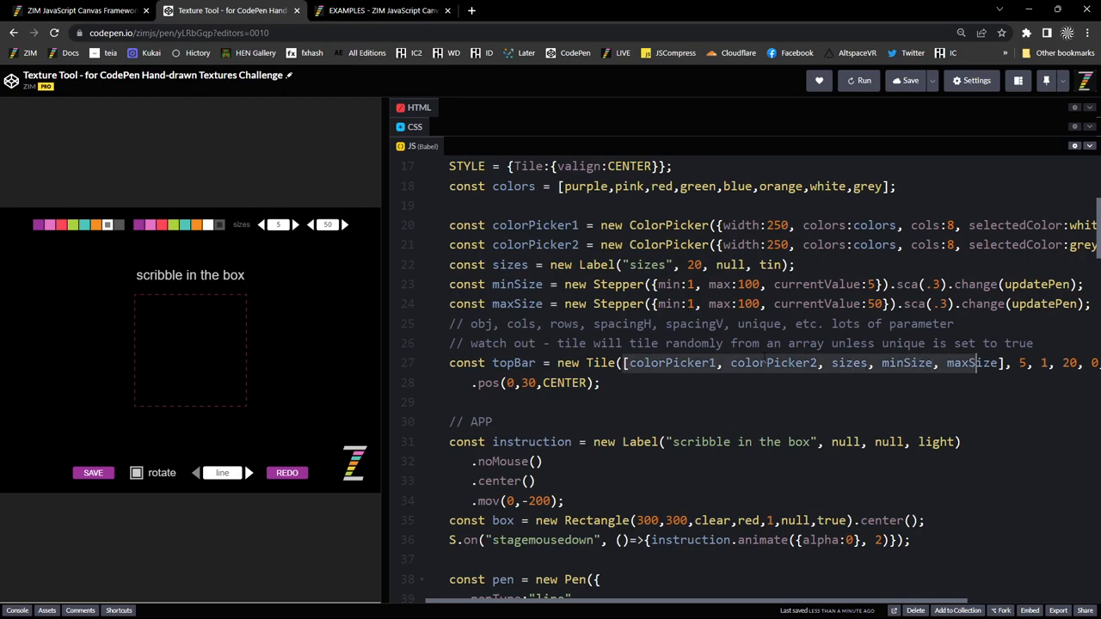
pyautogui.scroll(-3)
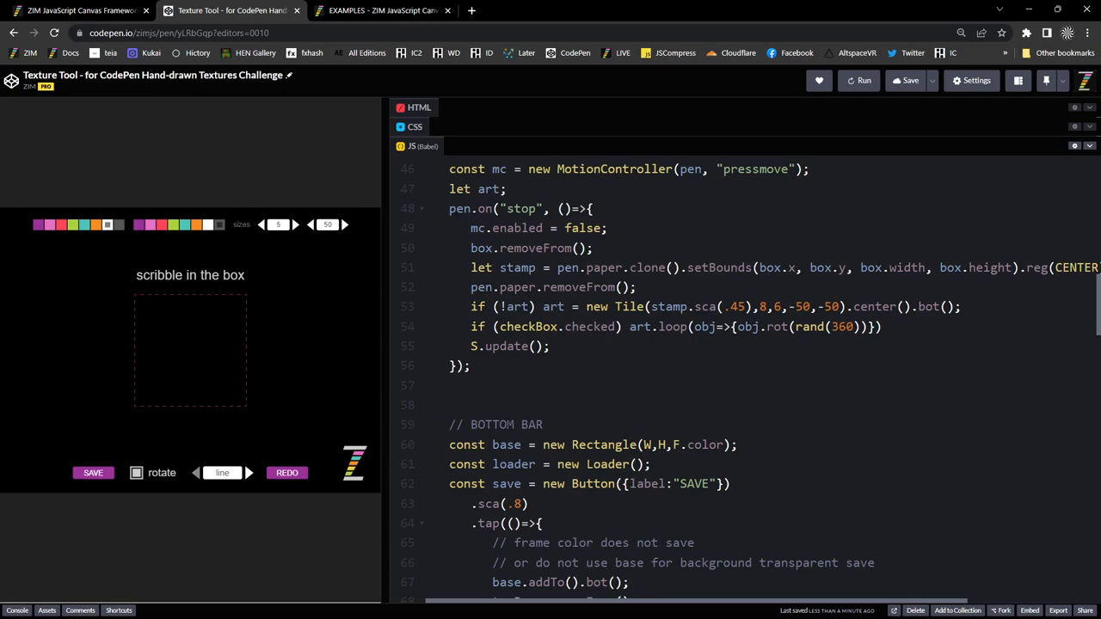
pyautogui.scroll(-3)
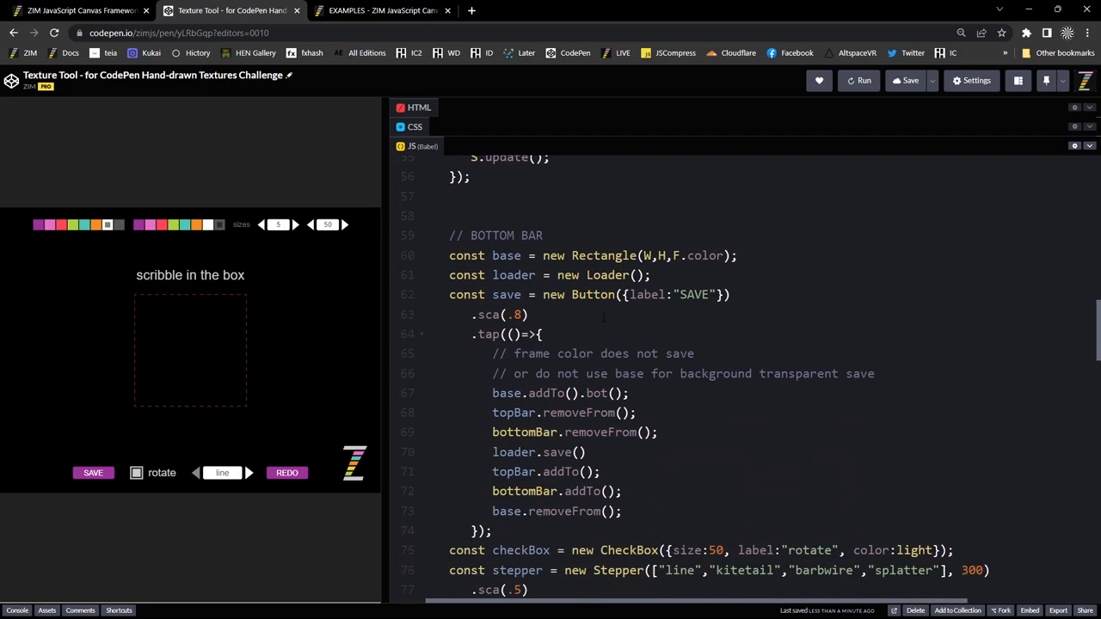
pyautogui.click(485, 235)
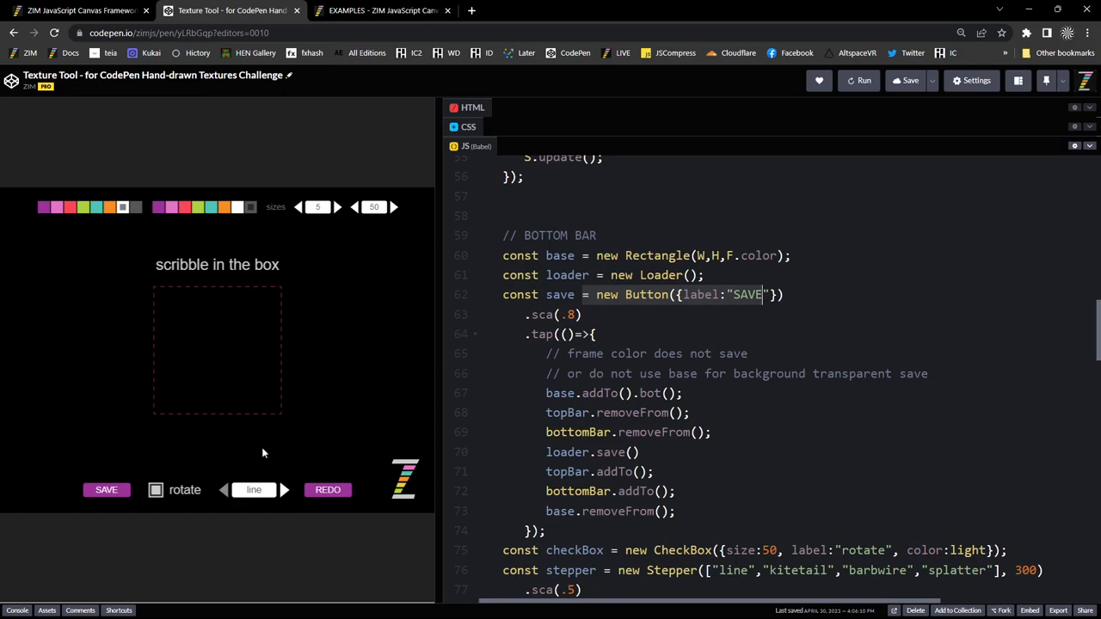
pyautogui.moveTo(199, 293)
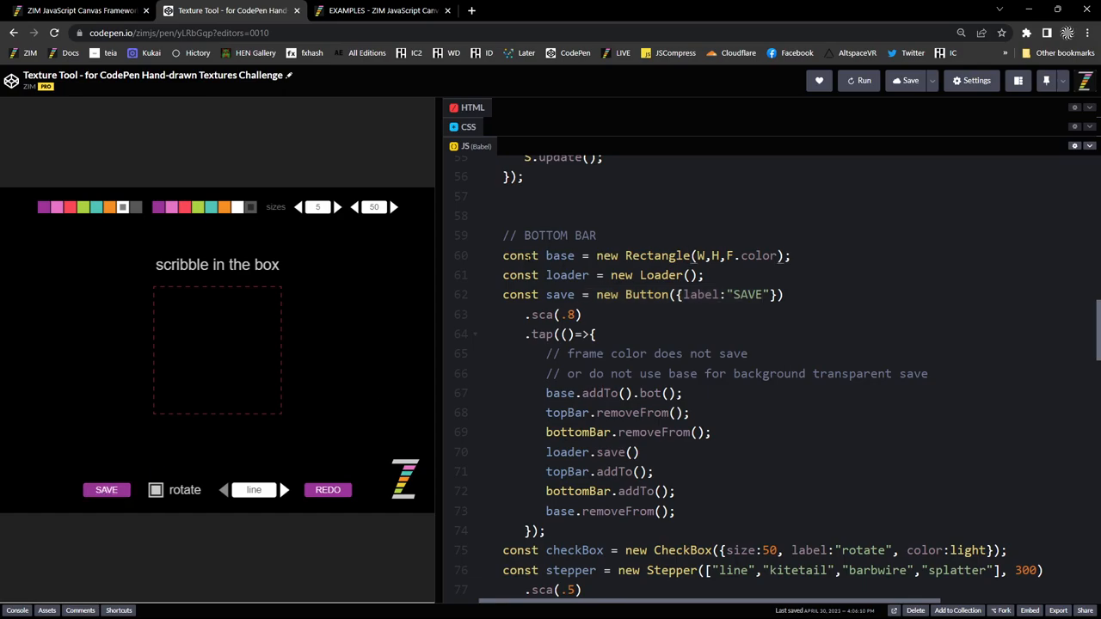
# - Scribble a splatter stroke, turn on tile rotation, lower minimum pen size to 4, and clear
pyautogui.moveTo(185, 400); pyautogui.dragTo(301, 314)
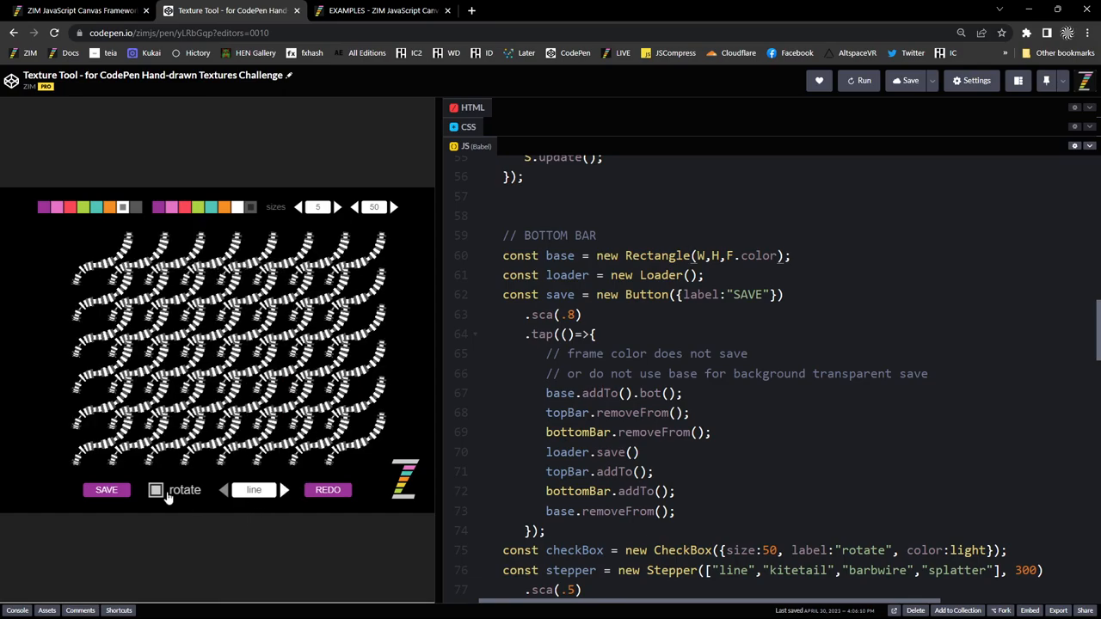
pyautogui.click(155, 490)
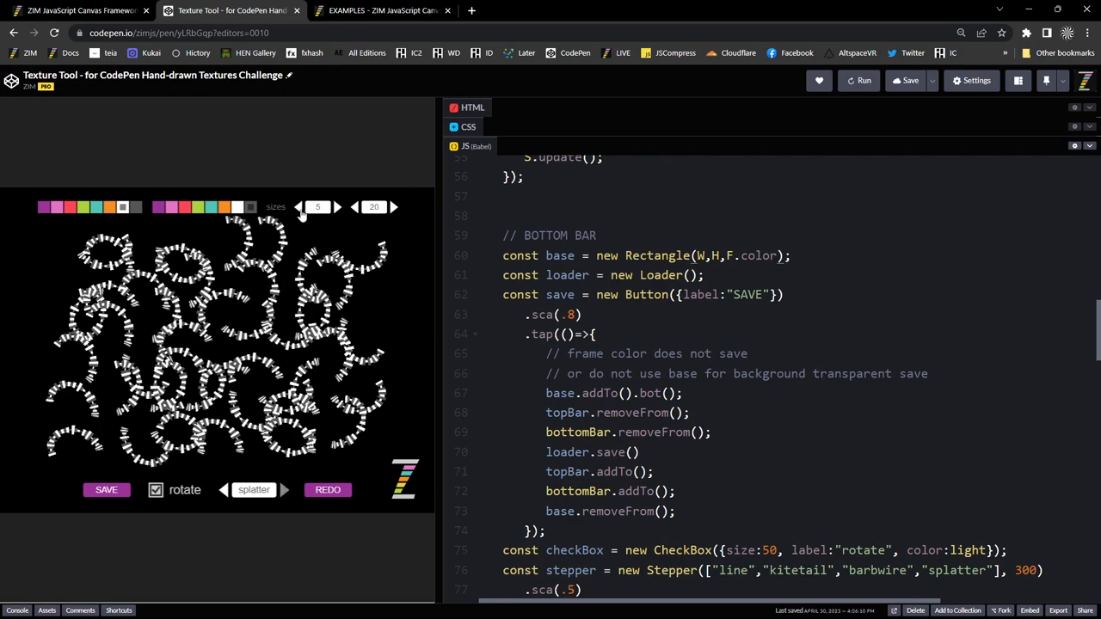
pyautogui.click(299, 207)
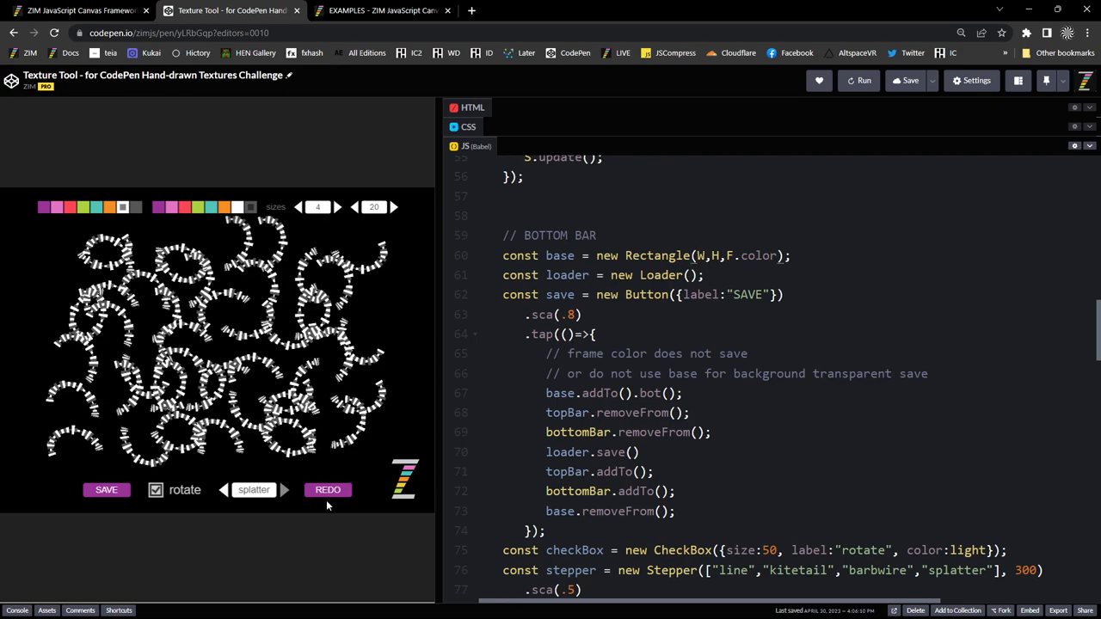
pyautogui.click(328, 490)
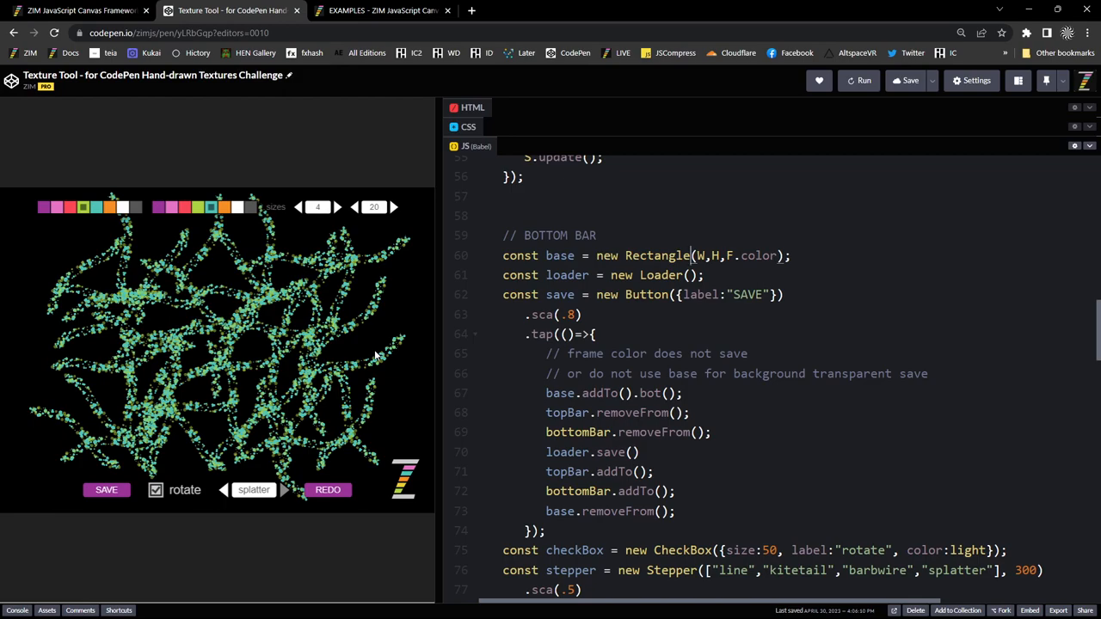
pyautogui.moveTo(173, 505)
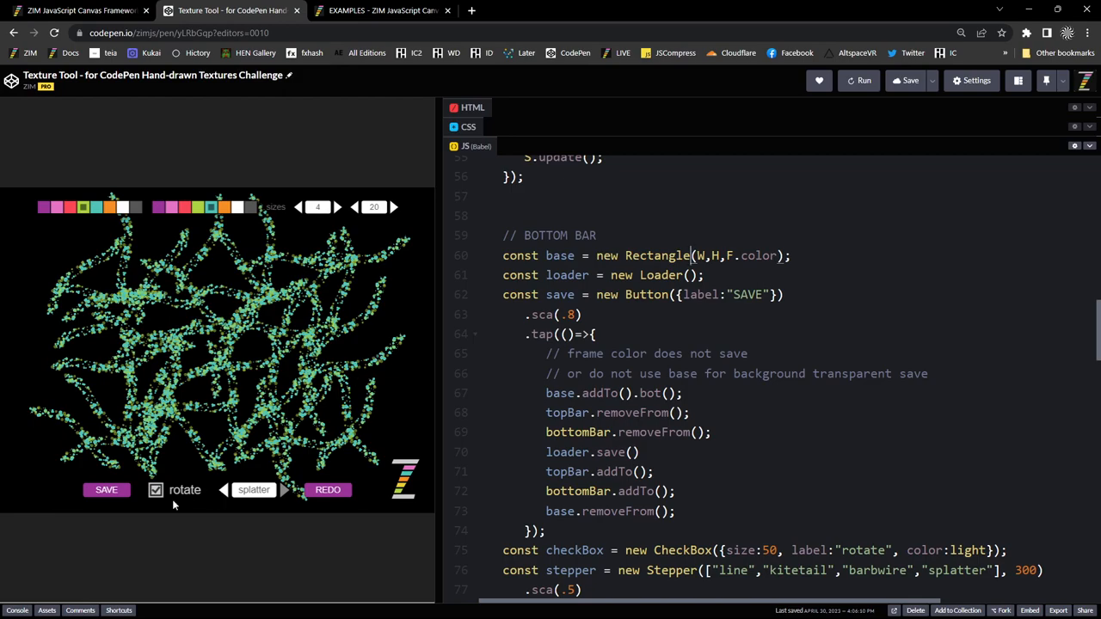
# - Save the green splatter texture as a PNG, open it, and highlight the base Rectangle code
pyautogui.click(105, 489)
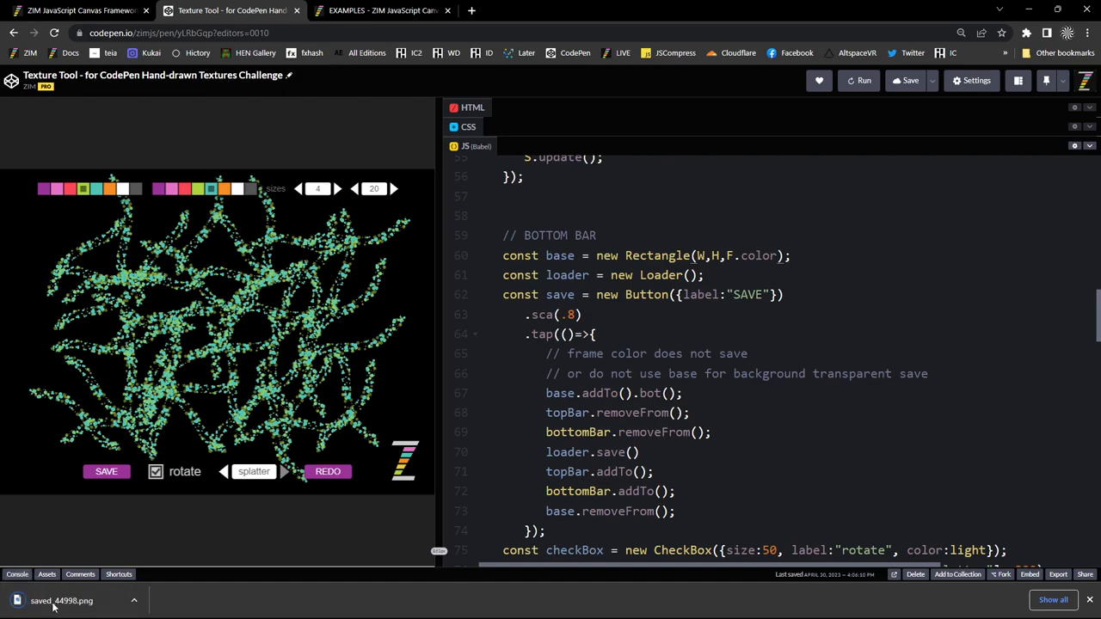
pyautogui.click(61, 600)
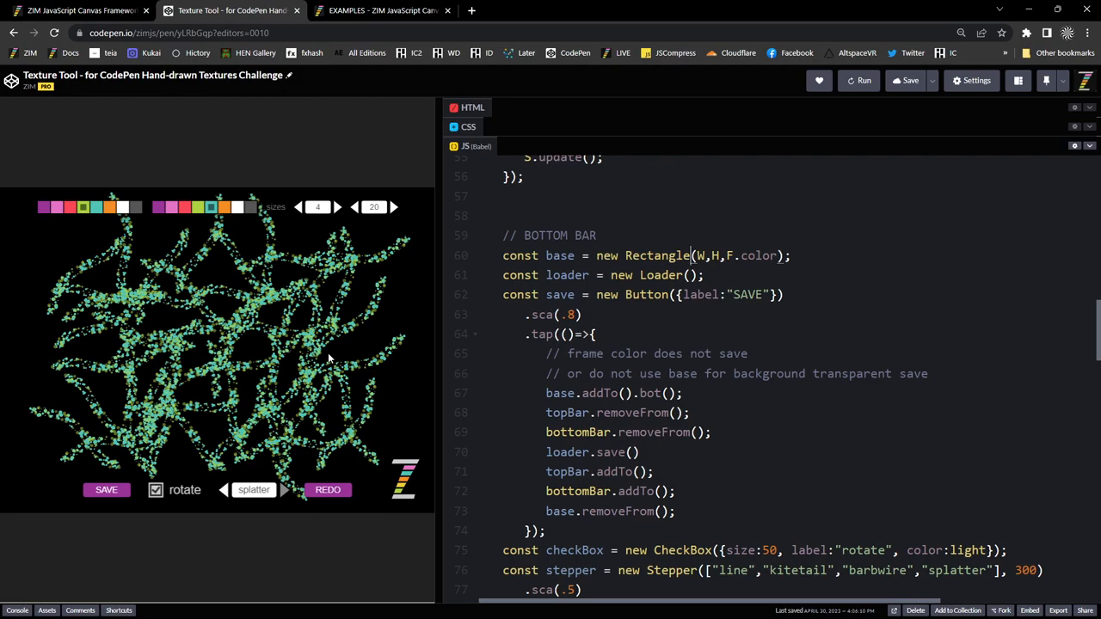
pyautogui.moveTo(129, 379)
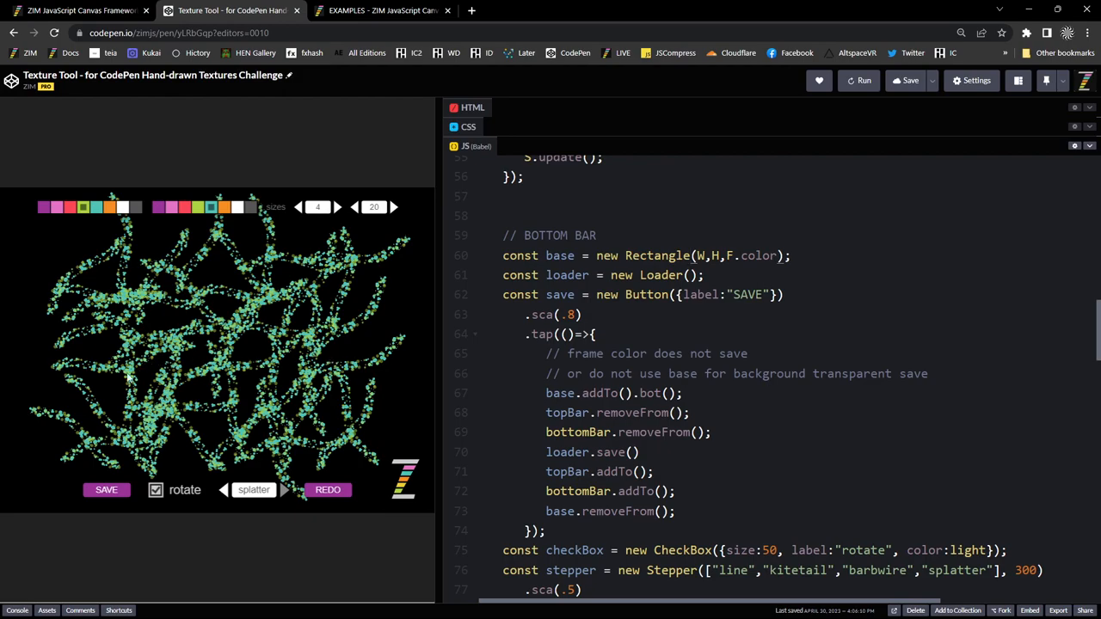
pyautogui.moveTo(299, 383)
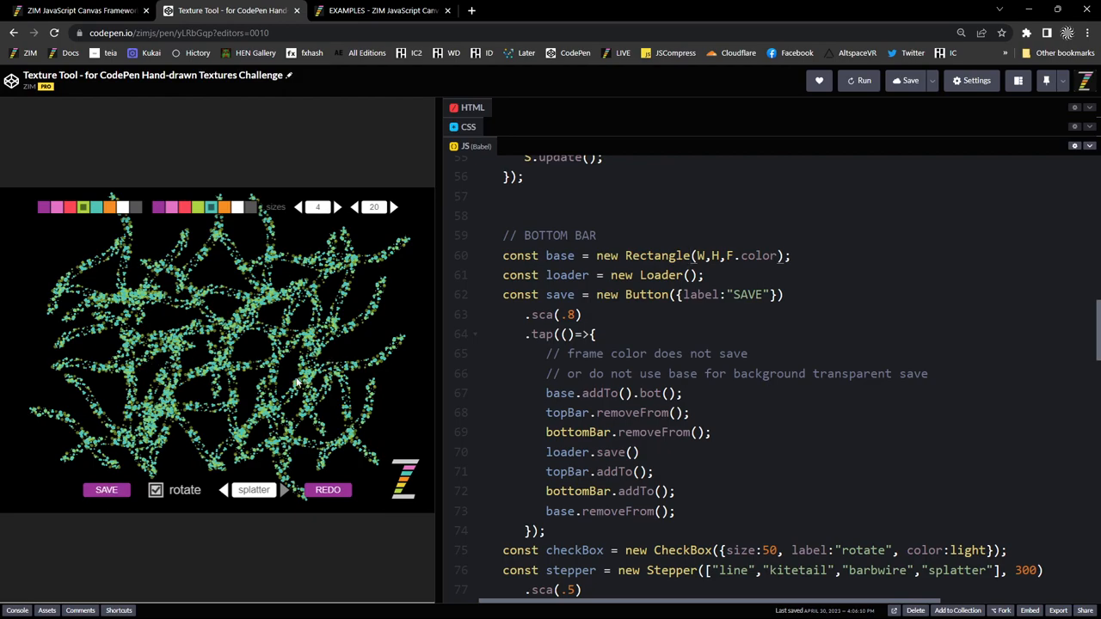
pyautogui.moveTo(252, 368)
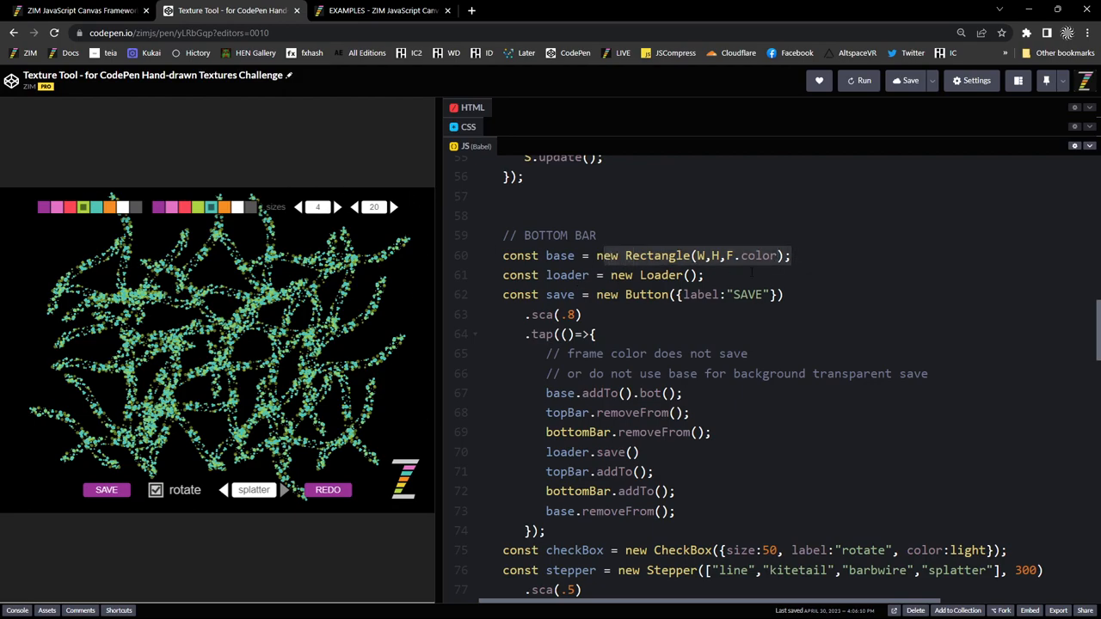
pyautogui.click(597, 256)
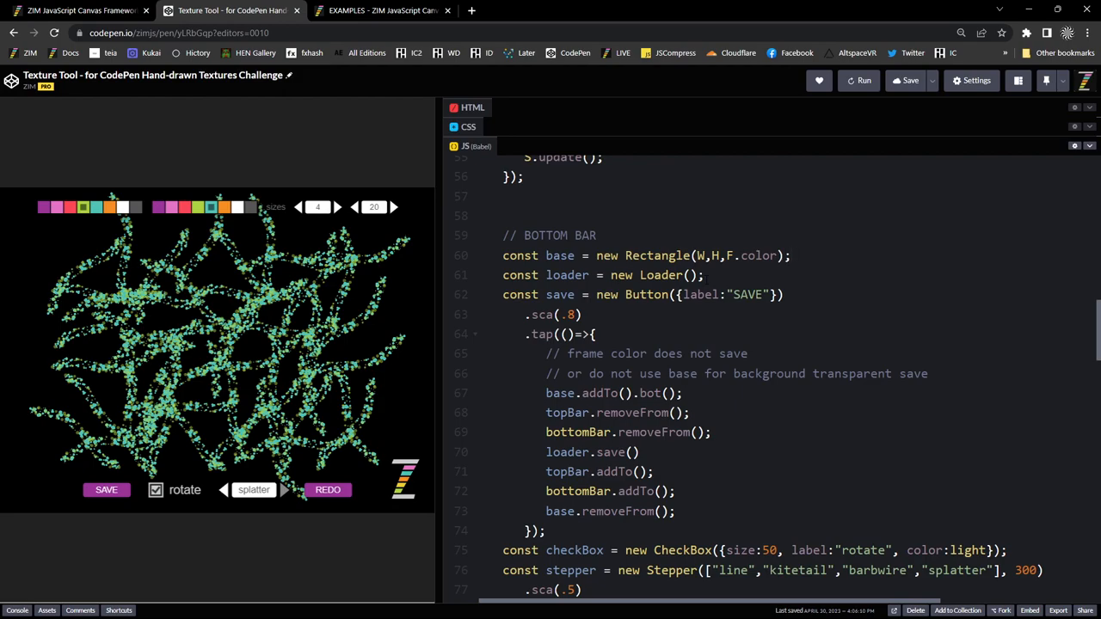
pyautogui.scroll(-3)
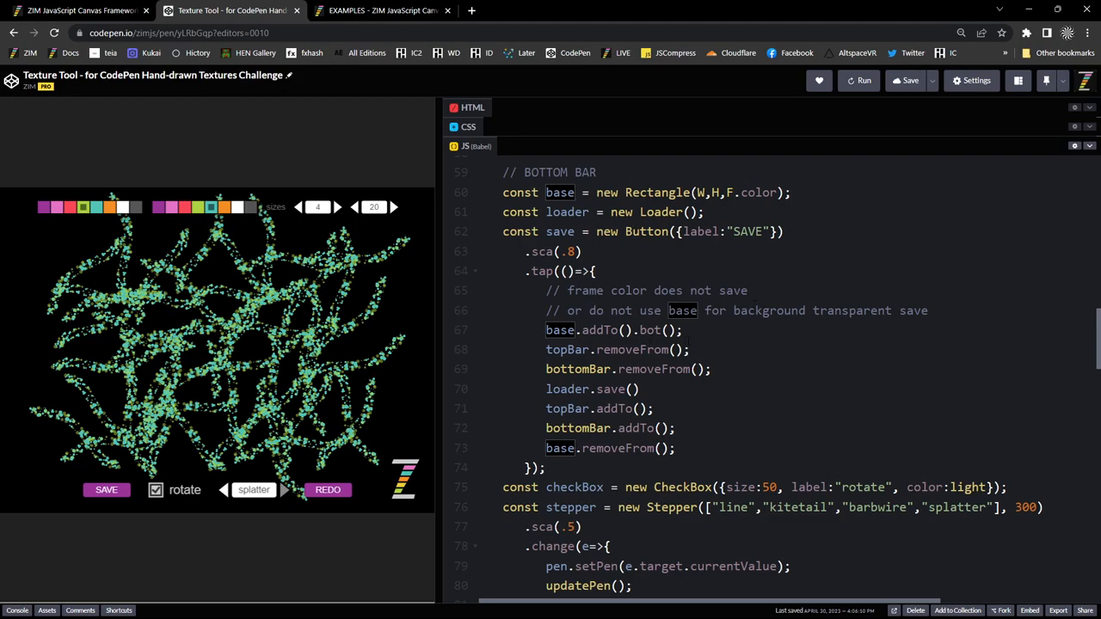
pyautogui.click(790, 191)
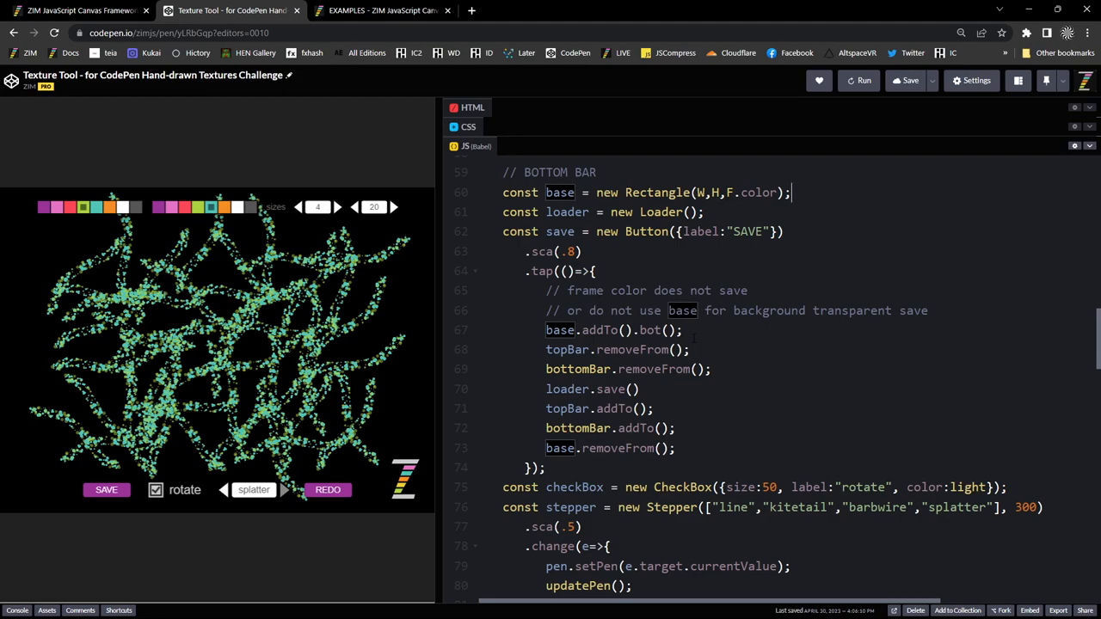
pyautogui.scroll(-3)
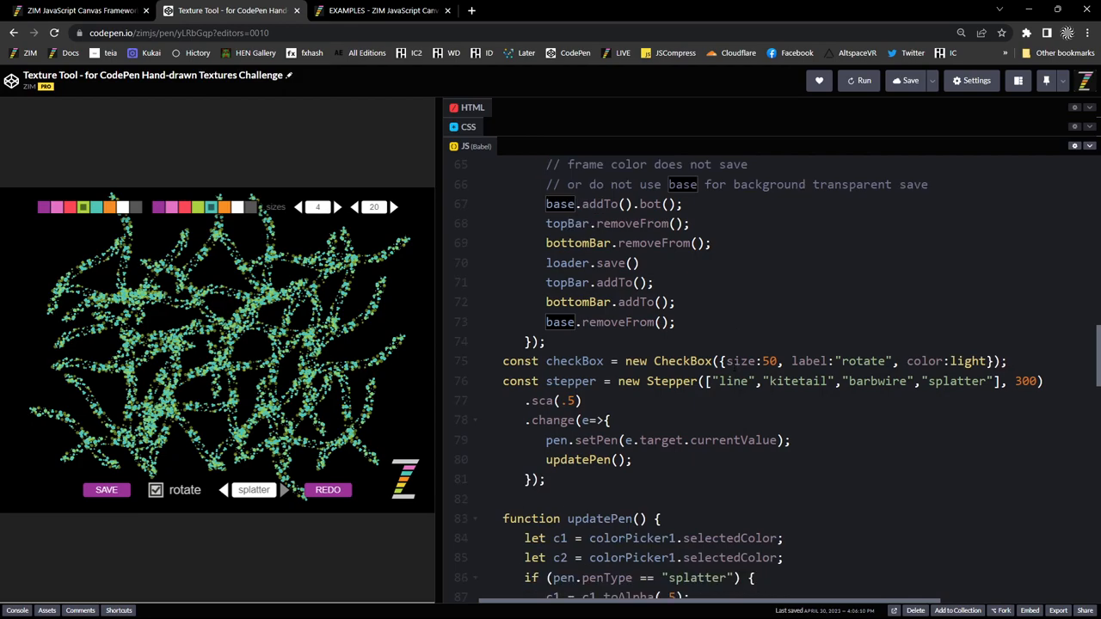
# - Regenerate the tiled texture, set the pen type to line, and highlight every use of base
pyautogui.scroll(-3)
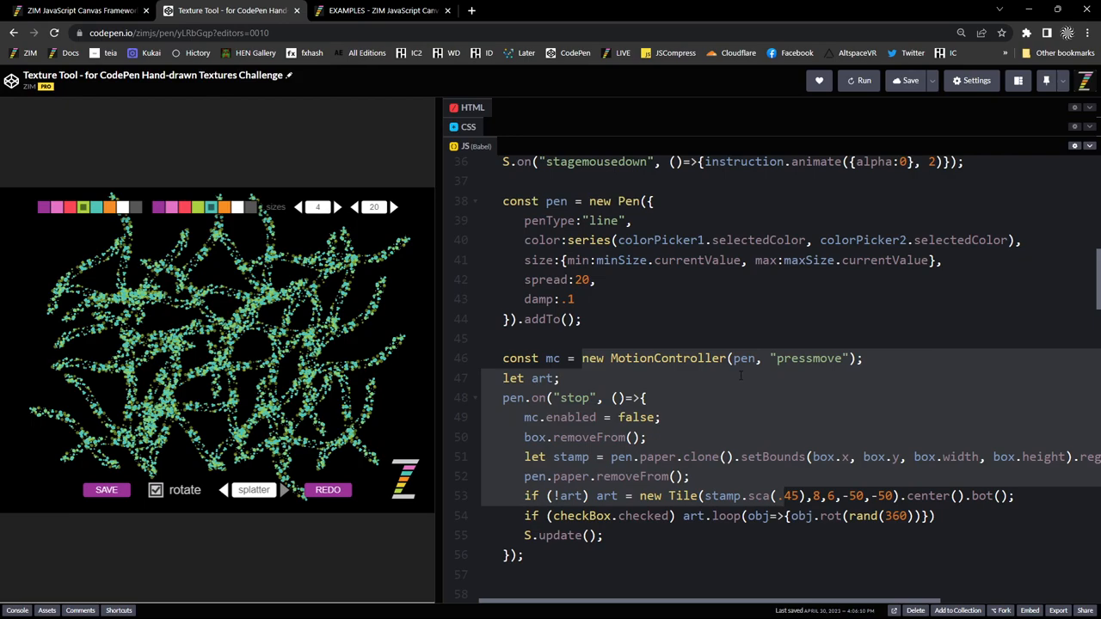
pyautogui.click(105, 489)
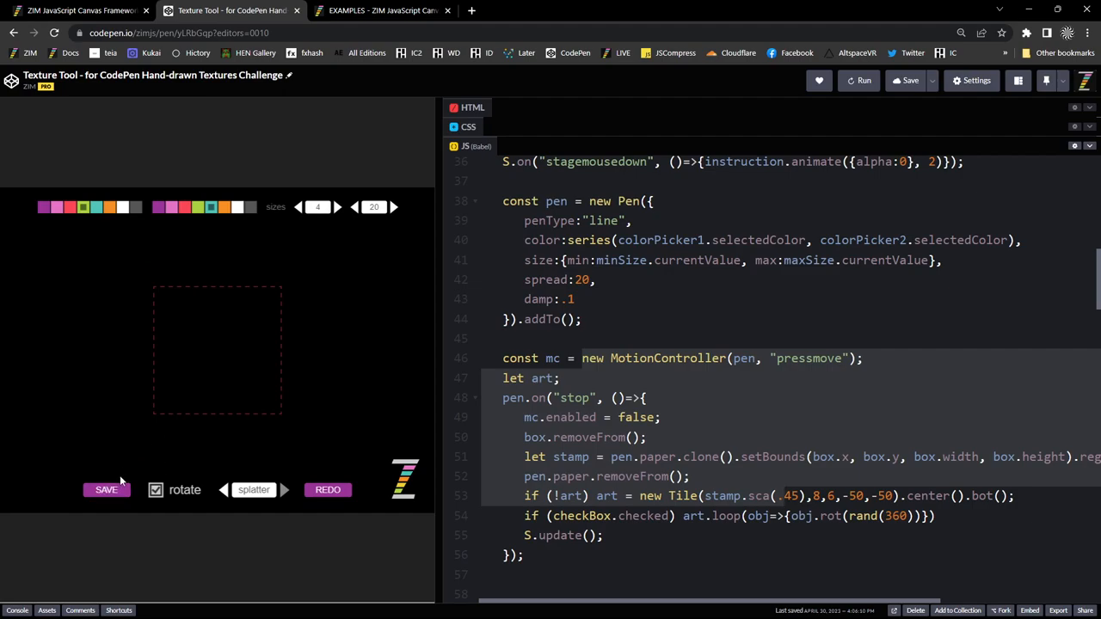
pyautogui.moveTo(311, 430)
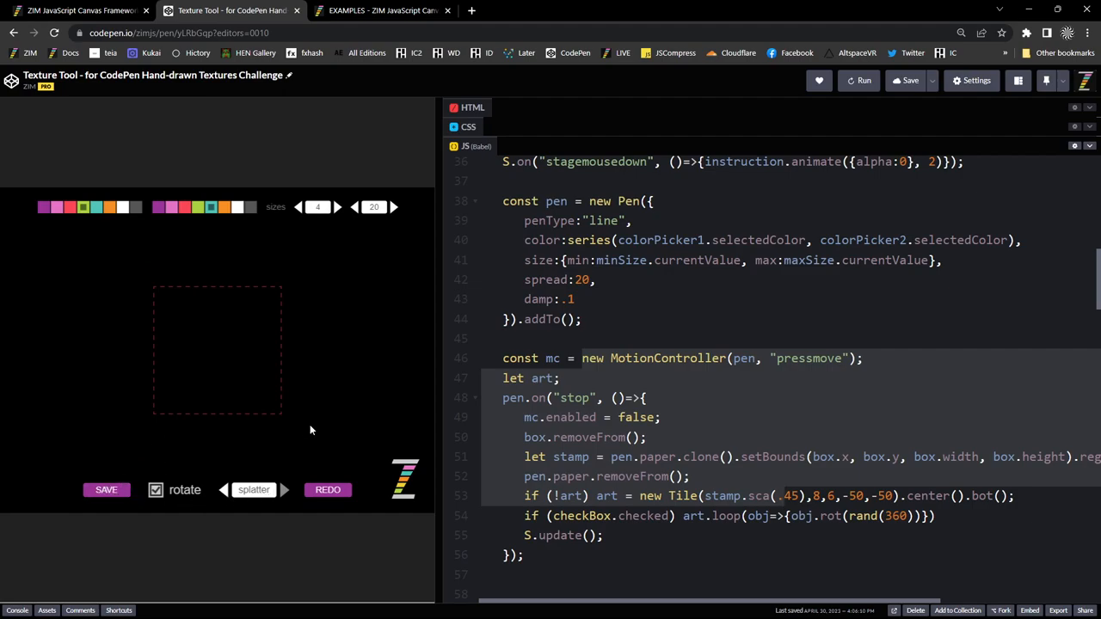
pyautogui.click(223, 490)
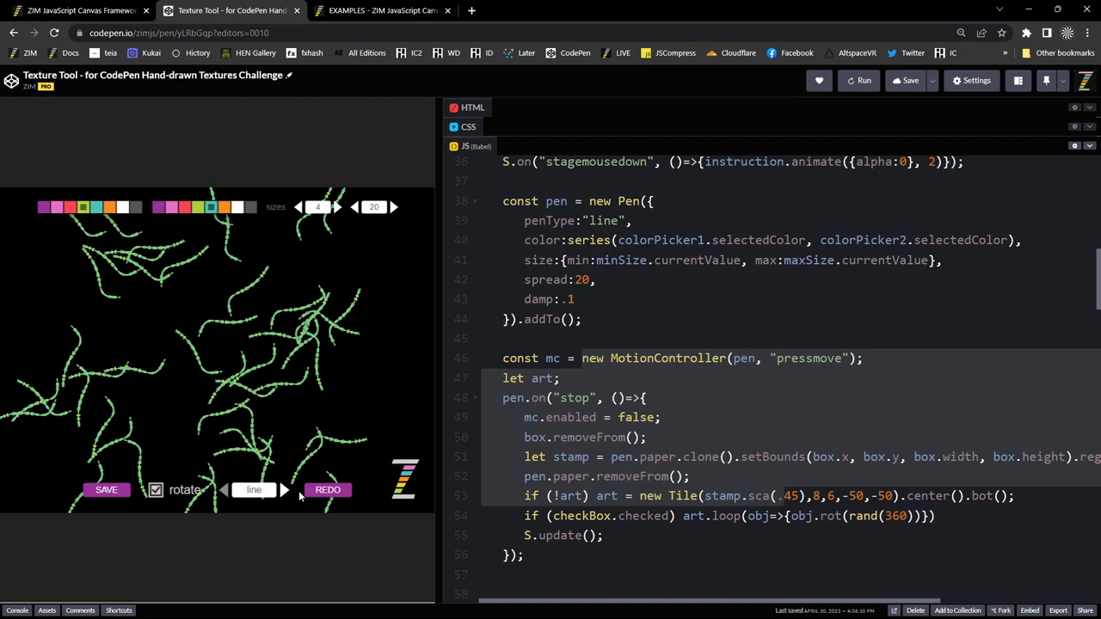
pyautogui.moveTo(480, 417)
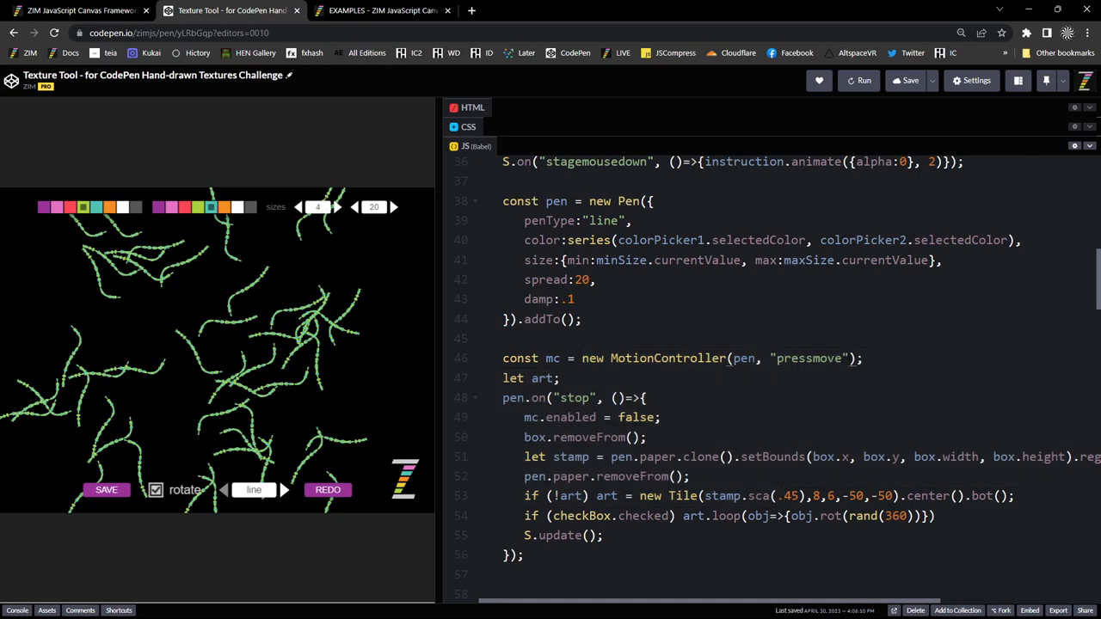
pyautogui.doubleClick(666, 358)
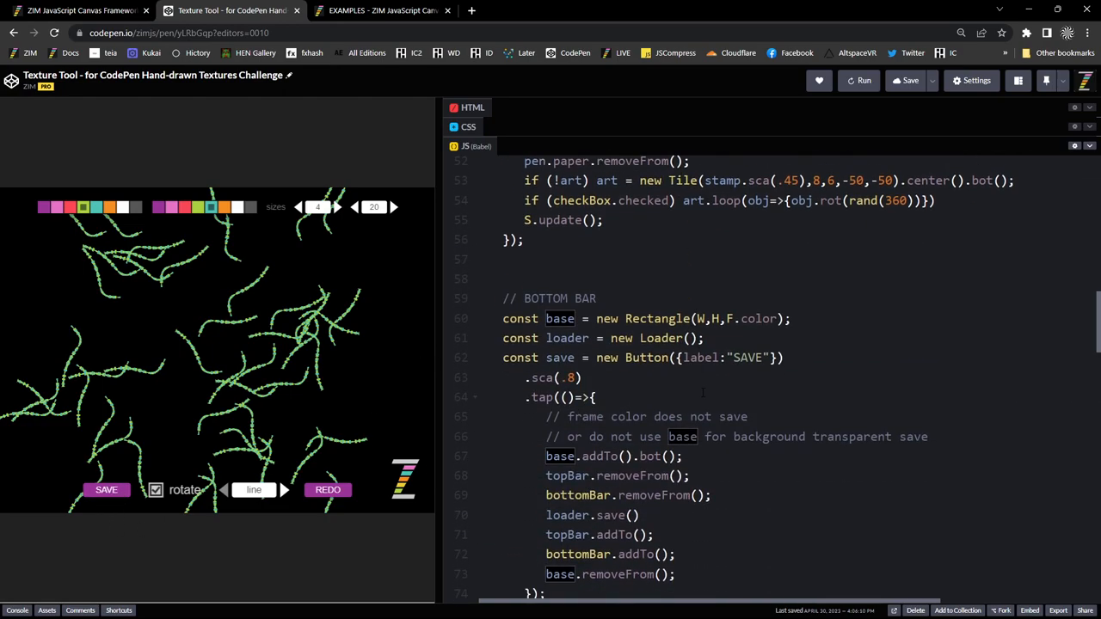
# - Scroll the JS panel through the bottom bar Tile code
pyautogui.scroll(-3)
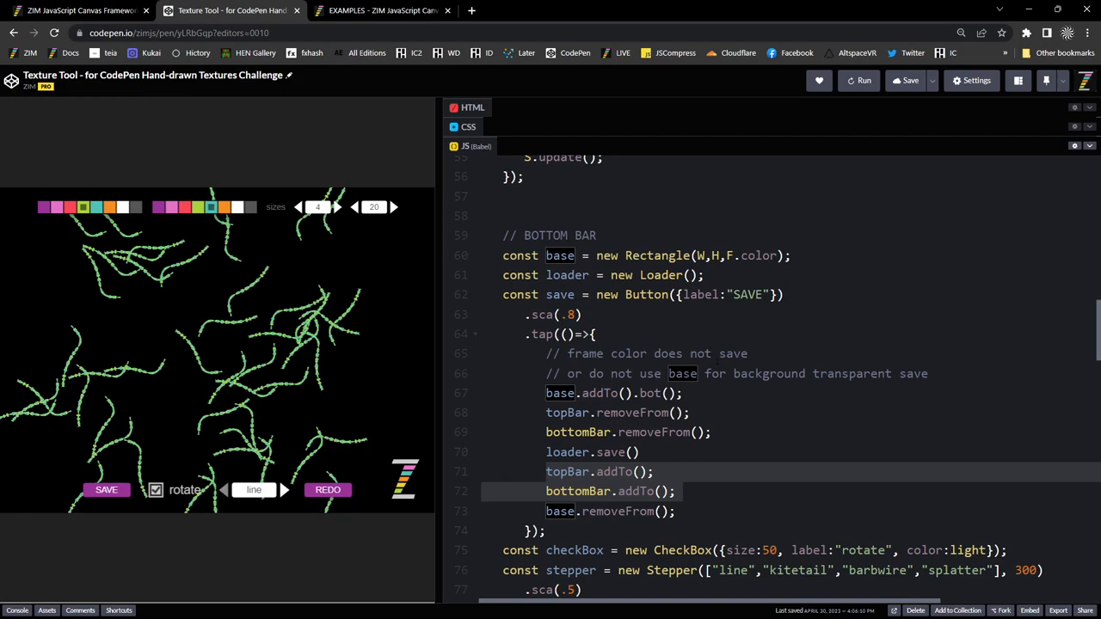
pyautogui.scroll(-3)
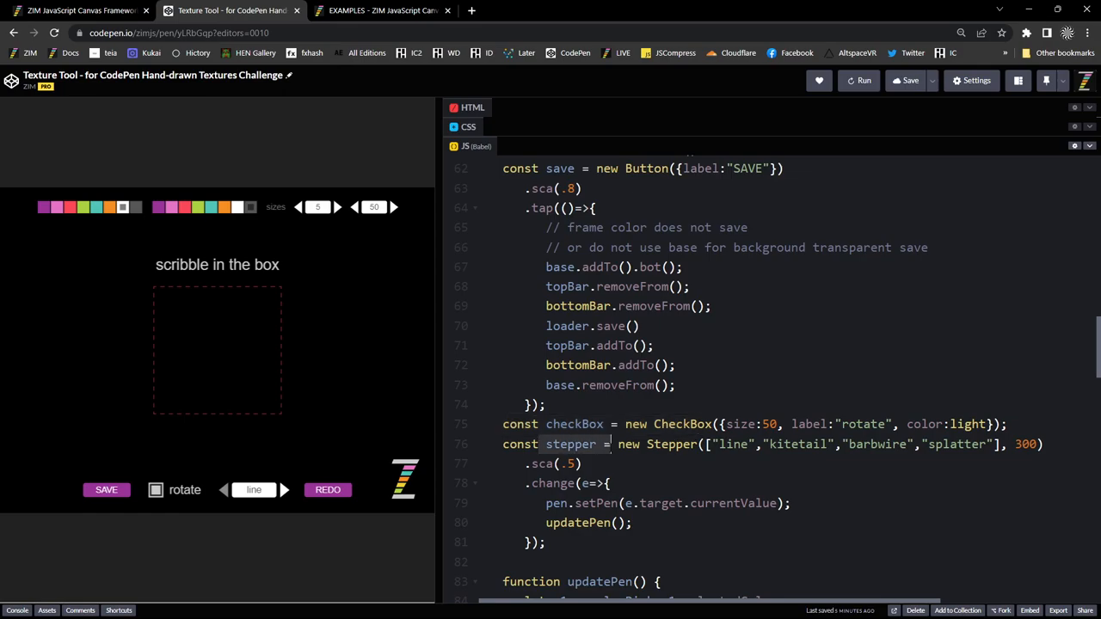
# - Scroll the JS editor to the bottomBar Tile and comment out its .sca(.7) line
pyautogui.scroll(-3)
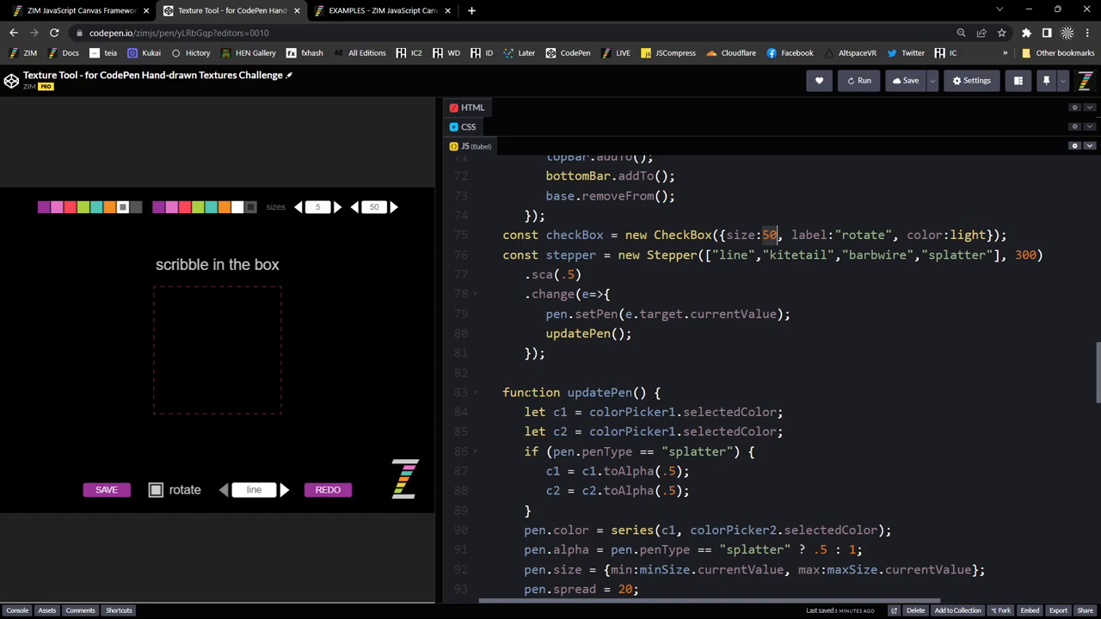
pyautogui.scroll(-3)
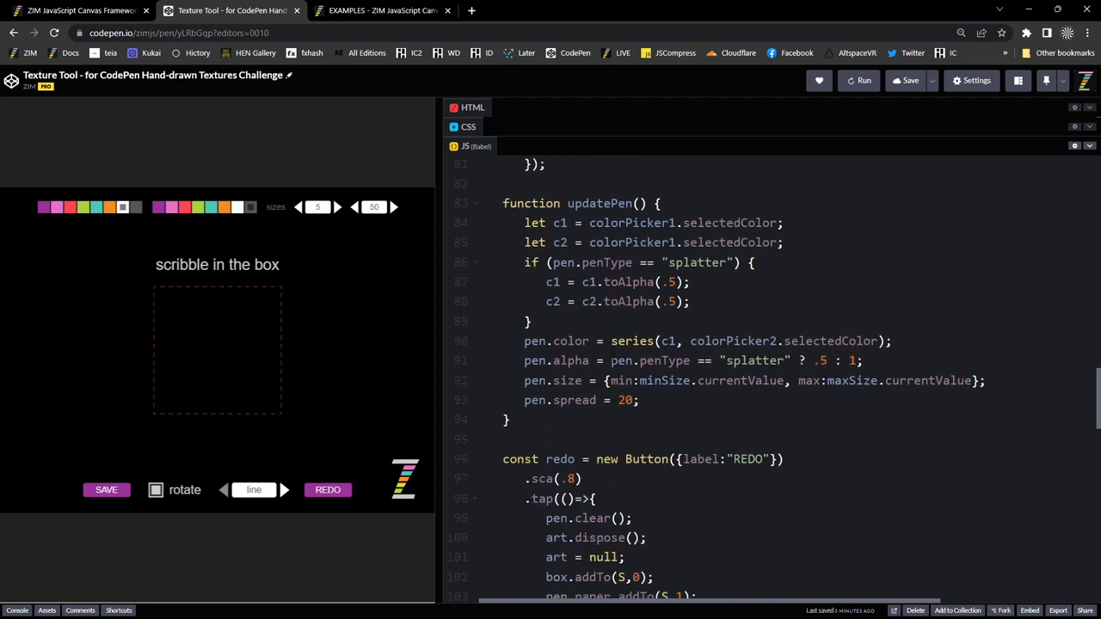
pyautogui.scroll(-3)
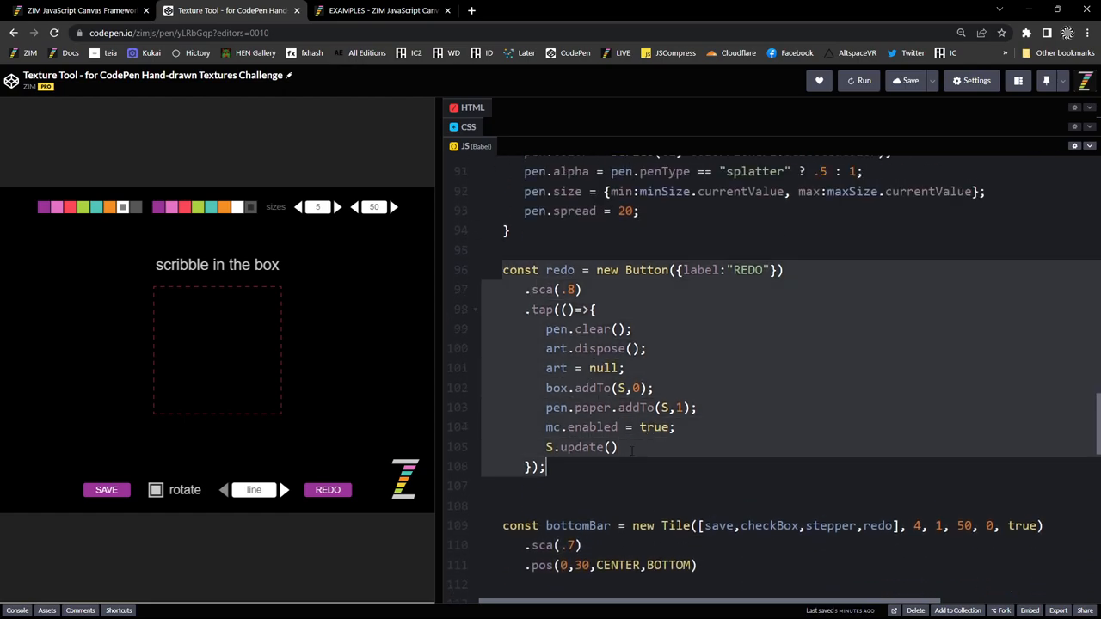
pyautogui.scroll(-3)
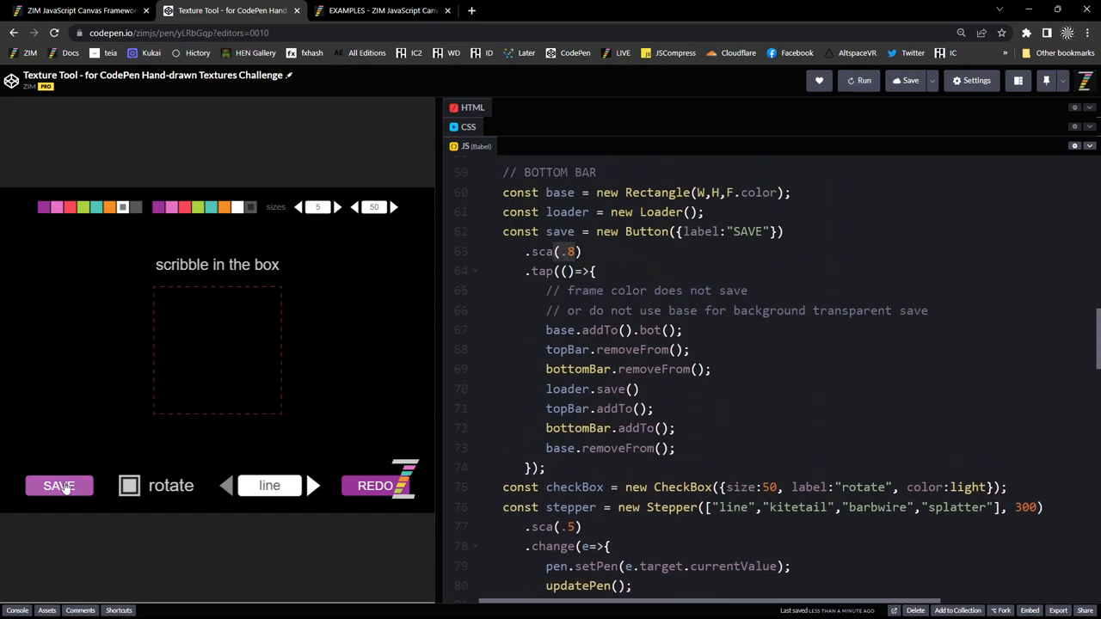
pyautogui.scroll(-3)
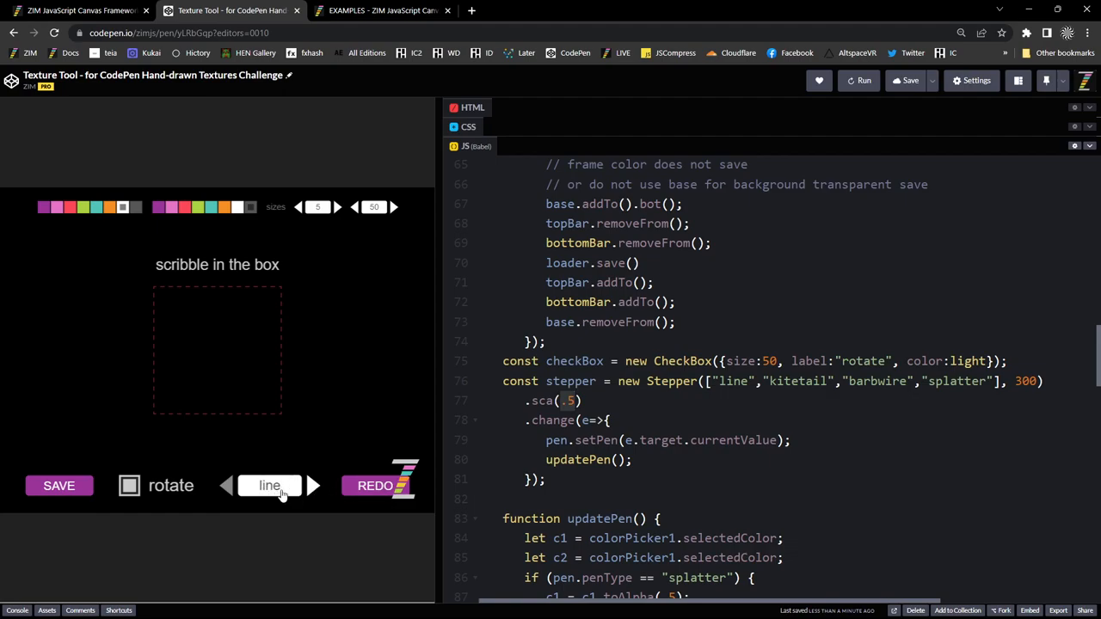
pyautogui.moveTo(244, 489)
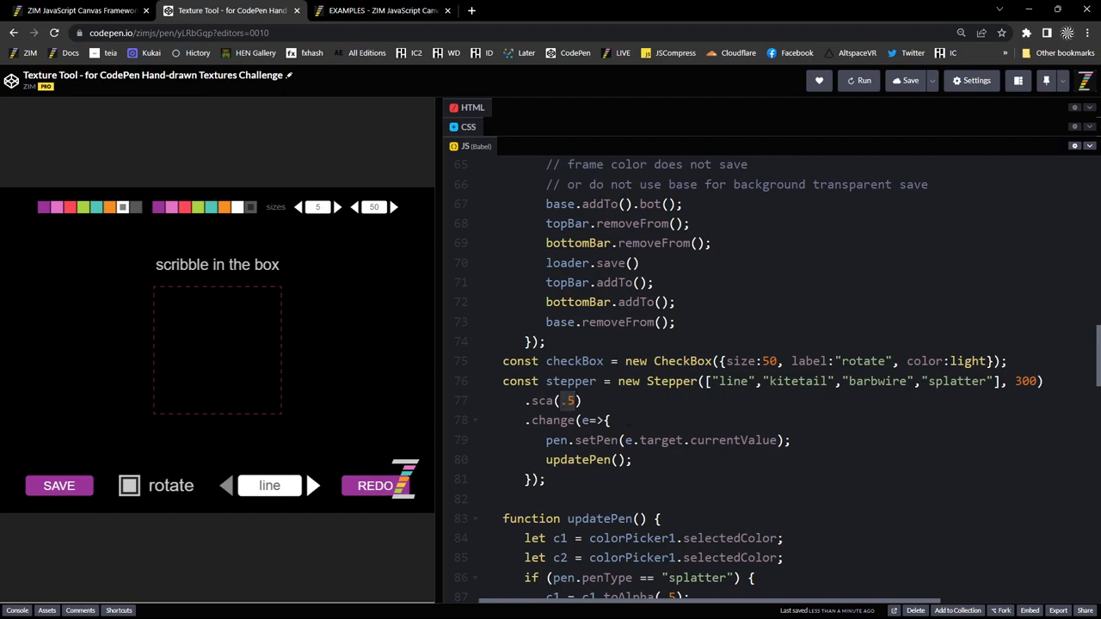
pyautogui.scroll(-3)
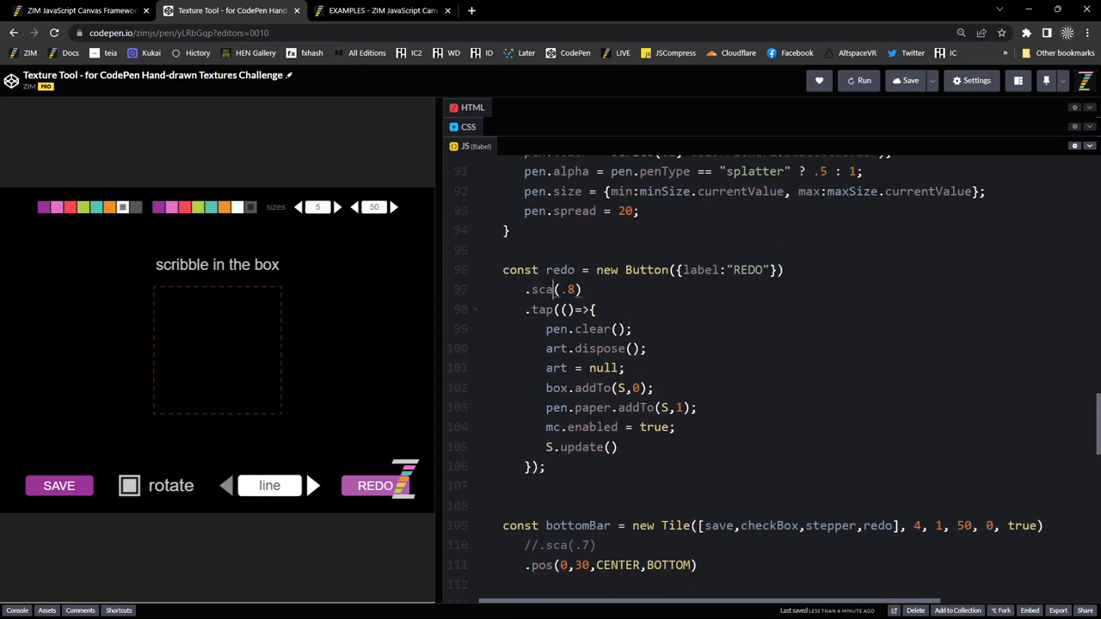
# - Try .scaleTo(S,80) on REDO, rerun to test, then restore the scaling and save the pen
pyautogui.write('leTo')
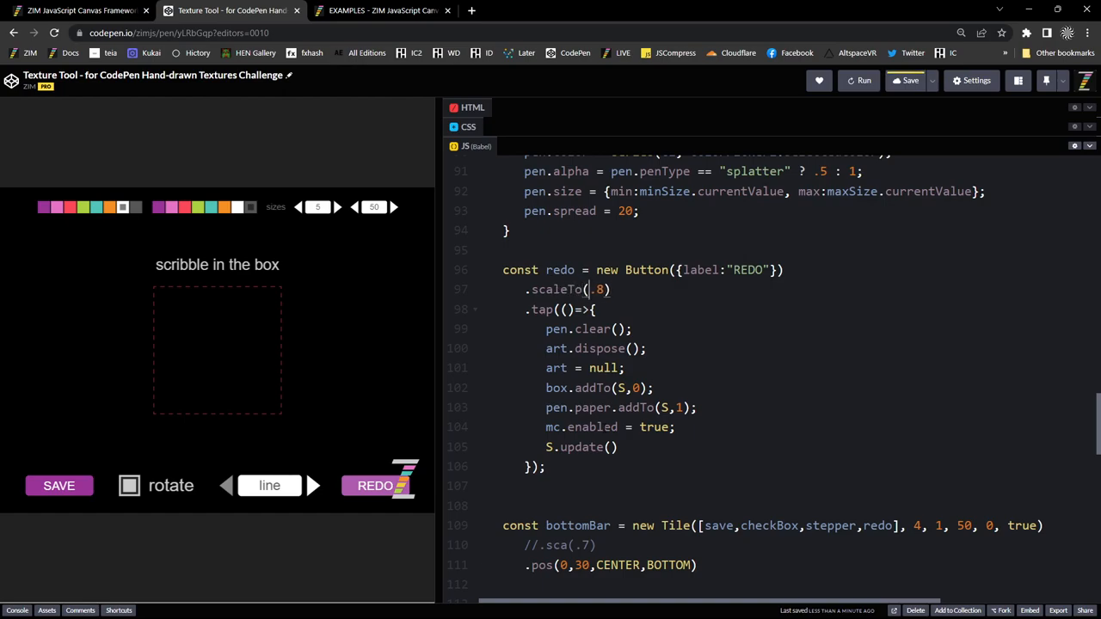
pyautogui.write('S,')
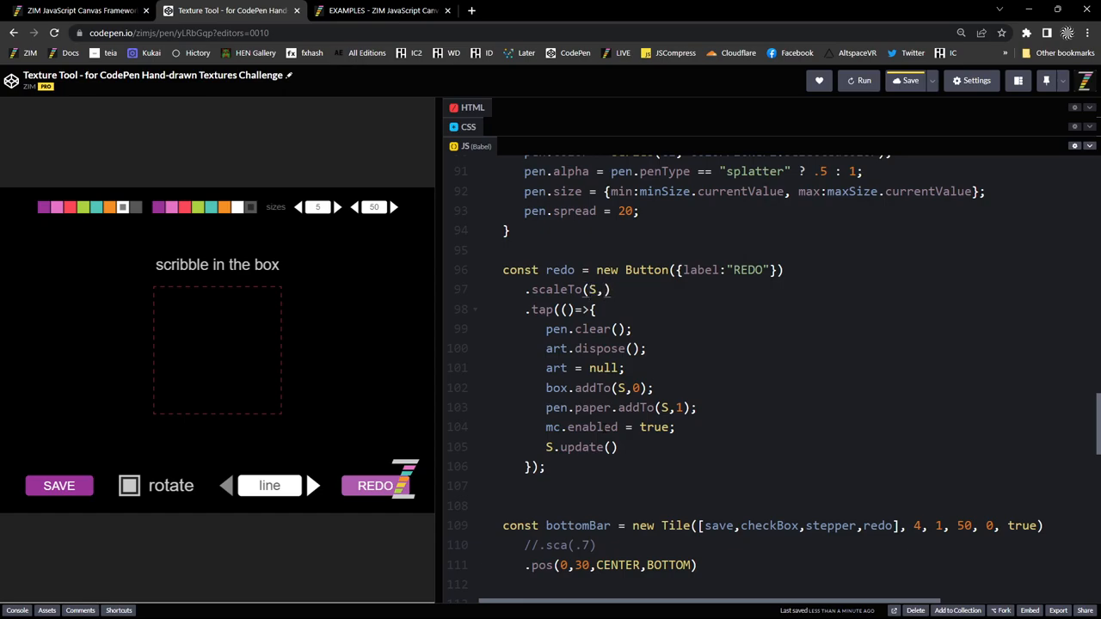
pyautogui.write('80')
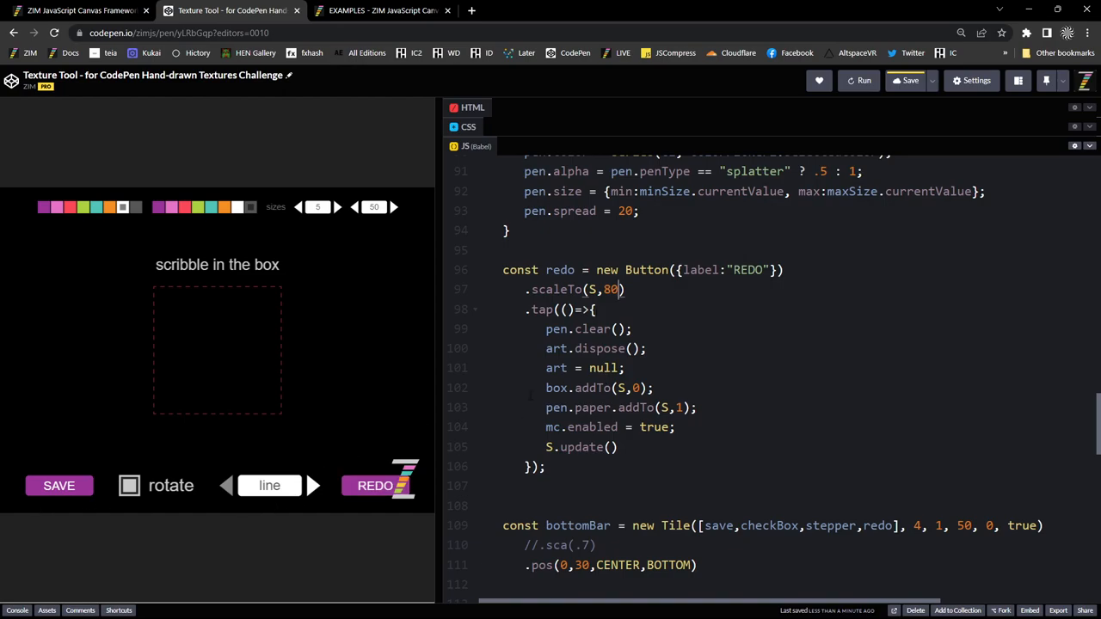
pyautogui.click(863, 80)
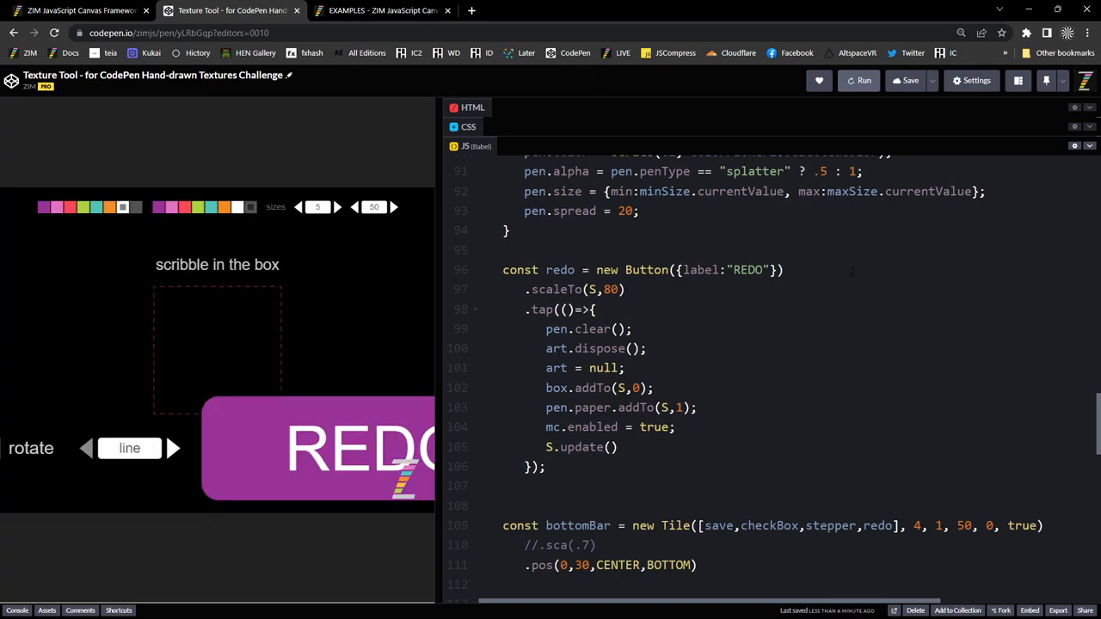
pyautogui.write('90')
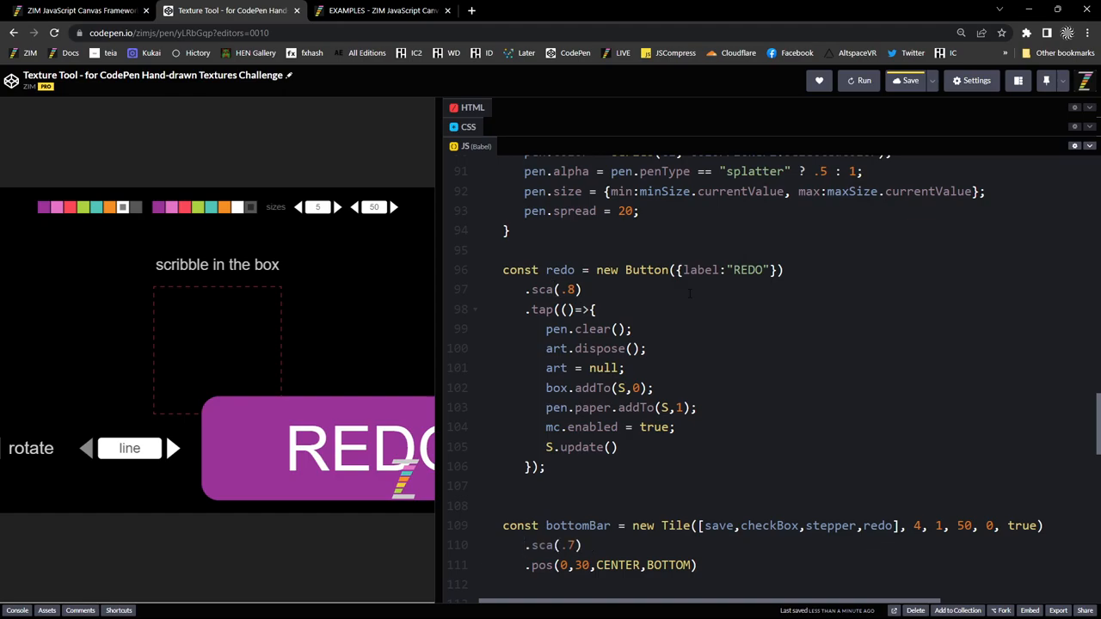
pyautogui.click(909, 80)
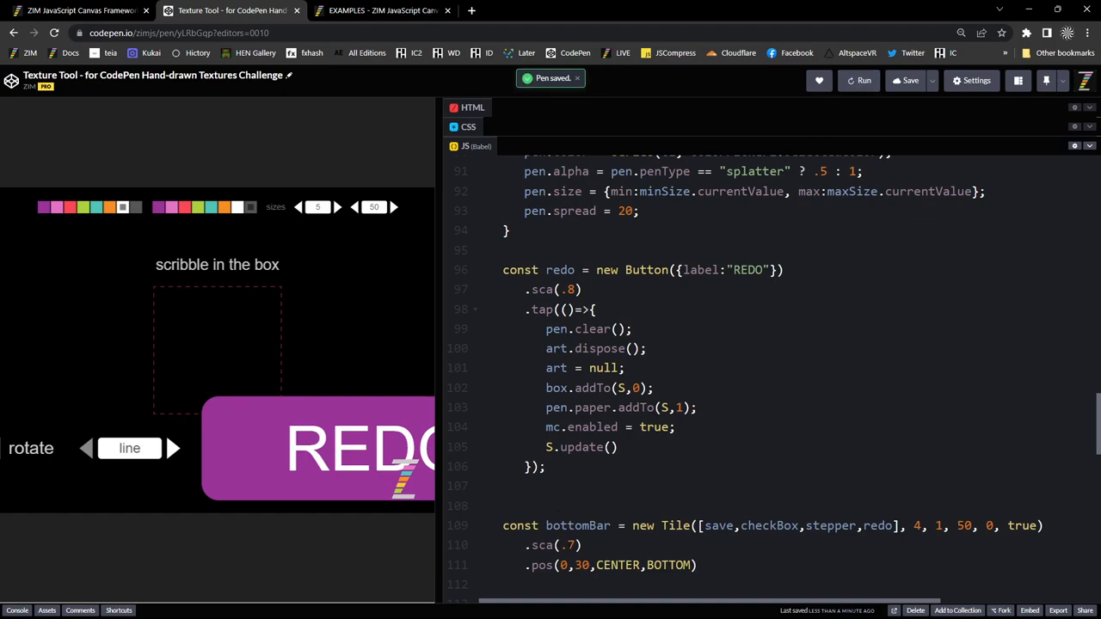
pyautogui.scroll(-3)
pyautogui.write('leTo')
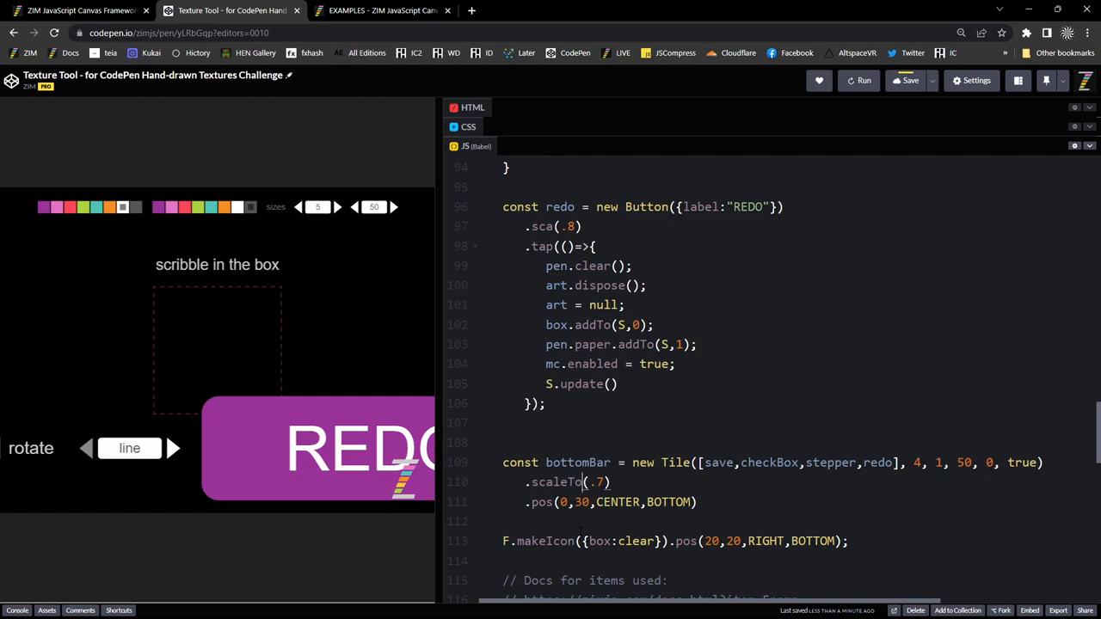
pyautogui.write('S,')
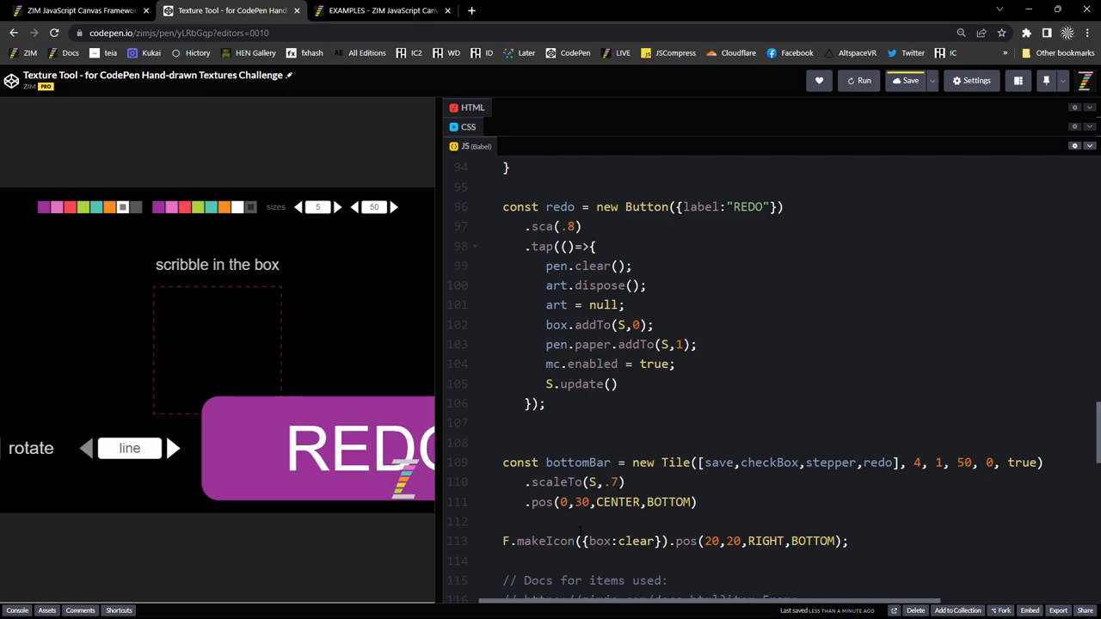
pyautogui.press('Backspace')
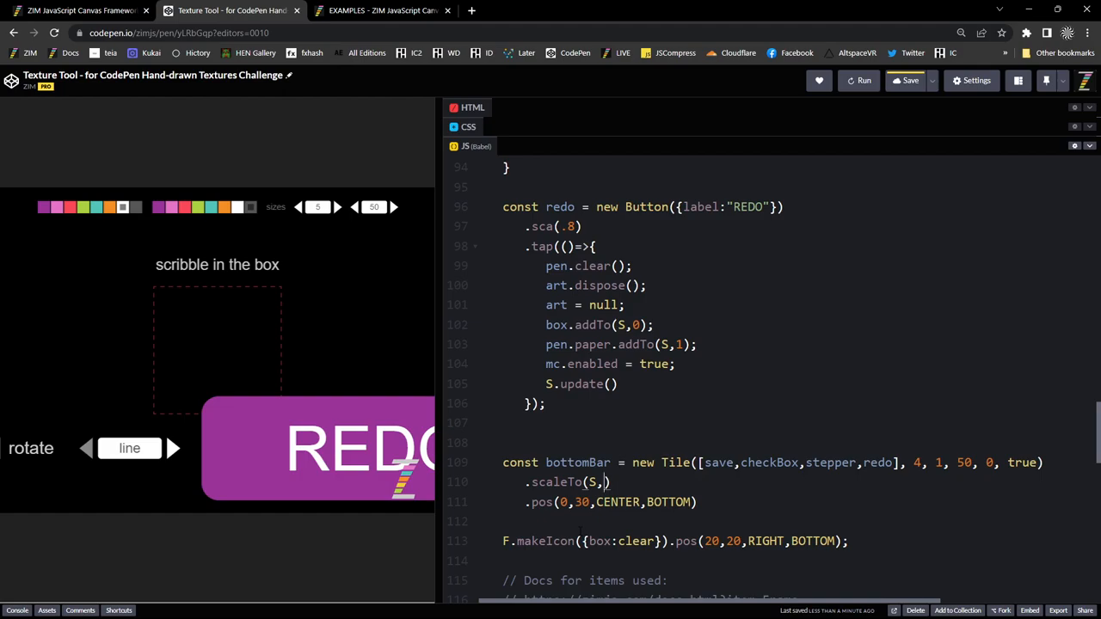
pyautogui.write('70')
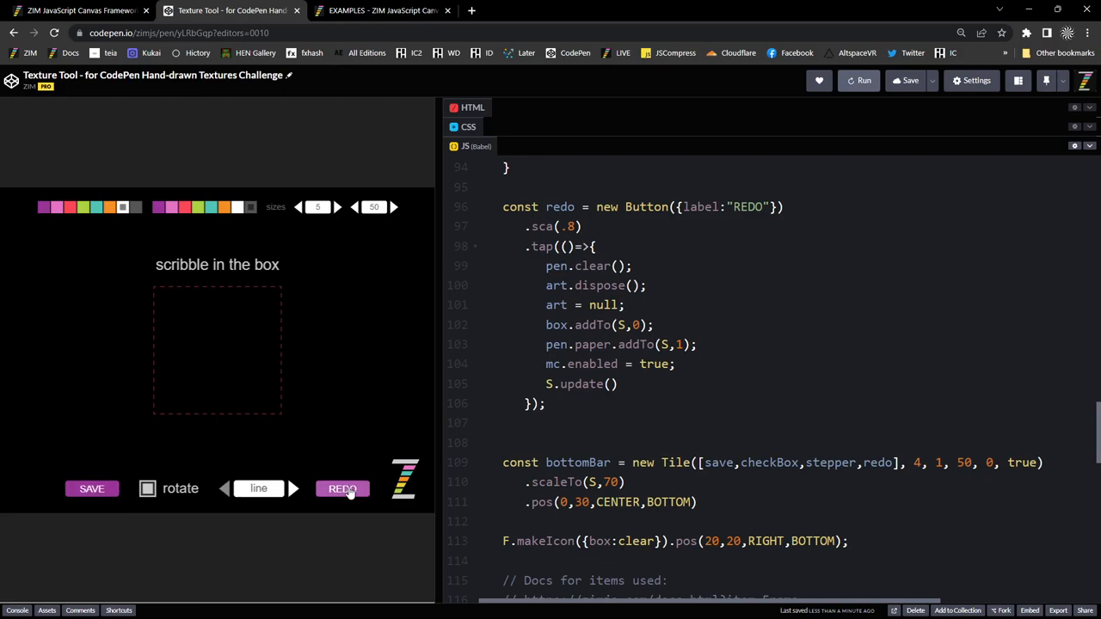
pyautogui.click(342, 488)
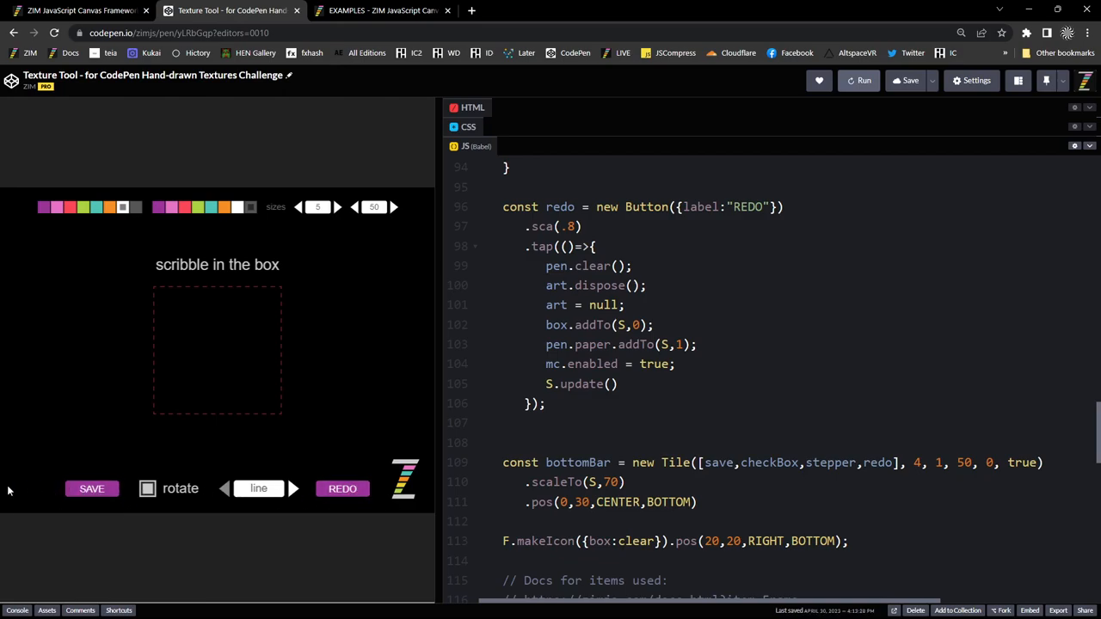
pyautogui.moveTo(342, 489)
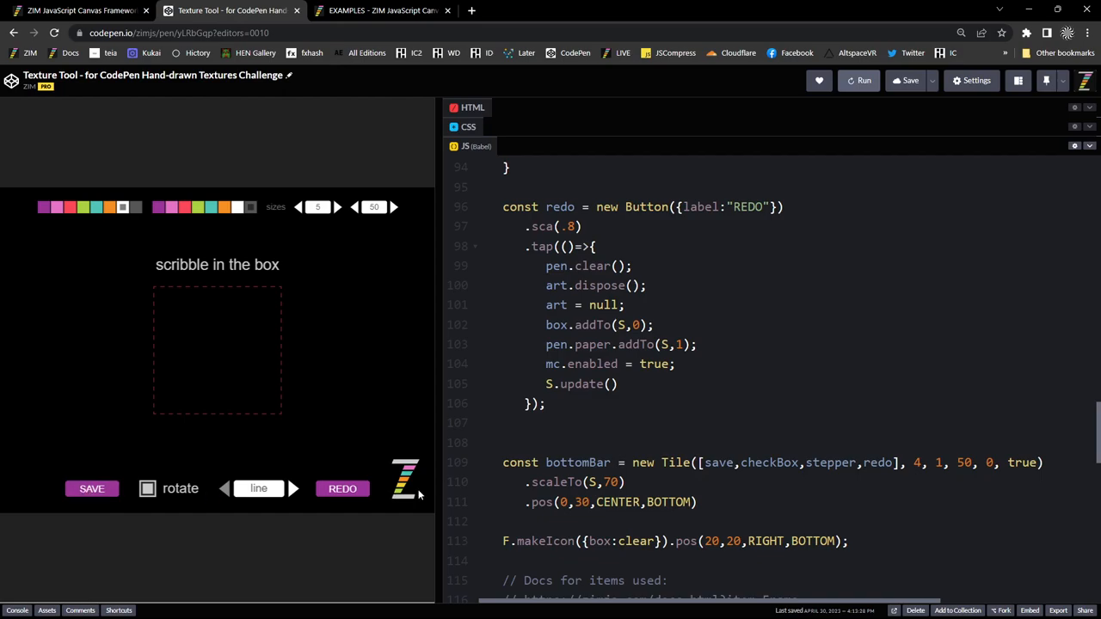
pyautogui.moveTo(420, 495)
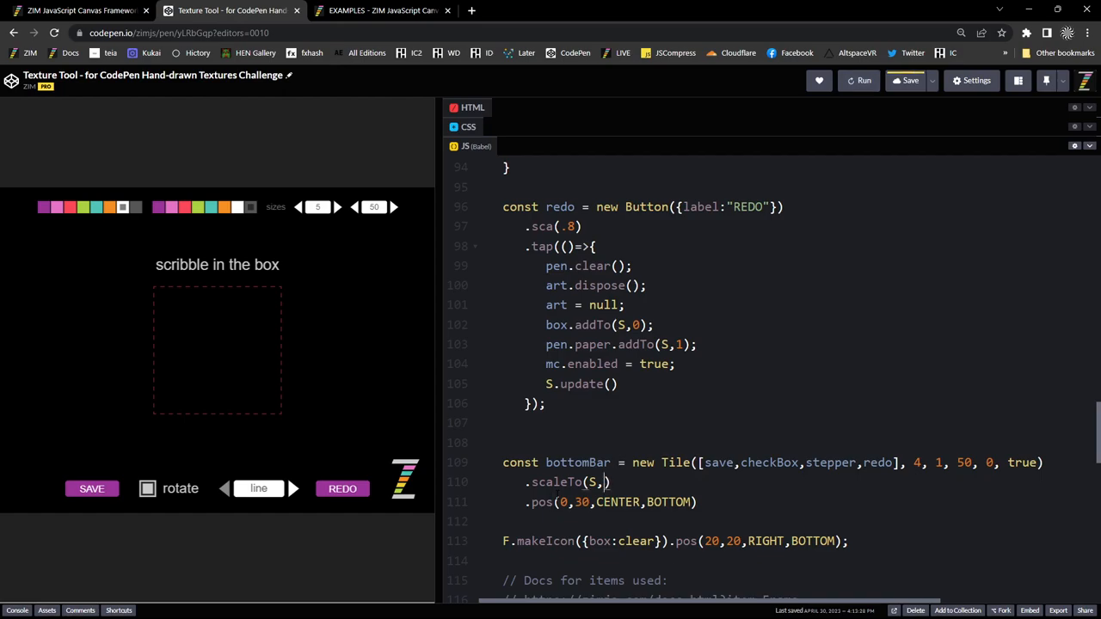
pyautogui.write('.7')
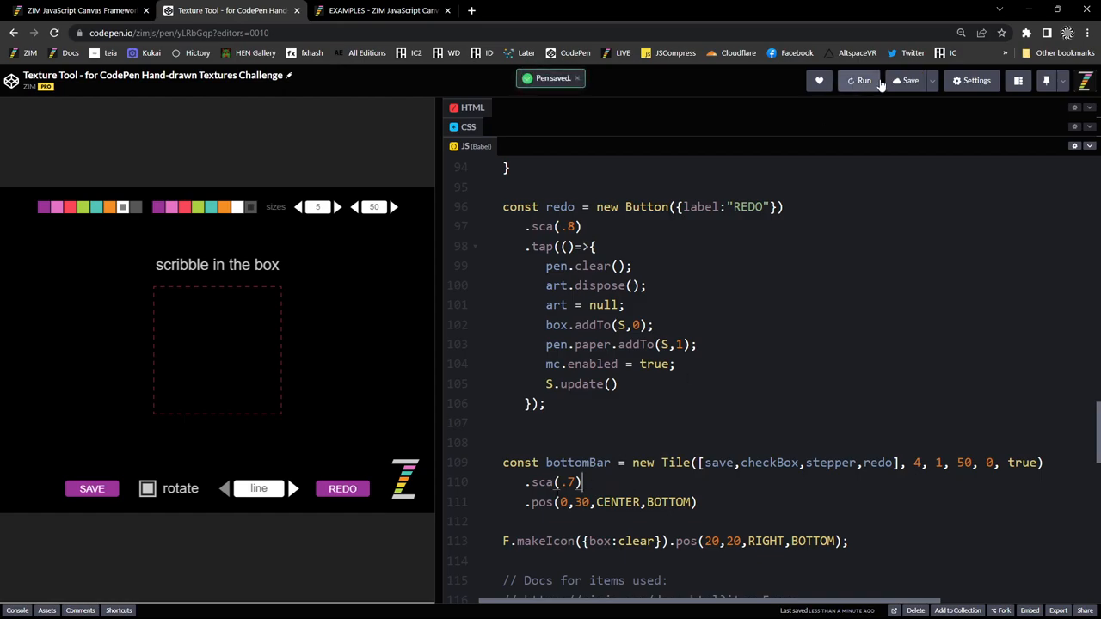
pyautogui.click(863, 80)
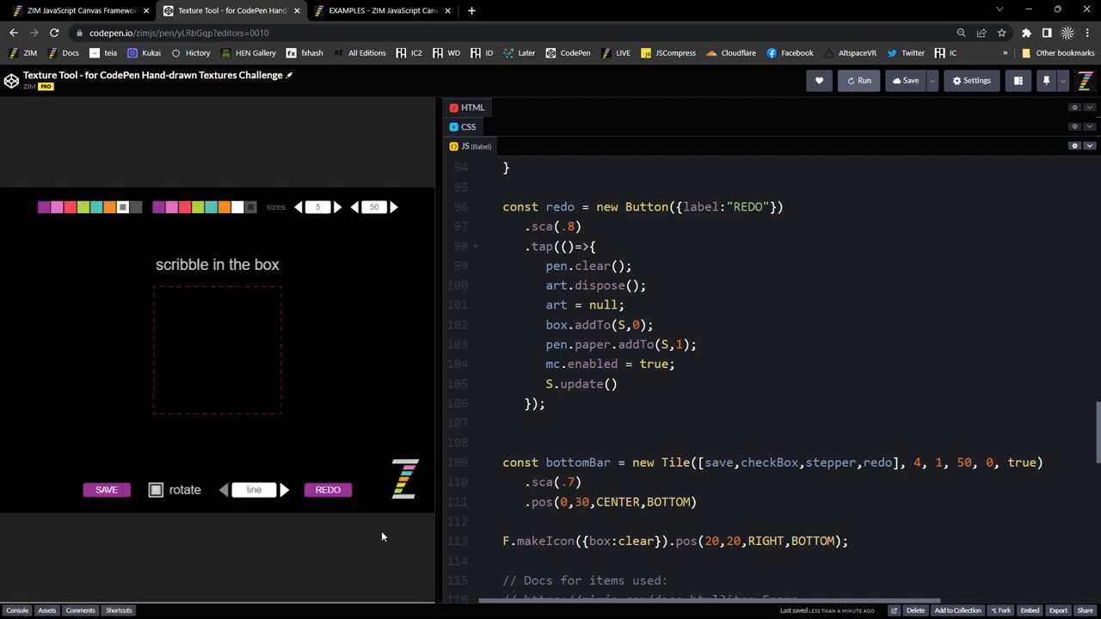
pyautogui.moveTo(405, 445)
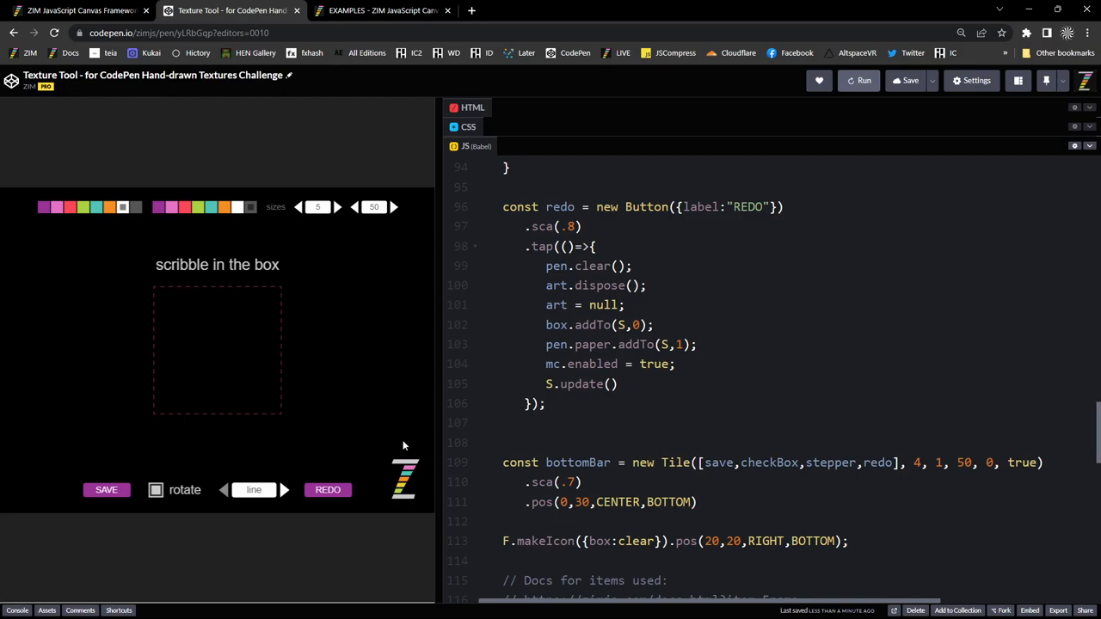
pyautogui.moveTo(419, 510)
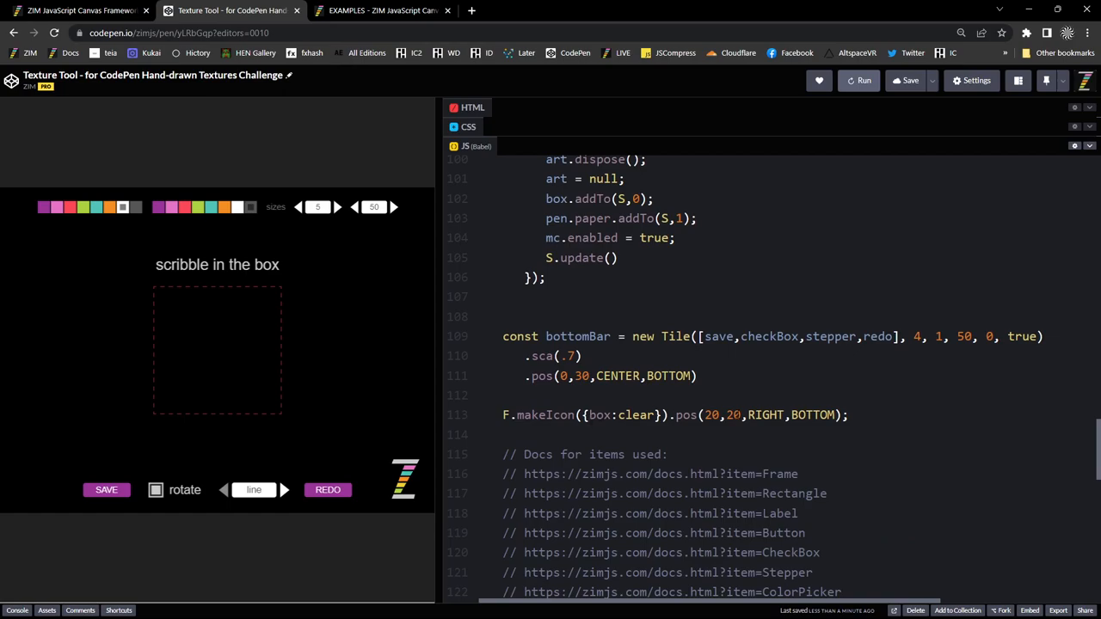
pyautogui.moveTo(417, 491)
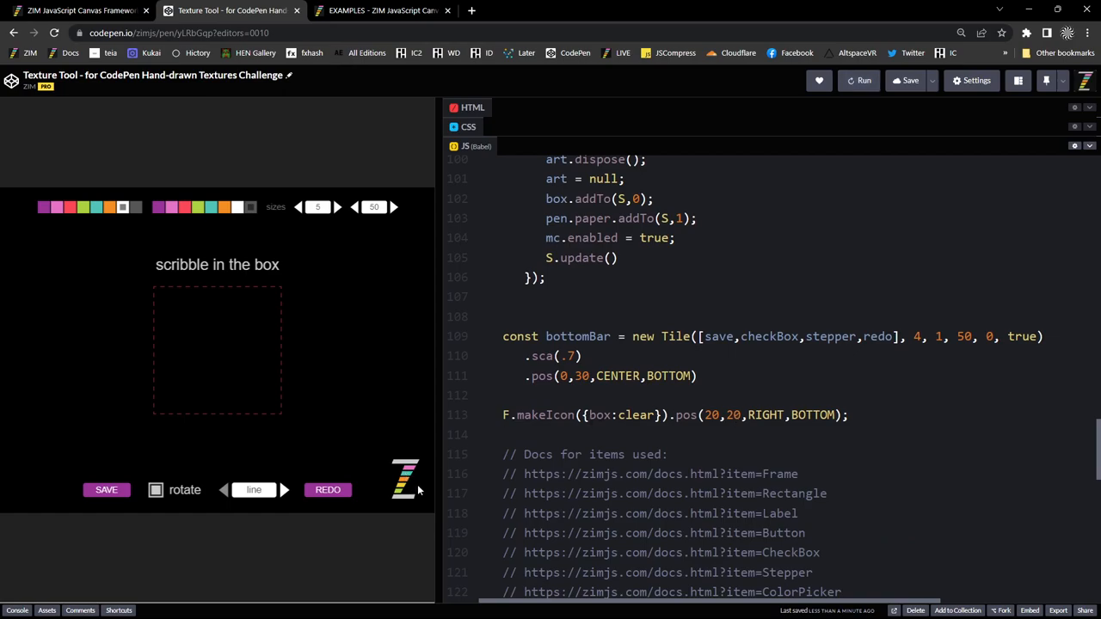
pyautogui.doubleClick(538, 415)
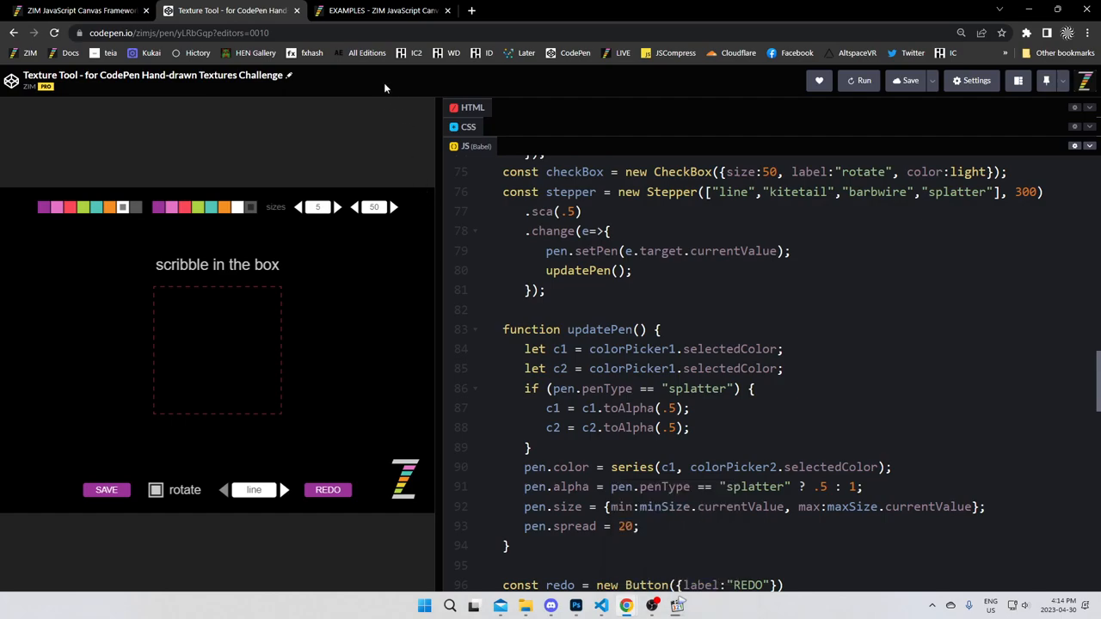
# - Switch to the zimjs.com tab and scroll down to the ZIM Editor start banner
pyautogui.click(382, 10)
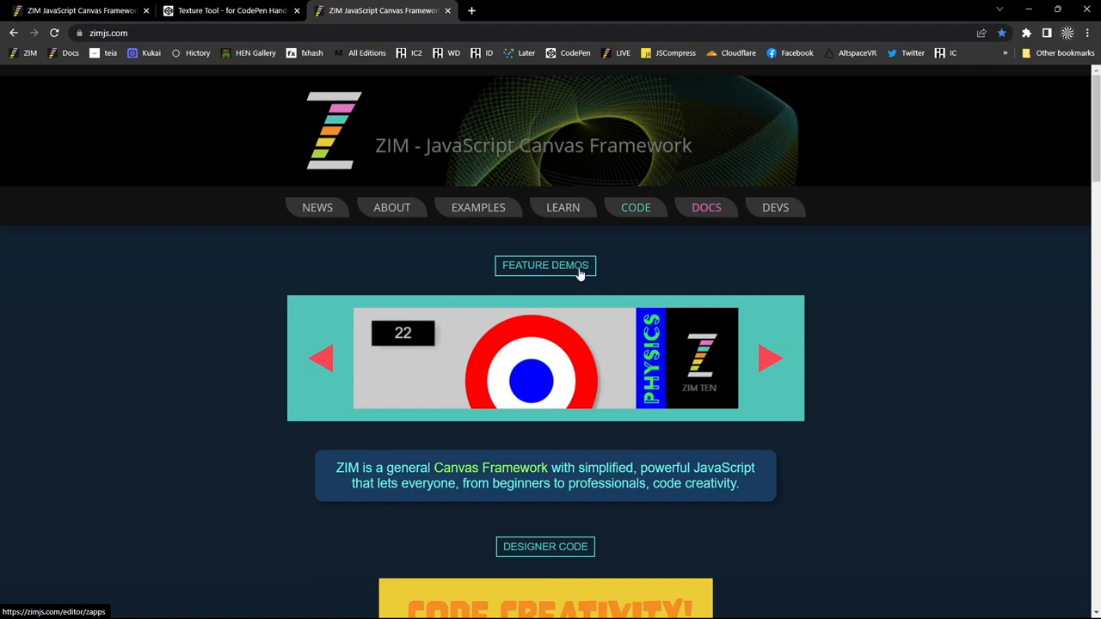
pyautogui.moveTo(734, 369)
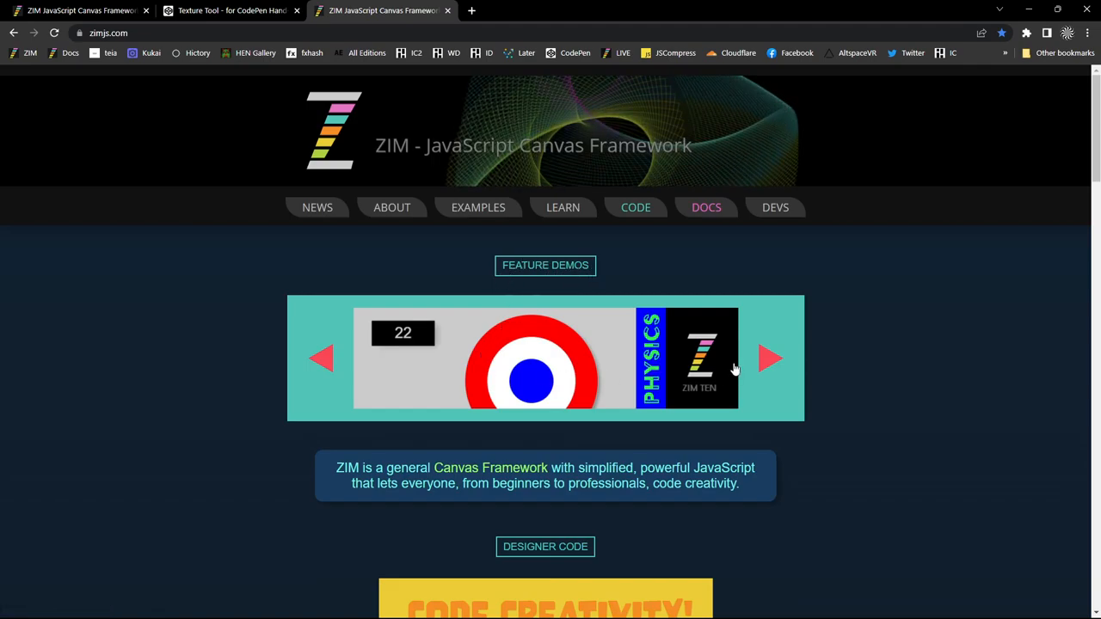
pyautogui.click(770, 359)
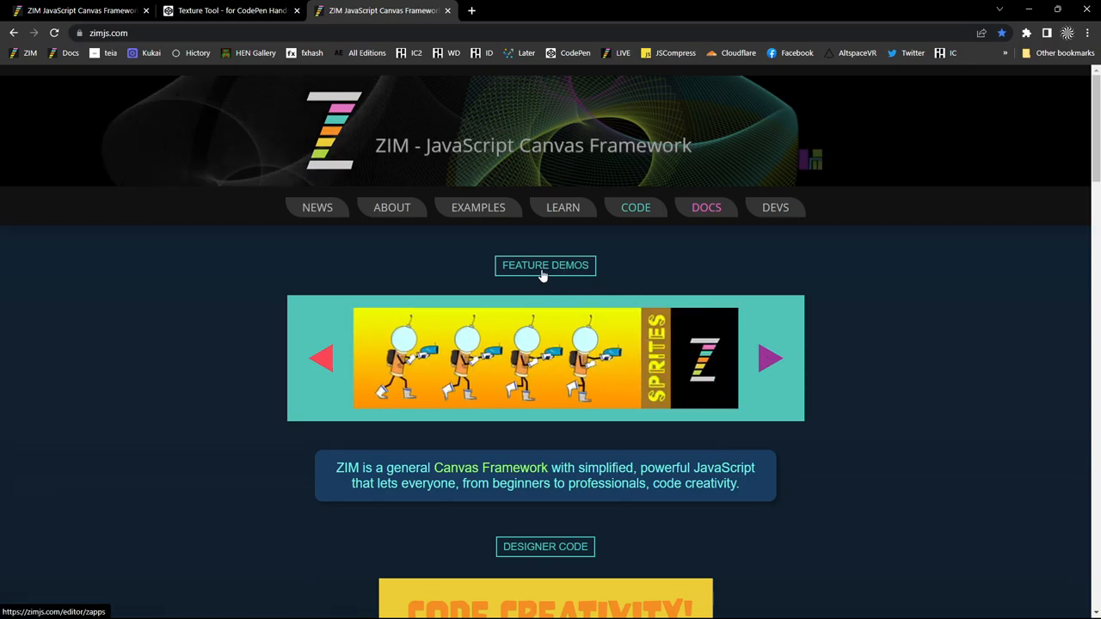
pyautogui.scroll(-3)
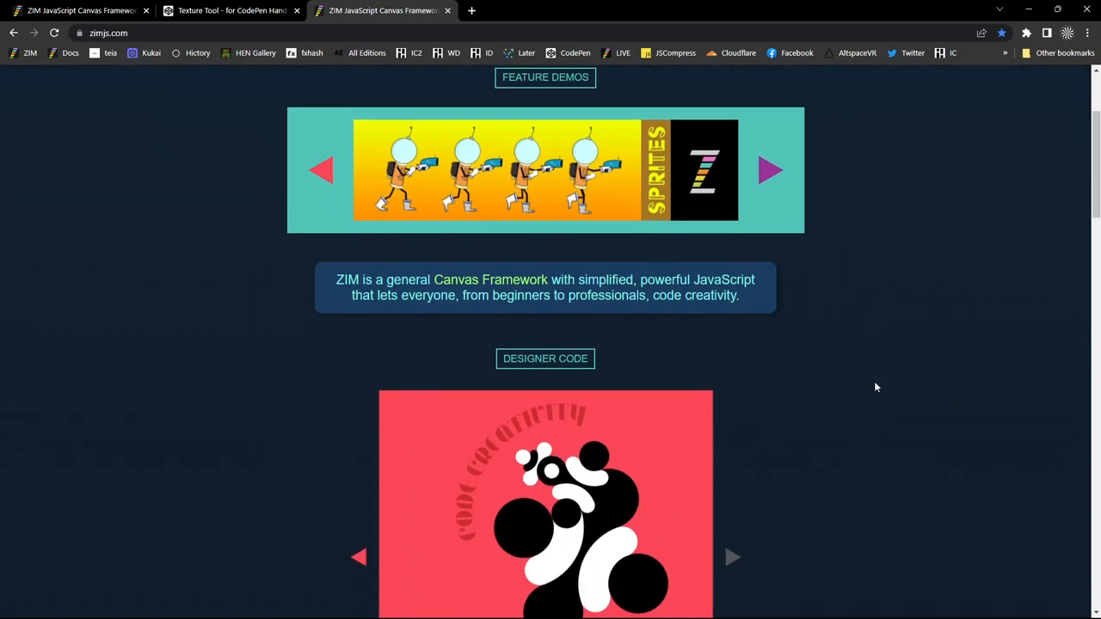
pyautogui.scroll(-3)
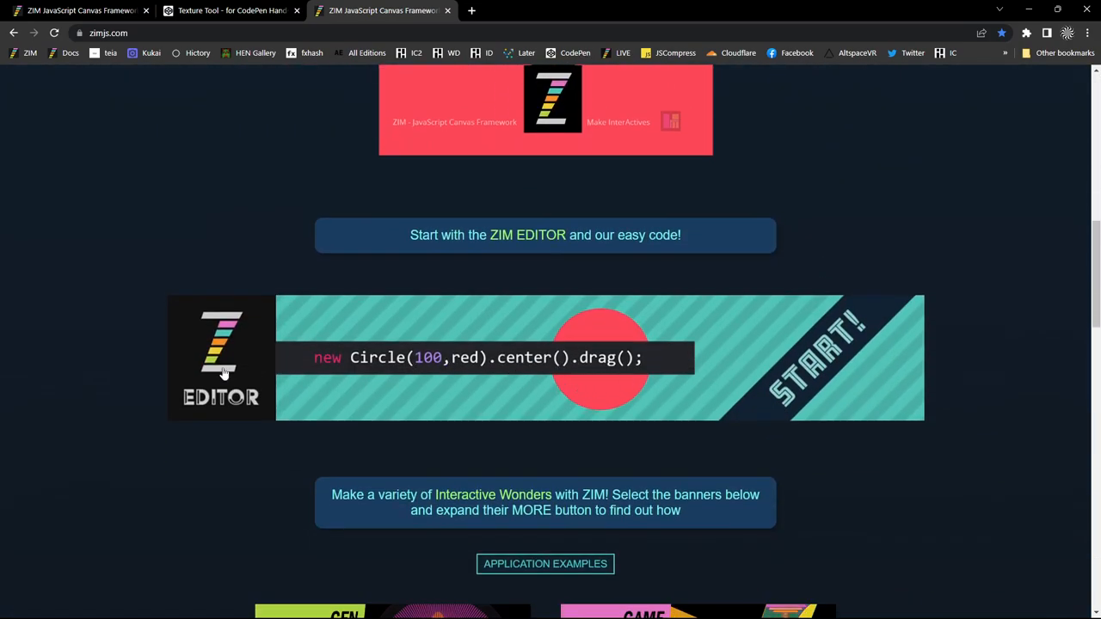
pyautogui.moveTo(534, 296)
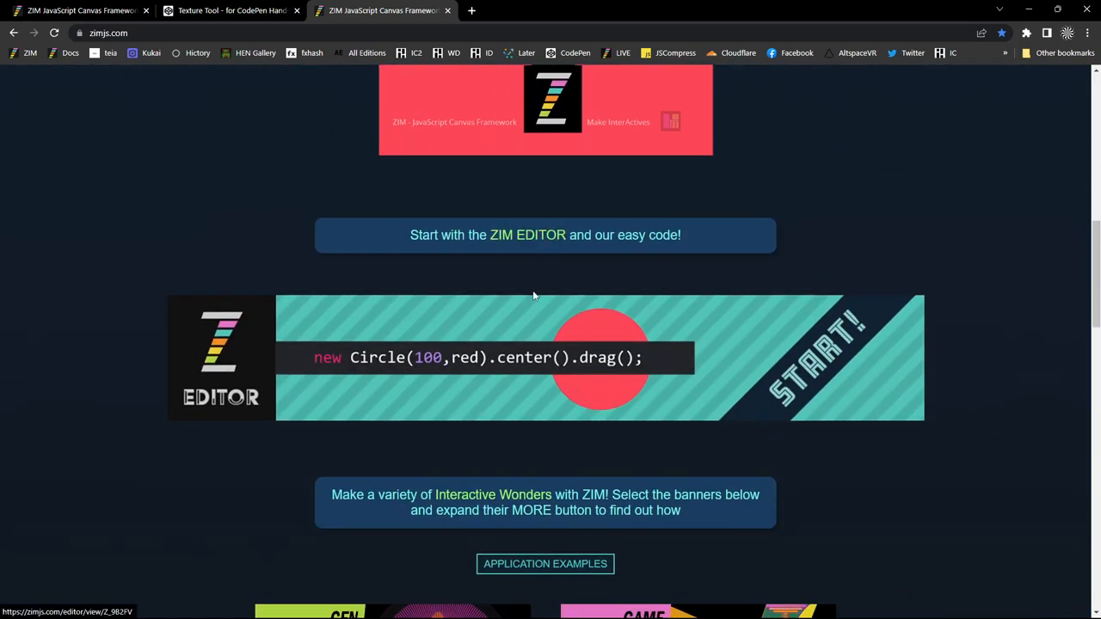
# - Open the ZIM Editor start example and show its code
pyautogui.click(817, 357)
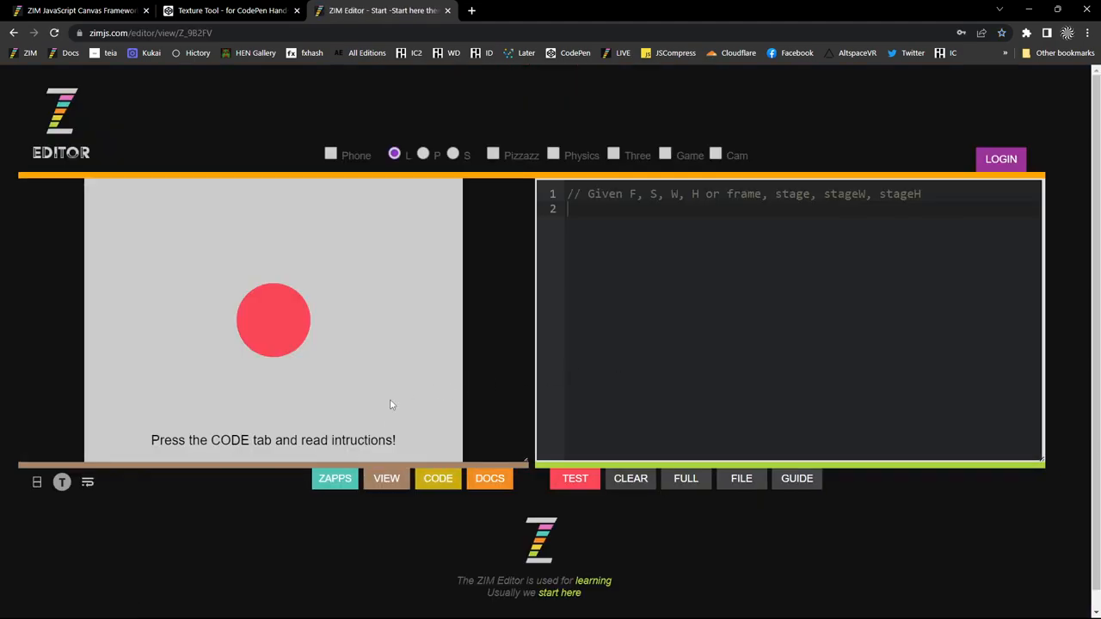
pyautogui.click(335, 478)
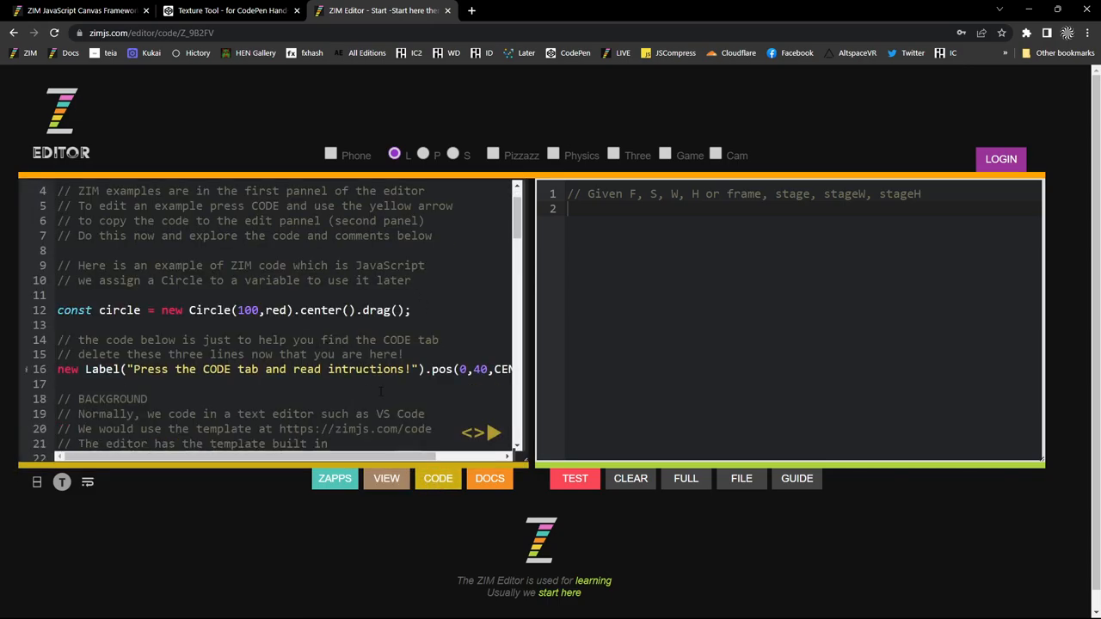
pyautogui.scroll(-3)
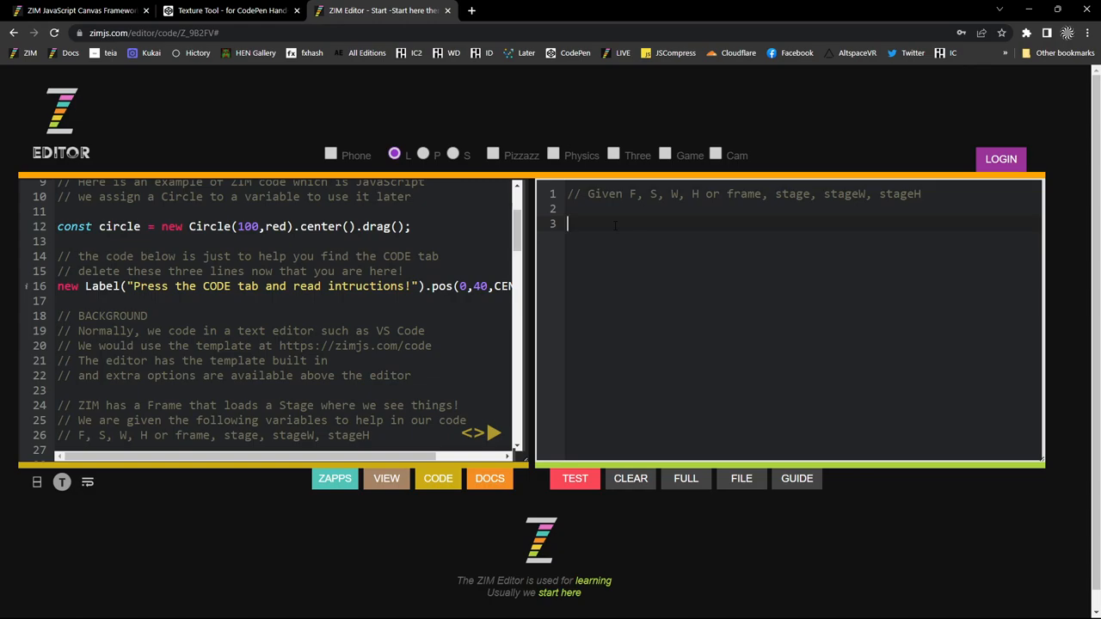
# - Enter new Tile(new Circle(50,red), 20, 10, 10, 10).center() and test it
pyautogui.write('new')
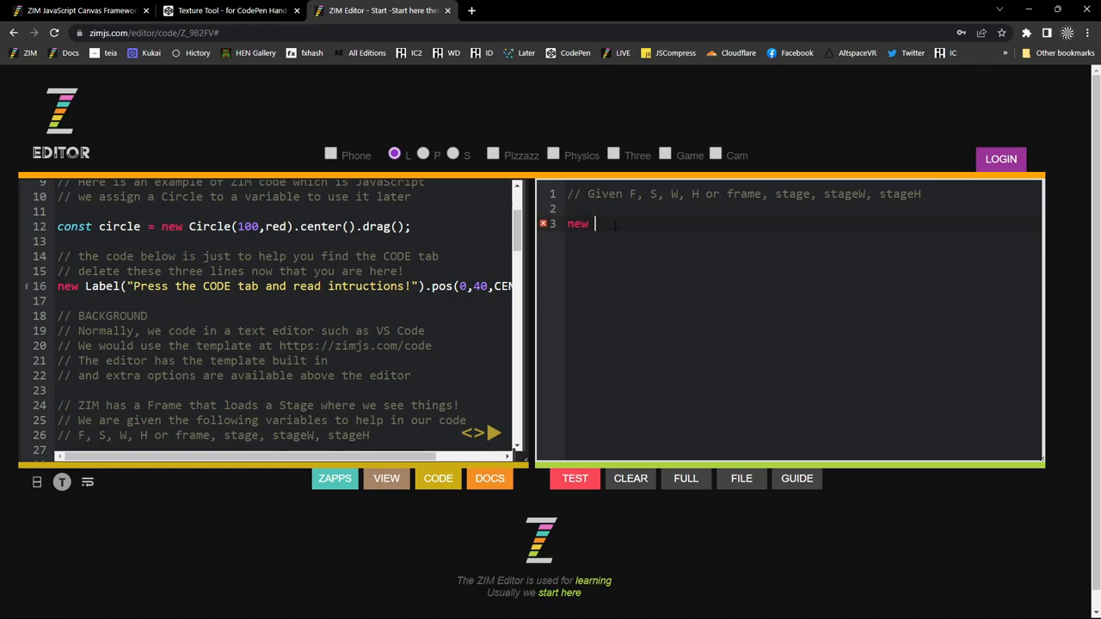
pyautogui.write('Tile(n')
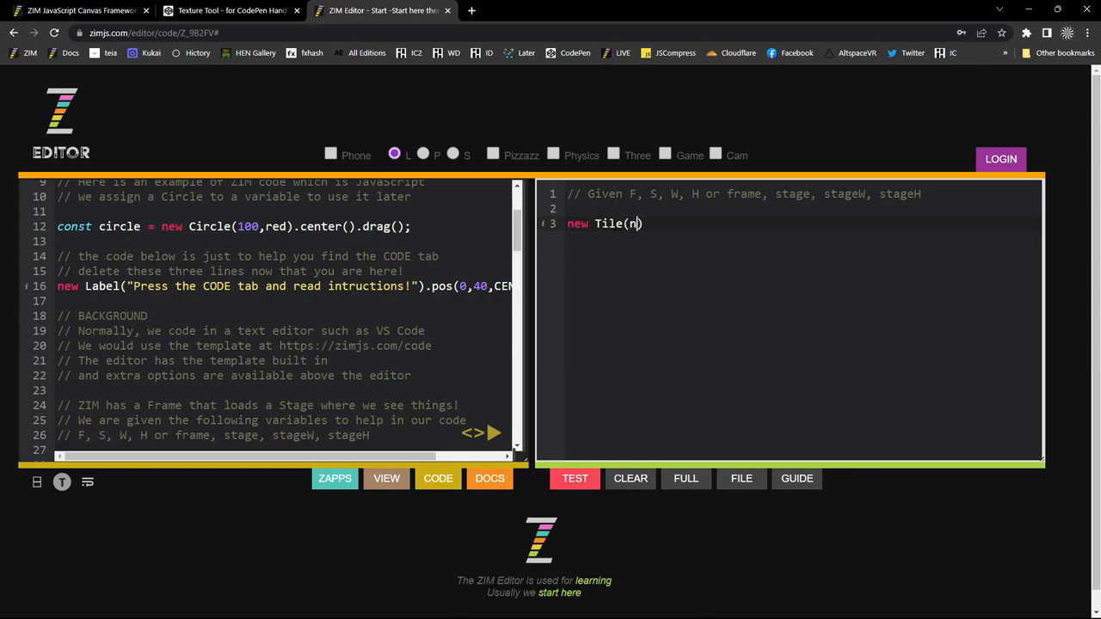
pyautogui.write('new Circle')
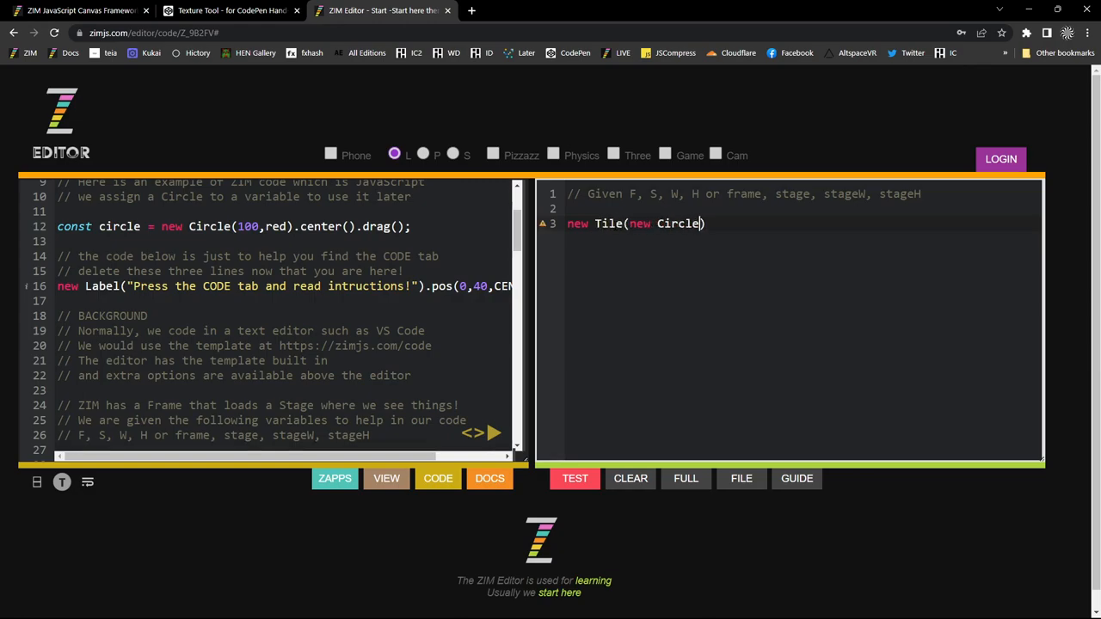
pyautogui.write('(),')
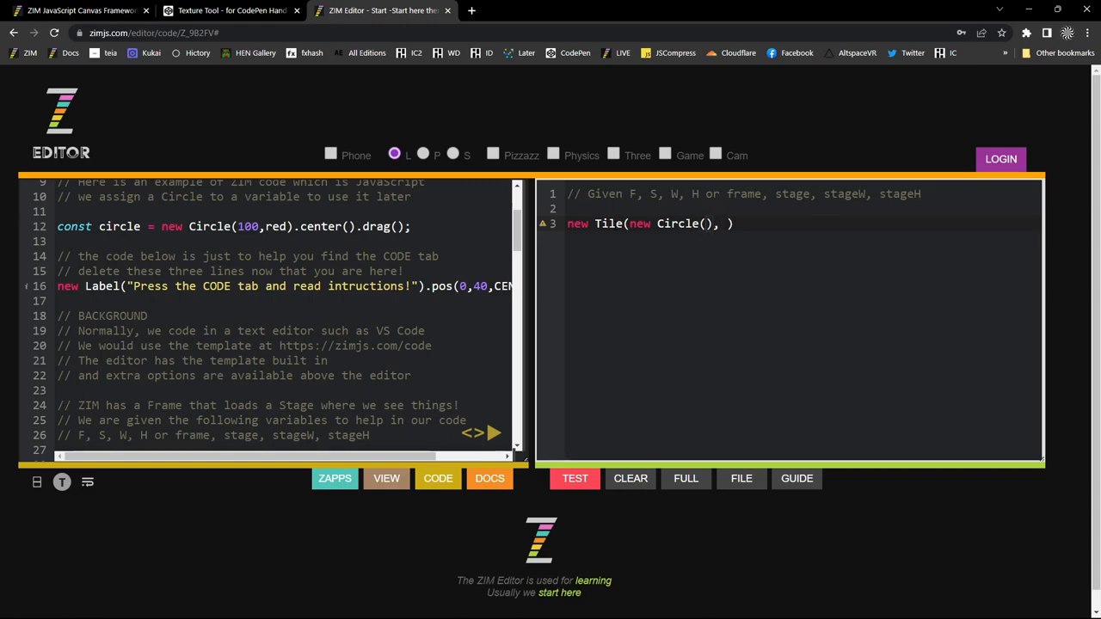
pyautogui.write('50,')
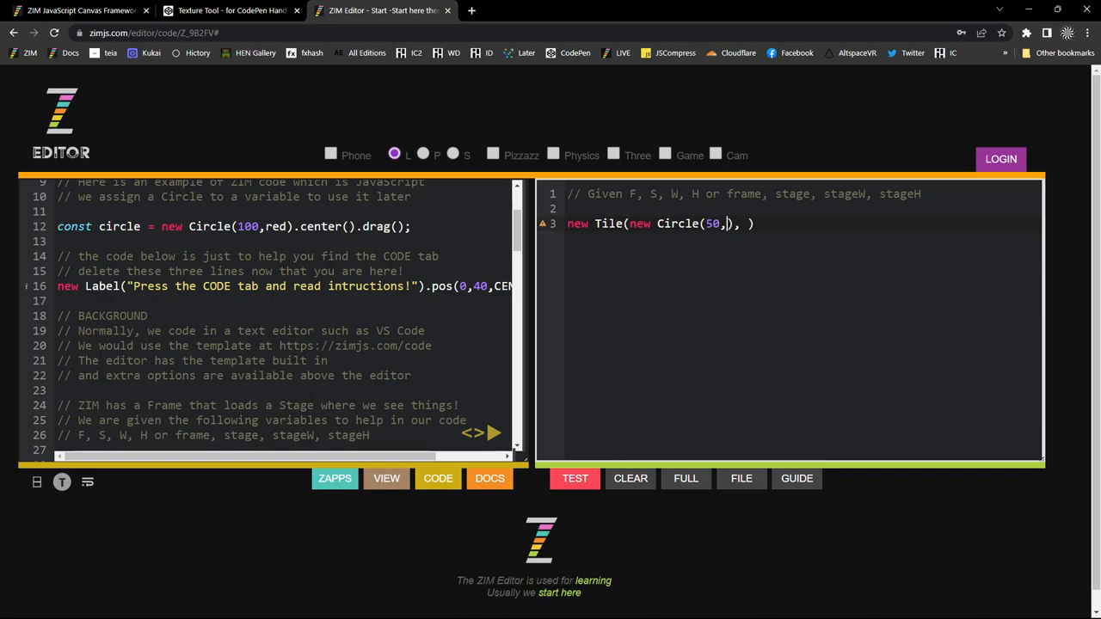
pyautogui.write('red')
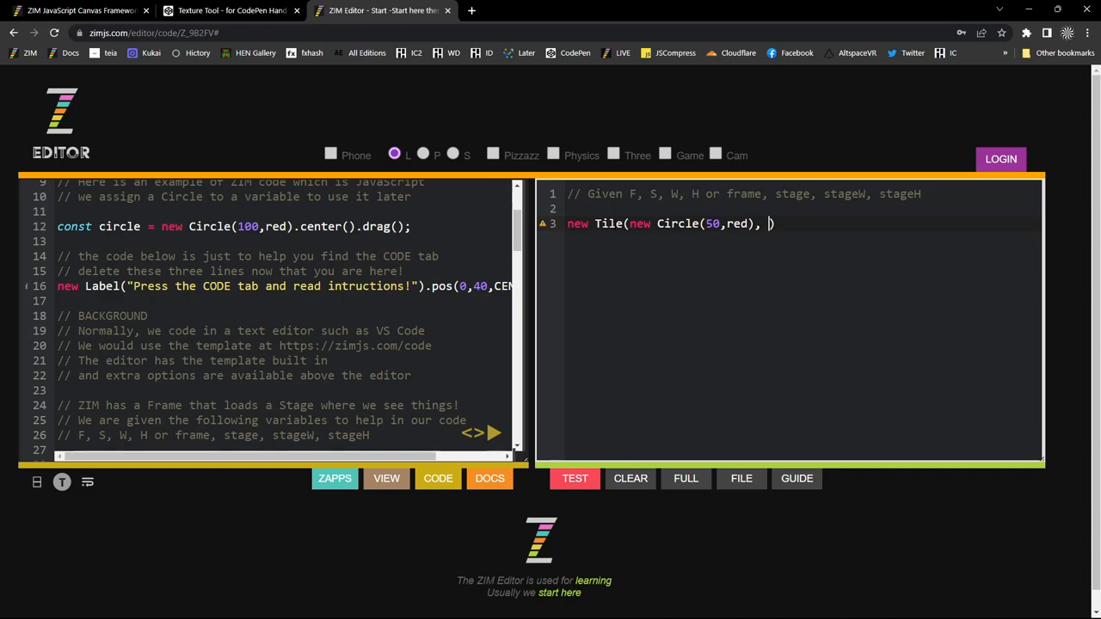
pyautogui.write('20, 10, 10, 10')
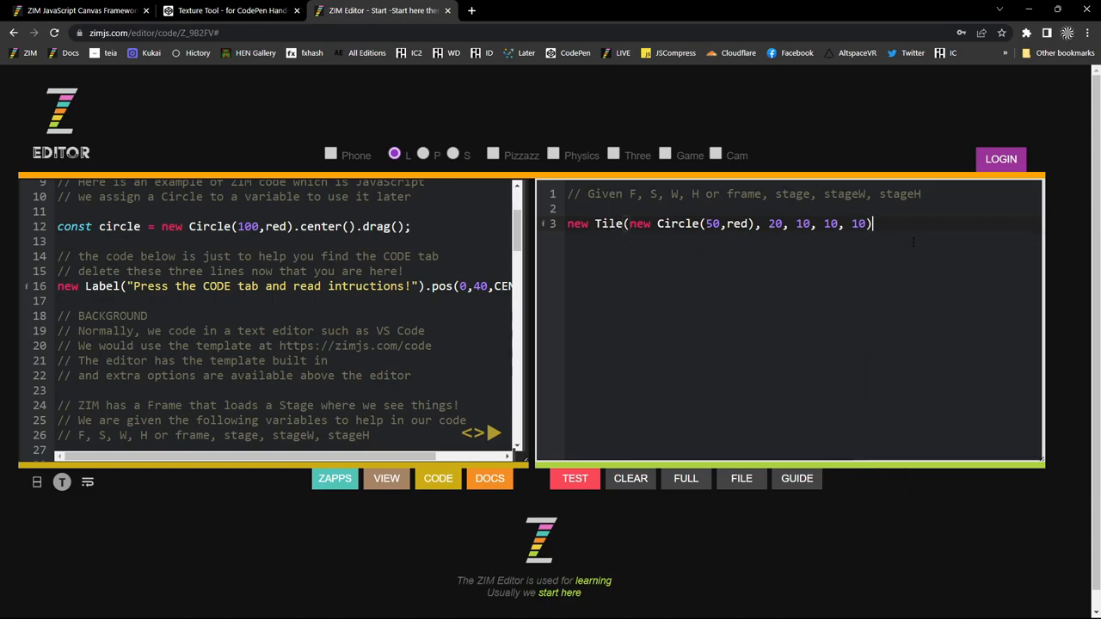
pyautogui.write('.cente')
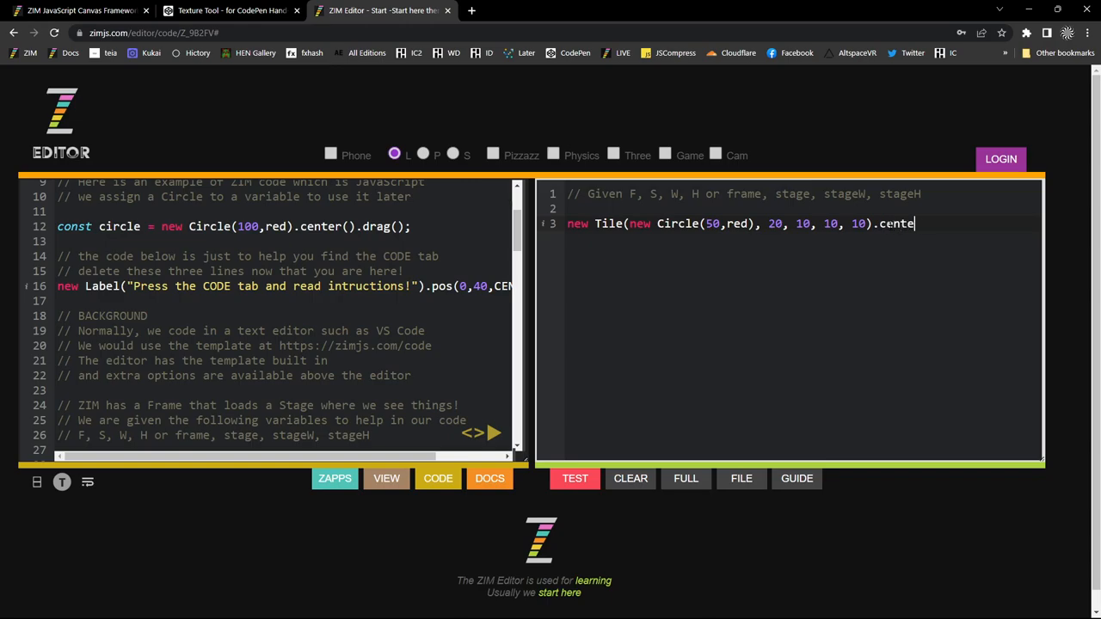
pyautogui.click(574, 478)
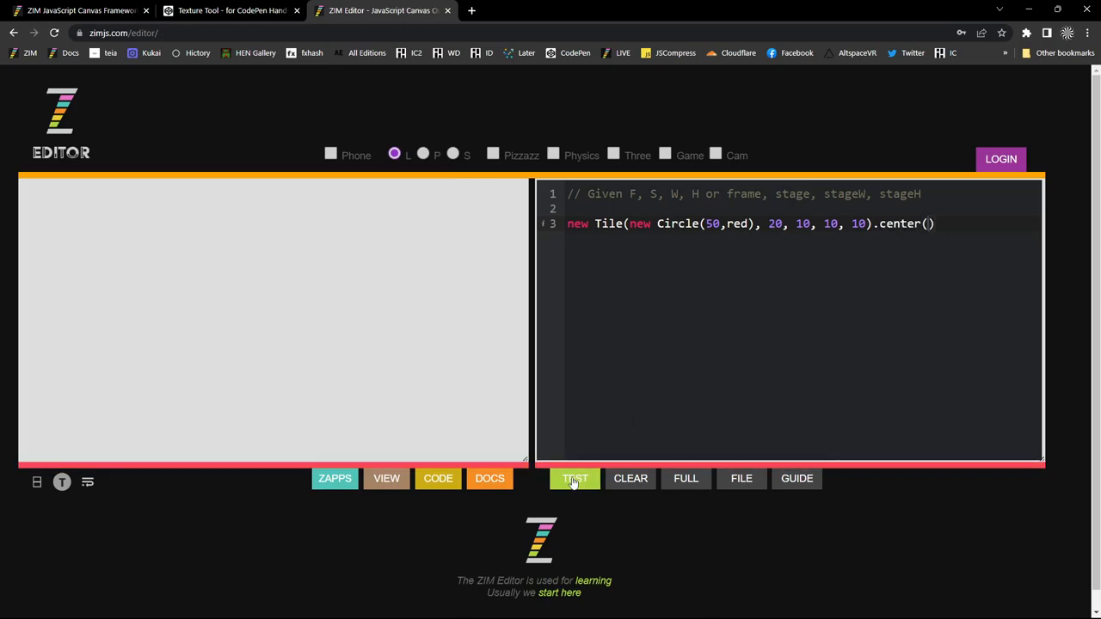
pyautogui.click(574, 479)
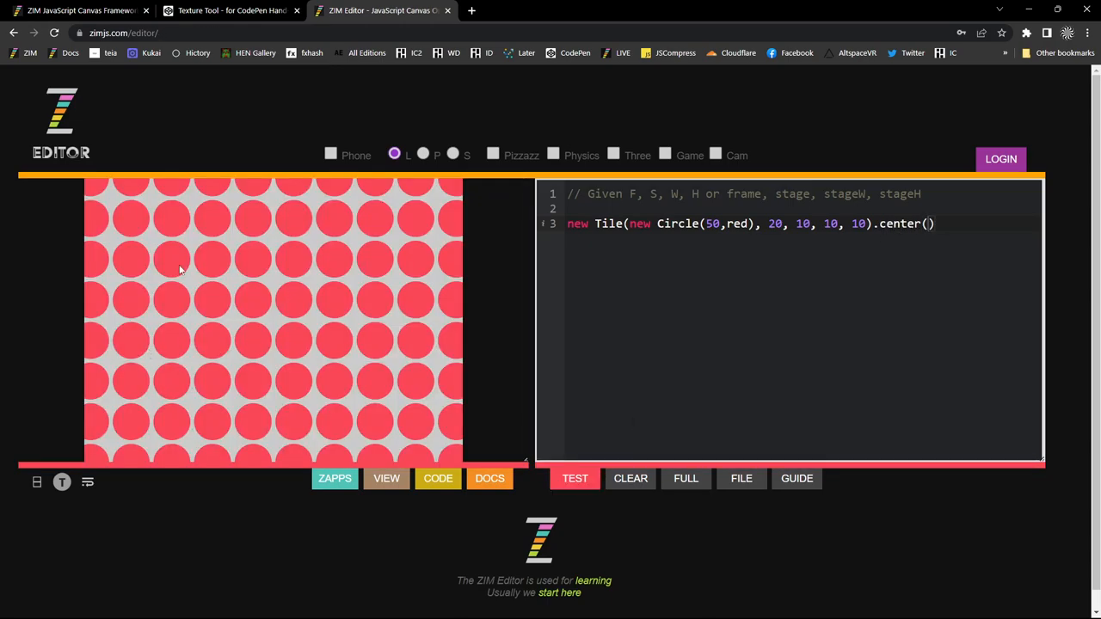
# - Change the circle colour to [red,blue,pink], dismiss the Save As dialog, and retest
pyautogui.doubleClick(736, 223)
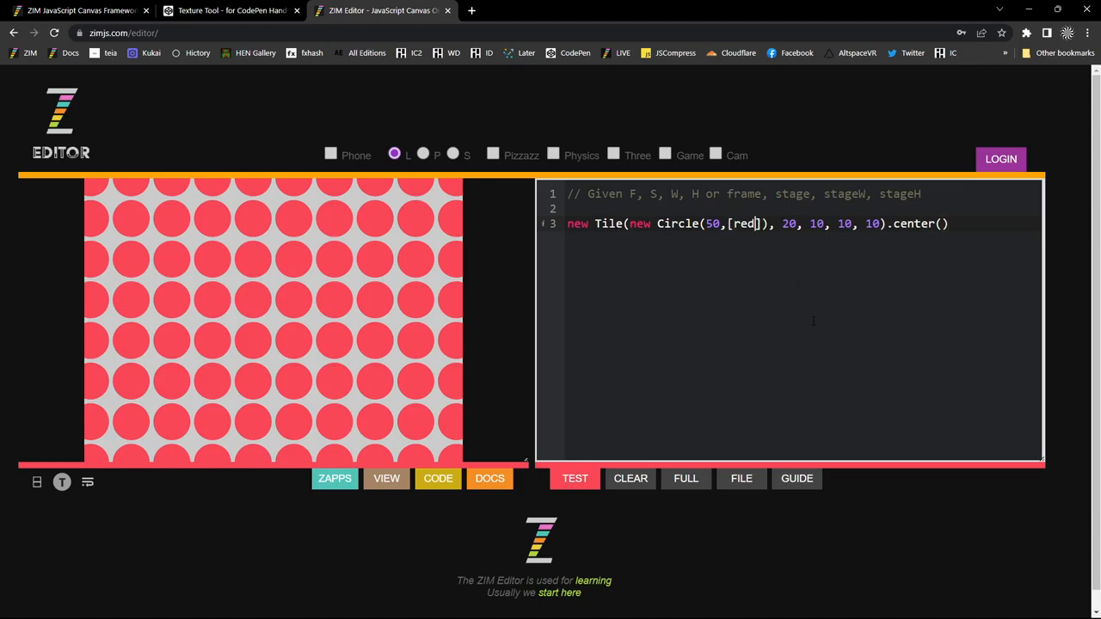
pyautogui.write(',')
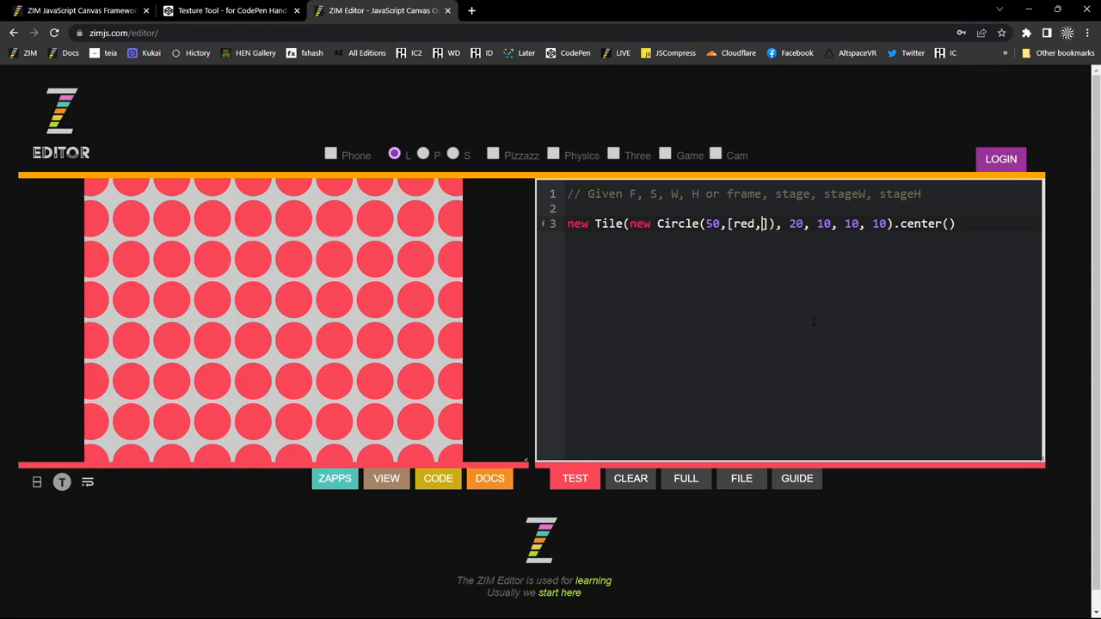
pyautogui.write('bluem')
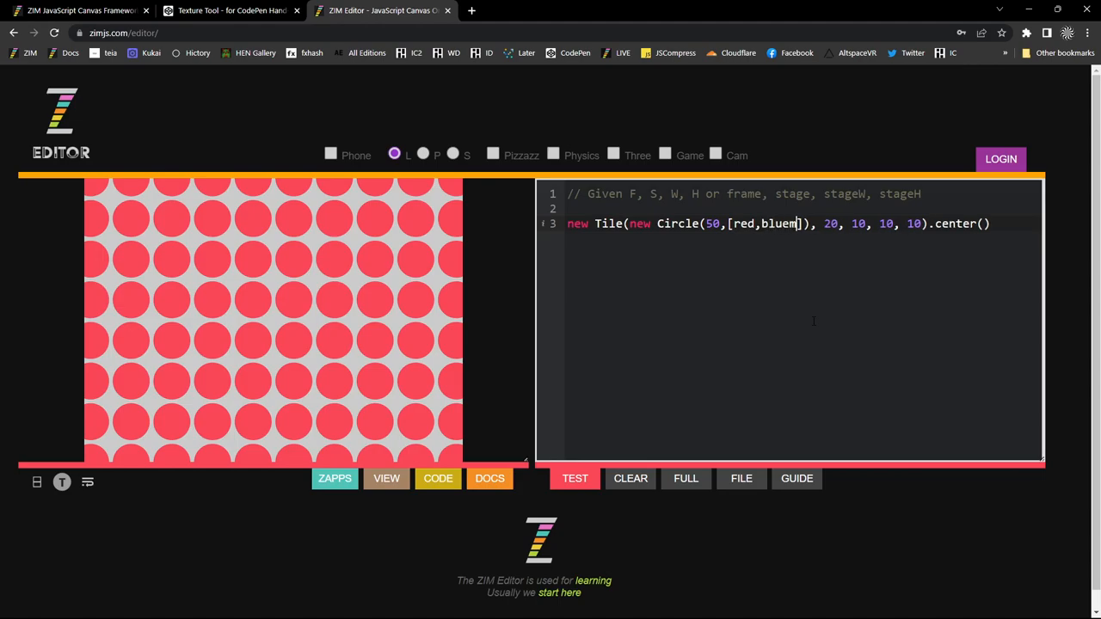
pyautogui.write(',pink')
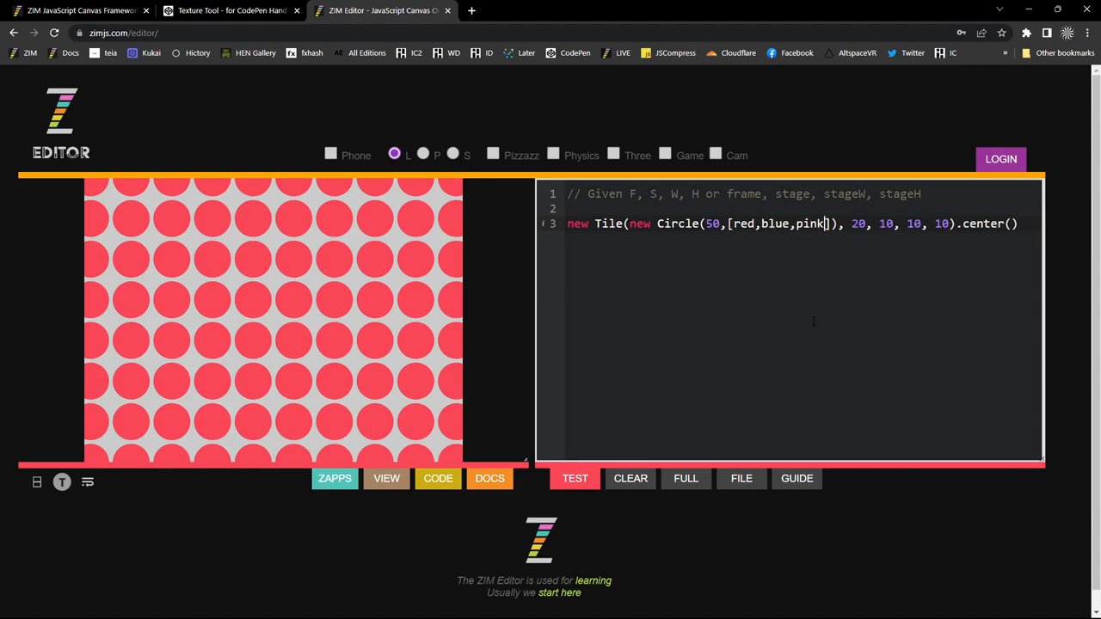
pyautogui.press('ctrl+s')
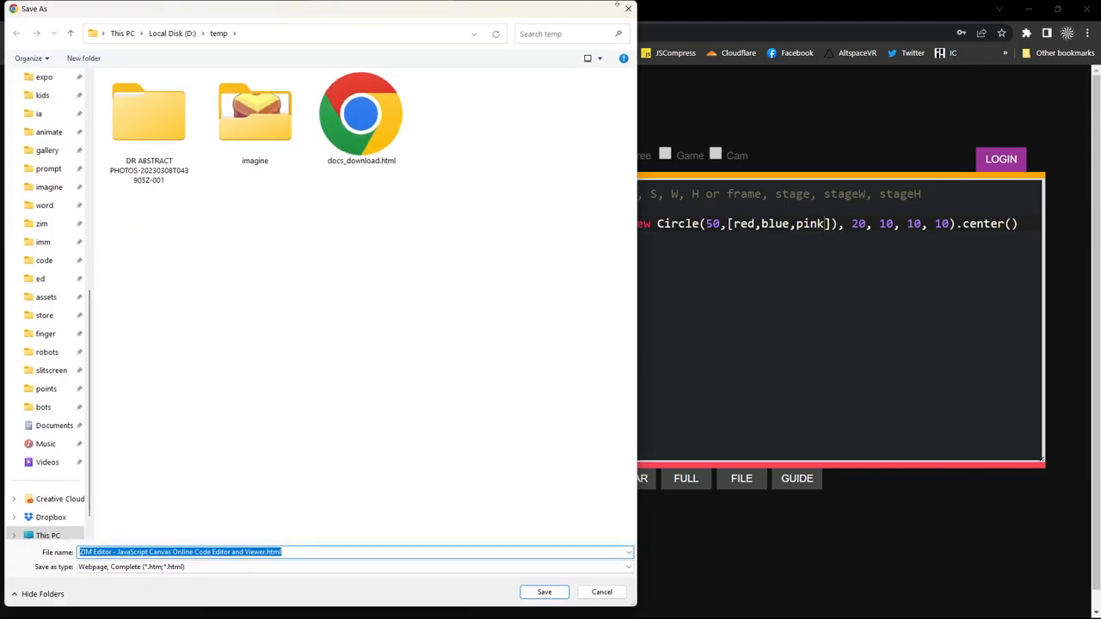
pyautogui.click(601, 591)
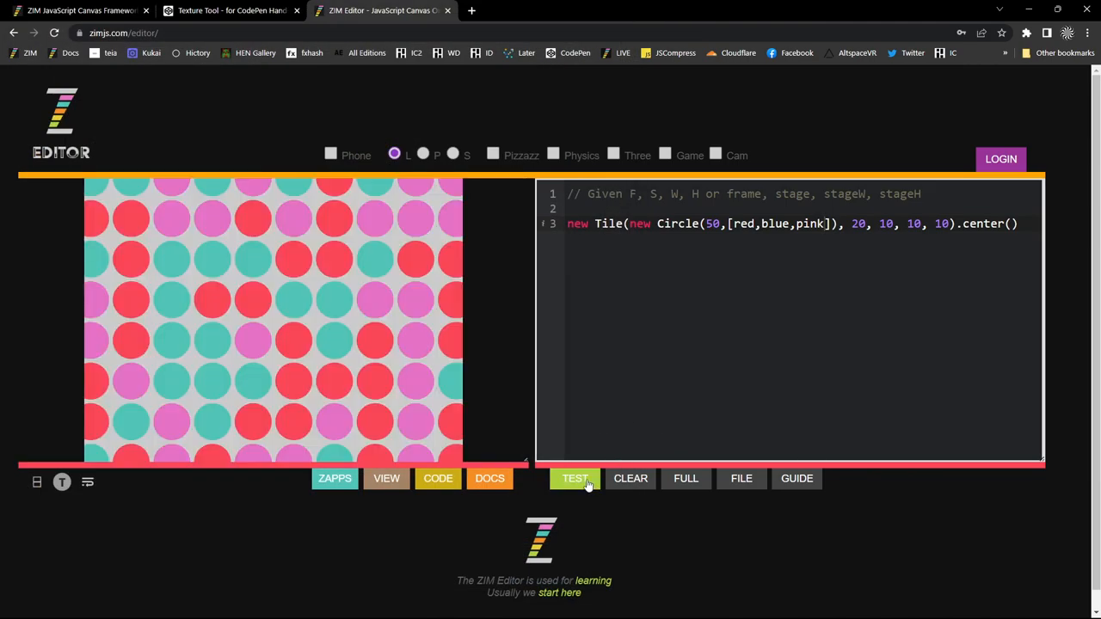
pyautogui.click(630, 478)
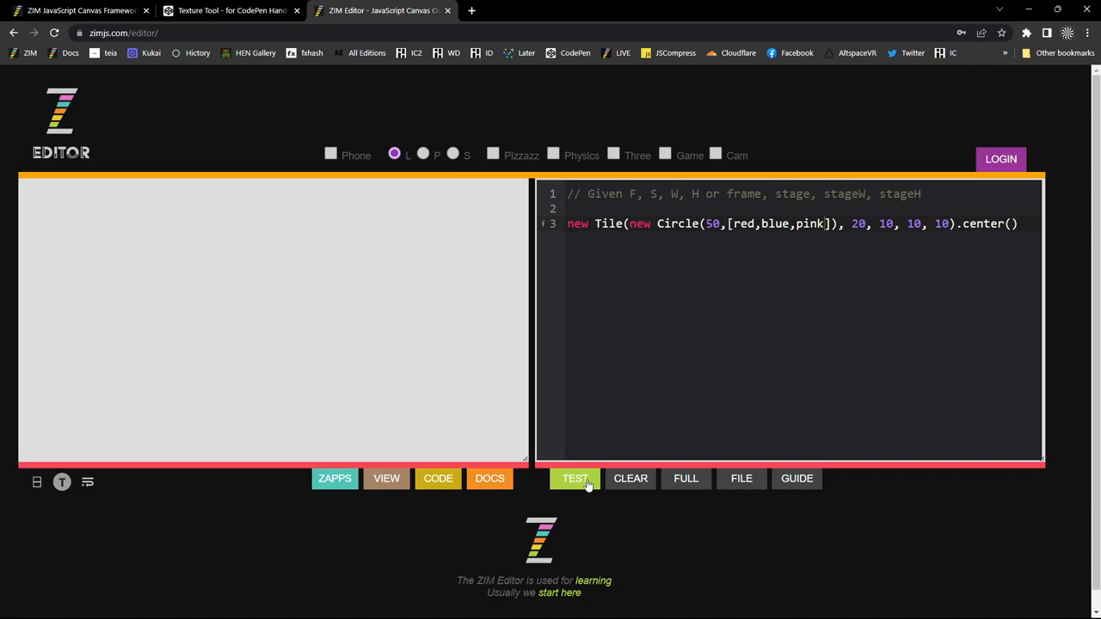
pyautogui.click(575, 478)
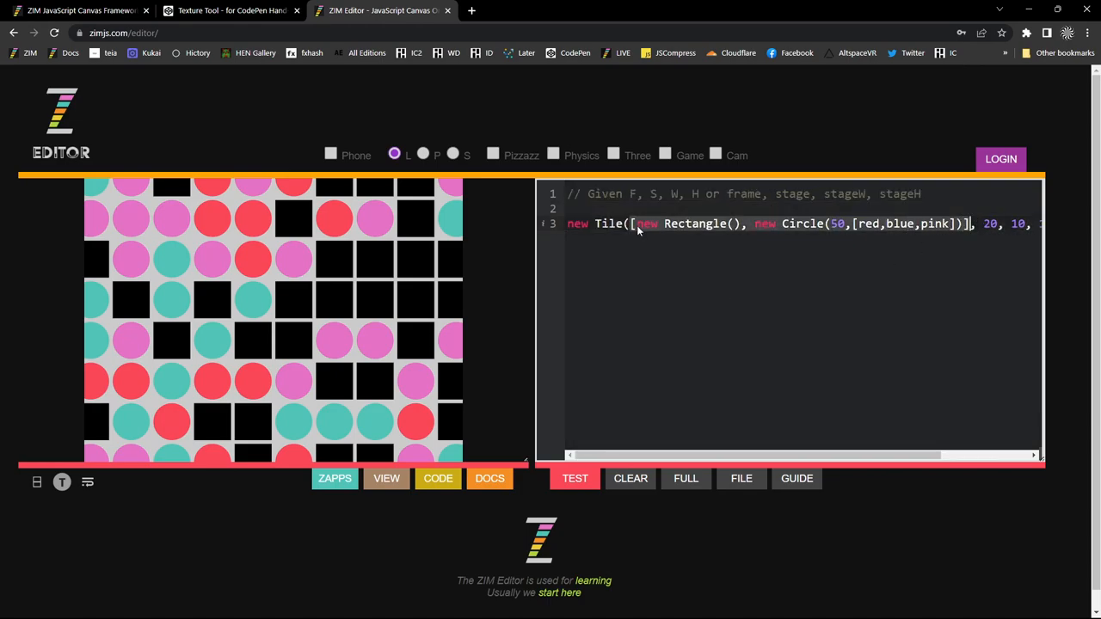
# - Wrap the square and circle in series() and run the Tile in the preview
pyautogui.write('series(')
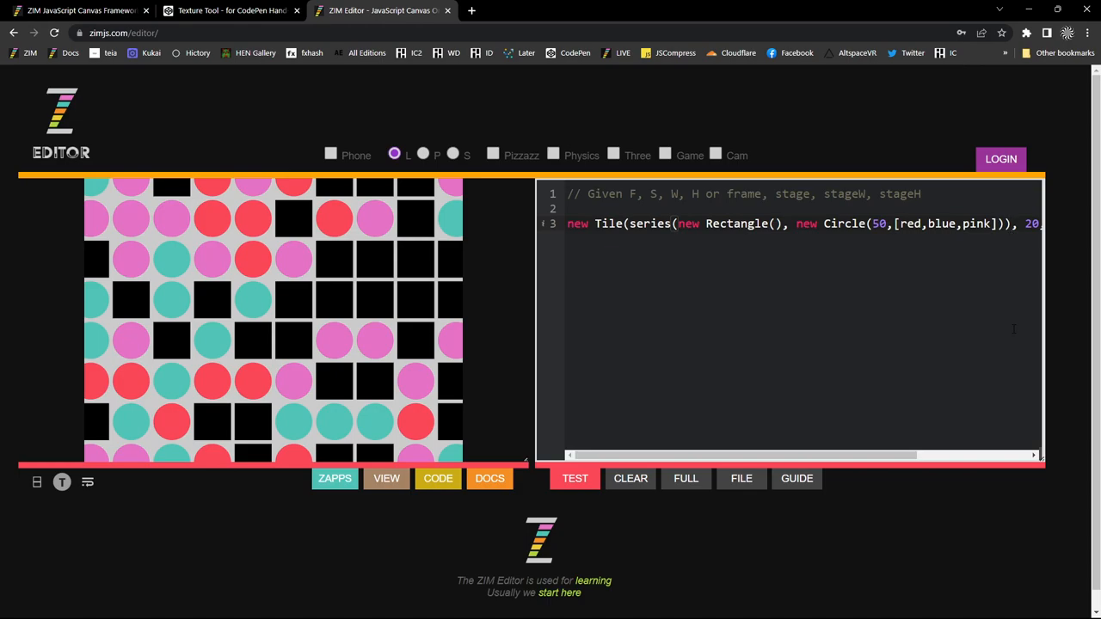
pyautogui.click(574, 479)
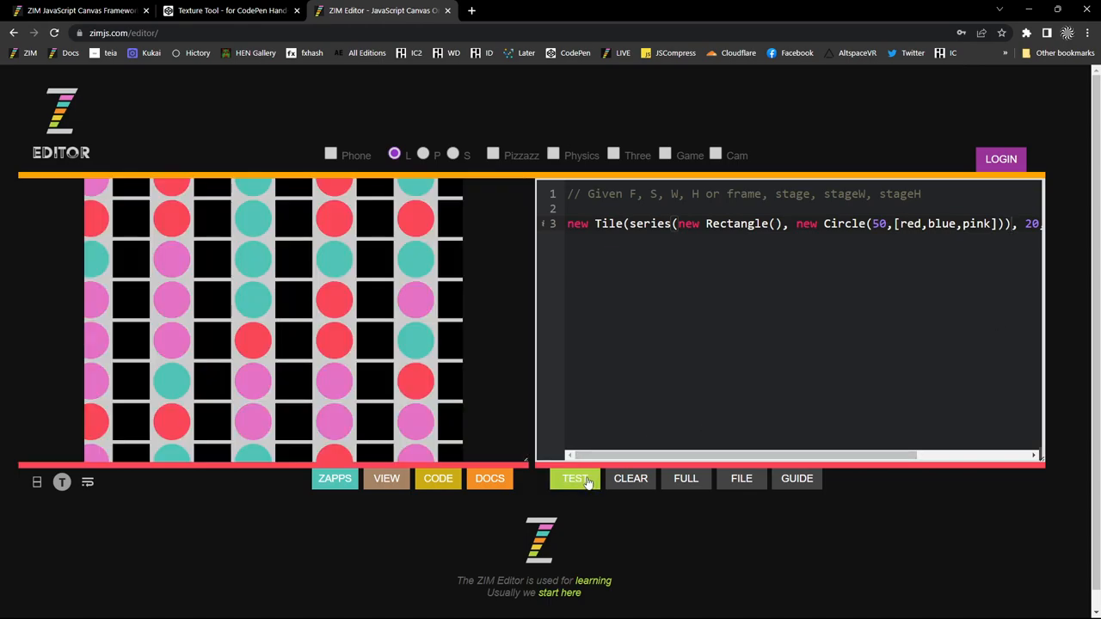
pyautogui.click(574, 478)
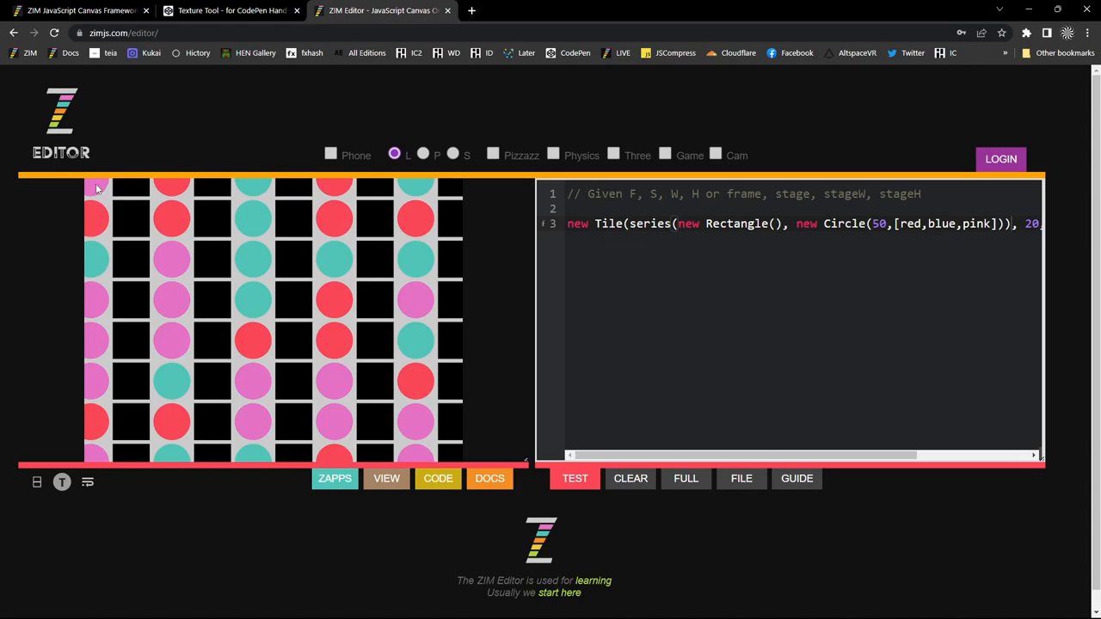
pyautogui.moveTo(433, 190)
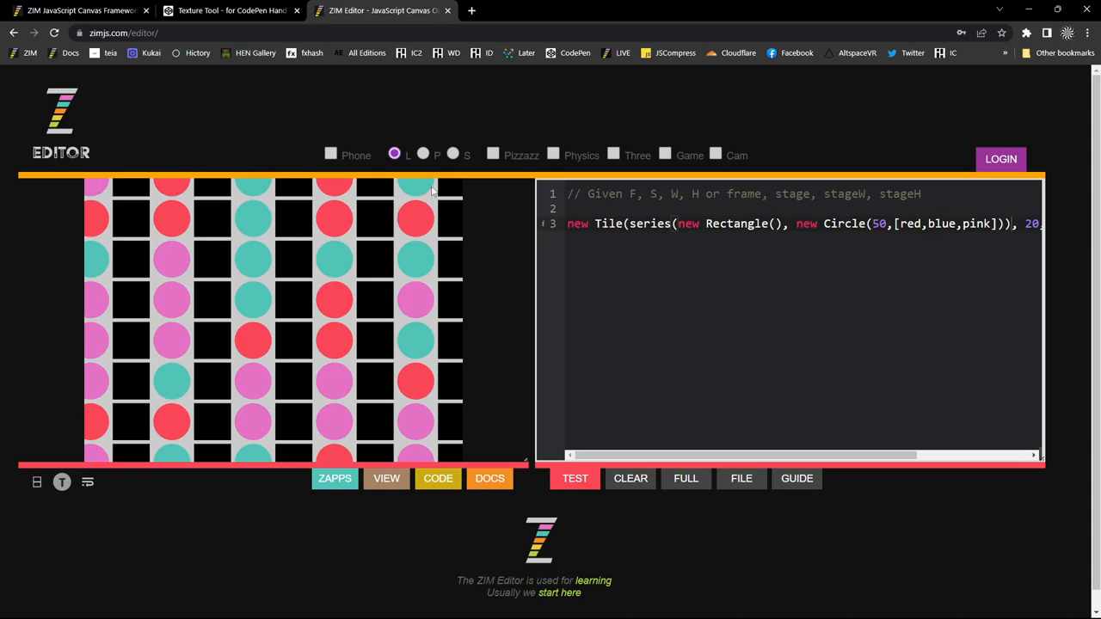
pyautogui.moveTo(654, 464)
pyautogui.write('.center(')
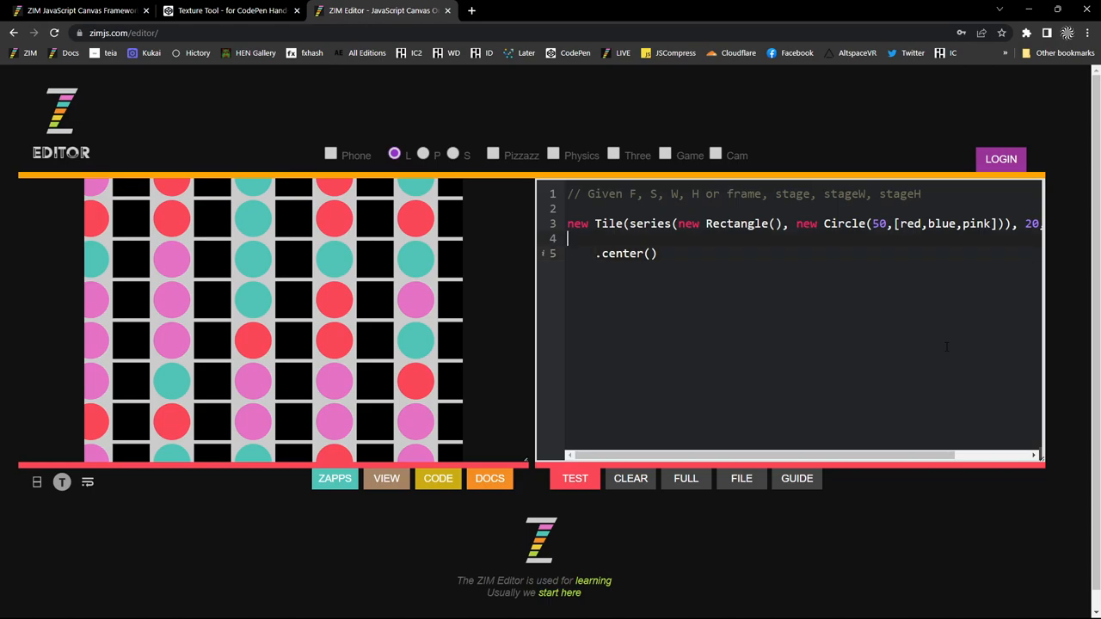
# - Chain .scaleTo(S,100,100) before .center() on the Tile
pyautogui.write('.')
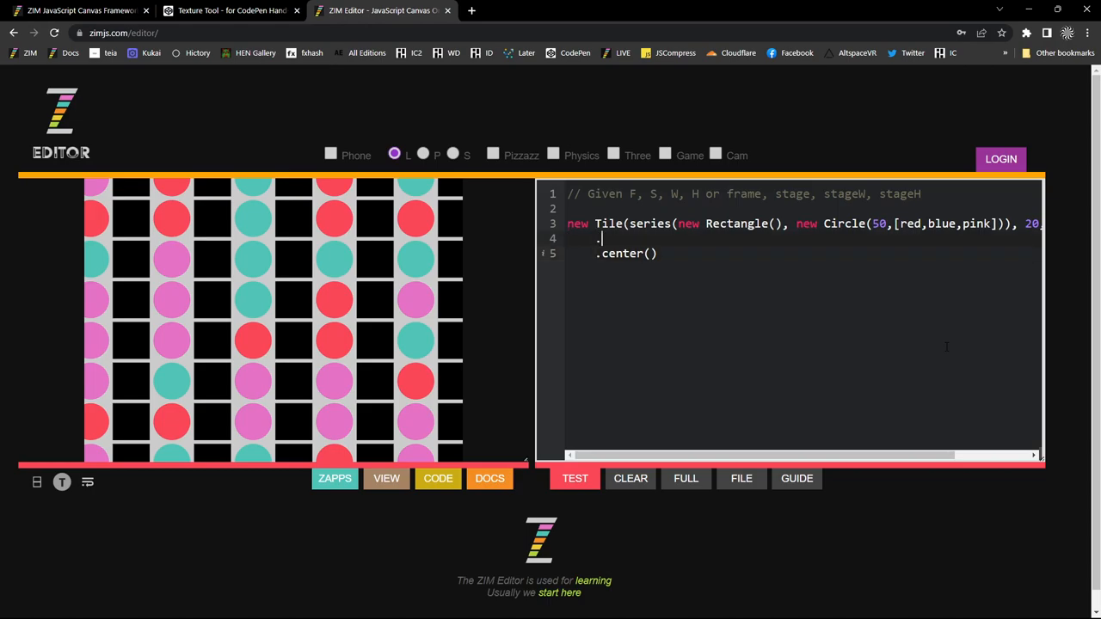
pyautogui.write('scaleTo')
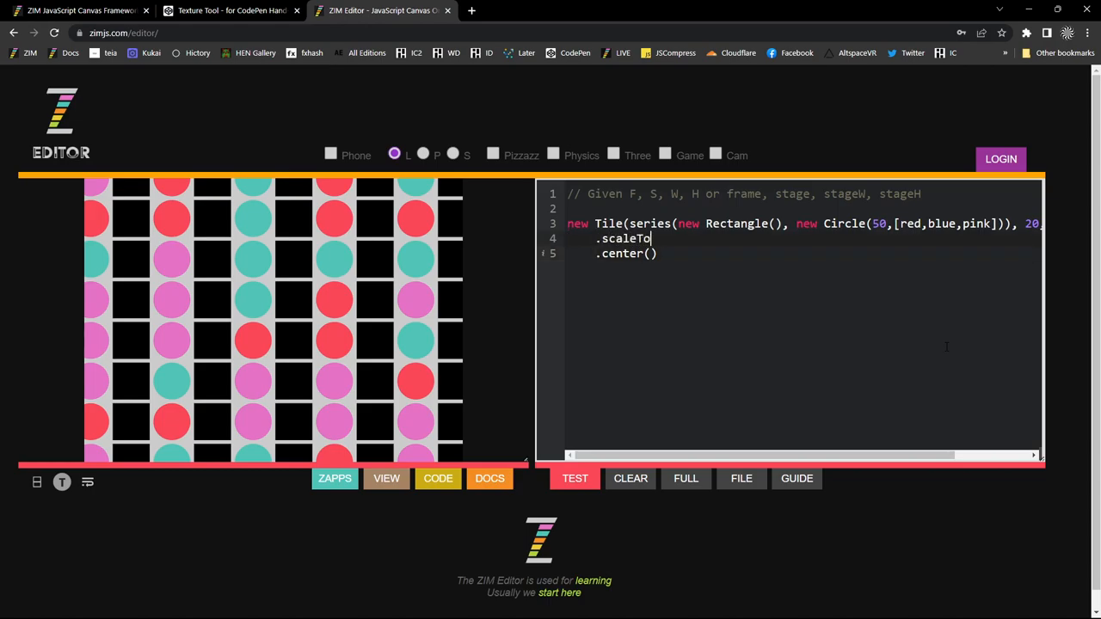
pyautogui.write('(S,)')
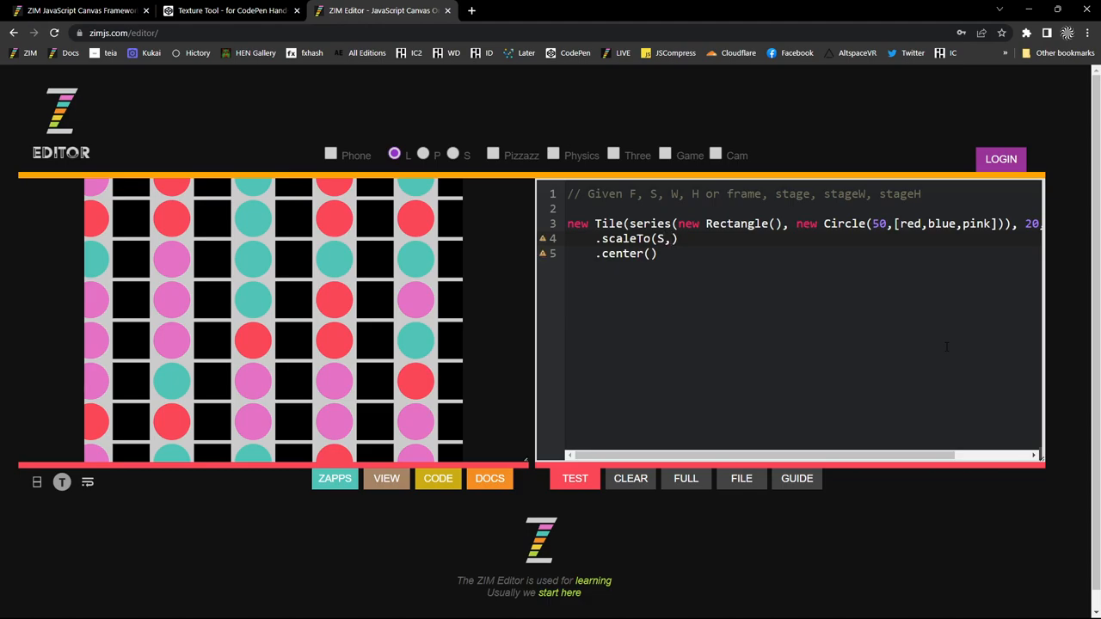
pyautogui.write('100,100')
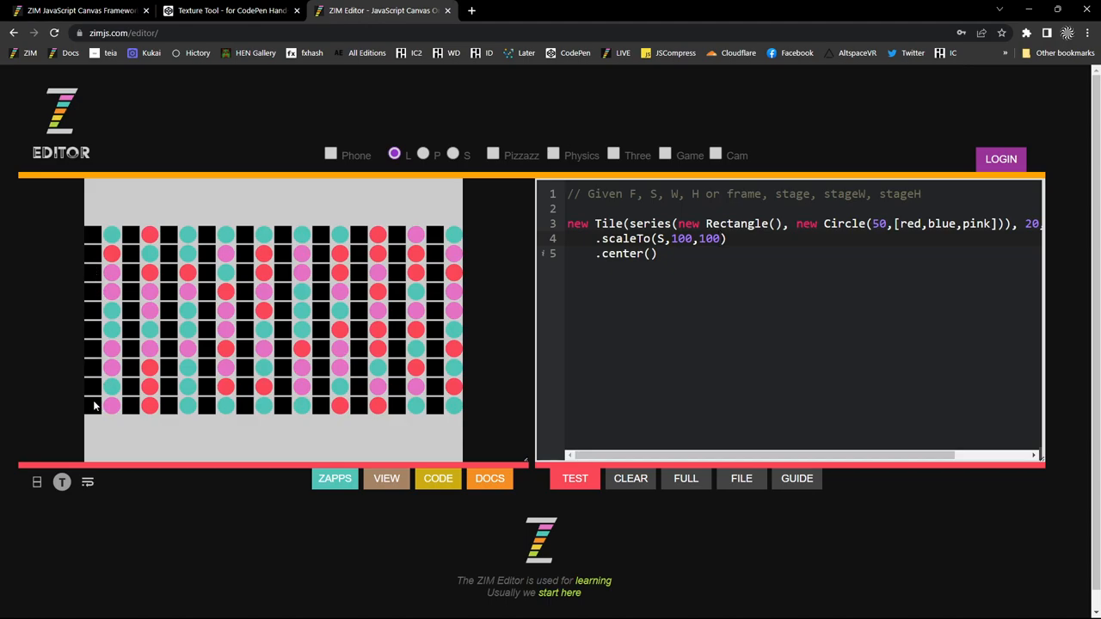
pyautogui.moveTo(465, 383)
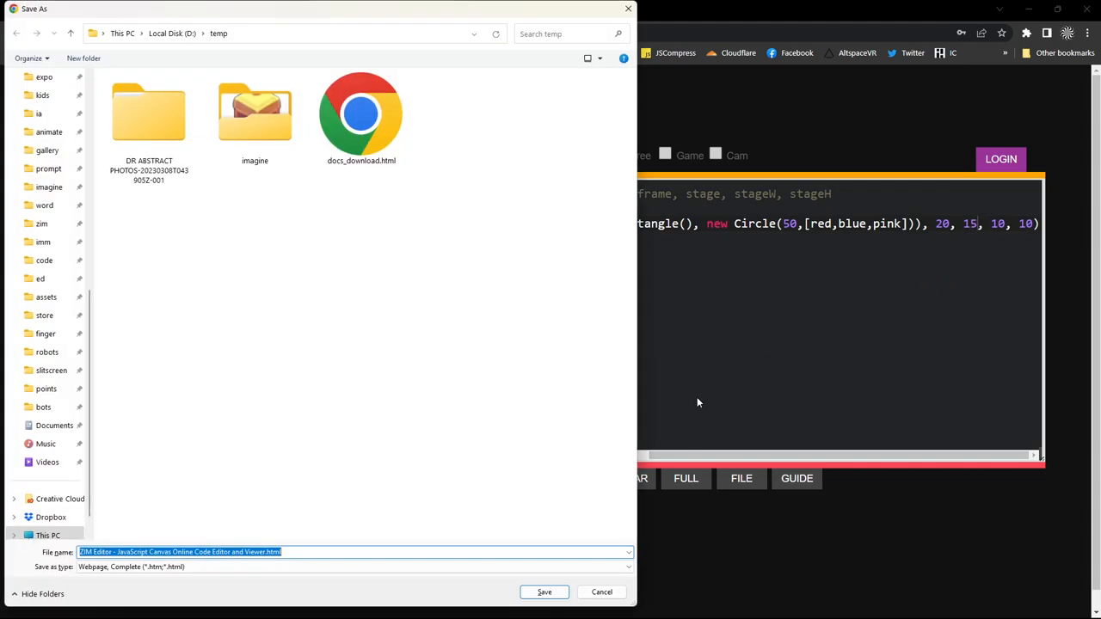
# - Cancel the accidental Save As dialog, then set rows to 10 and scale to 90
pyautogui.click(601, 592)
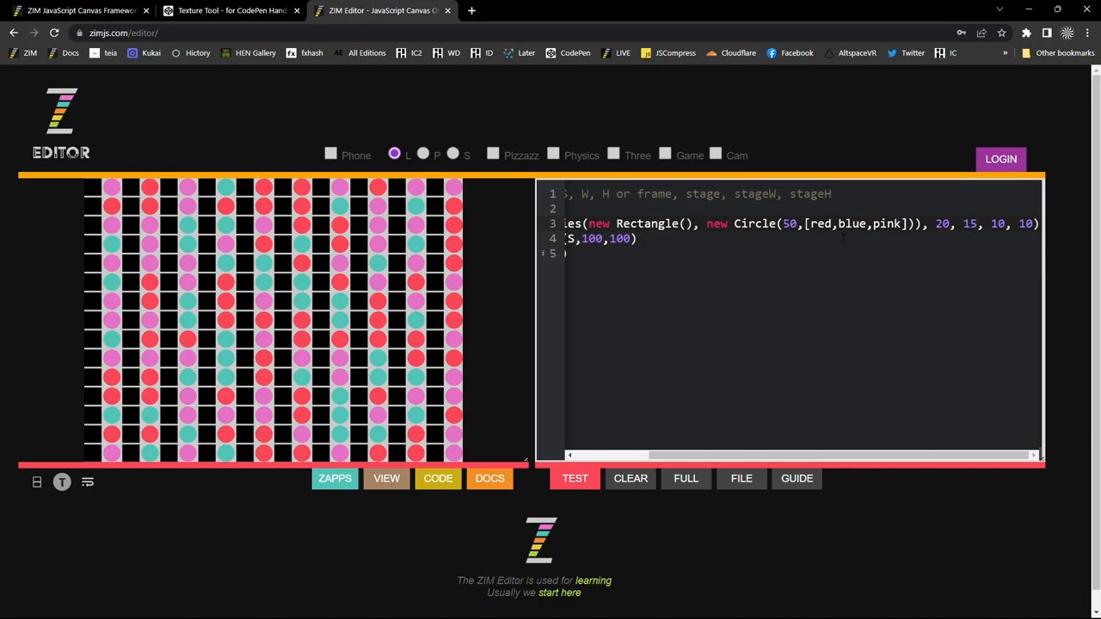
pyautogui.doubleClick(970, 224)
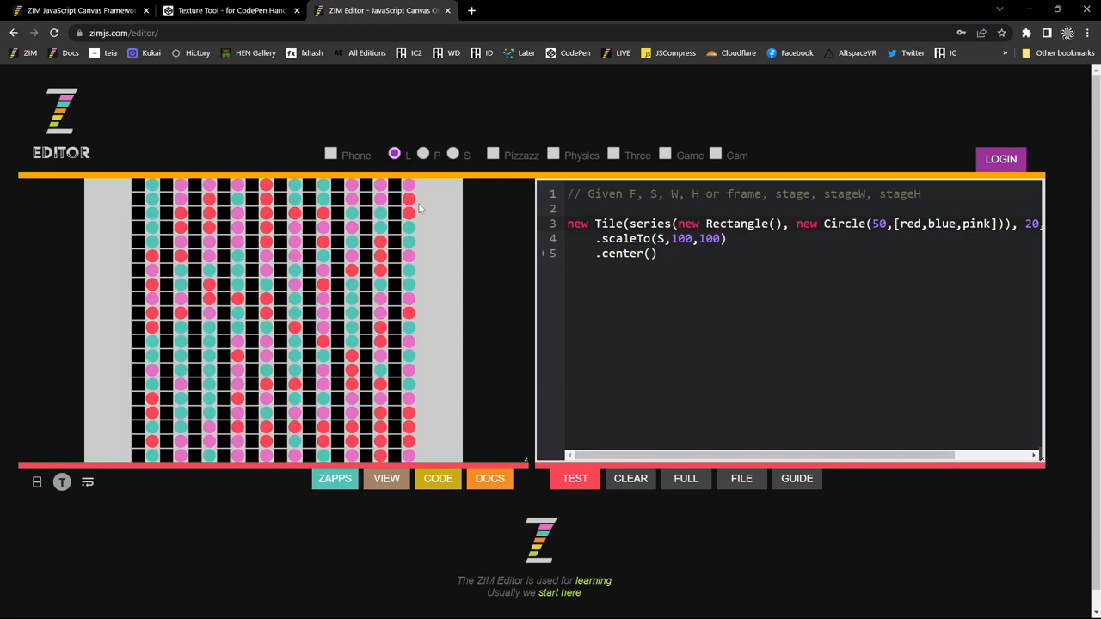
pyautogui.doubleClick(680, 238)
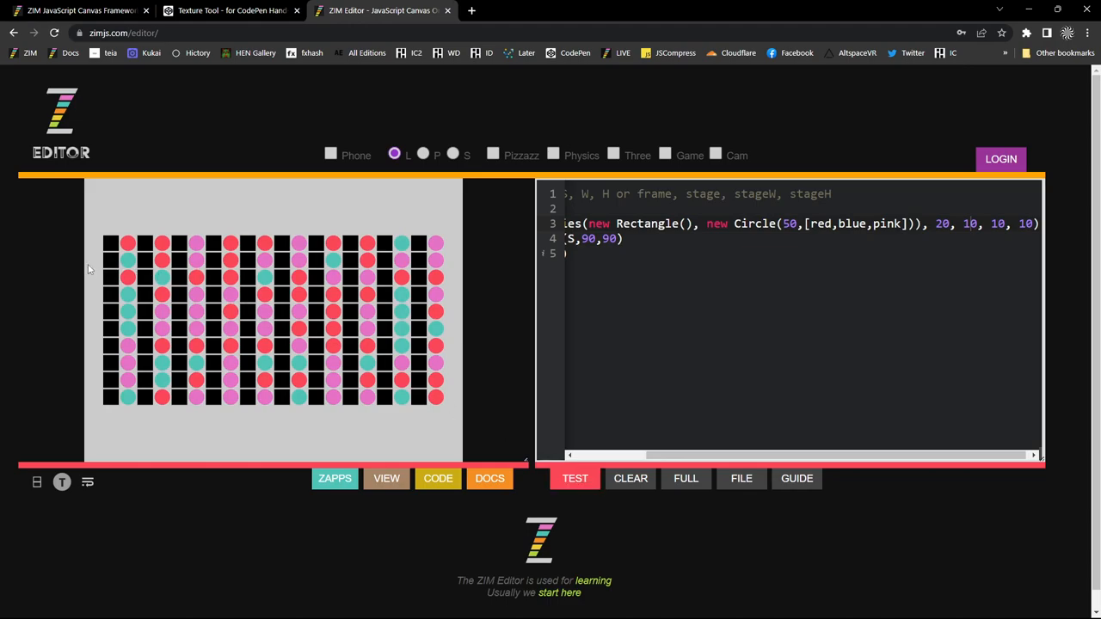
pyautogui.moveTo(281, 293)
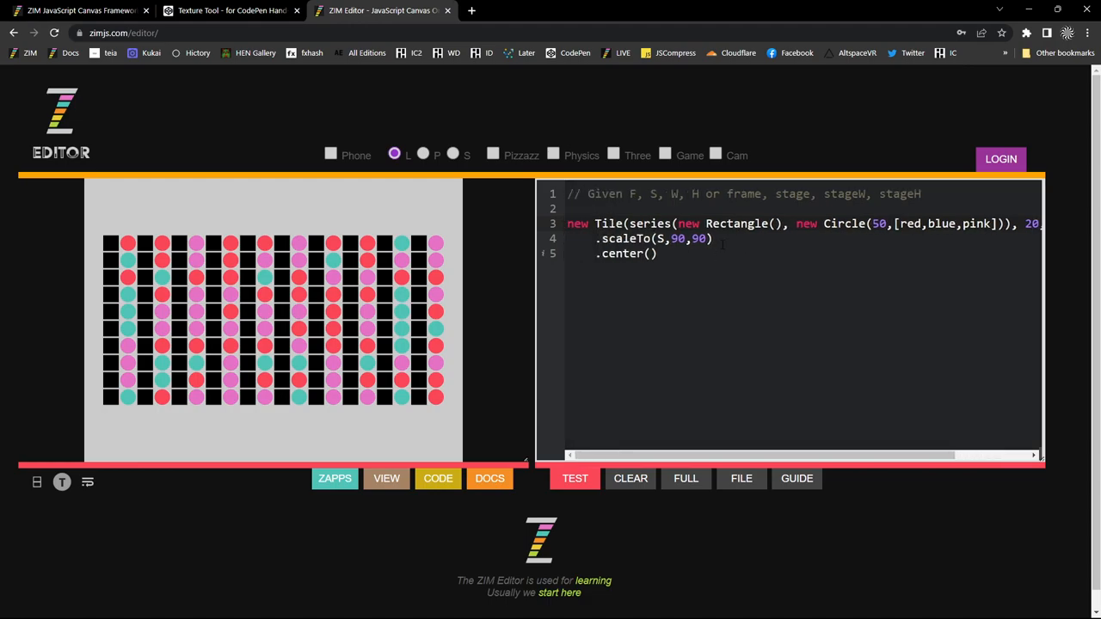
# - Replace the series of rectangles and circles with new Button(), new Stepper(), new Label()
pyautogui.doubleClick(652, 238)
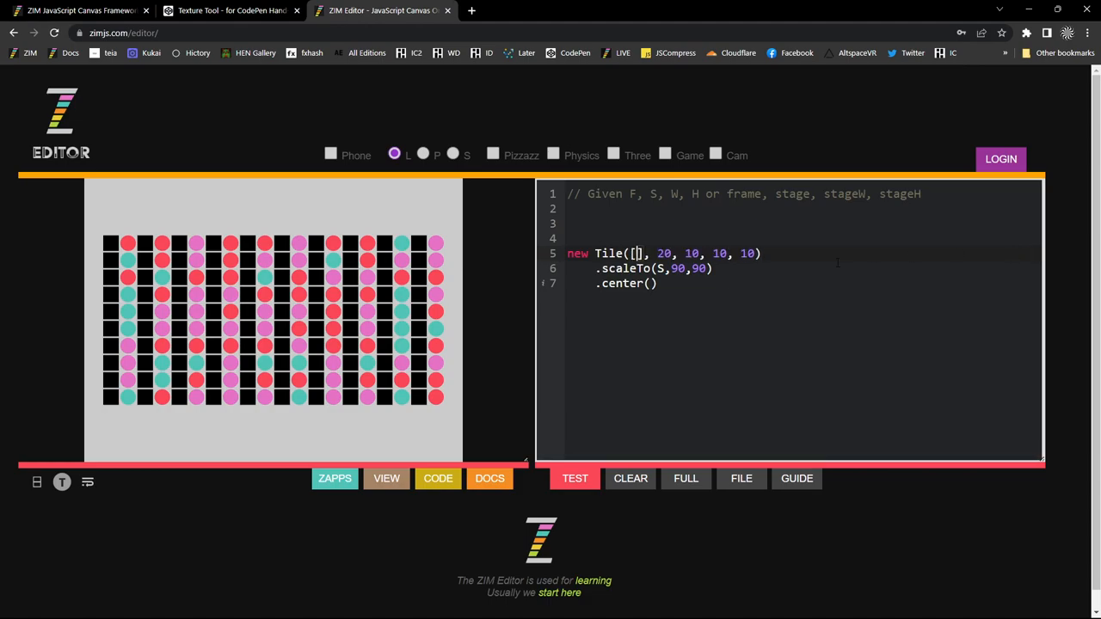
pyautogui.press('enter')
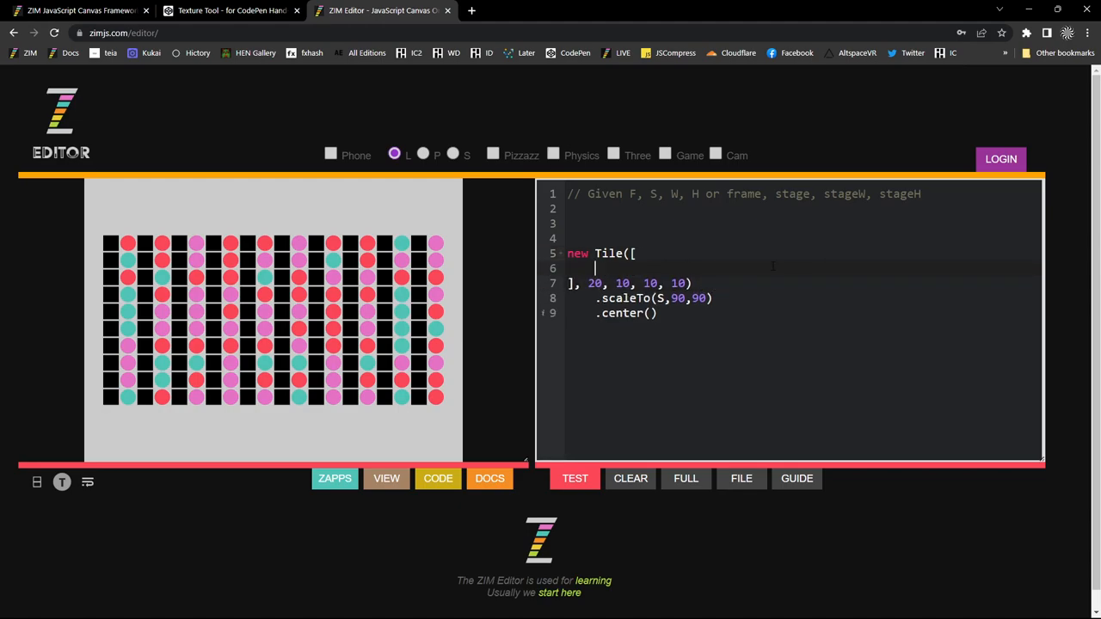
pyautogui.write('new')
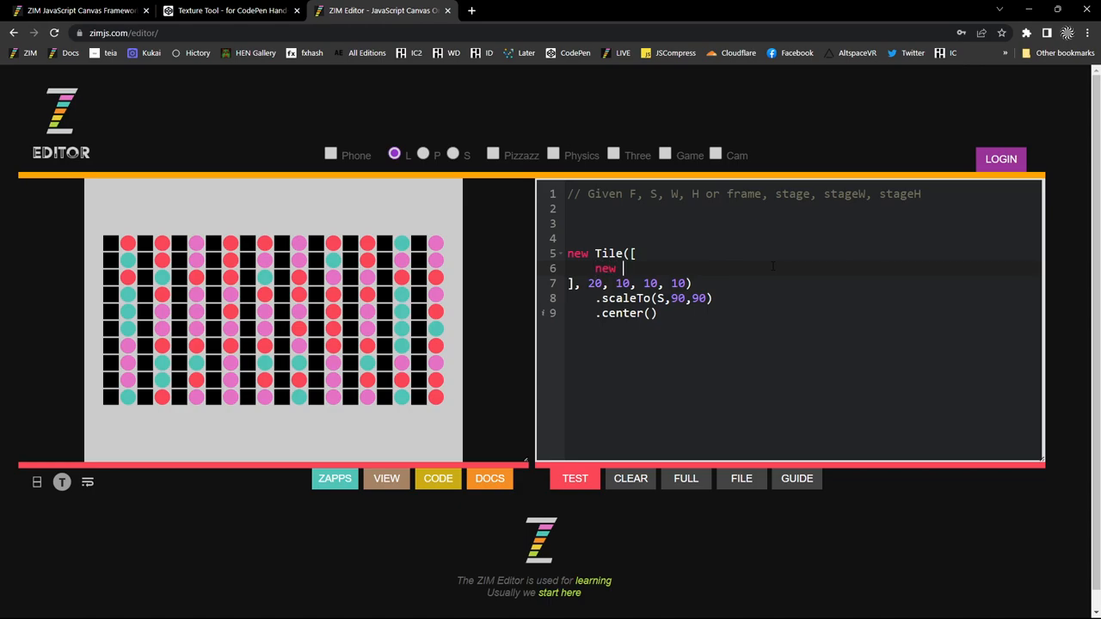
pyautogui.write('Button(),')
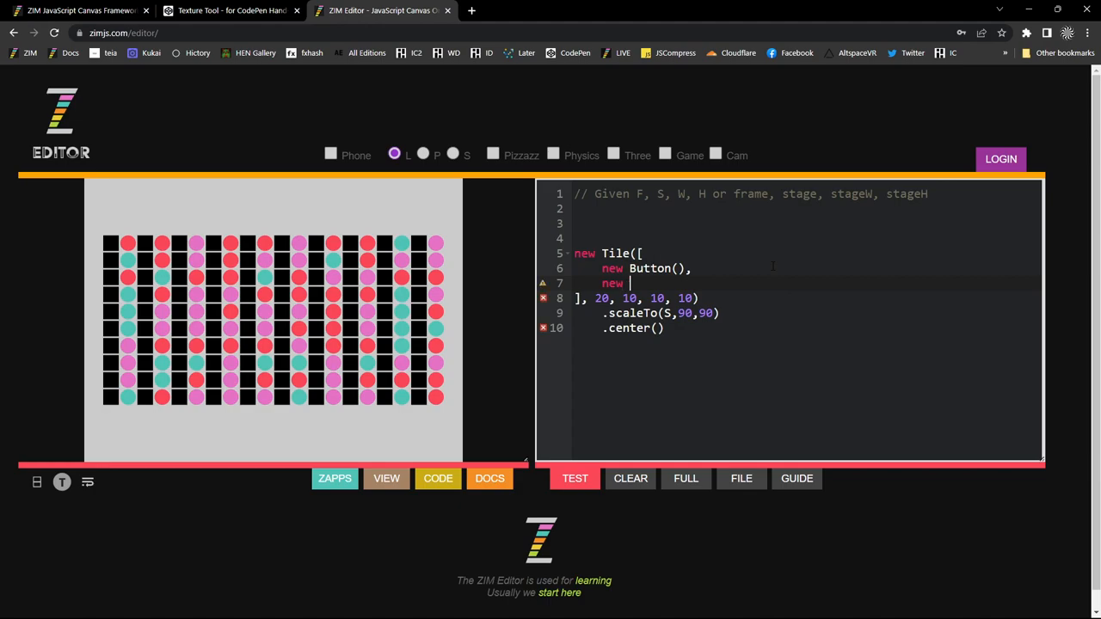
pyautogui.write('St')
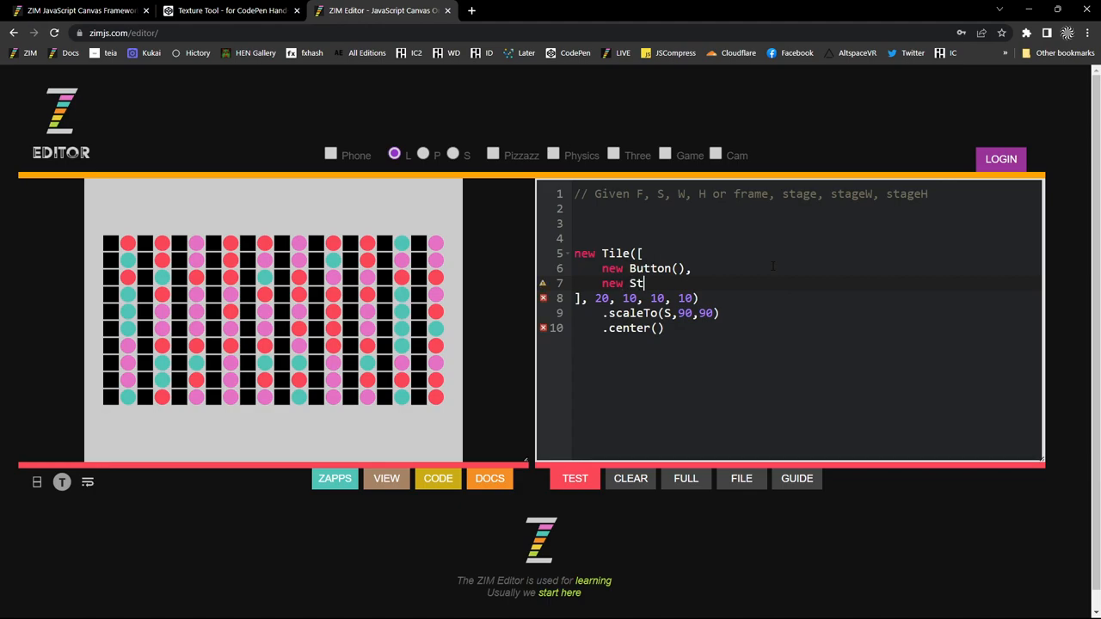
pyautogui.write('epper(),')
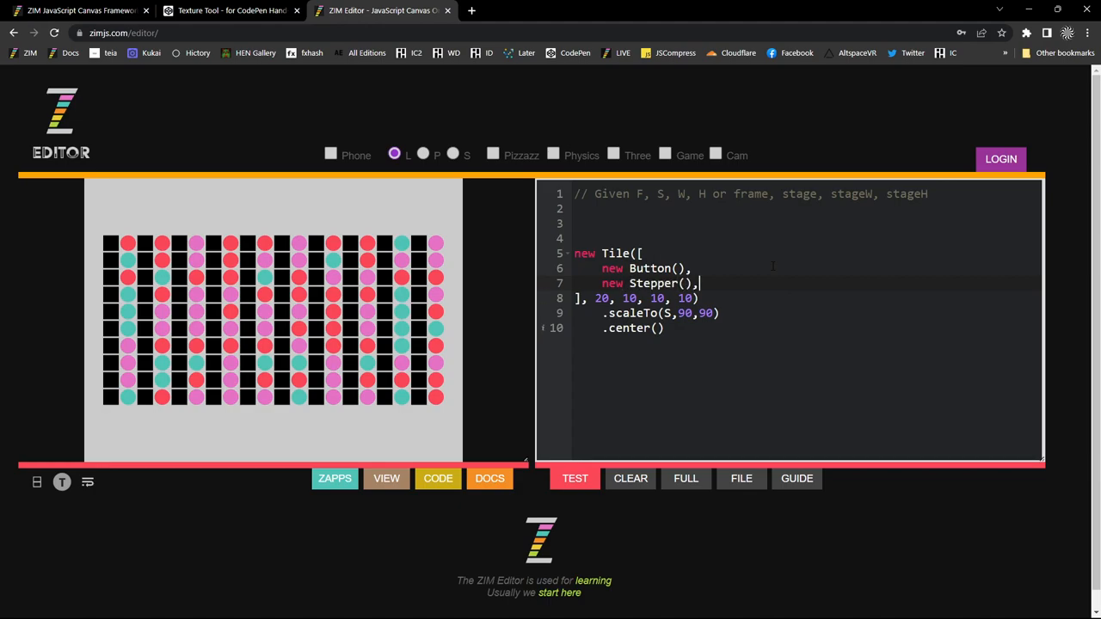
pyautogui.write('new')
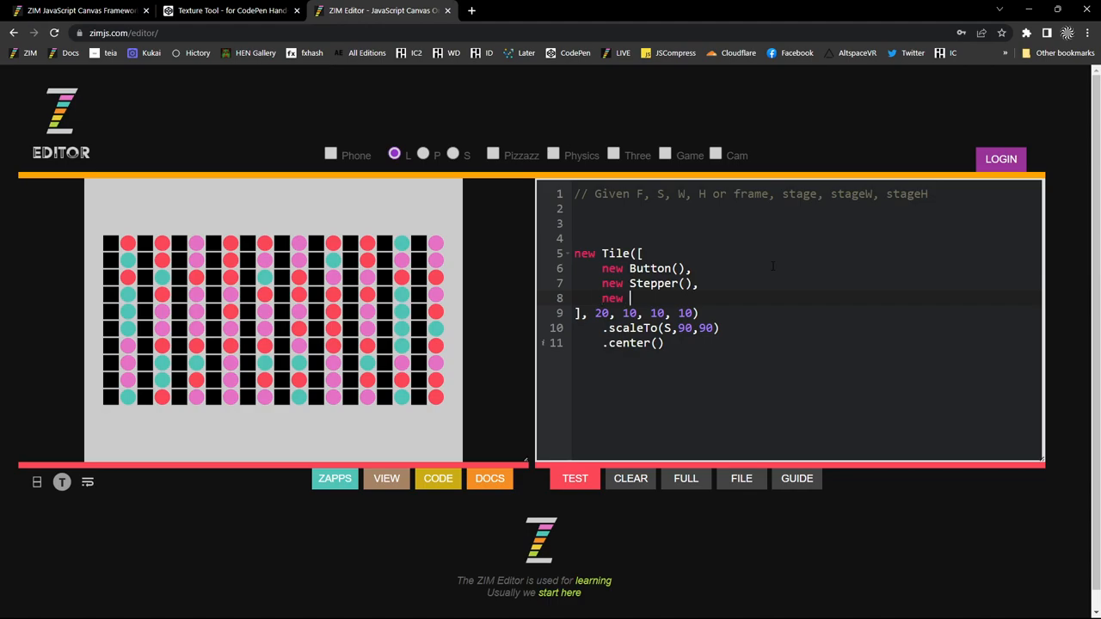
pyautogui.write('Label()')
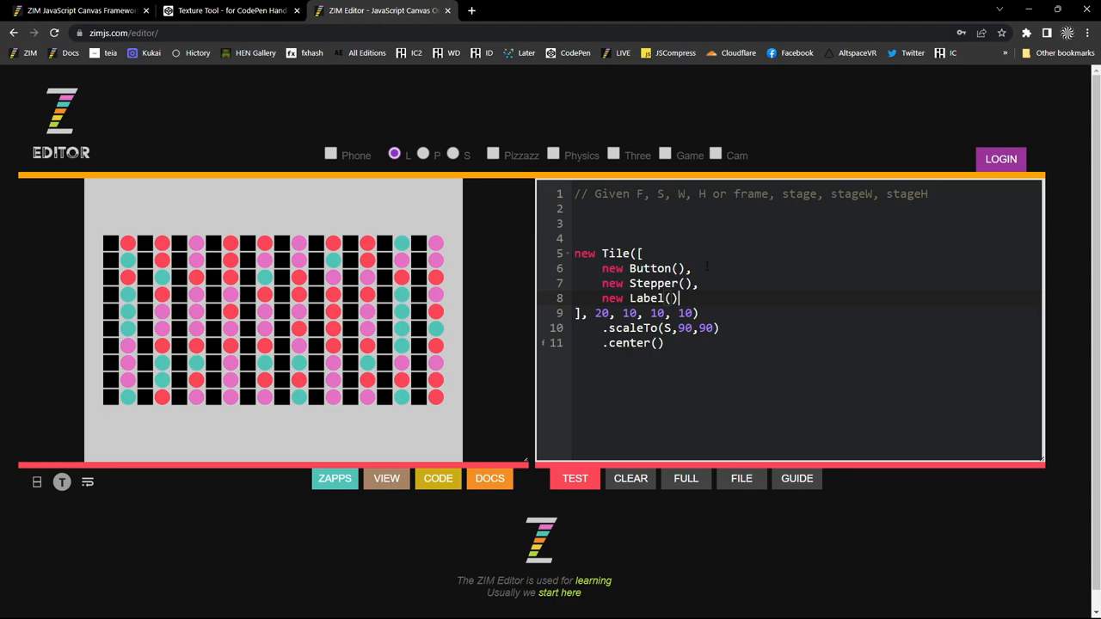
pyautogui.doubleClick(601, 312)
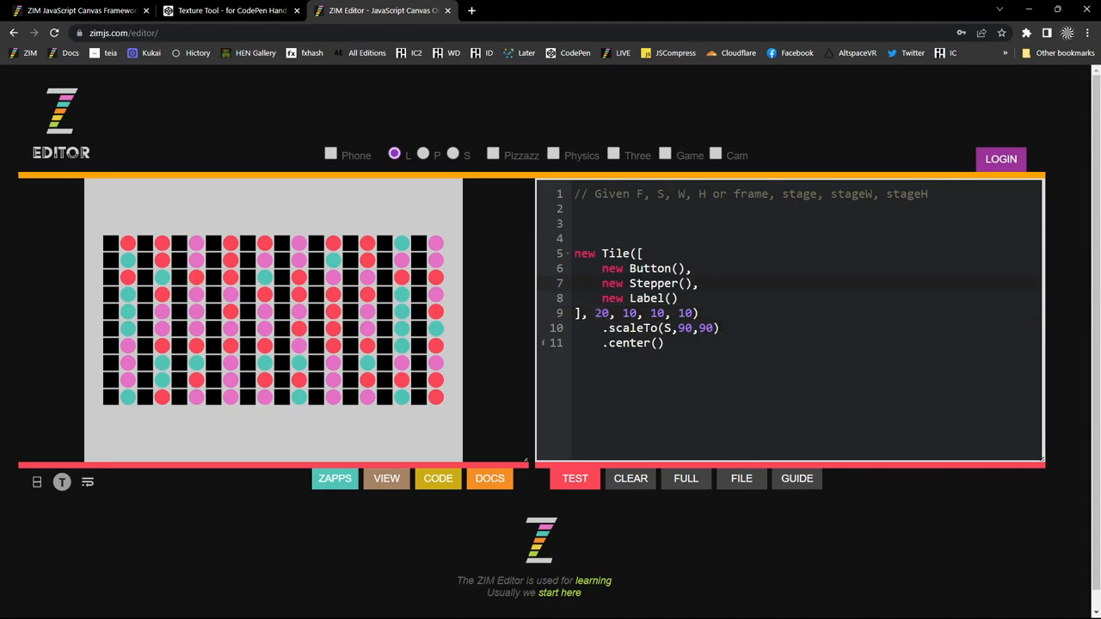
# - Run the component tile, remove .scaleTo(S,90,90), and rerun it at full size
pyautogui.click(575, 478)
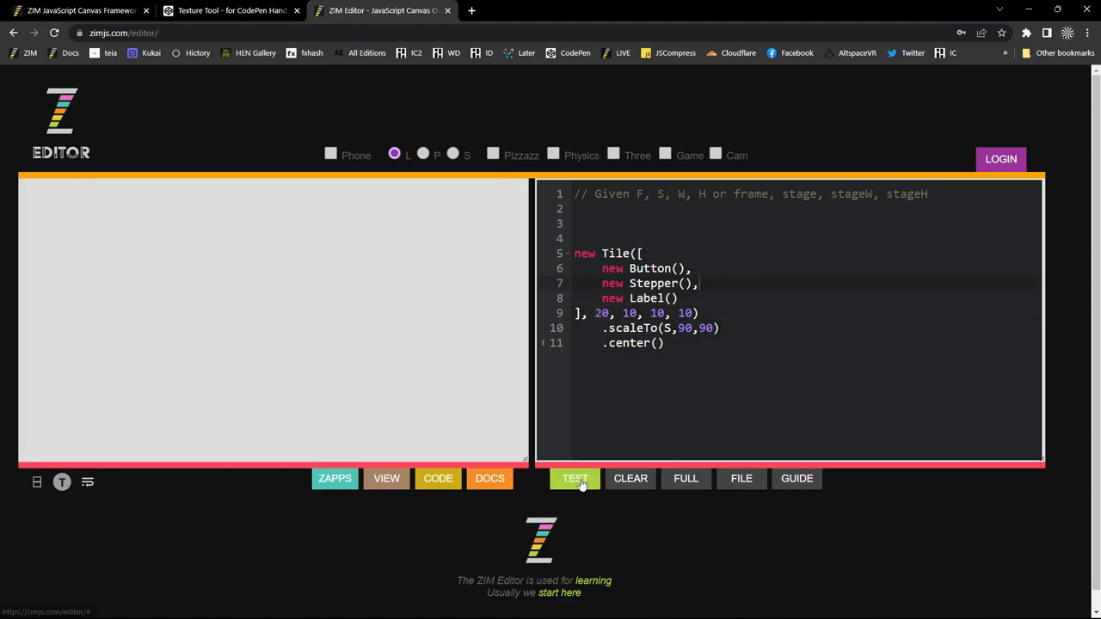
pyautogui.click(575, 478)
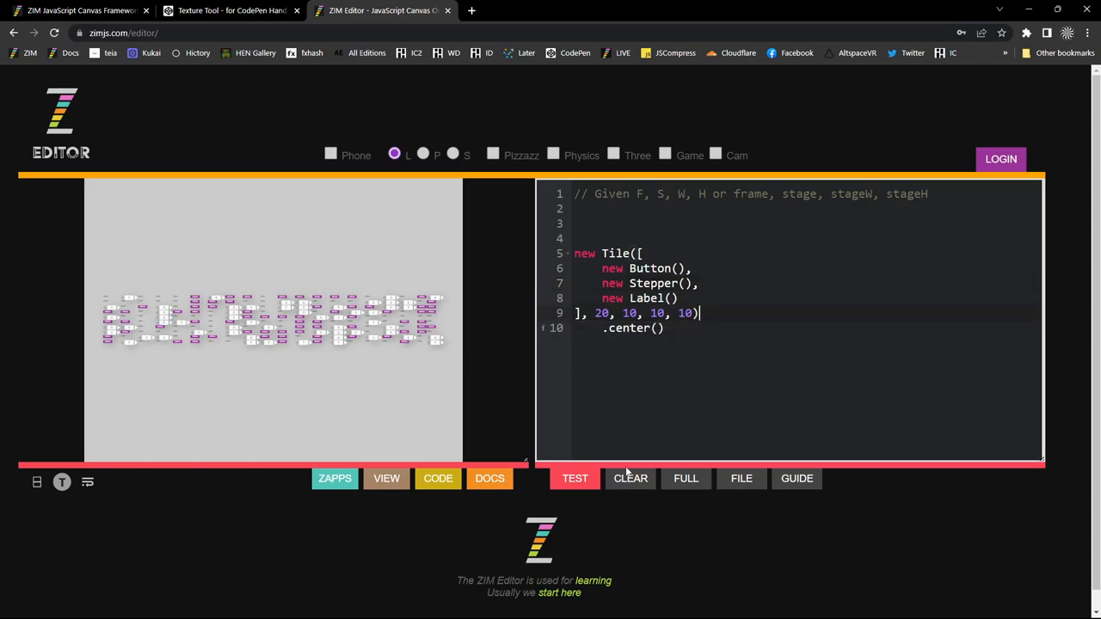
pyautogui.click(575, 478)
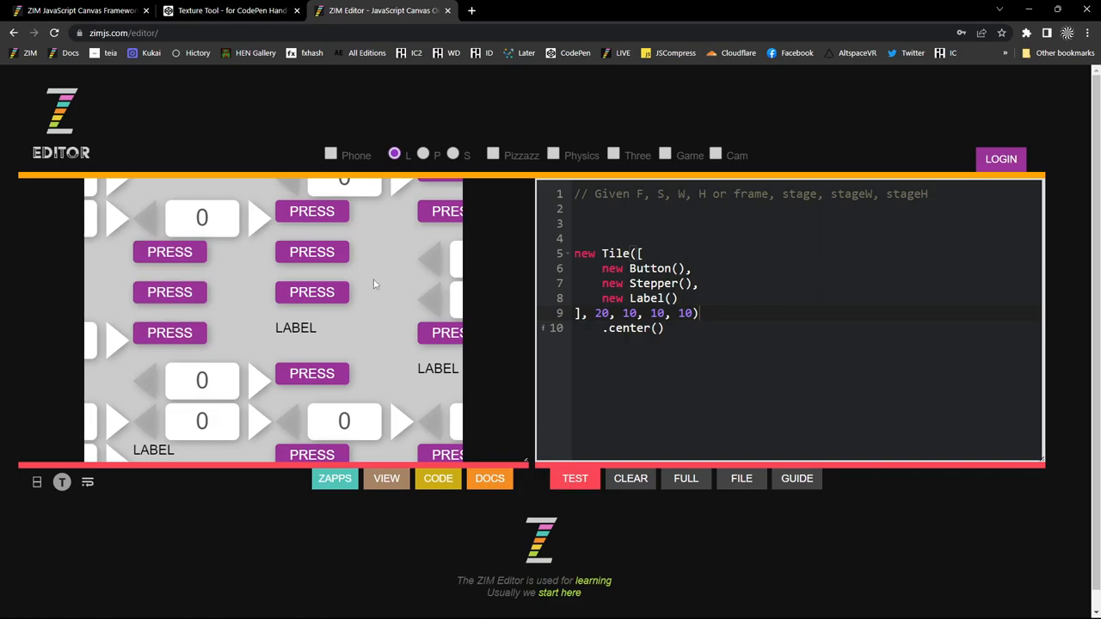
pyautogui.click(575, 478)
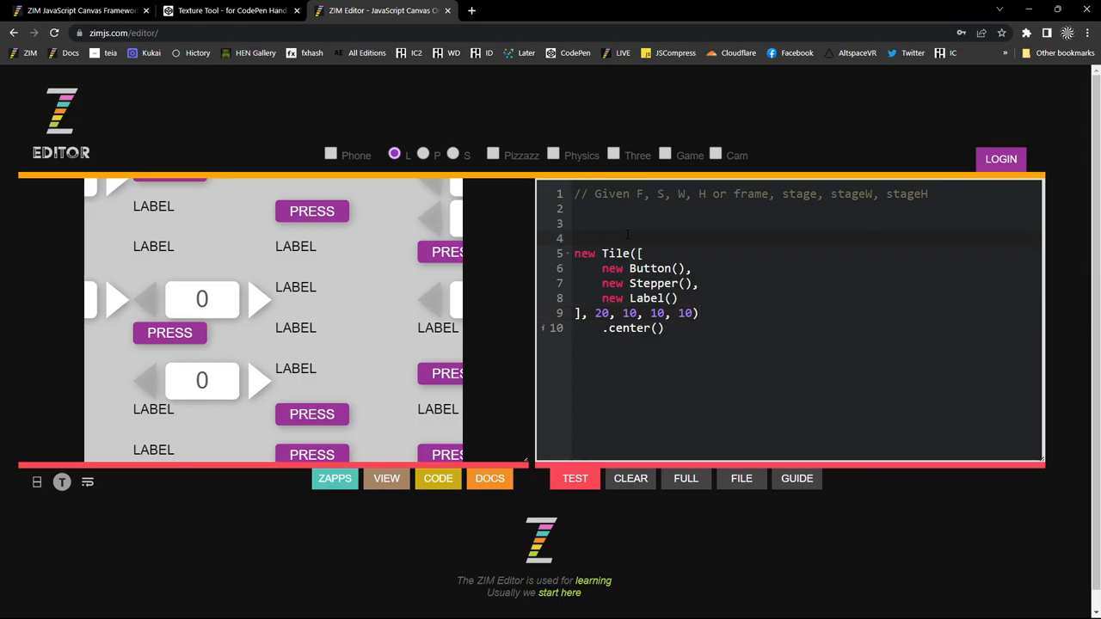
# - Add STYLE = {align:CENTER, valign:CENTER} on line 4 above the Tile
pyautogui.write('S')
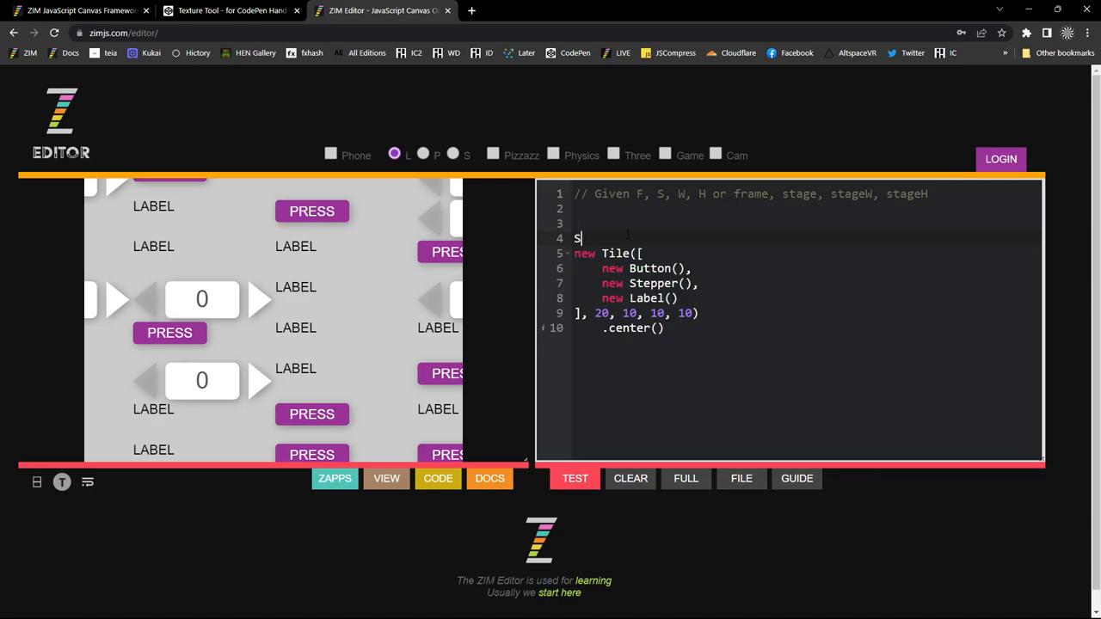
pyautogui.write('TYLE = {')
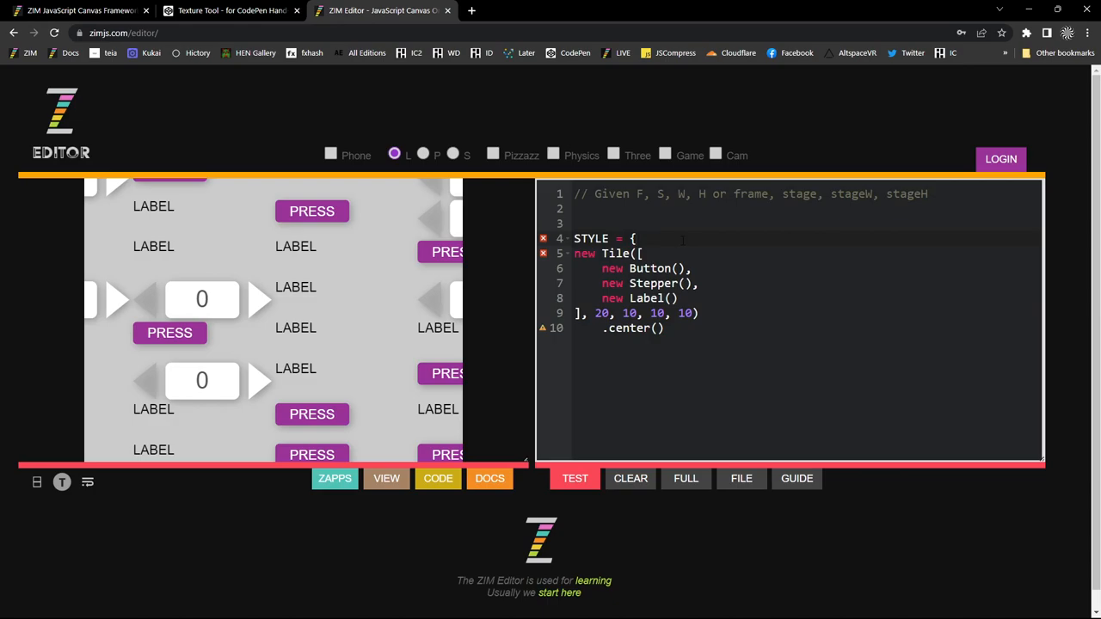
pyautogui.write('algin')
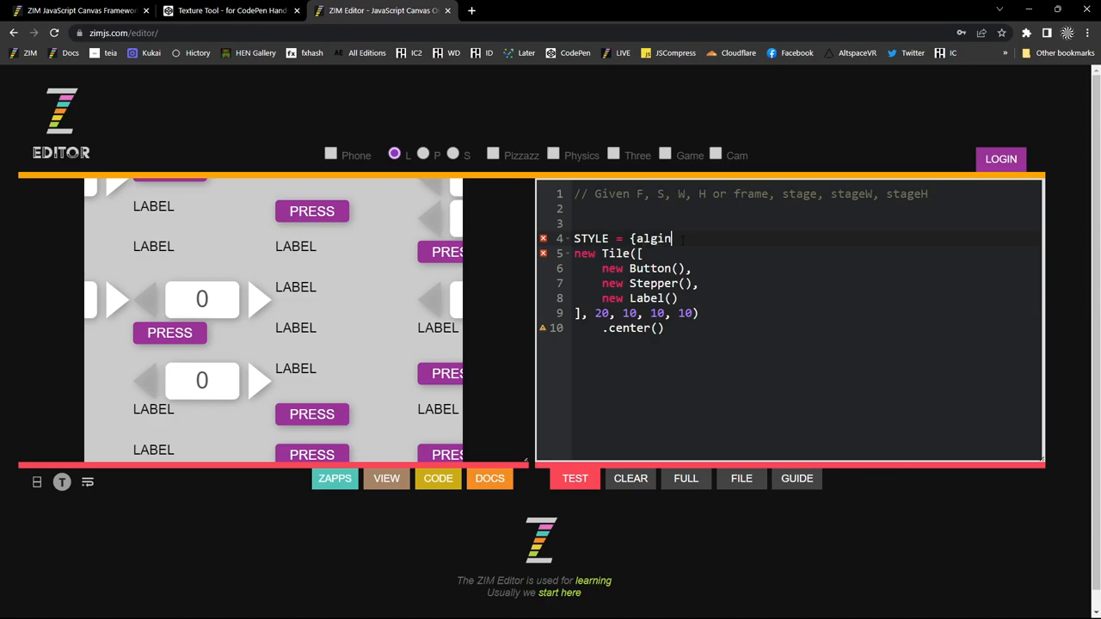
pyautogui.write(':')
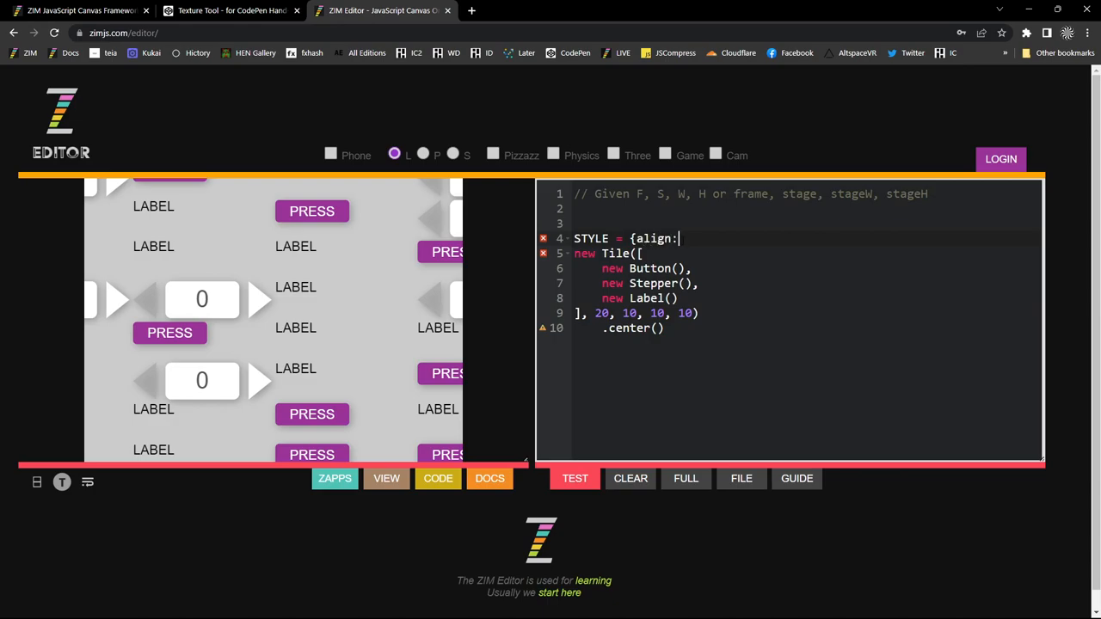
pyautogui.write('CENTER, b')
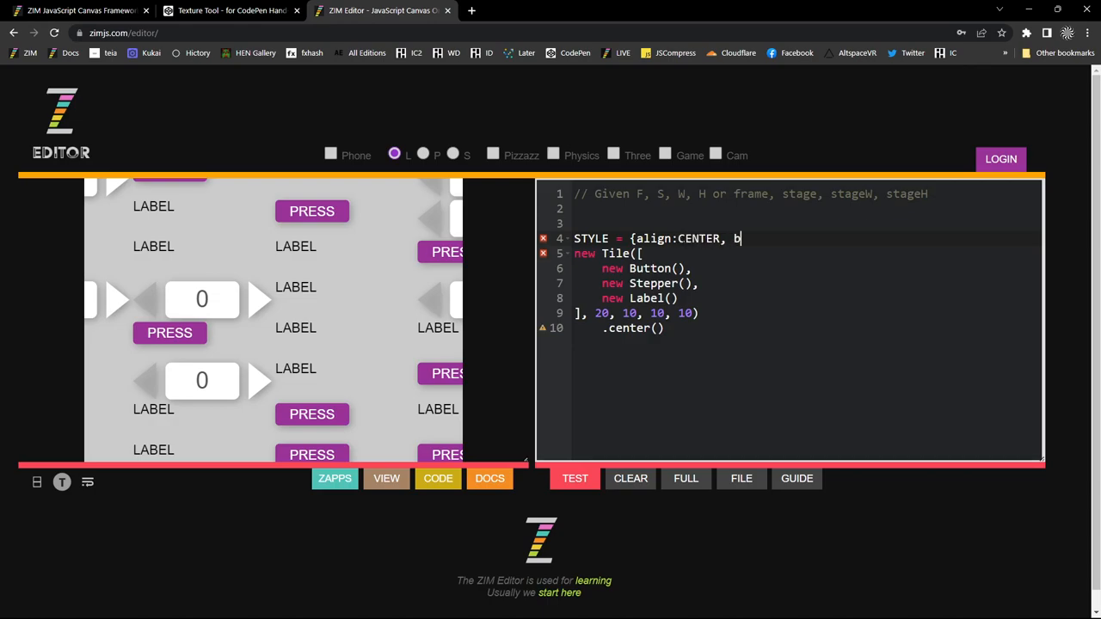
pyautogui.write('align:CENTER};')
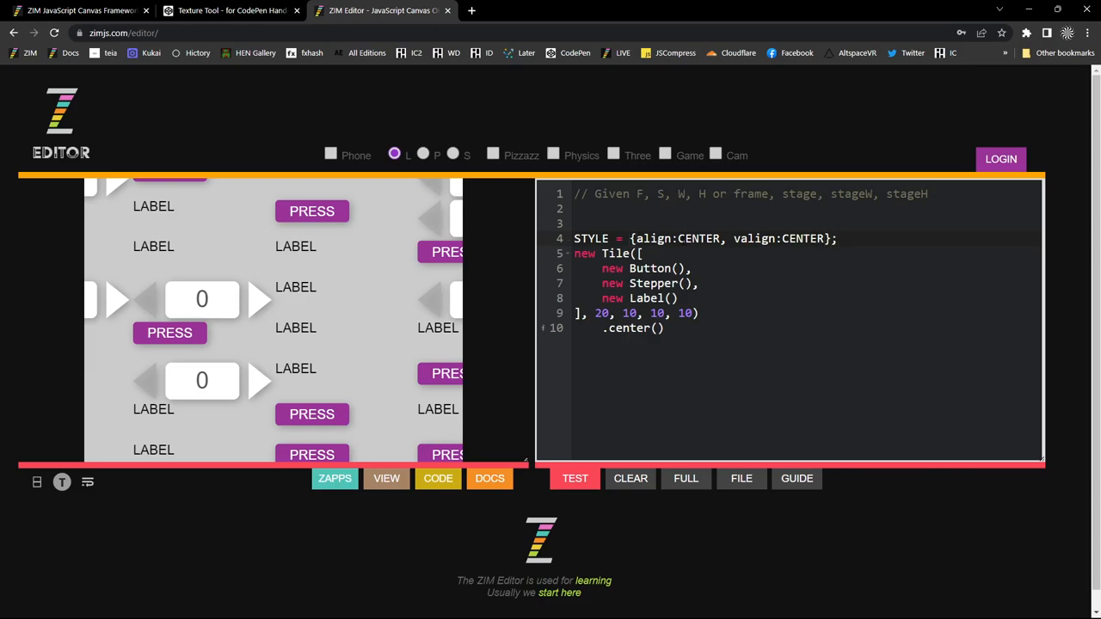
pyautogui.scroll(-3)
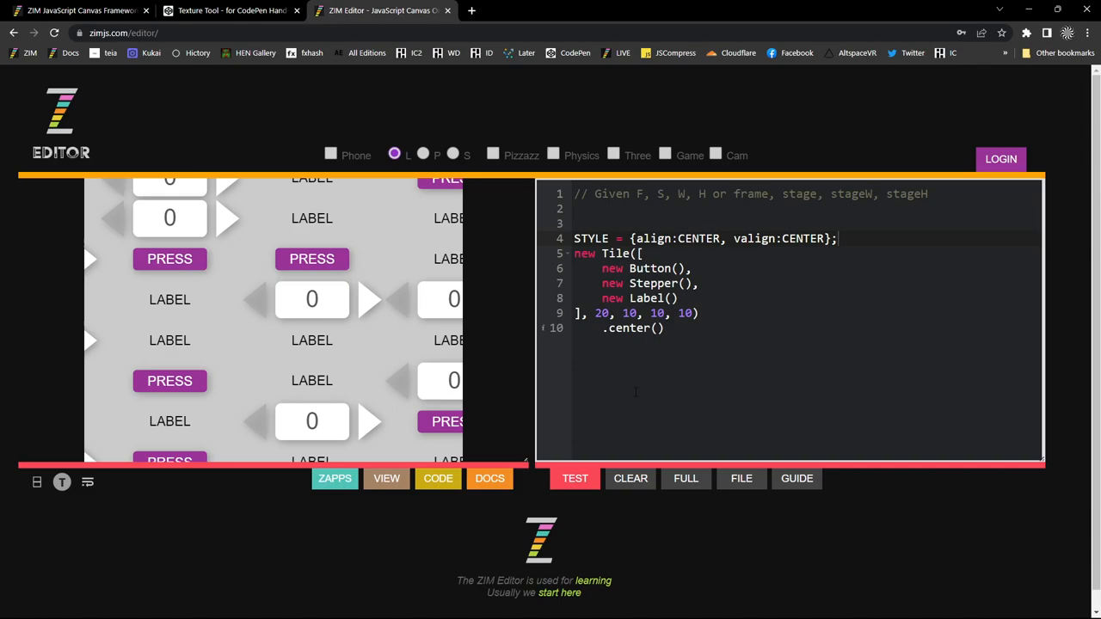
# - Set the Tile to 3 columns, 1 row, spacing 40 with unique true, rerunning to compare
pyautogui.write('3, 1, 40, 0)')
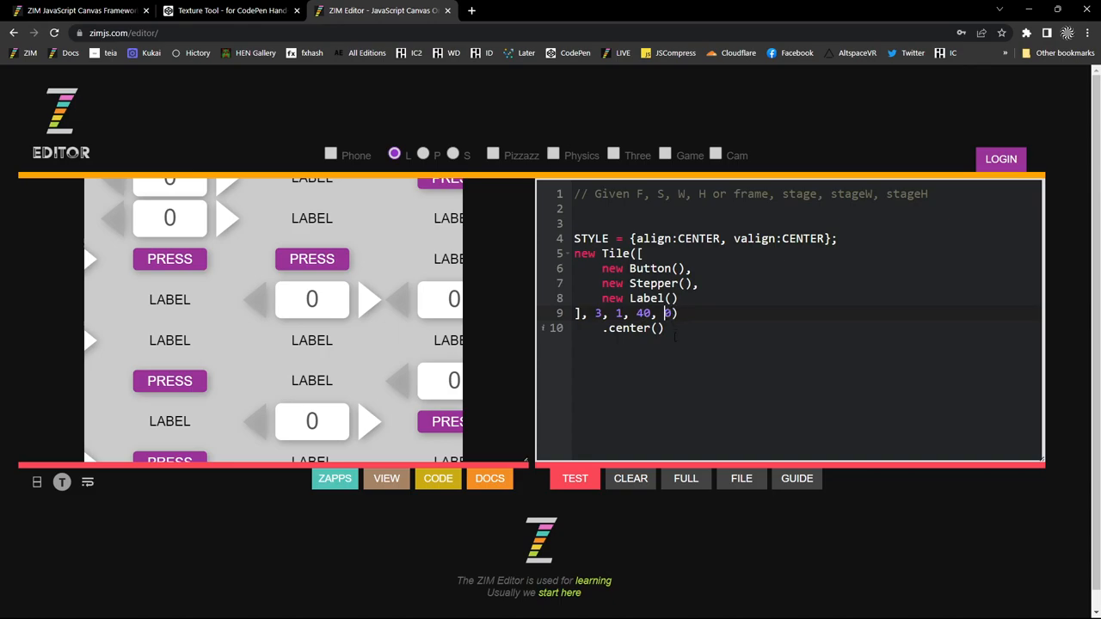
pyautogui.click(574, 478)
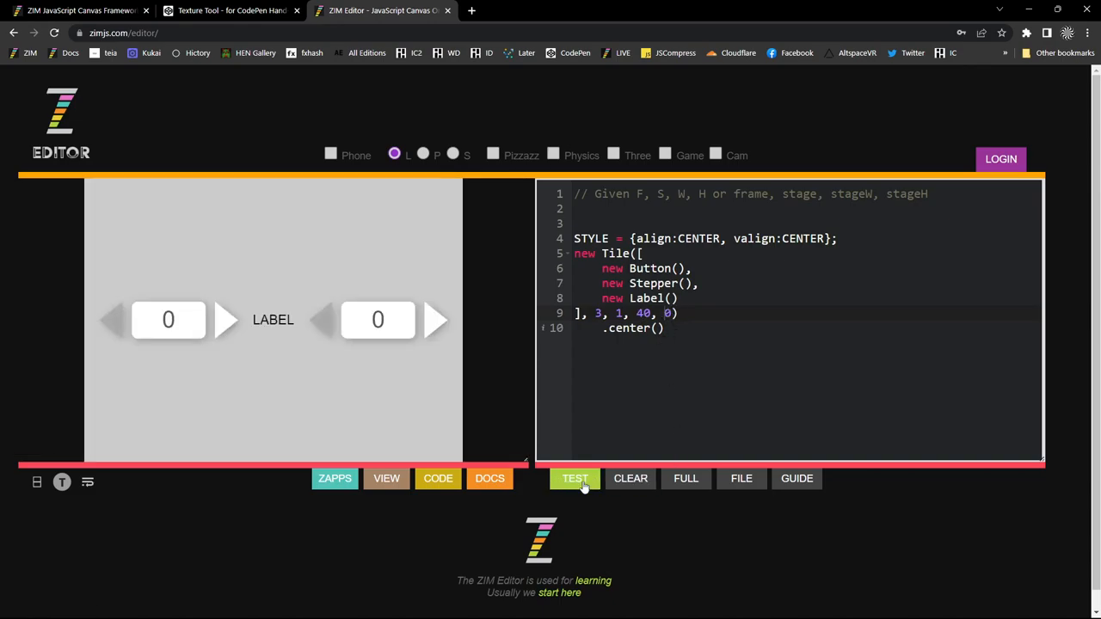
pyautogui.click(574, 478)
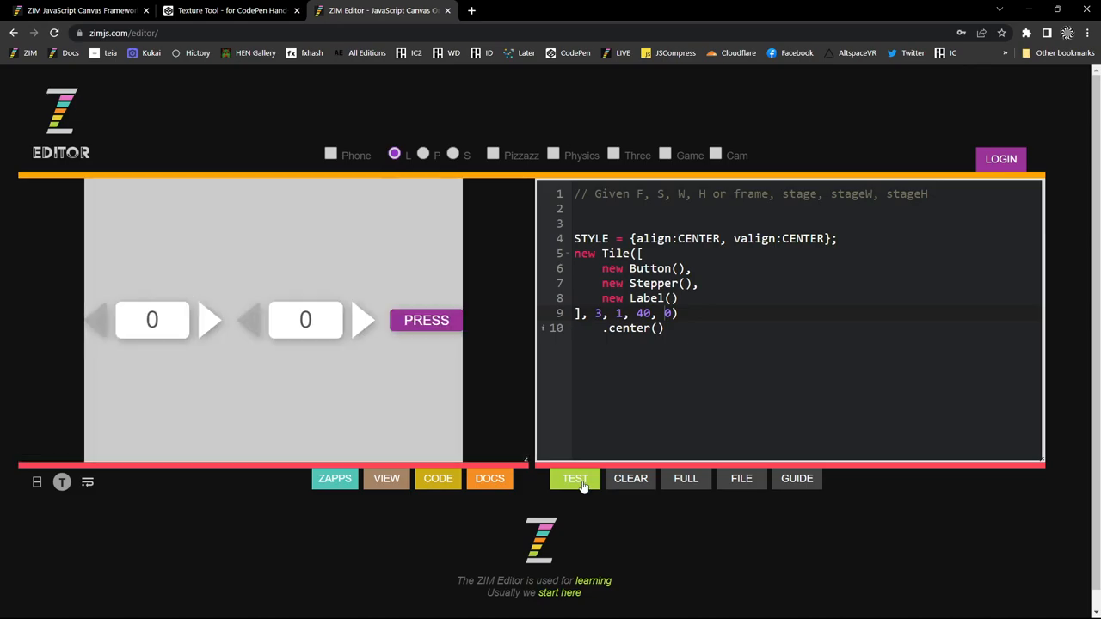
pyautogui.click(574, 478)
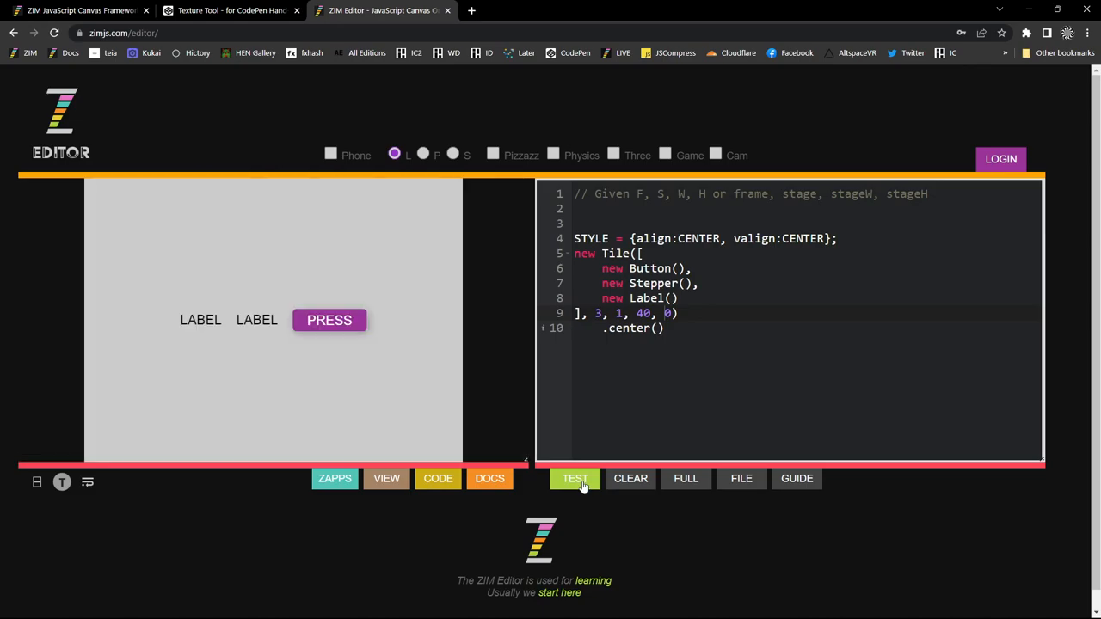
pyautogui.click(575, 478)
pyautogui.write(', tri')
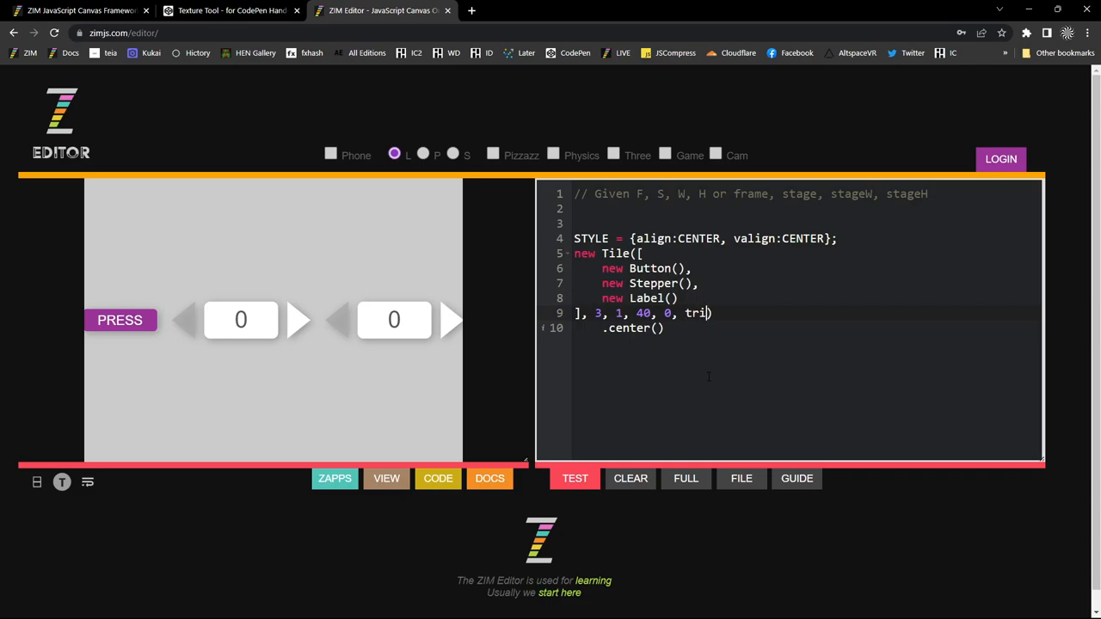
pyautogui.write('ue')
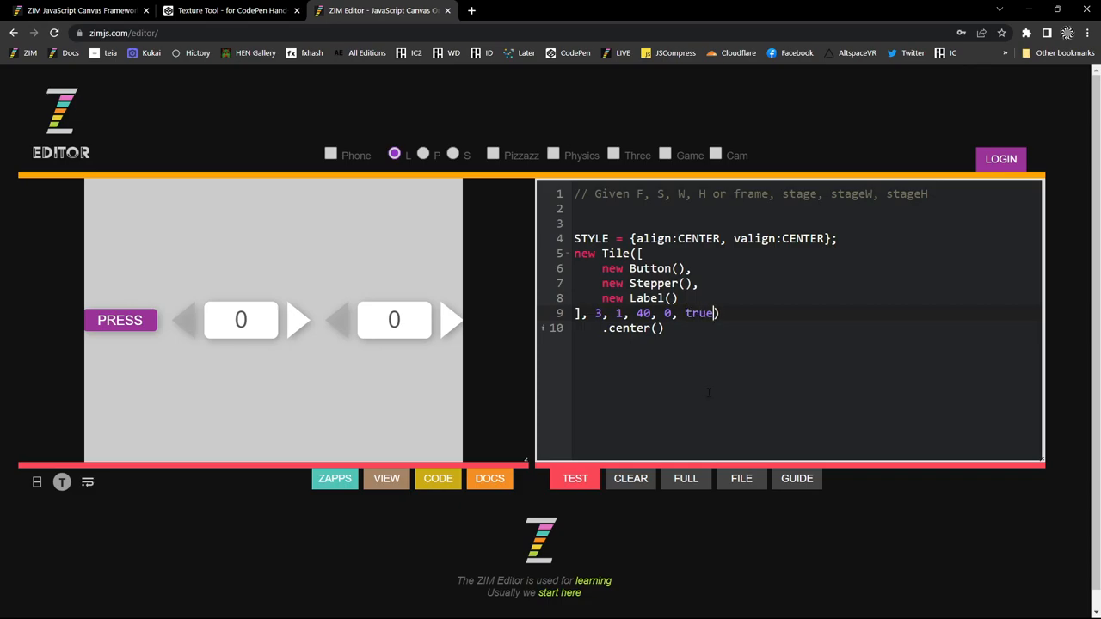
pyautogui.click(575, 479)
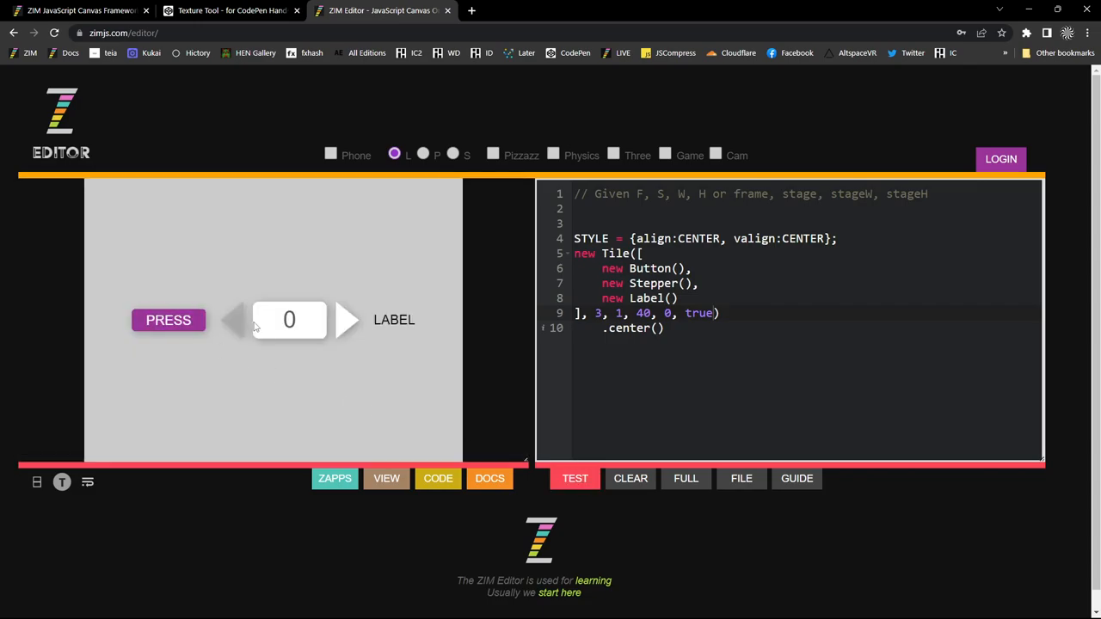
pyautogui.moveTo(331, 353)
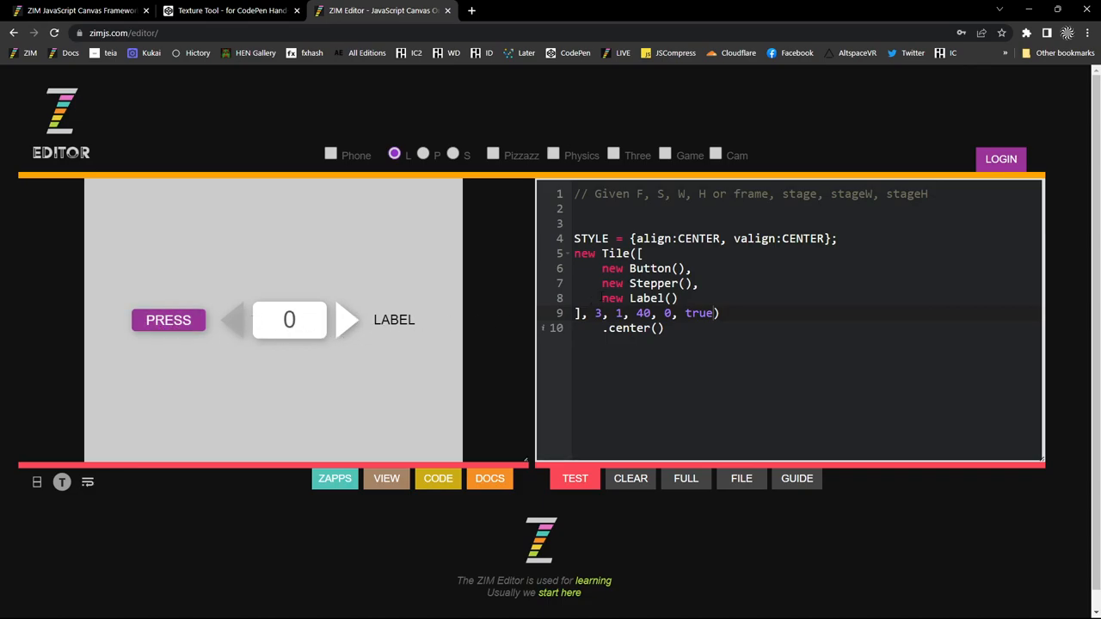
# - Scale the Stepper with .sca(.5) and preview the result
pyautogui.write('.sc')
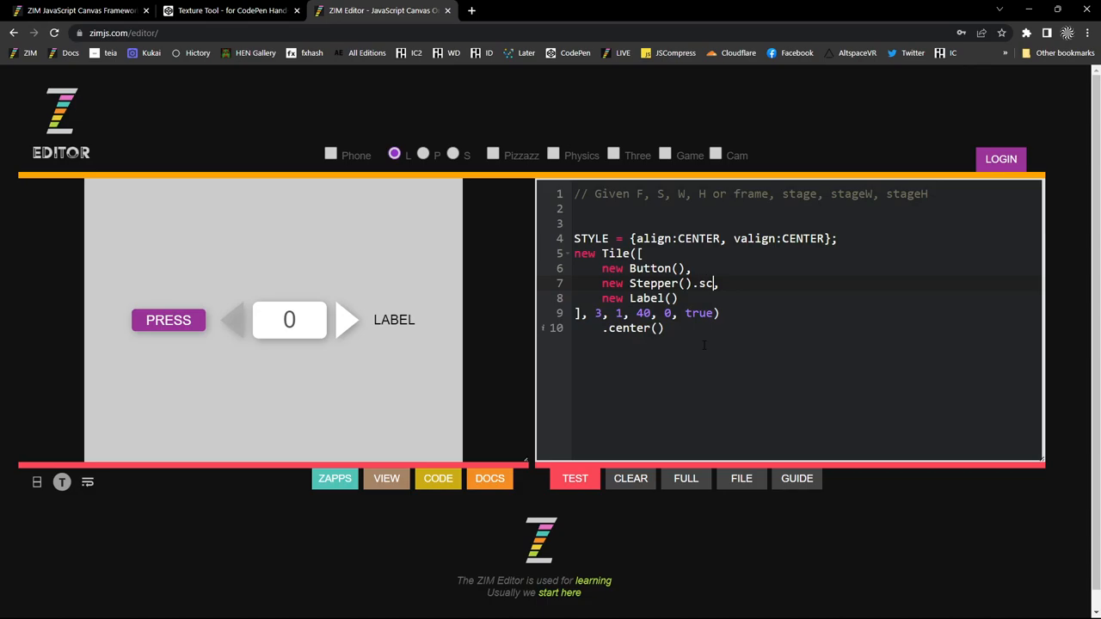
pyautogui.write('a(.5)')
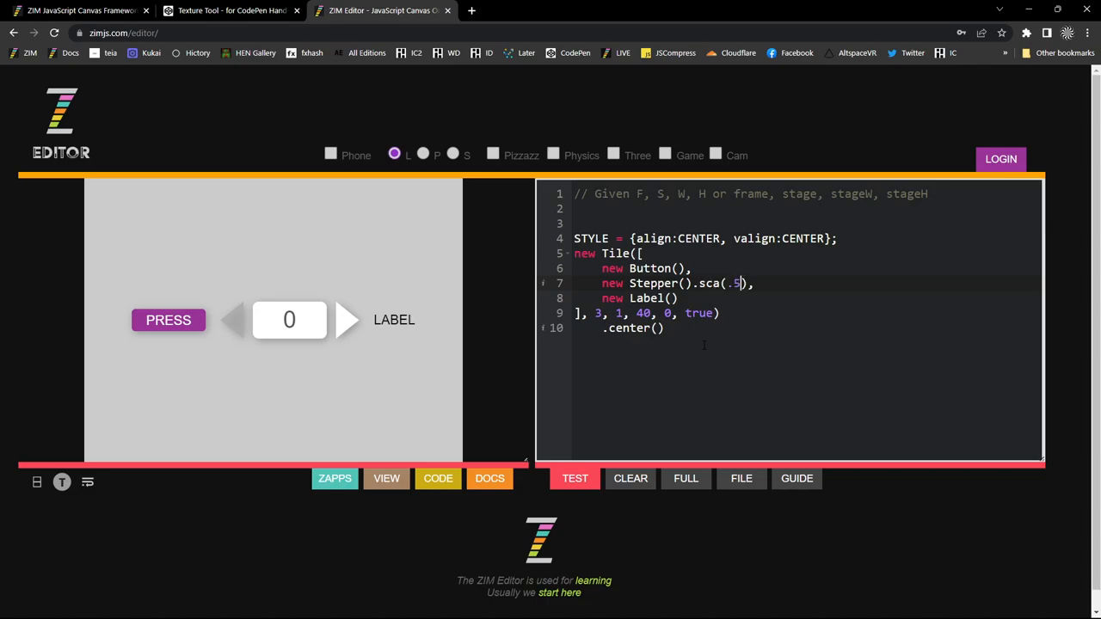
pyautogui.click(575, 478)
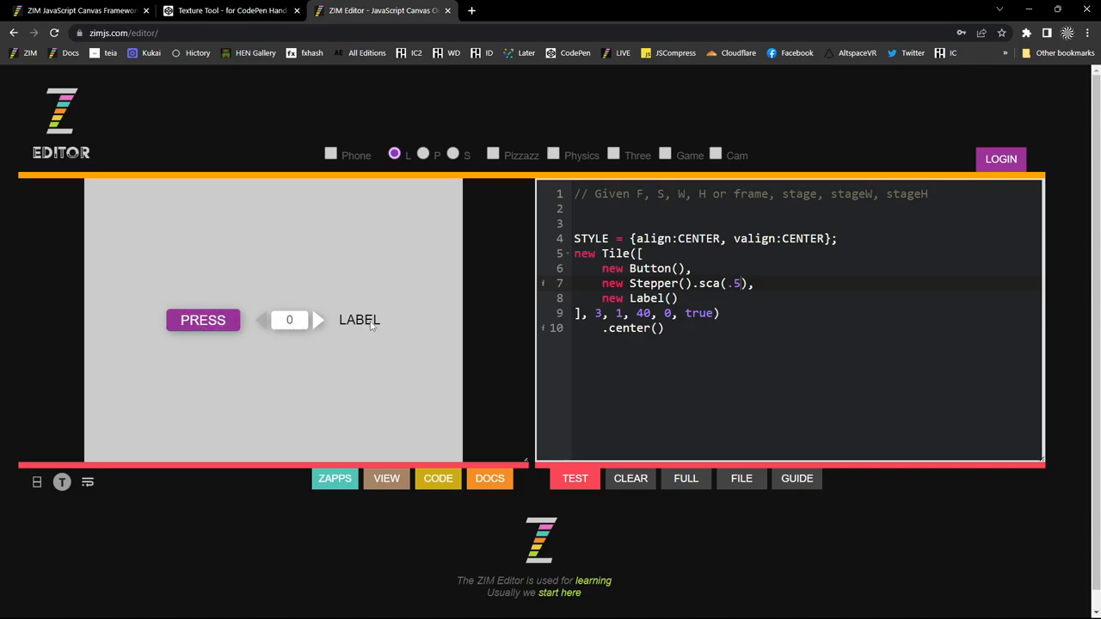
pyautogui.moveTo(359, 328)
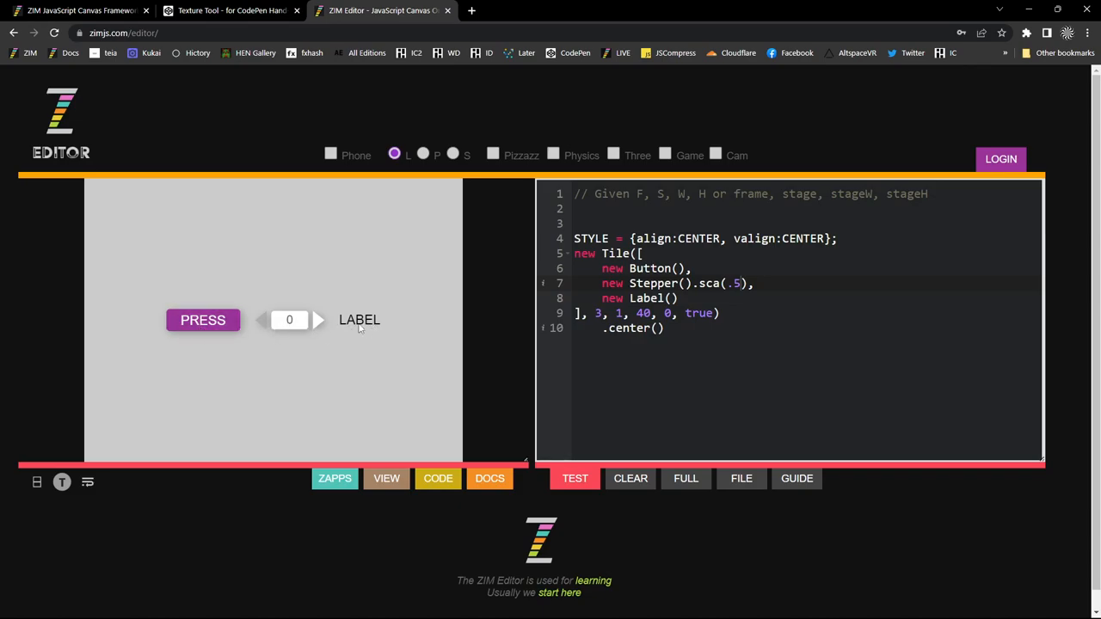
pyautogui.click(202, 320)
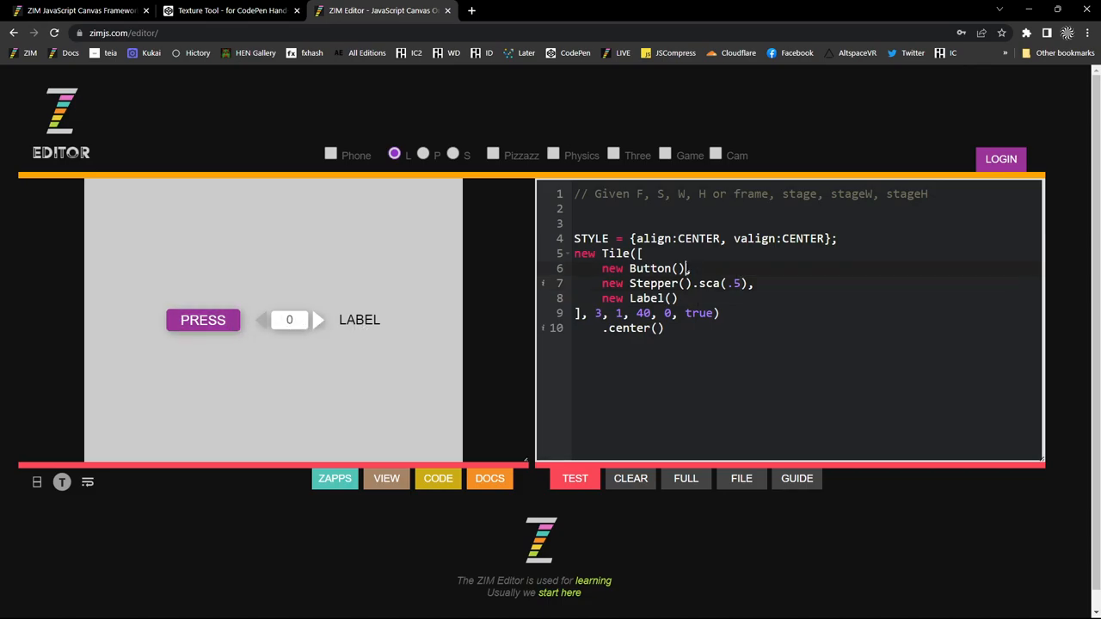
pyautogui.write('.sca')
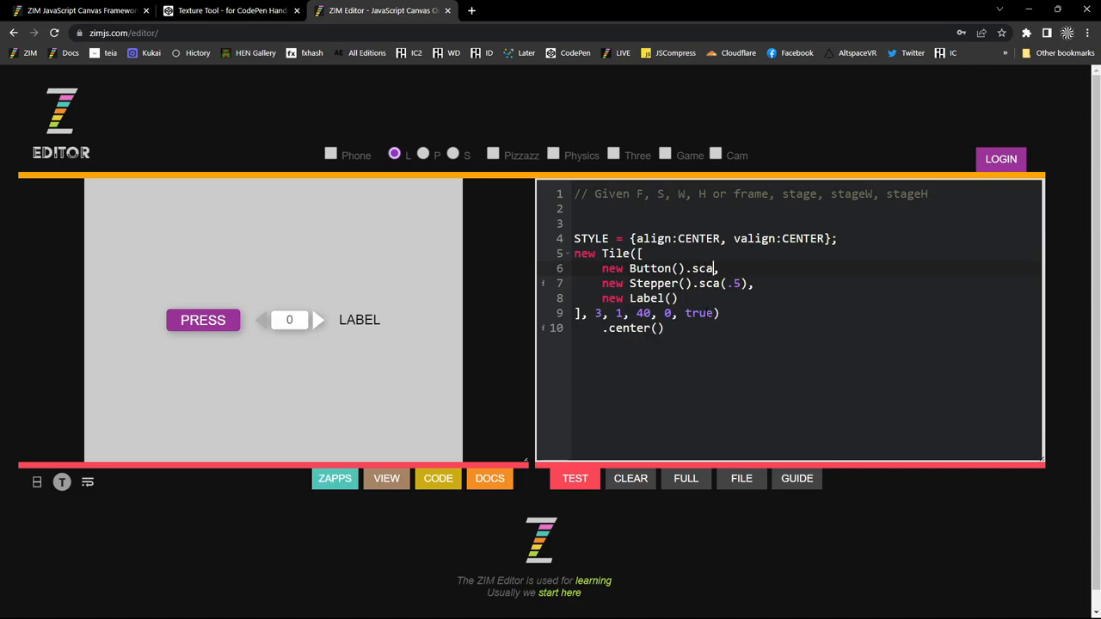
pyautogui.press('Backspace')
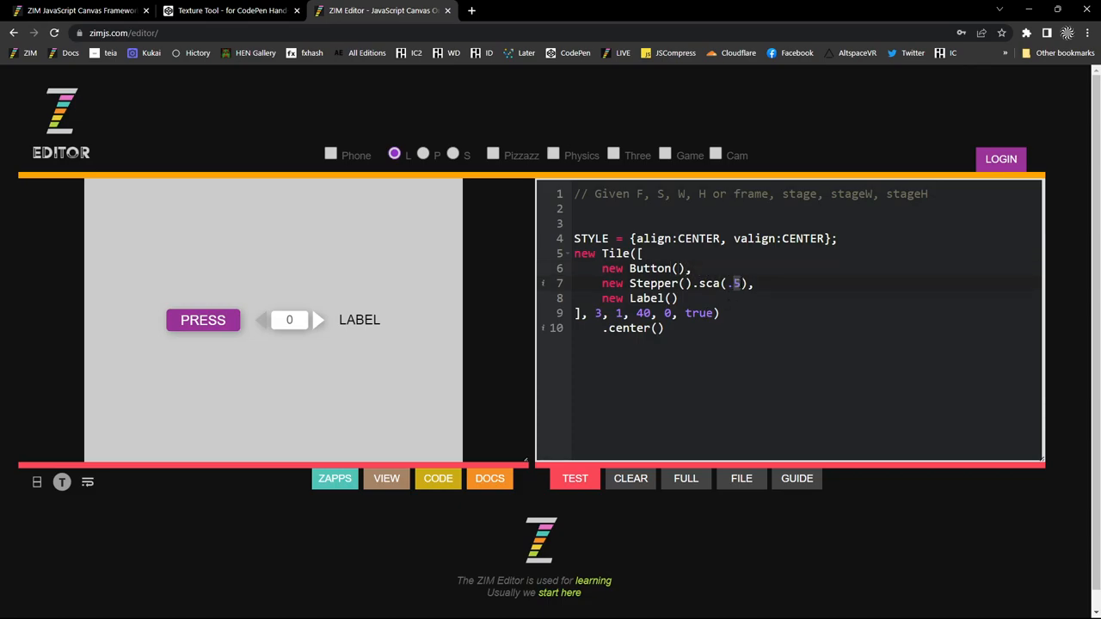
pyautogui.click(574, 478)
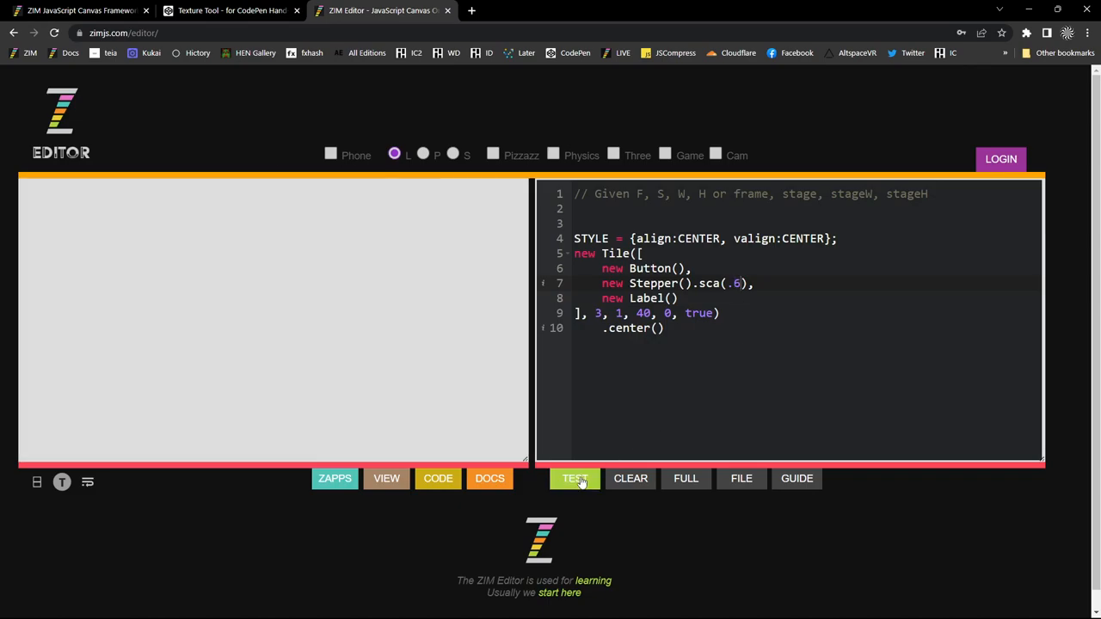
pyautogui.click(574, 478)
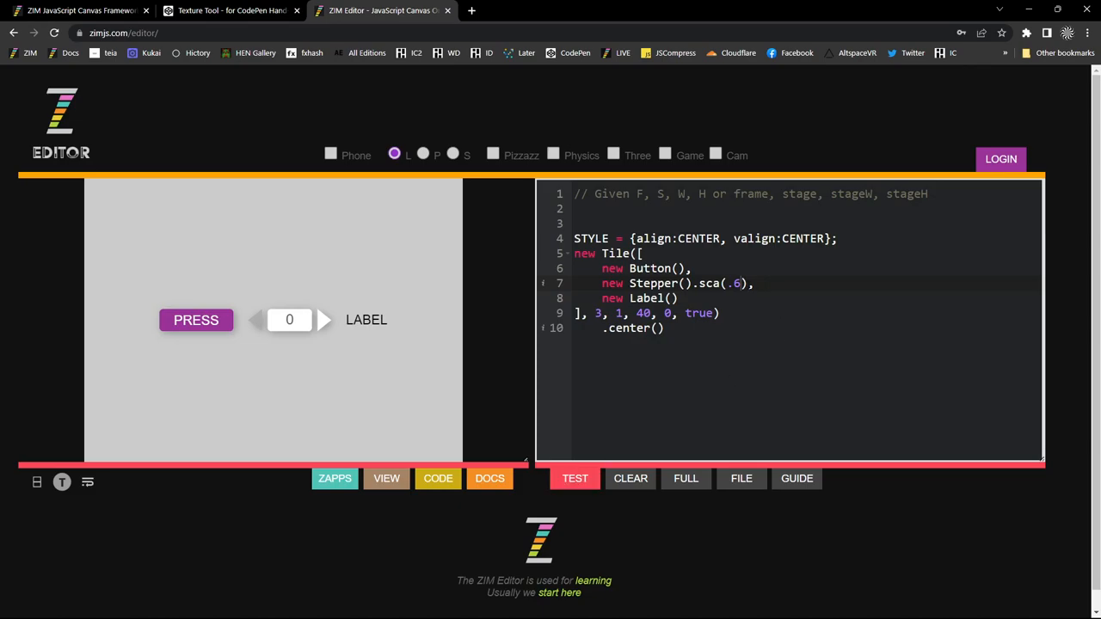
pyautogui.moveTo(295, 328)
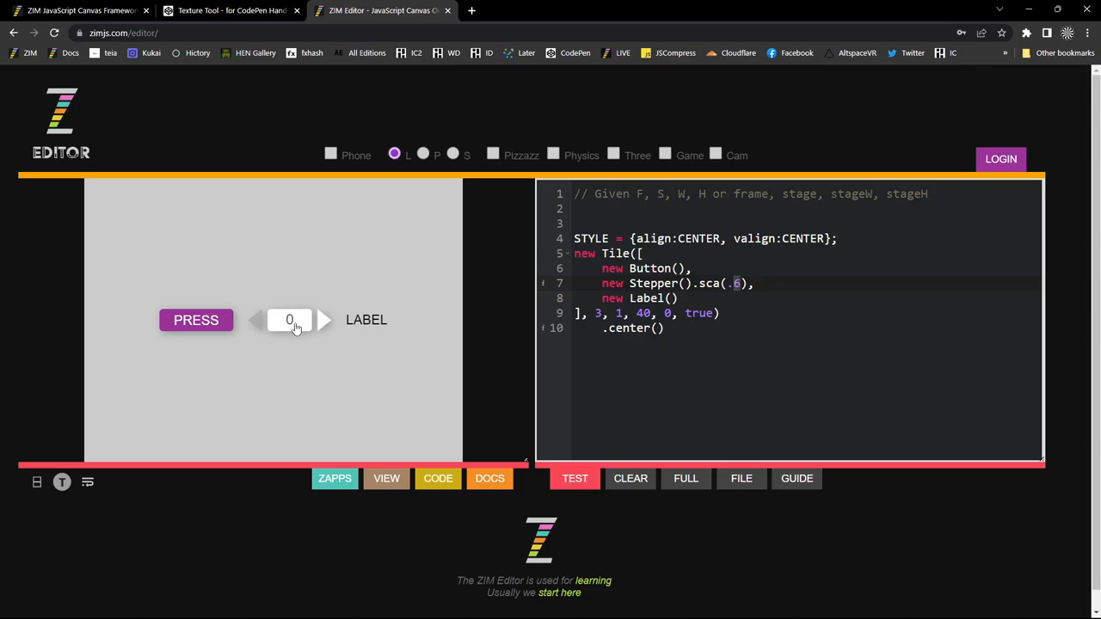
pyautogui.moveTo(324, 390)
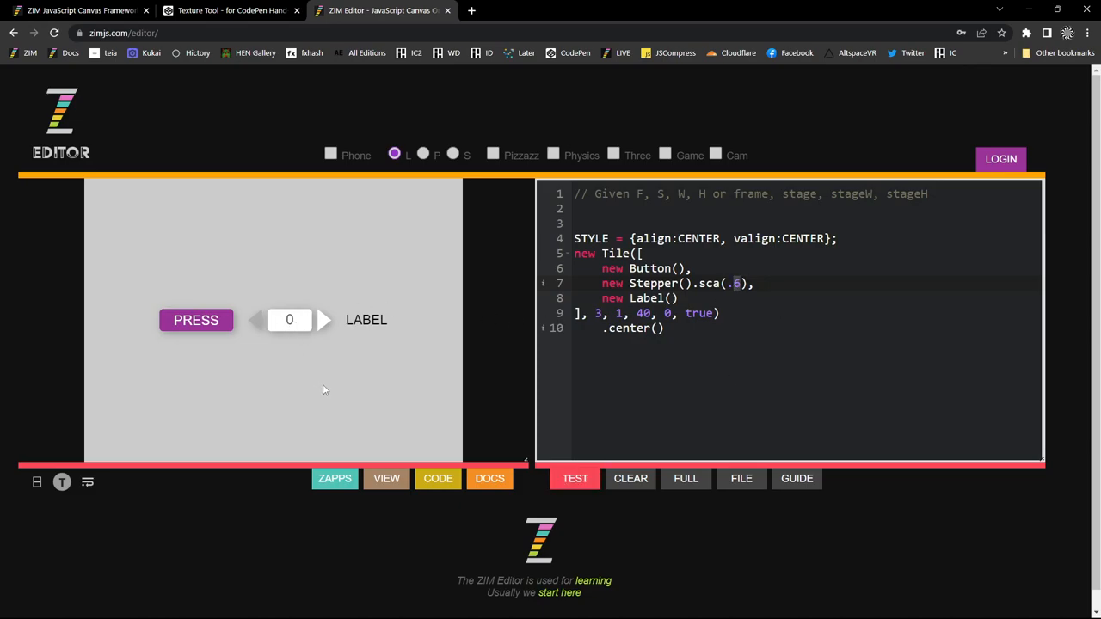
pyautogui.moveTo(295, 350)
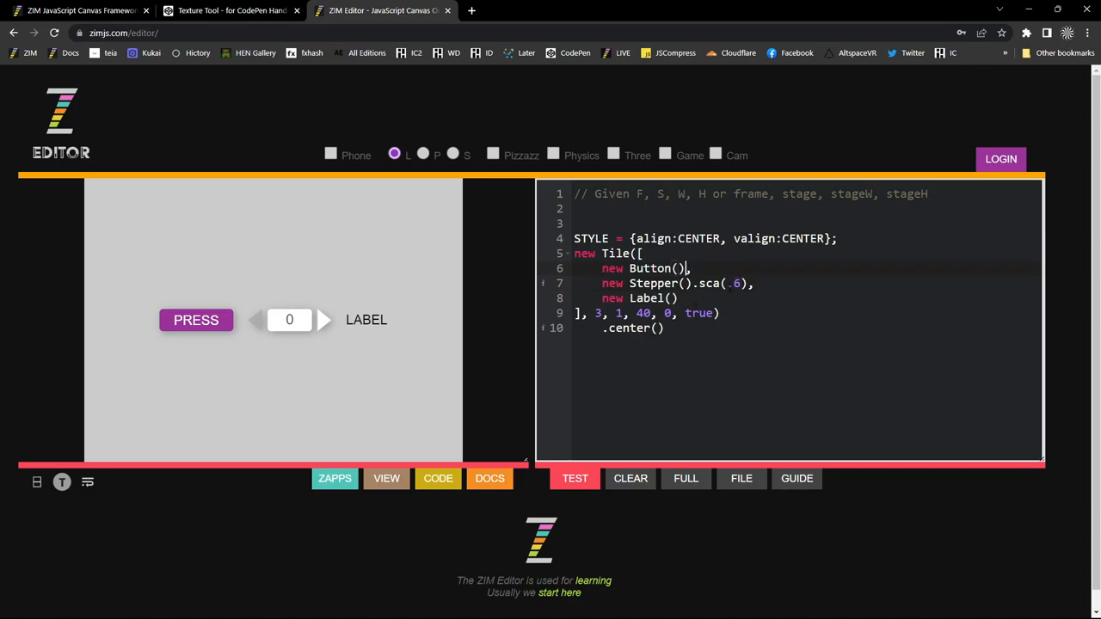
# - Keep the Stepper at .5, give the Button .sca(.9), and preview
pyautogui.write('5')
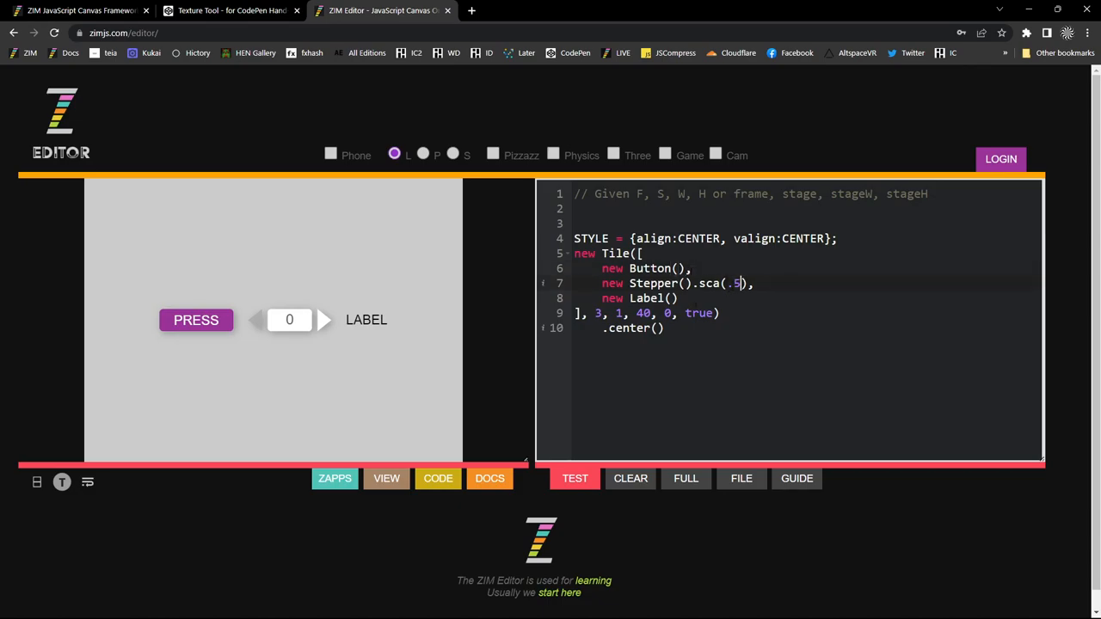
pyautogui.write('.sca()')
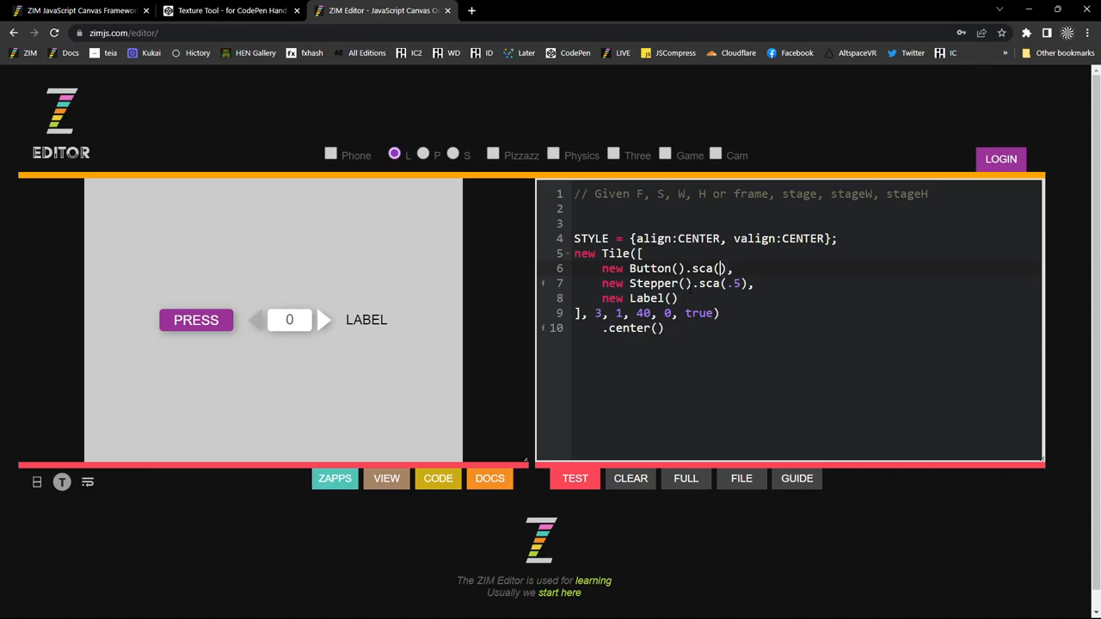
pyautogui.write('.9')
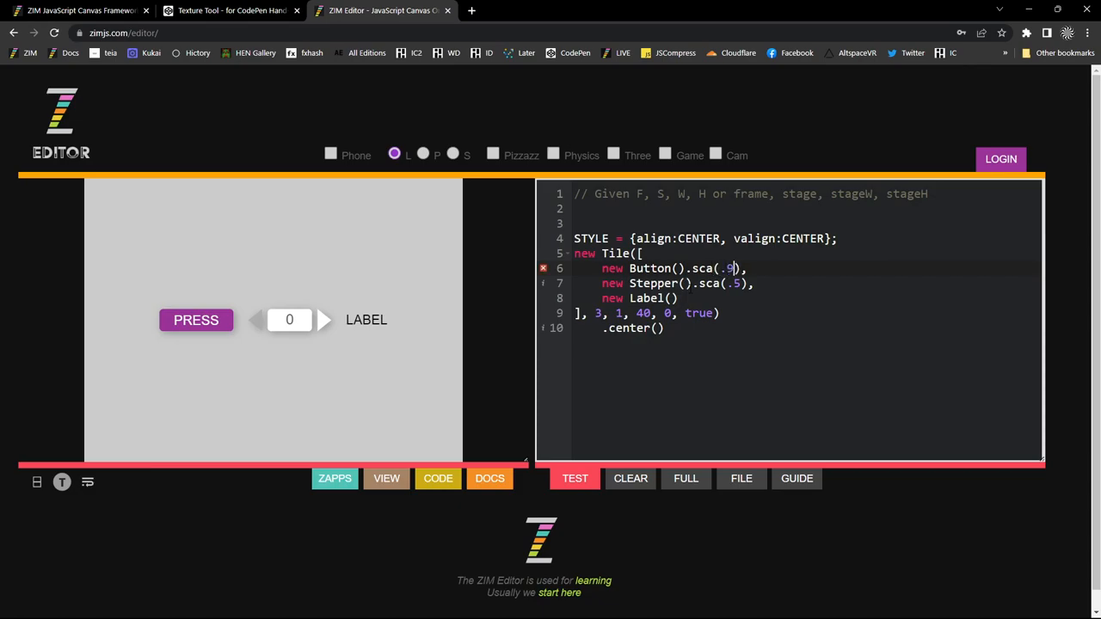
pyautogui.click(574, 479)
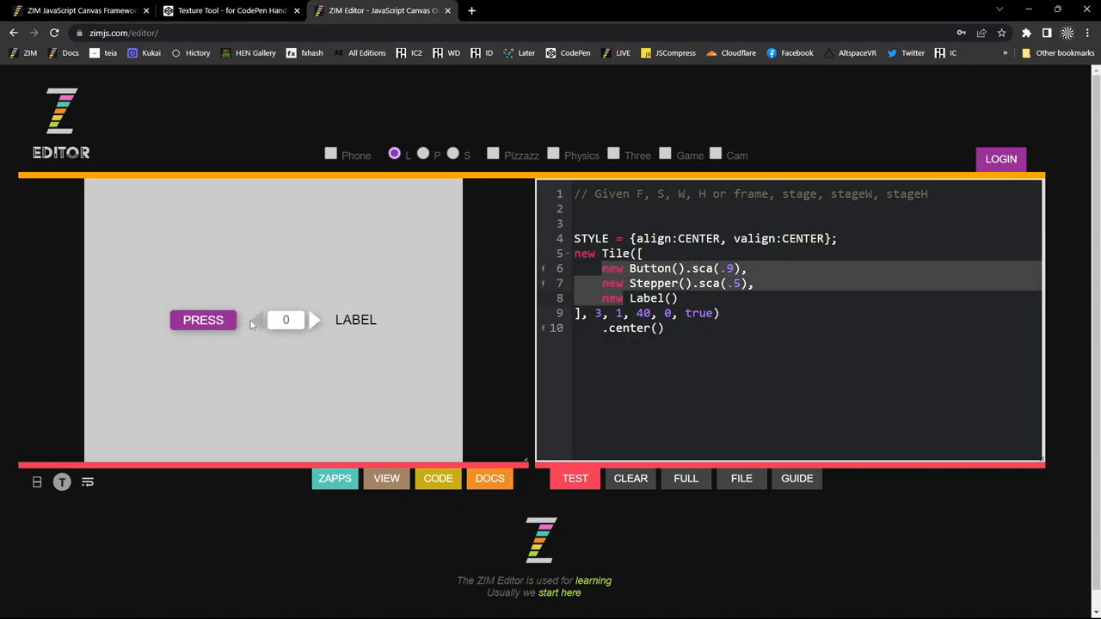
pyautogui.moveTo(370, 437)
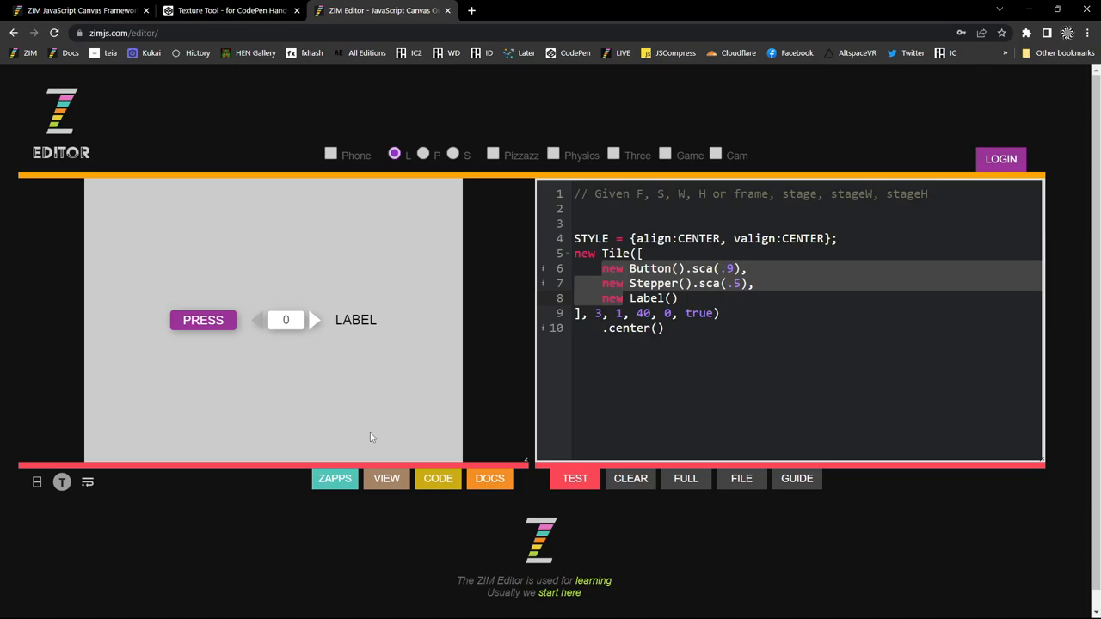
pyautogui.moveTo(676, 284)
pyautogui.write('col')
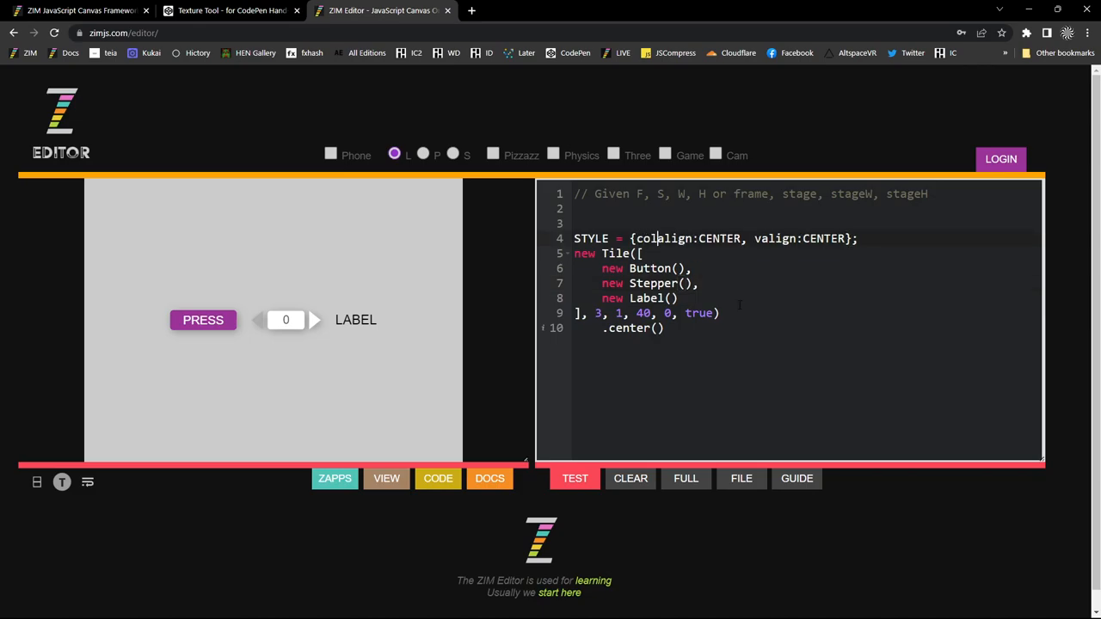
# - Rename colWidth to colSize with value 200 in the STYLE and rerun
pyautogui.write('Width:')
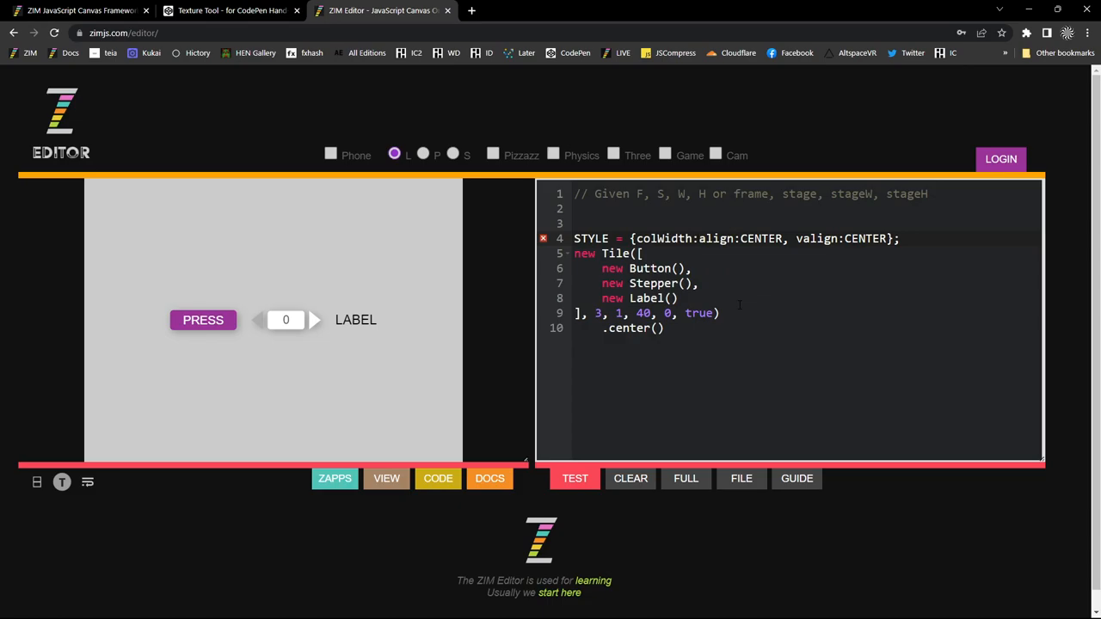
pyautogui.write('200,')
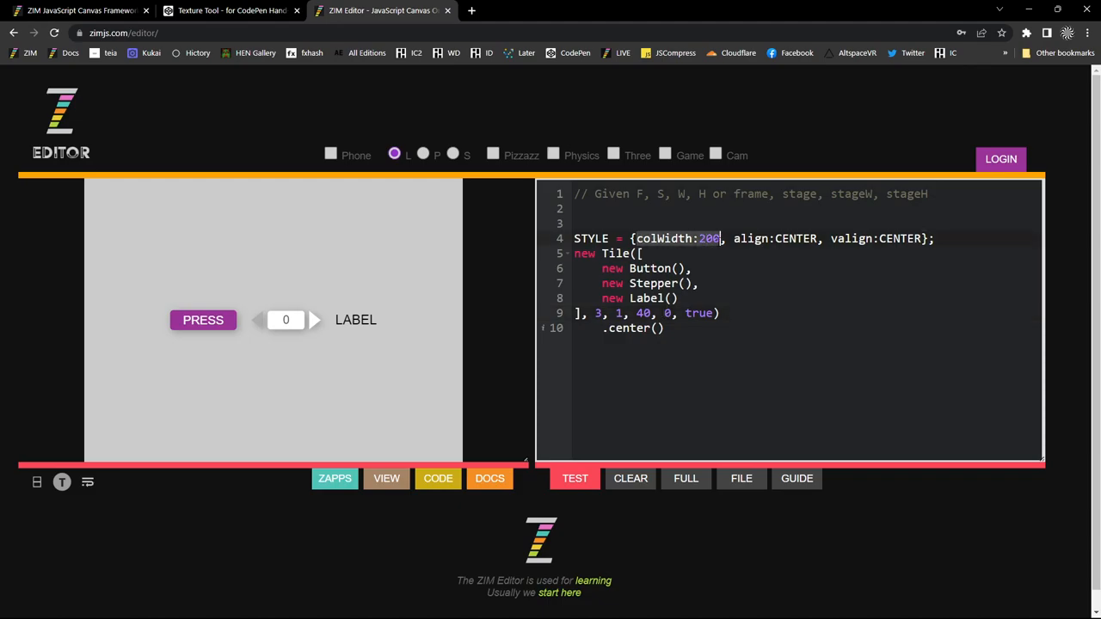
pyautogui.click(738, 295)
pyautogui.write('Size')
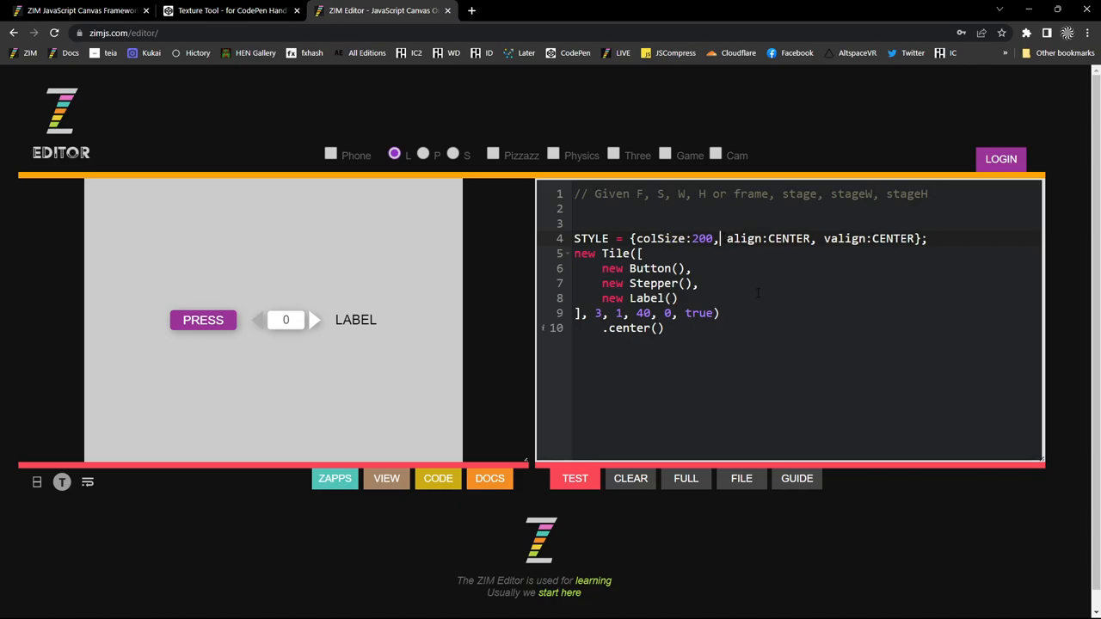
pyautogui.click(575, 479)
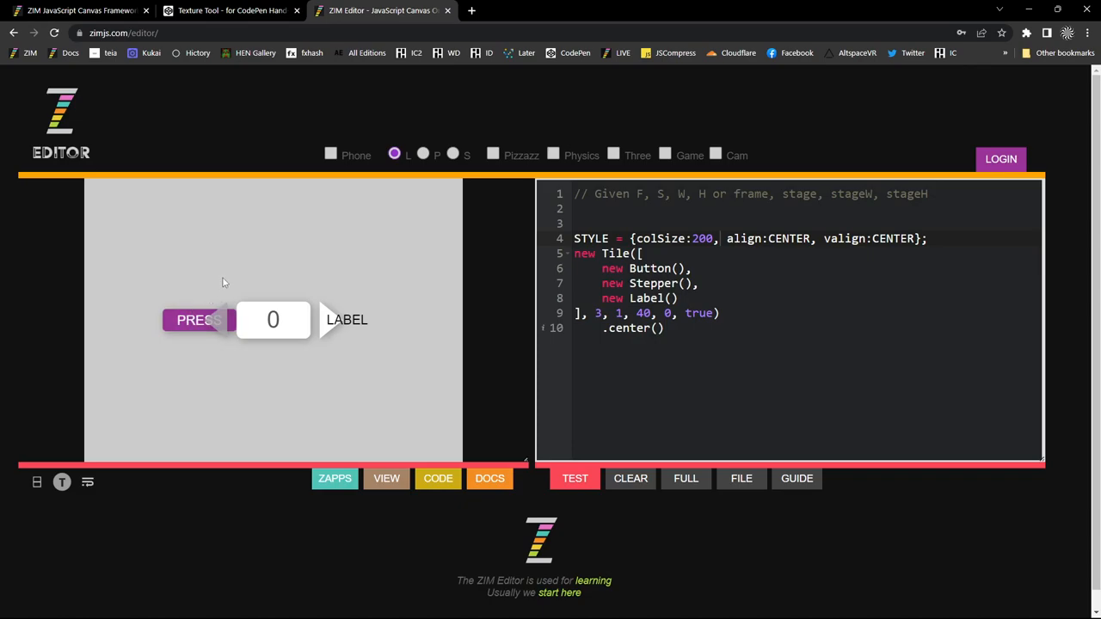
pyautogui.moveTo(247, 341)
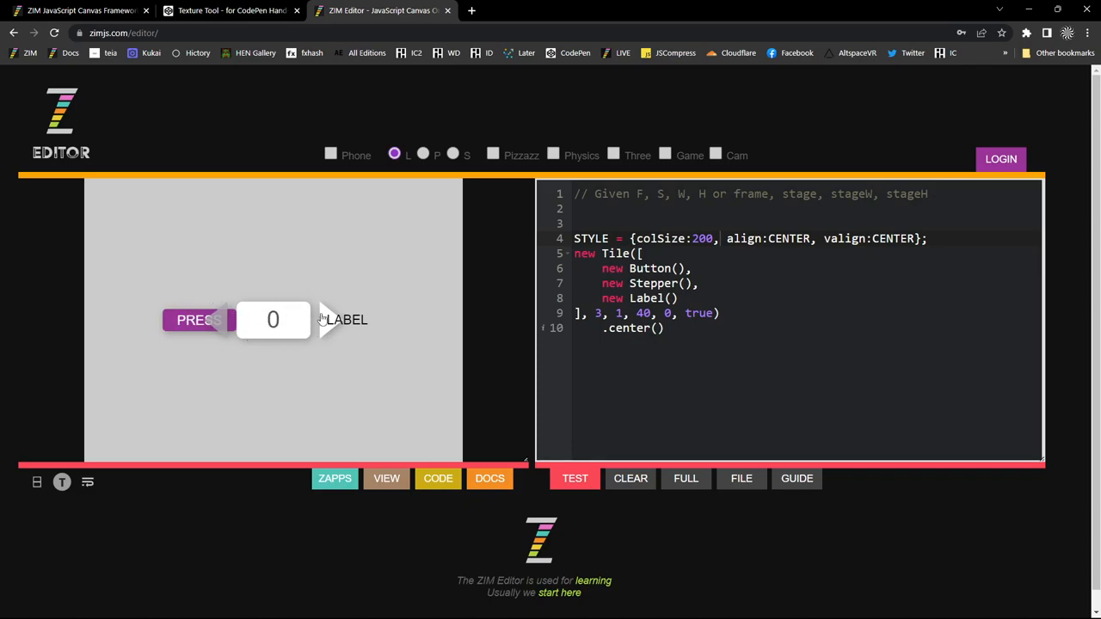
pyautogui.moveTo(416, 396)
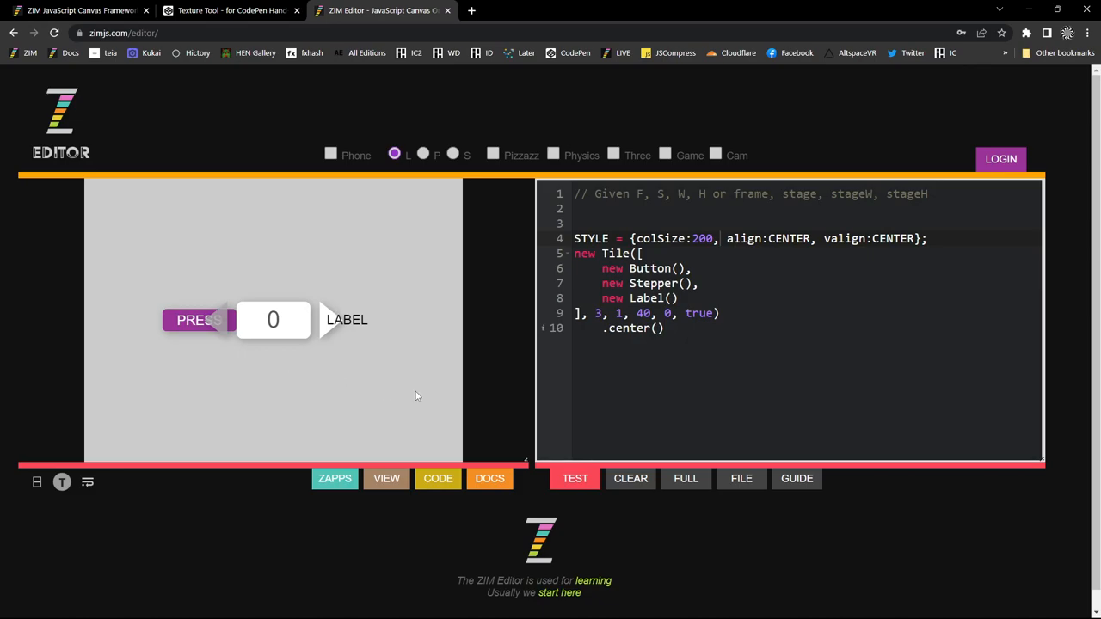
pyautogui.moveTo(391, 326)
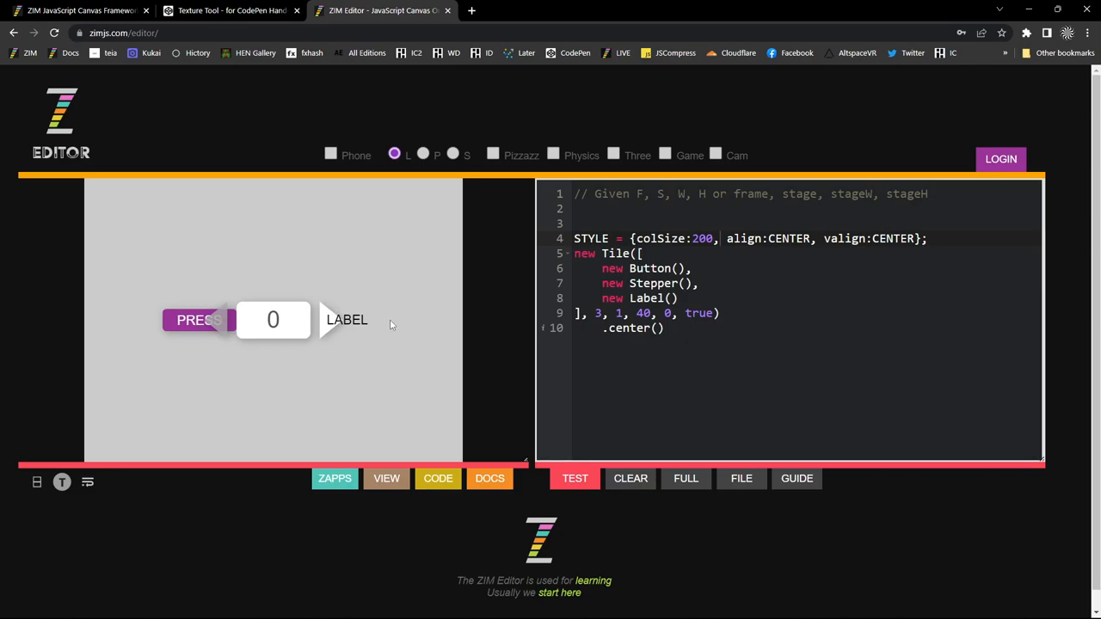
# - Add new Guide() above the STYLE, then drag the guide around the Stepper to measure
pyautogui.write('new')
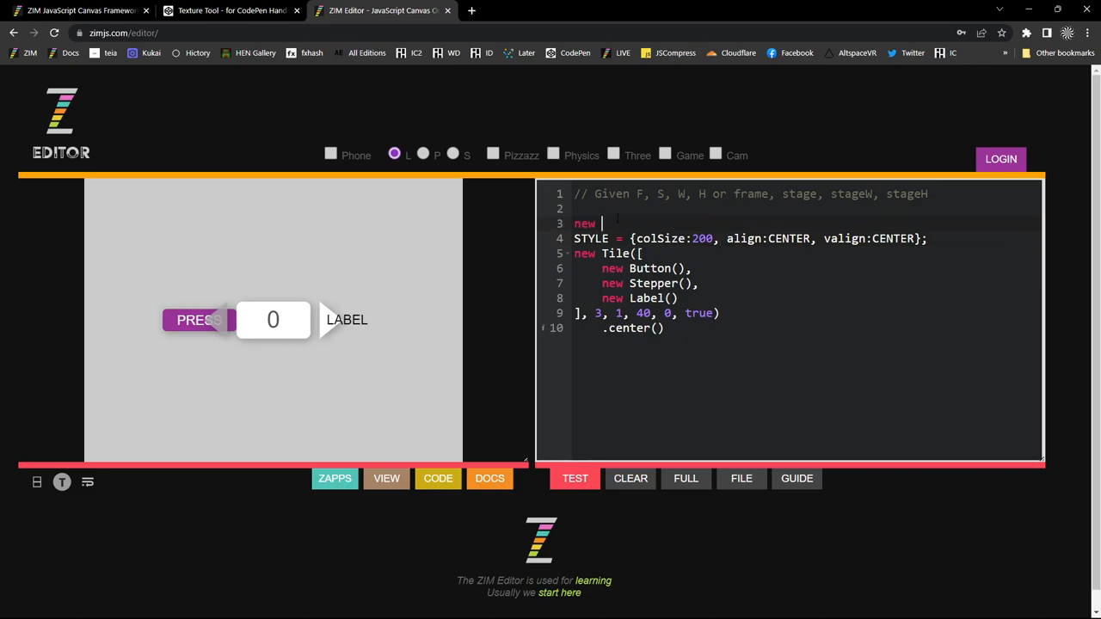
pyautogui.write('Guiod')
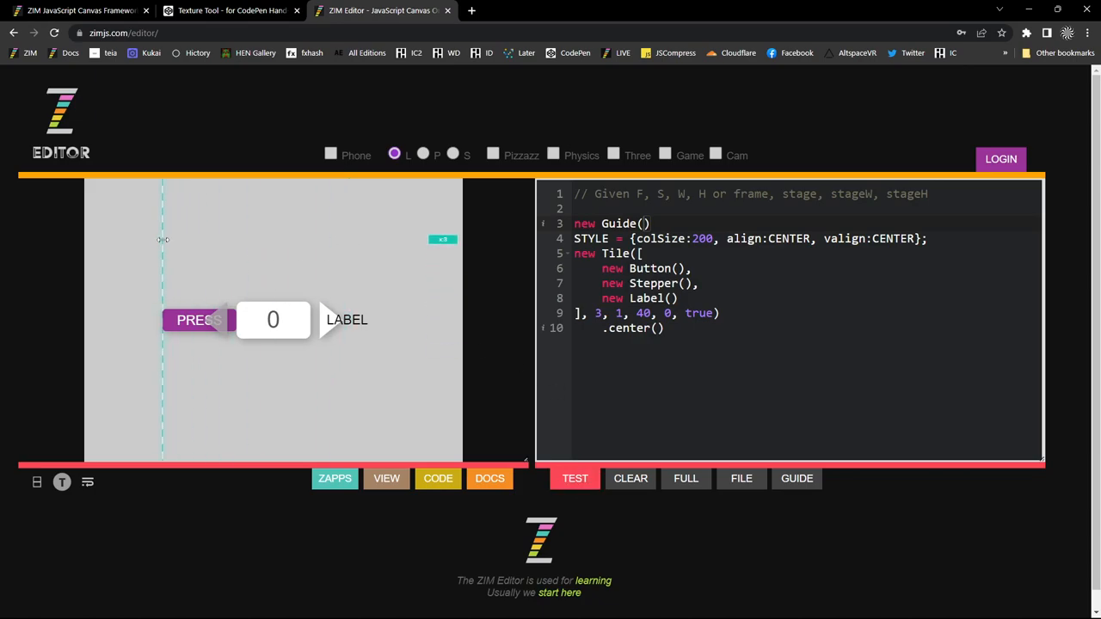
pyautogui.moveTo(164, 239); pyautogui.dragTo(157, 334)
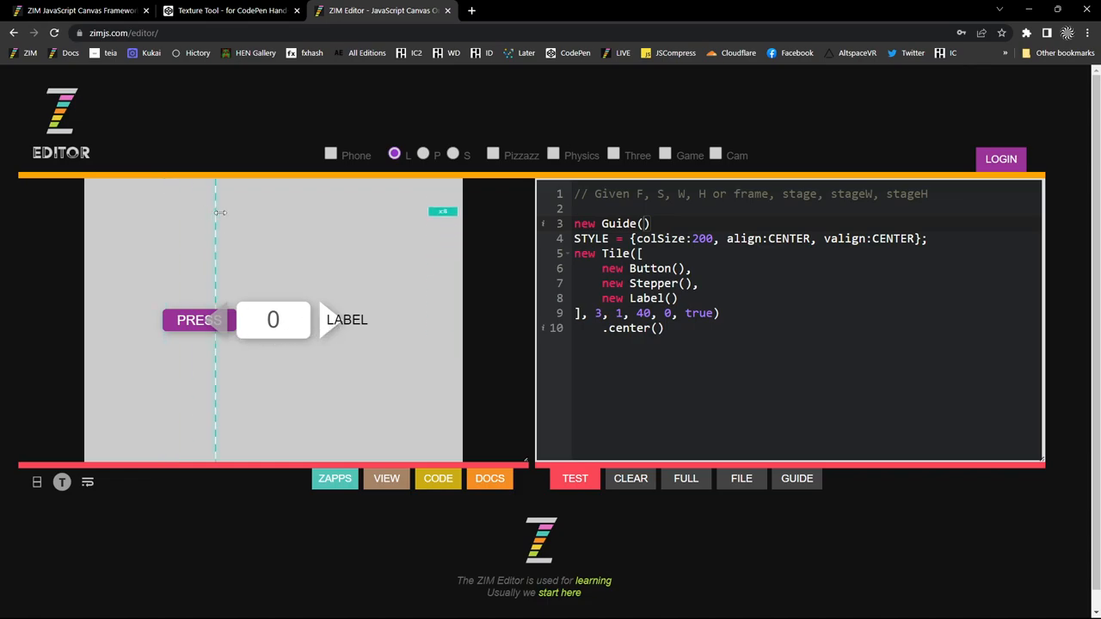
pyautogui.moveTo(215, 212); pyautogui.dragTo(237, 213)
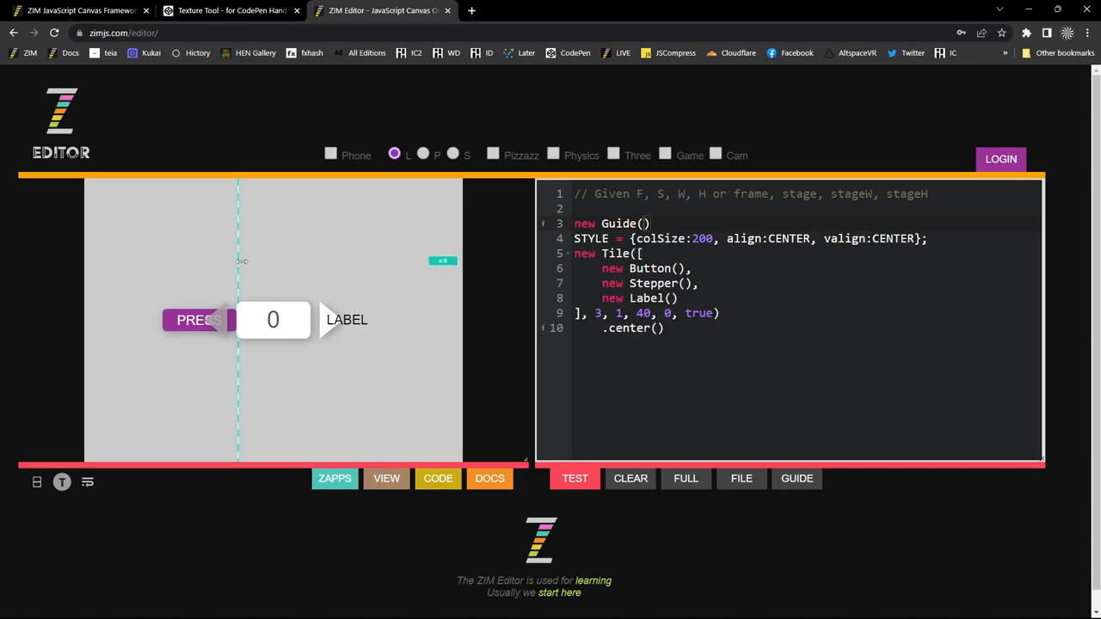
pyautogui.moveTo(238, 264); pyautogui.dragTo(307, 264)
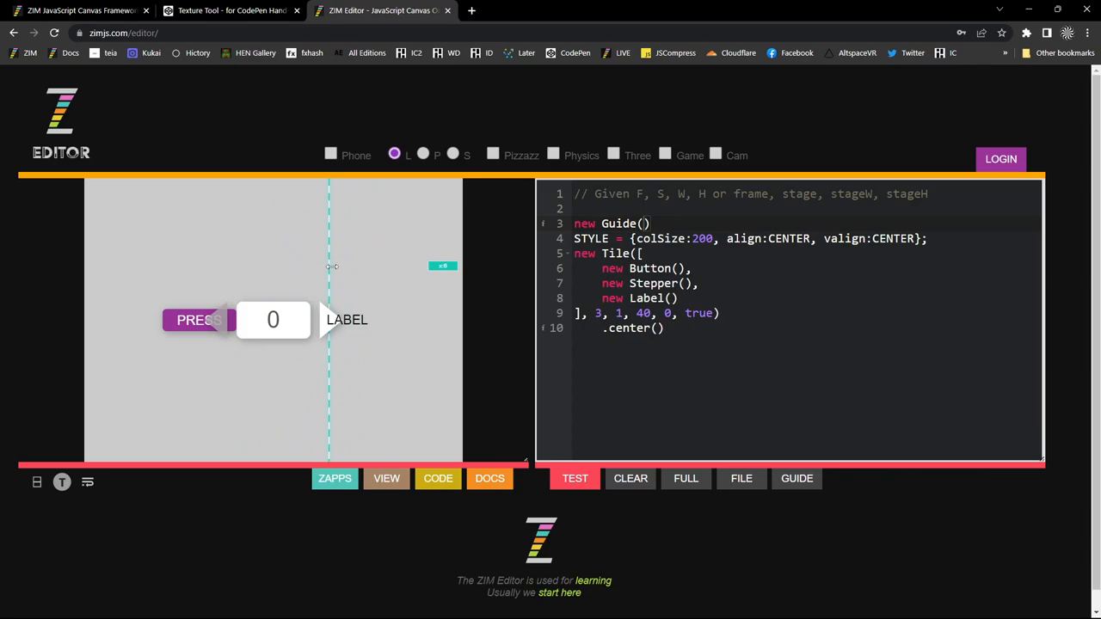
pyautogui.moveTo(330, 267); pyautogui.dragTo(212, 262)
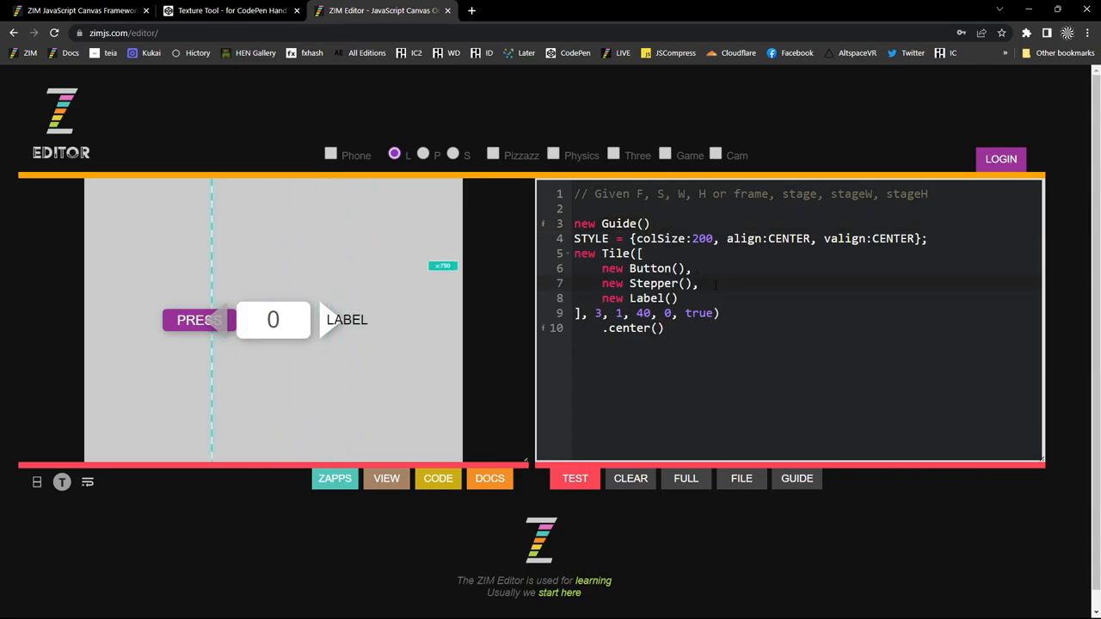
# - Change the STYLE alignment from CENTER to LEFT and rerun the preview
pyautogui.doubleClick(650, 283)
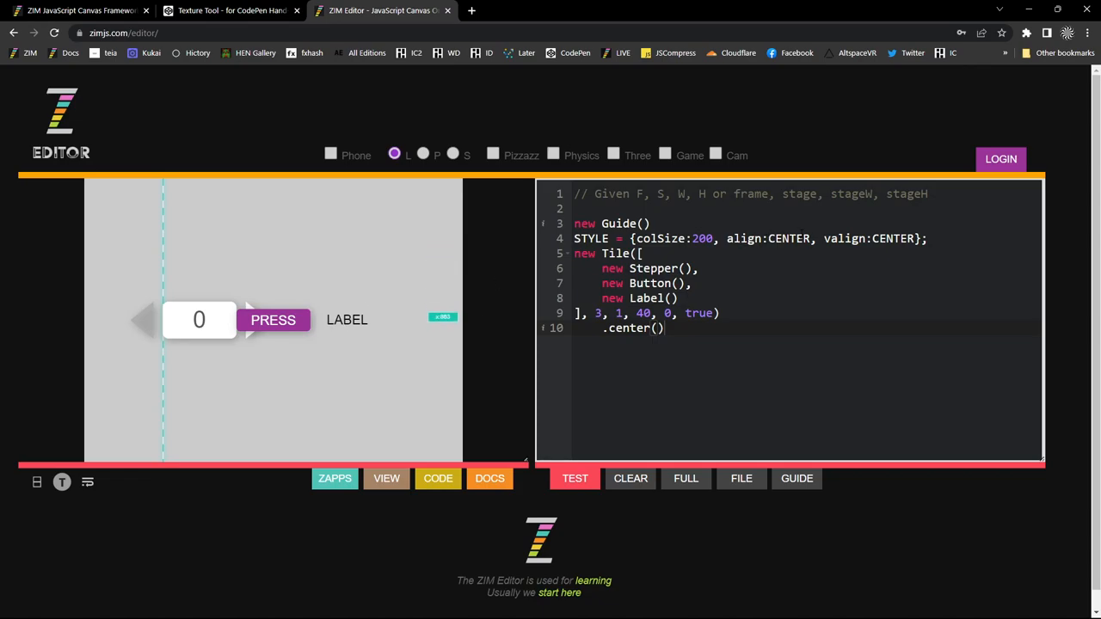
pyautogui.write('LEFT')
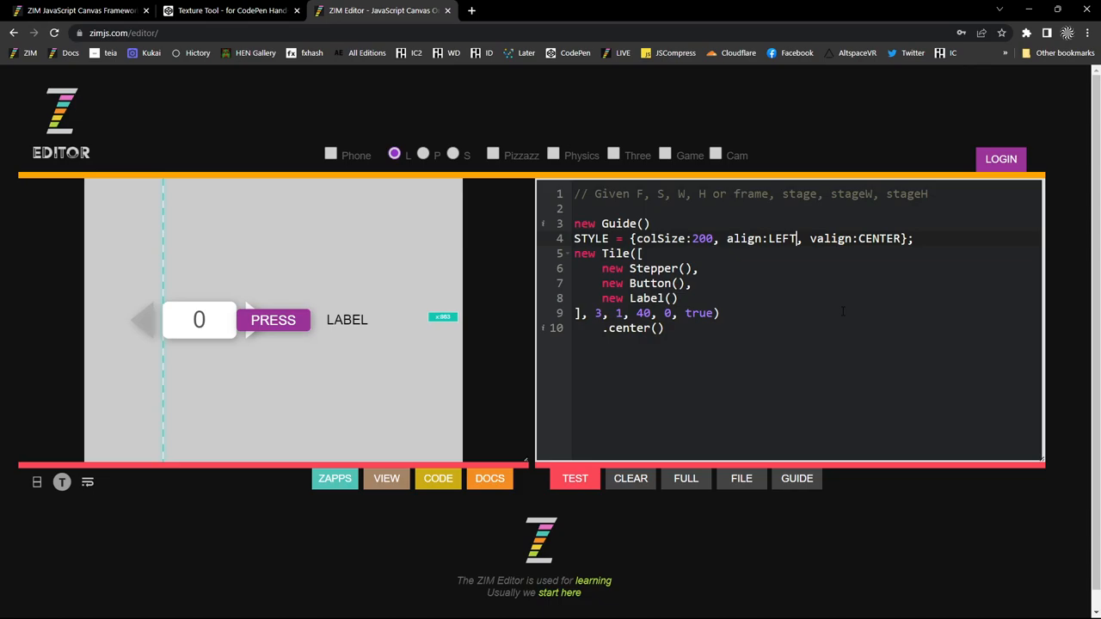
pyautogui.click(574, 478)
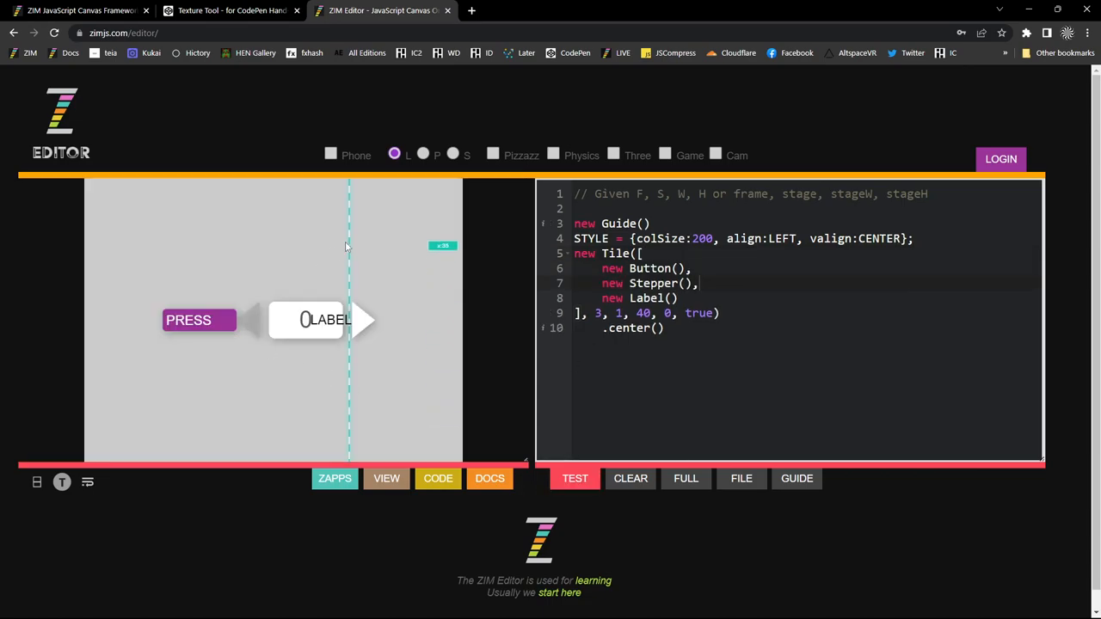
# - Remove align:LEFT from the STYLE and measure the Button's left edge with the guide
pyautogui.moveTo(348, 247); pyautogui.dragTo(169, 247)
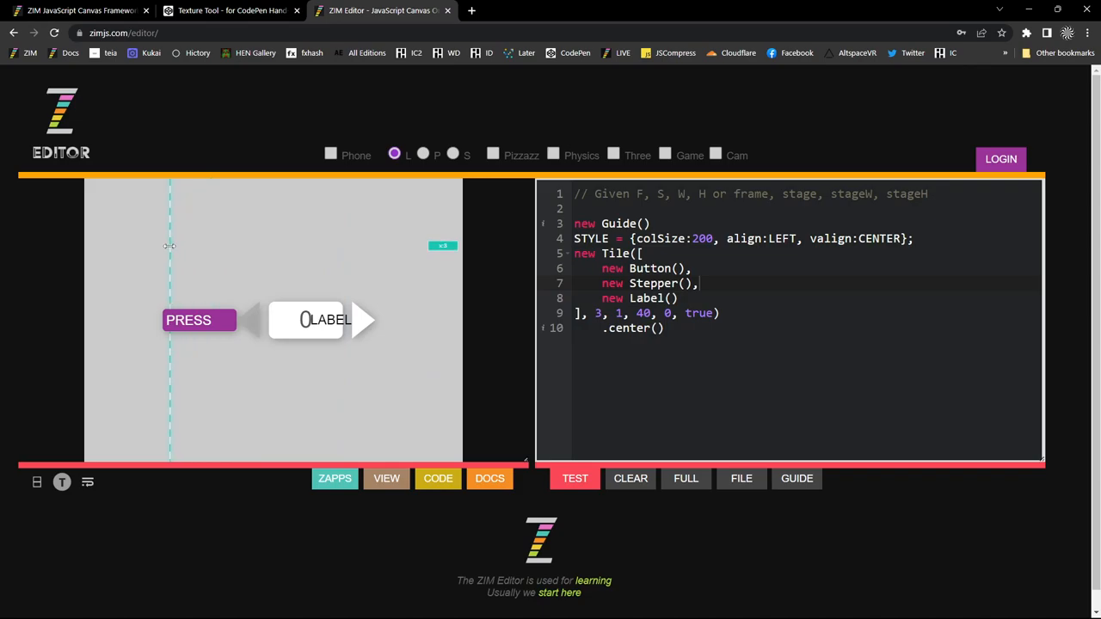
pyautogui.click(199, 319)
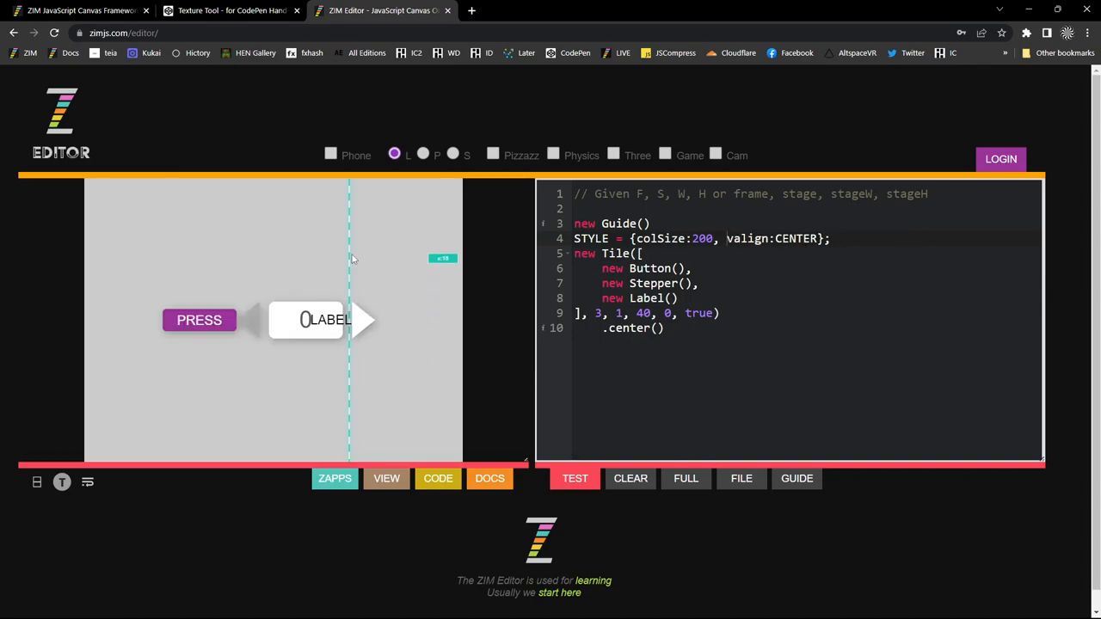
pyautogui.moveTo(348, 258); pyautogui.dragTo(161, 245)
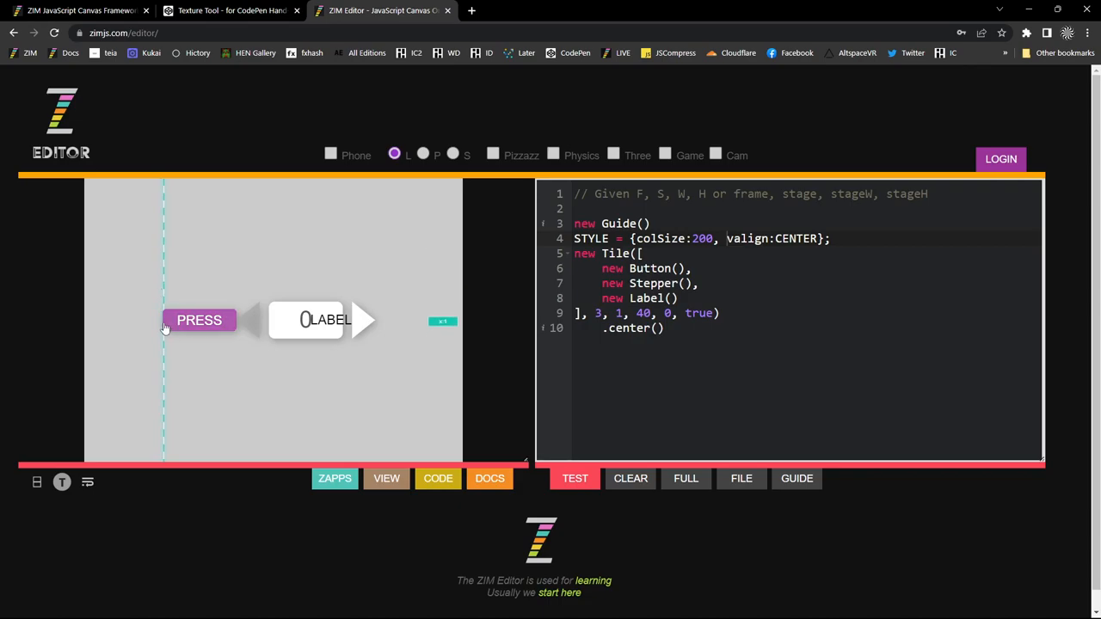
pyautogui.click(199, 319)
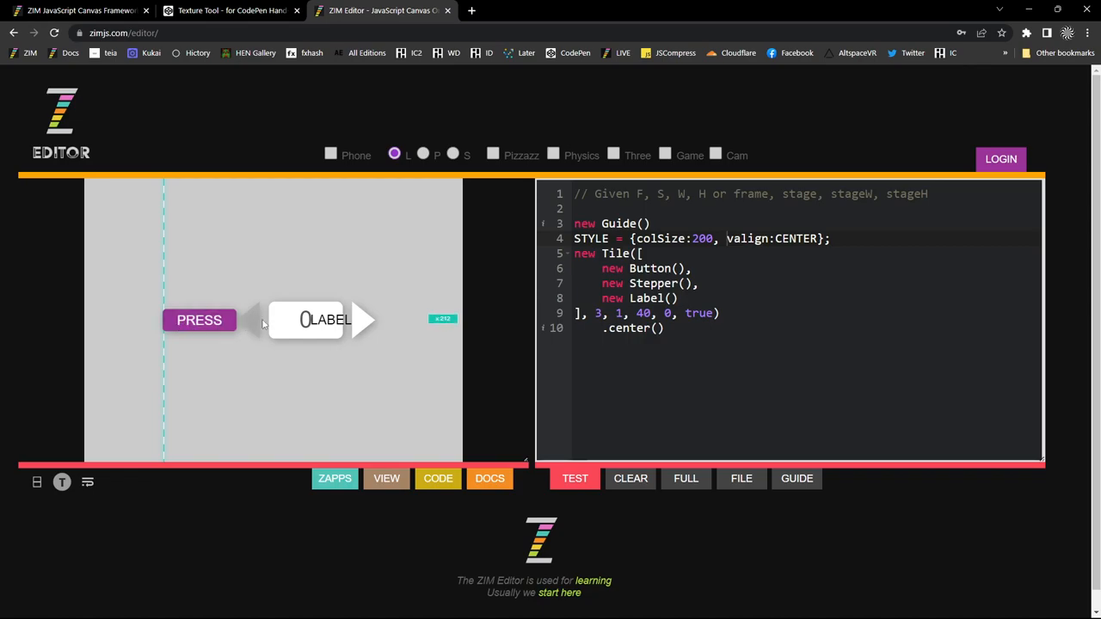
pyautogui.click(254, 320)
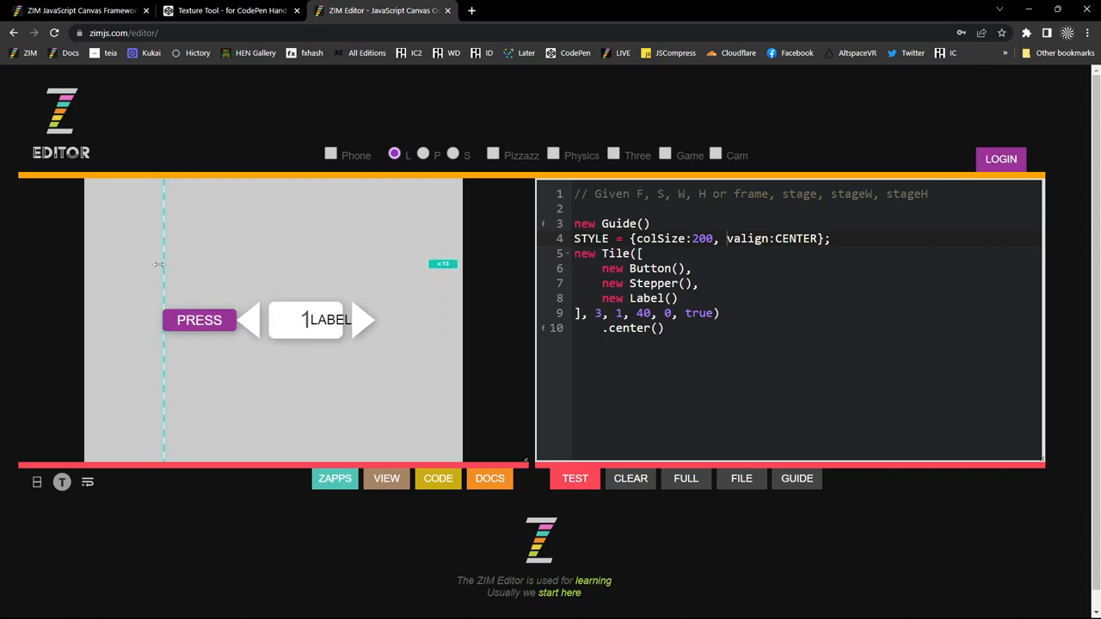
# - Move the guide to the Stepper's left side and test-click the Button and Stepper
pyautogui.moveTo(164, 264); pyautogui.dragTo(238, 273)
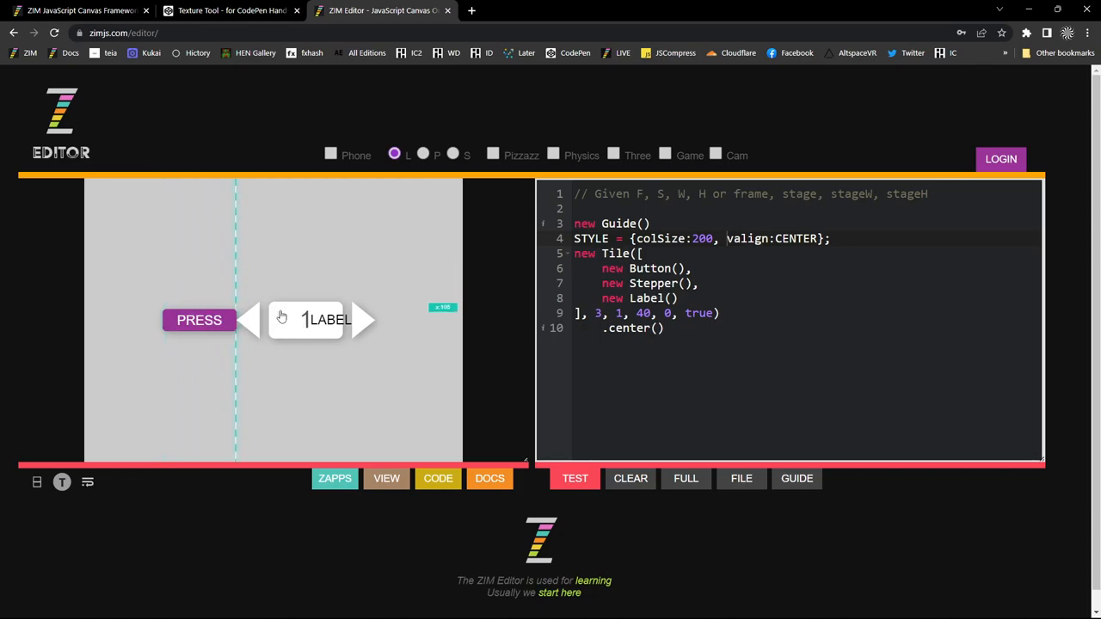
pyautogui.click(199, 319)
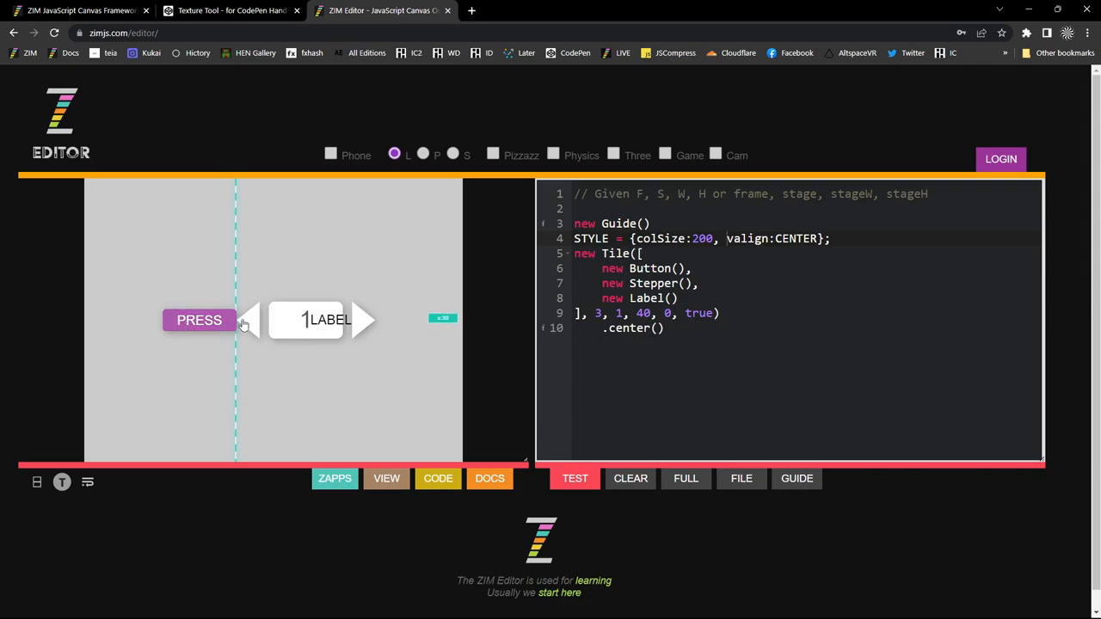
pyautogui.click(198, 319)
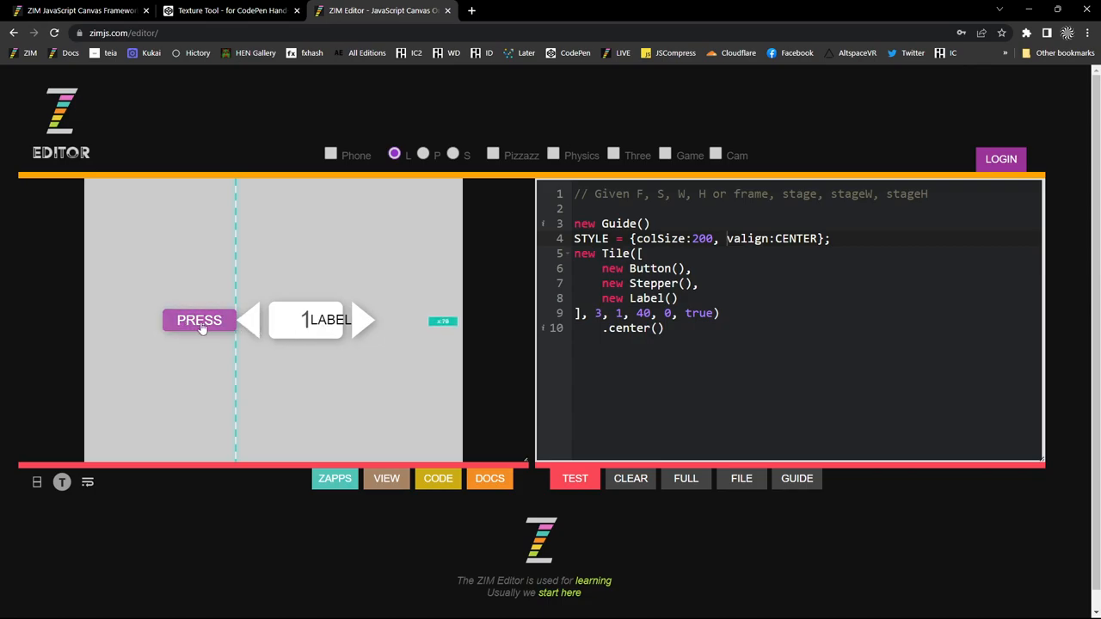
pyautogui.click(199, 319)
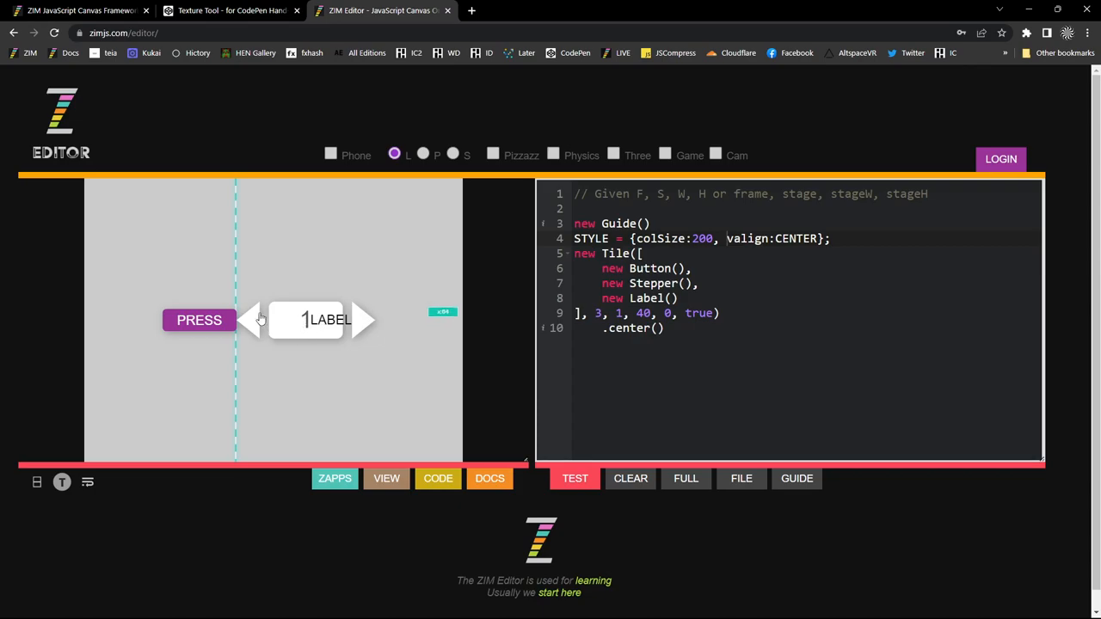
pyautogui.click(198, 319)
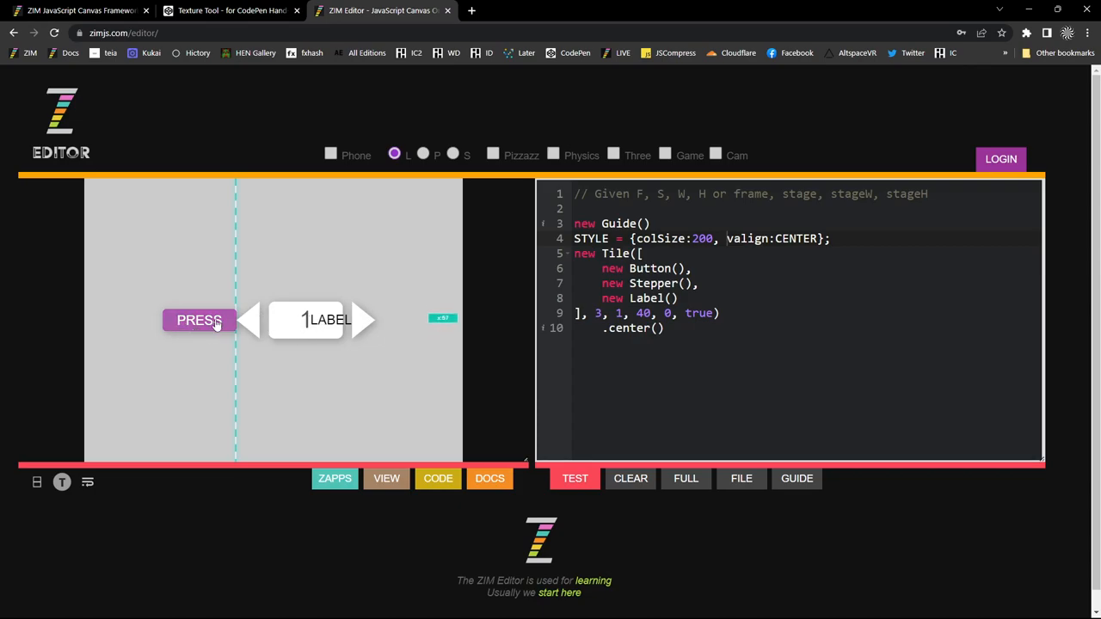
pyautogui.click(199, 320)
pyautogui.write('3')
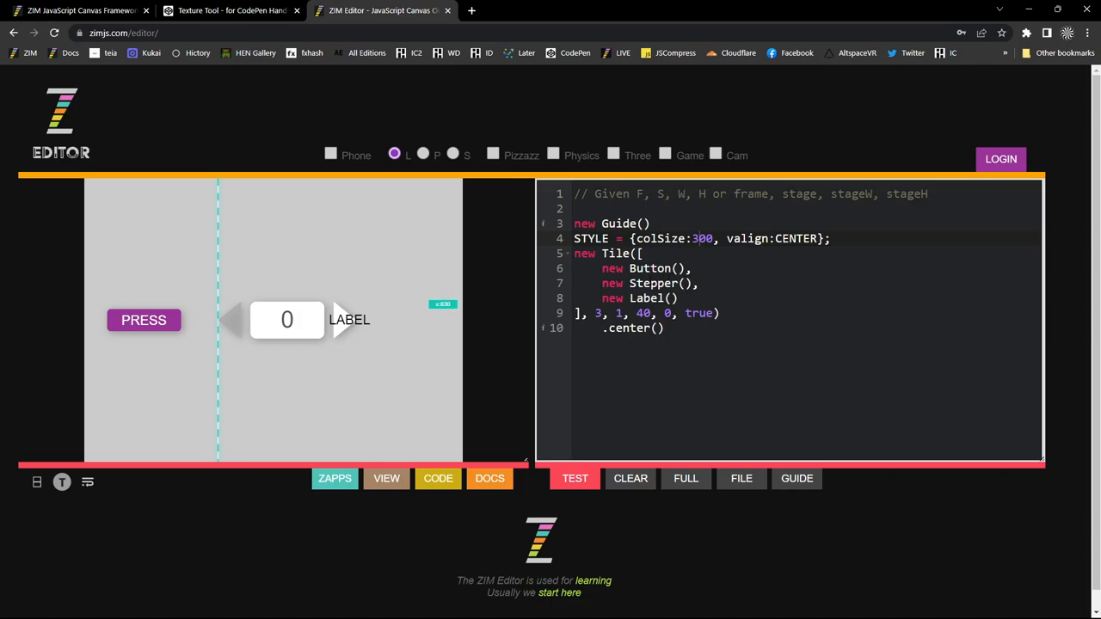
# - Add fitH:100 to the STYLE object and try the Stepper in the preview
pyautogui.write(',.')
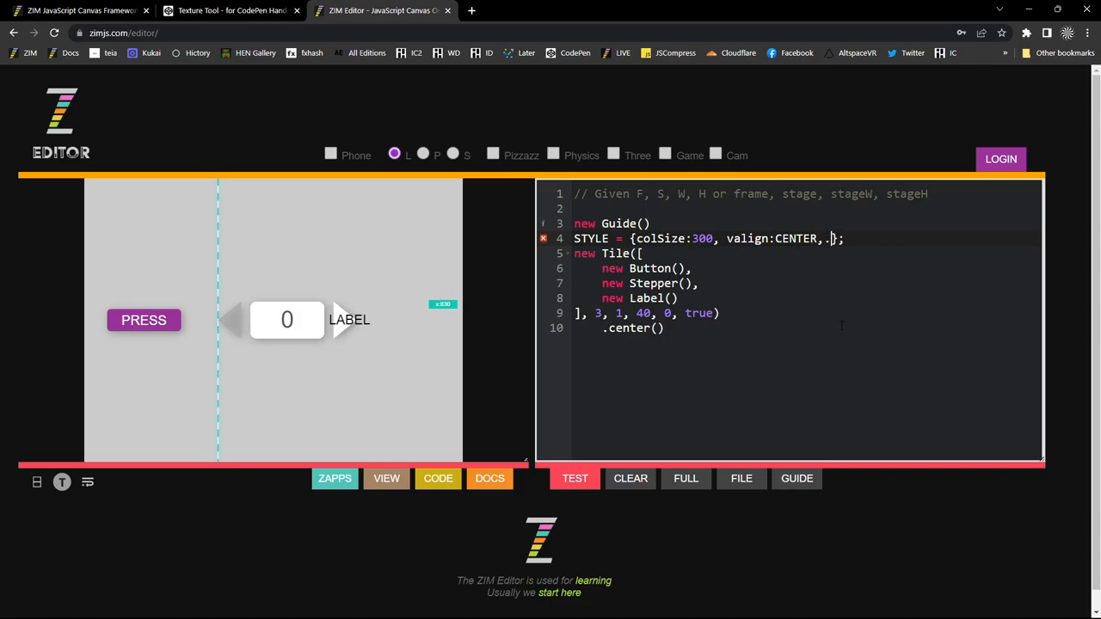
pyautogui.write('fit:1')
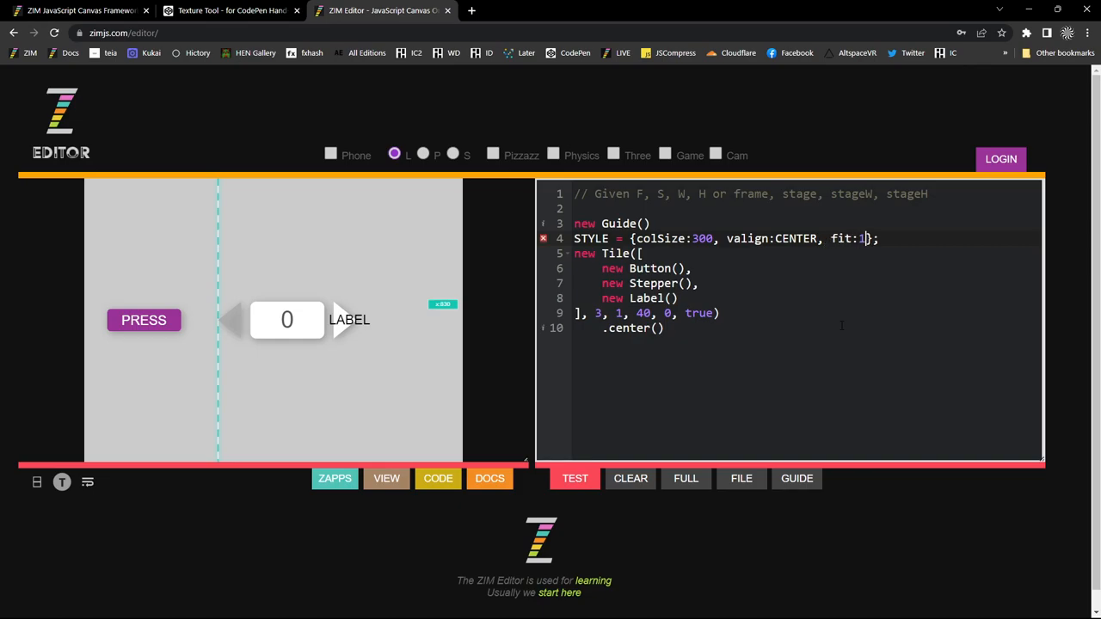
pyautogui.write('00')
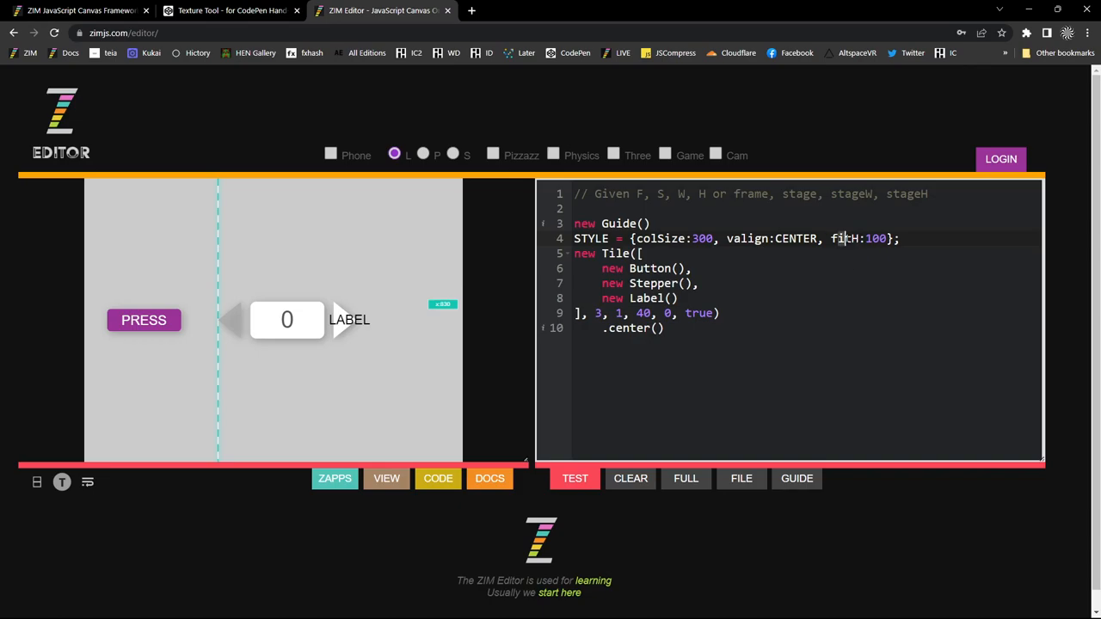
pyautogui.doubleClick(875, 238)
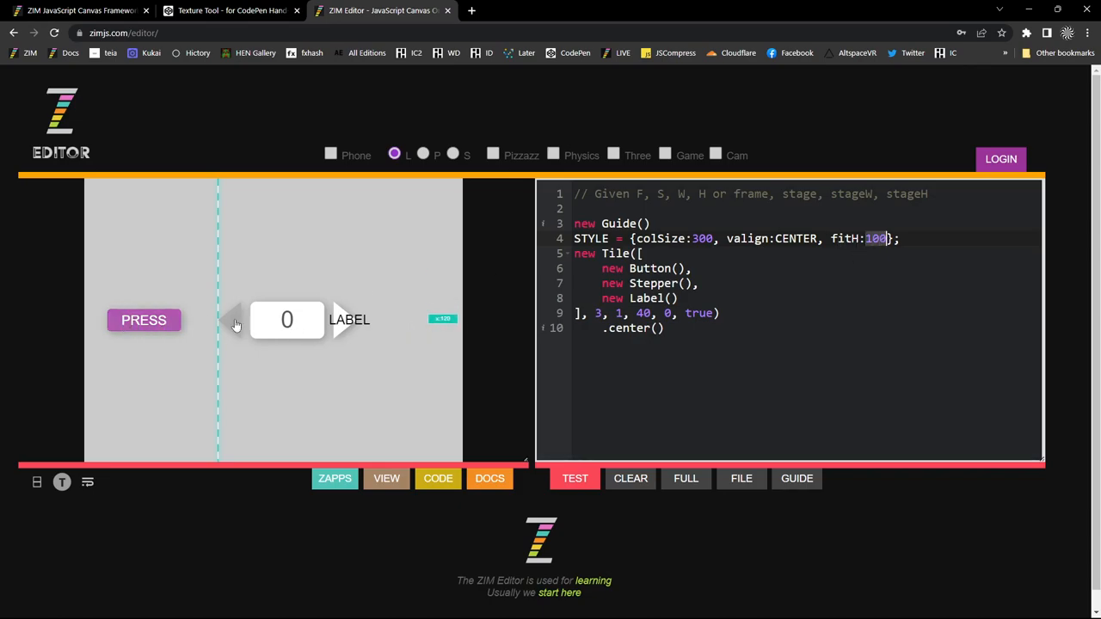
pyautogui.click(143, 320)
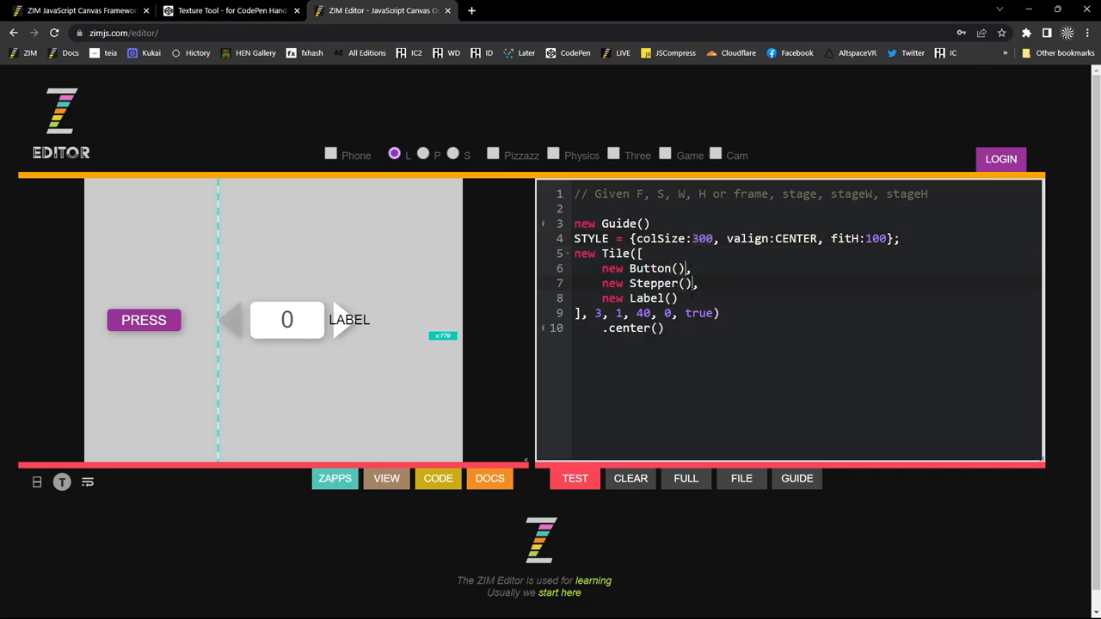
# - Append .siz(300) to Button, Stepper and Label, then rerun the preview
pyautogui.write('.siz(')
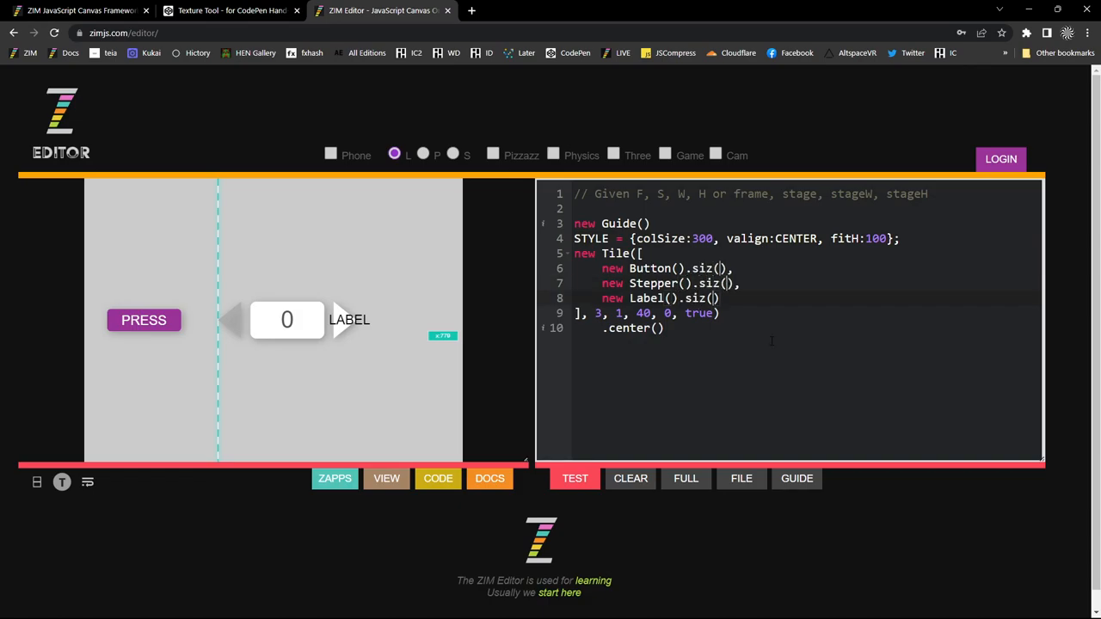
pyautogui.write('300')
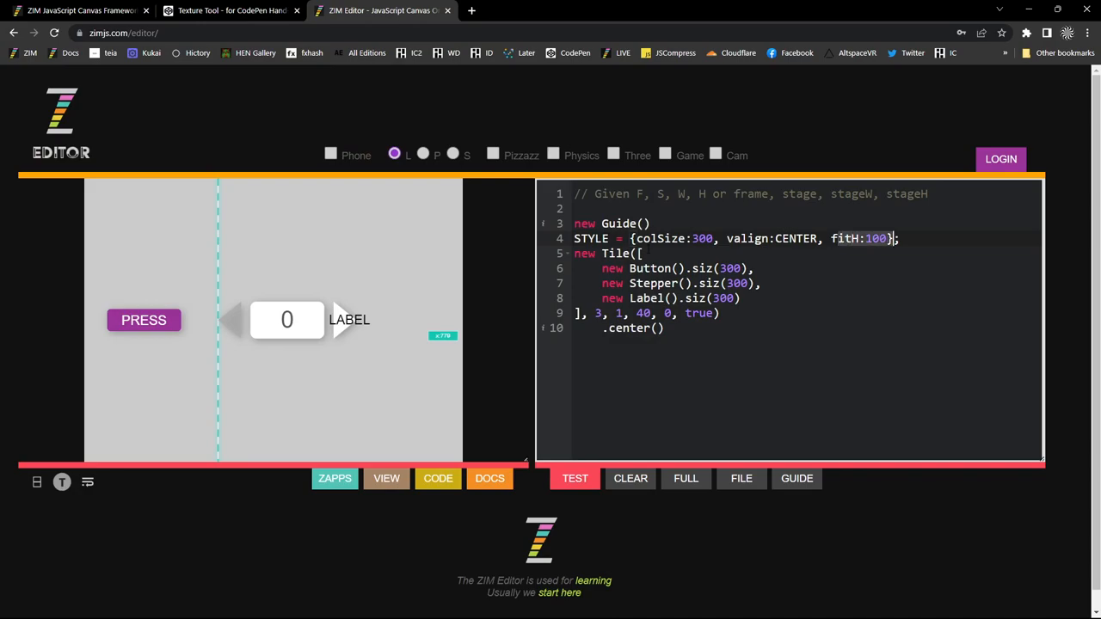
pyautogui.click(574, 479)
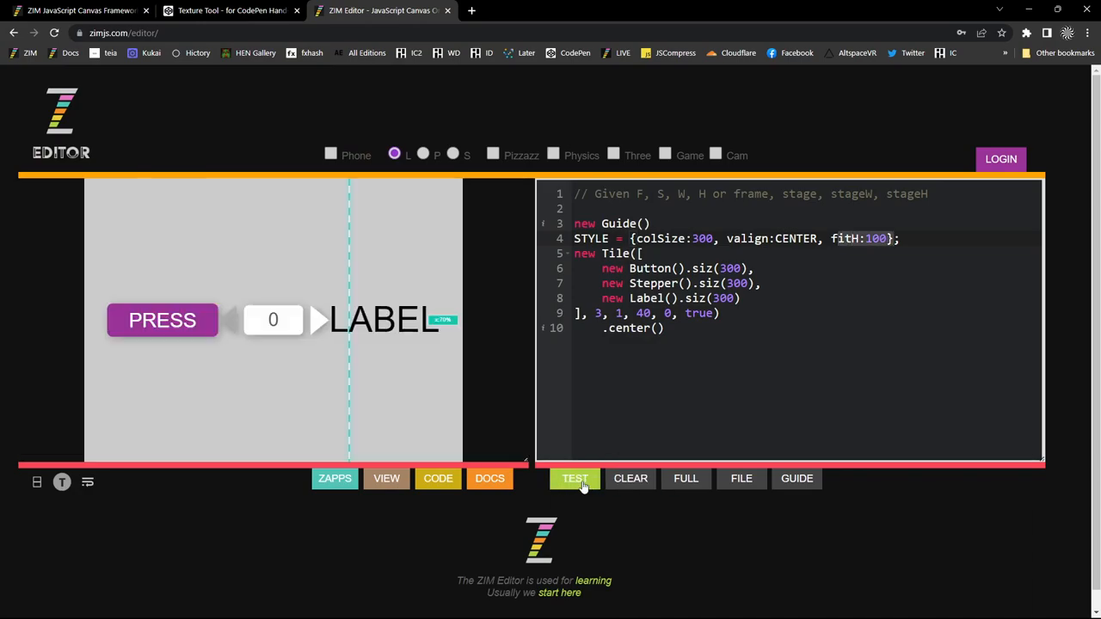
# - Rerun the code and drag the Guide across the enlarged items to measure them
pyautogui.click(575, 478)
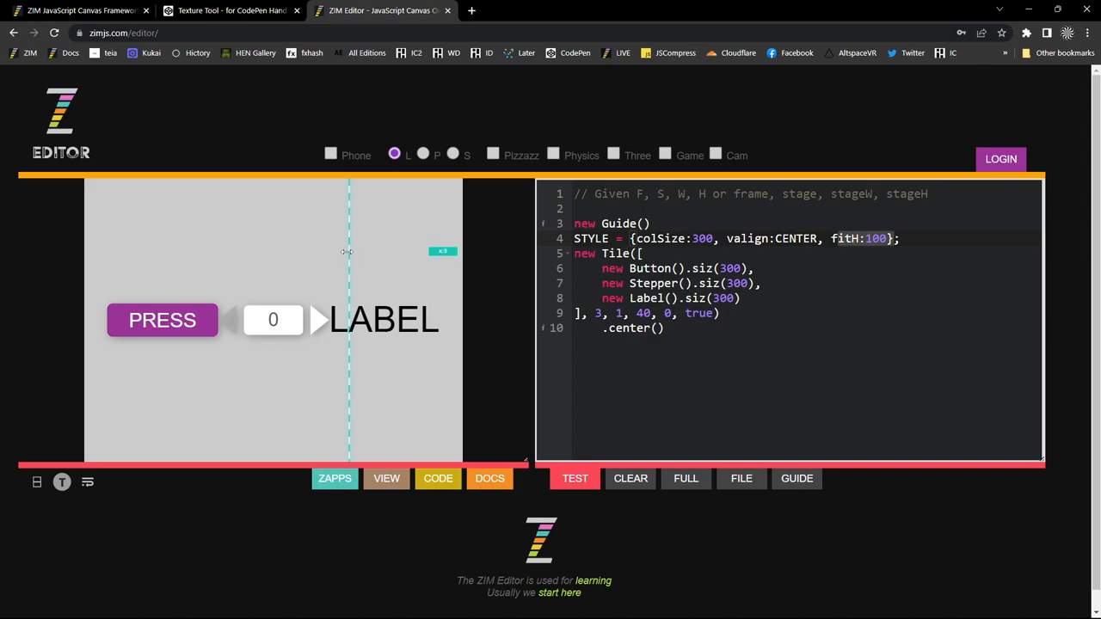
pyautogui.moveTo(349, 252); pyautogui.dragTo(107, 257)
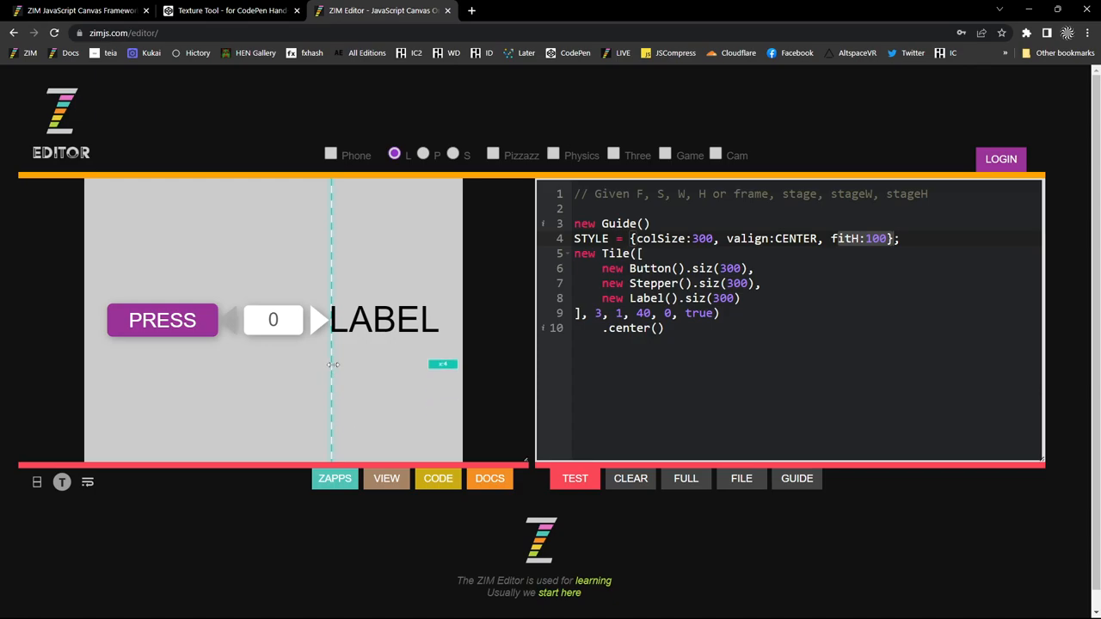
pyautogui.moveTo(333, 364); pyautogui.dragTo(462, 357)
pyautogui.write('26')
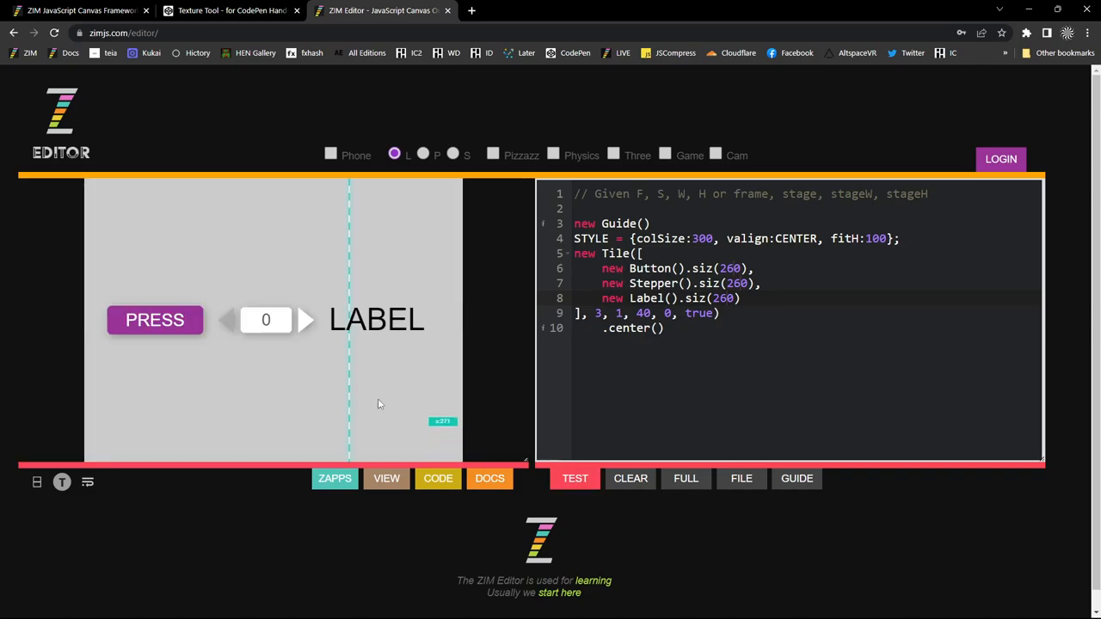
pyautogui.moveTo(222, 329)
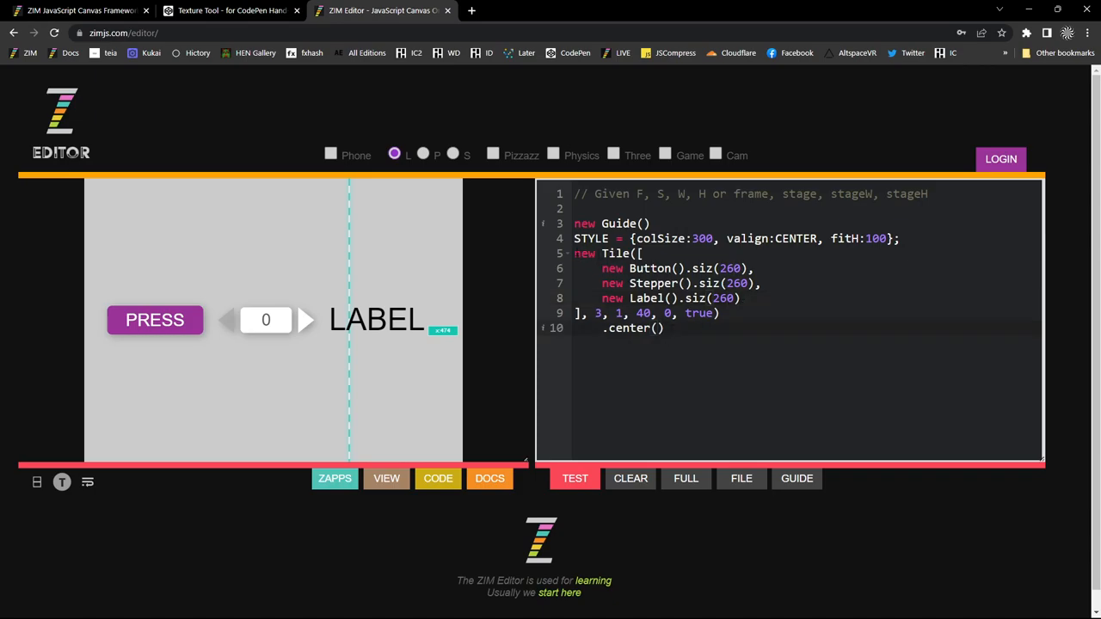
# - Store the Tile as const tile and add tile.items[2].sca(1) on a new line
pyautogui.write('const')
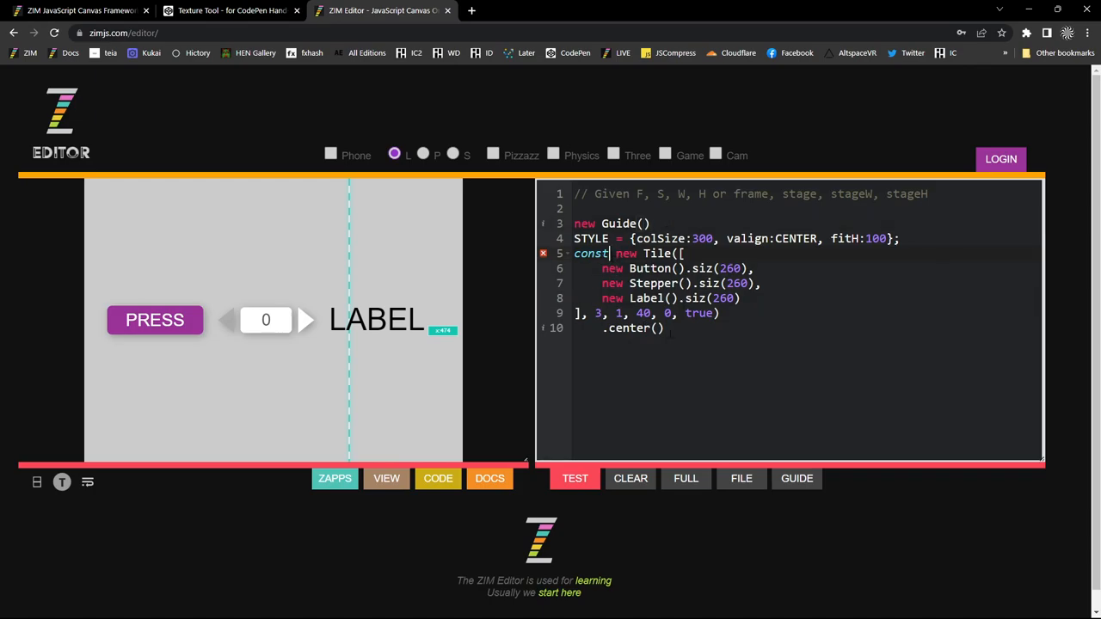
pyautogui.write('tile =')
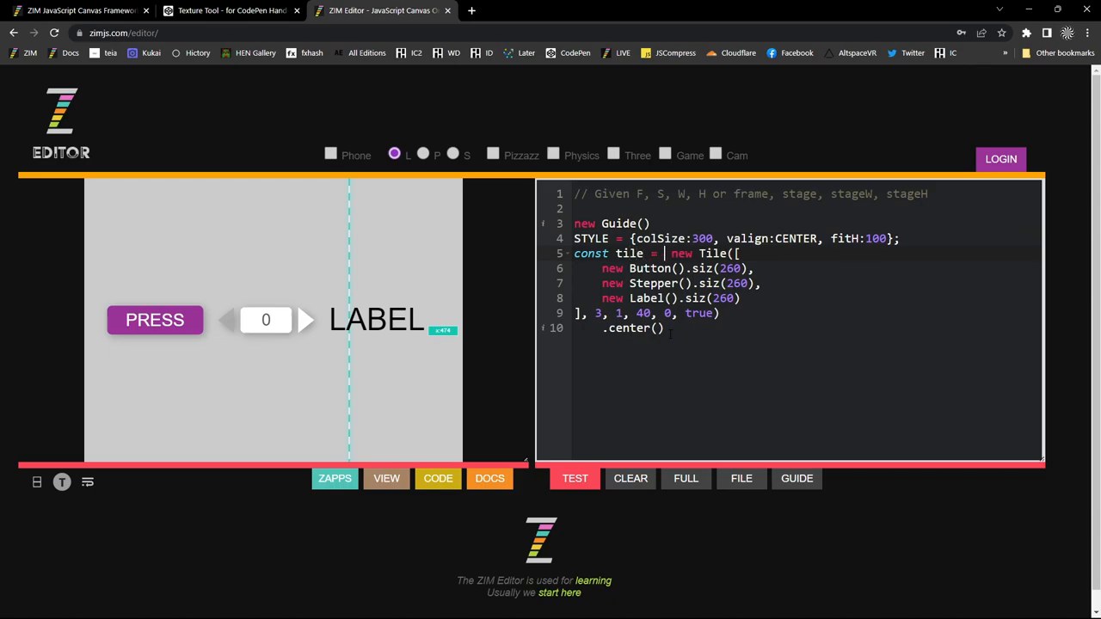
pyautogui.press('enter')
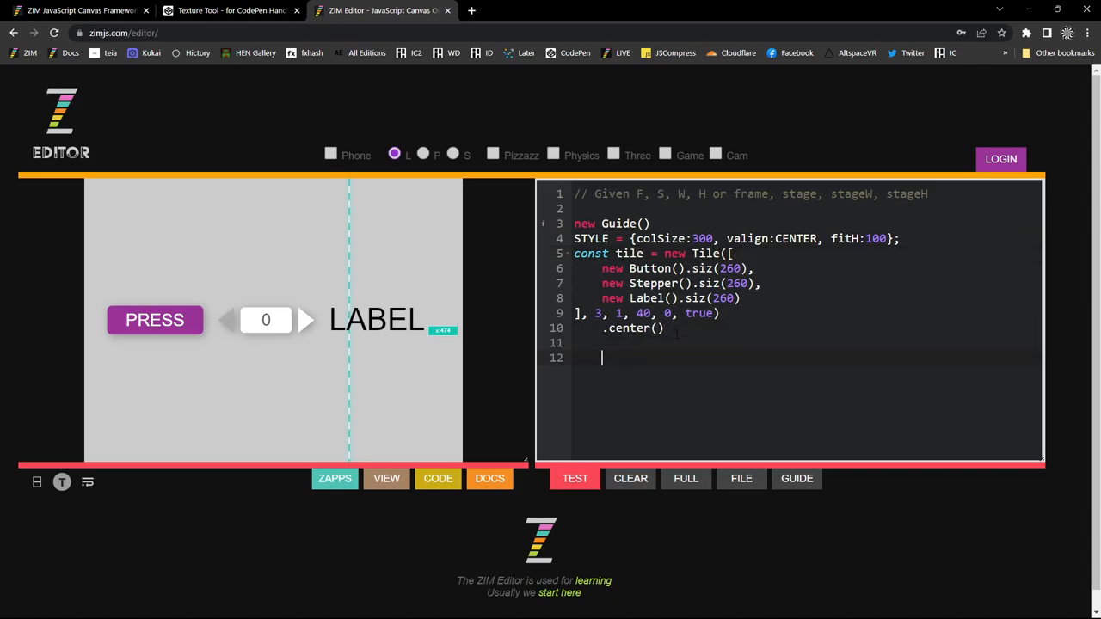
pyautogui.write('til')
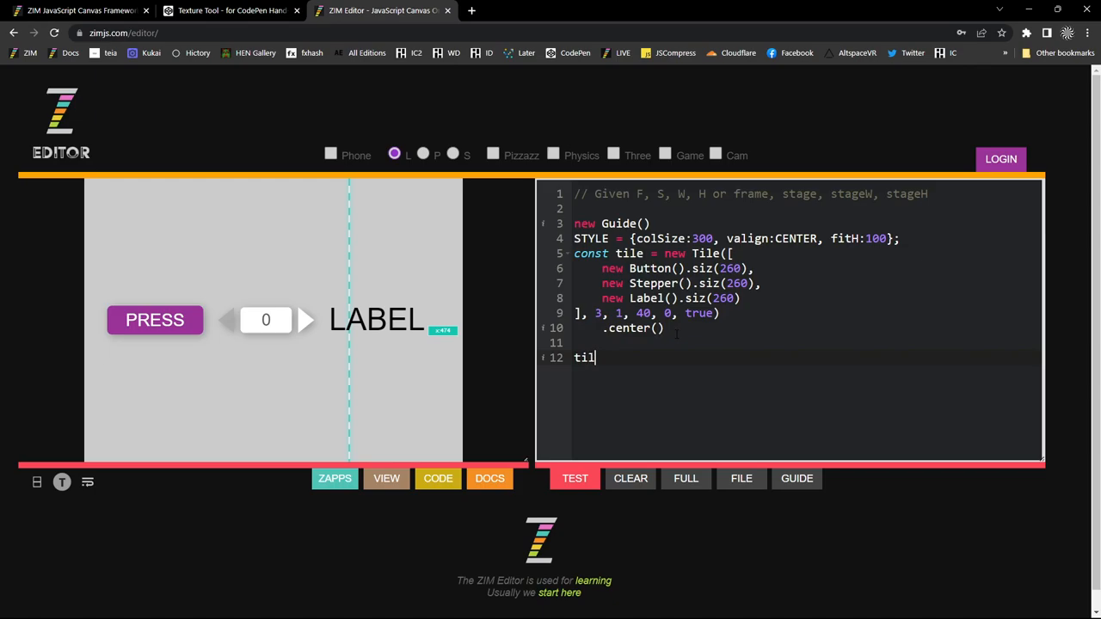
pyautogui.write('e.items')
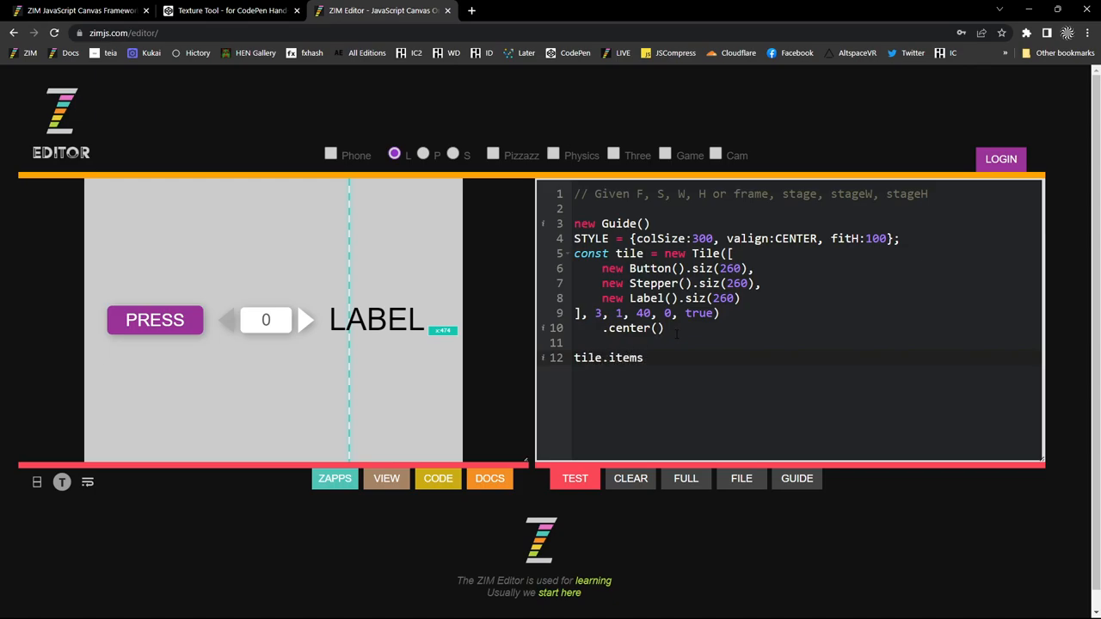
pyautogui.write('[2].')
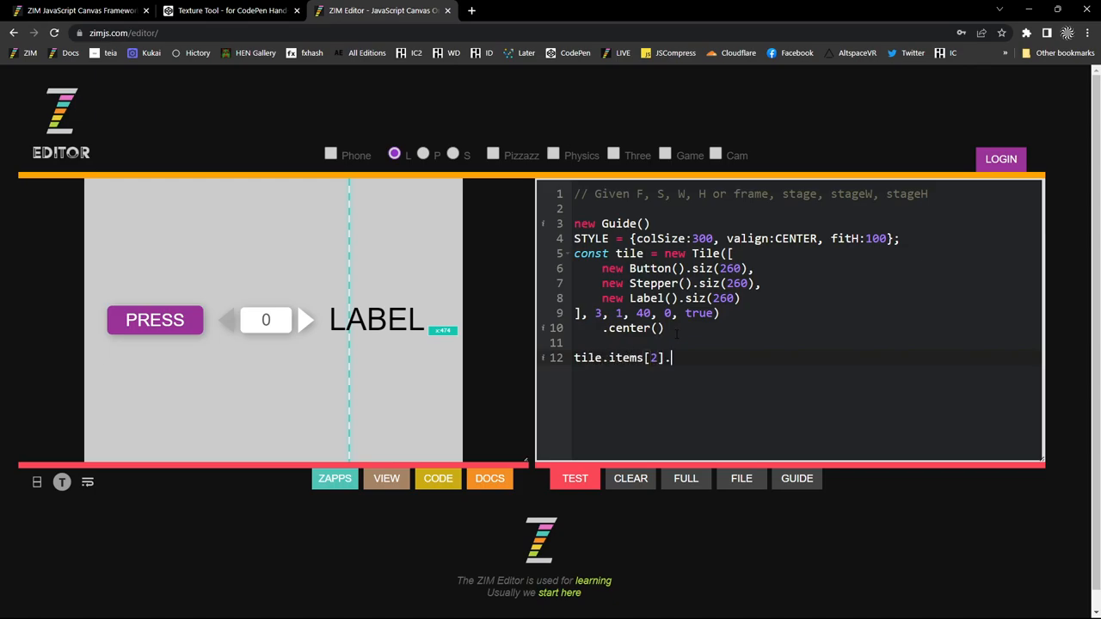
pyautogui.write('sca(')
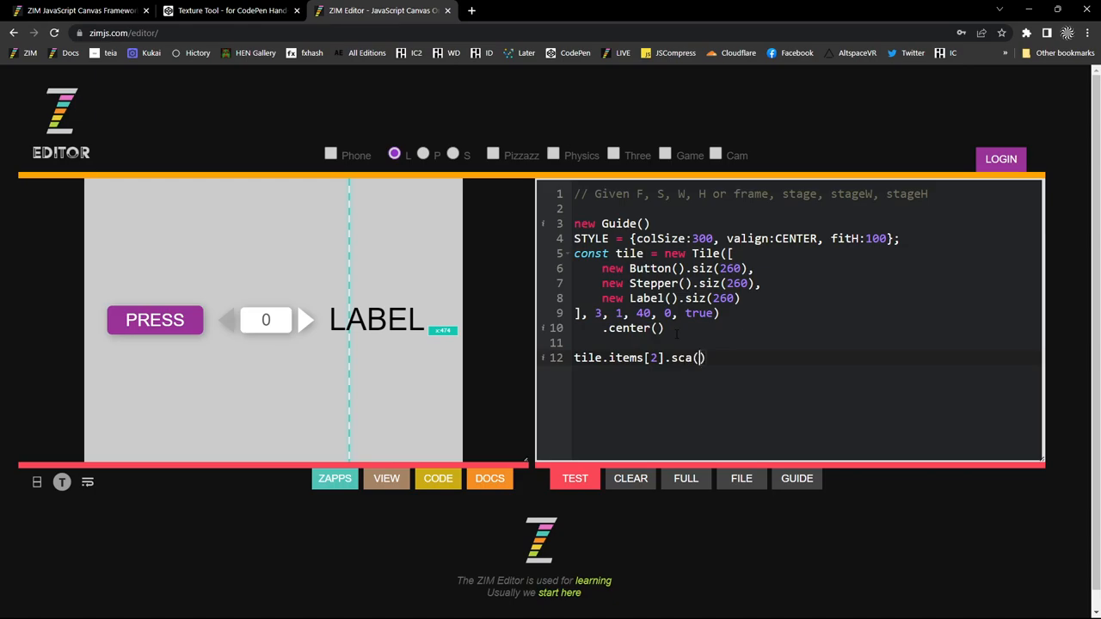
pyautogui.write('.')
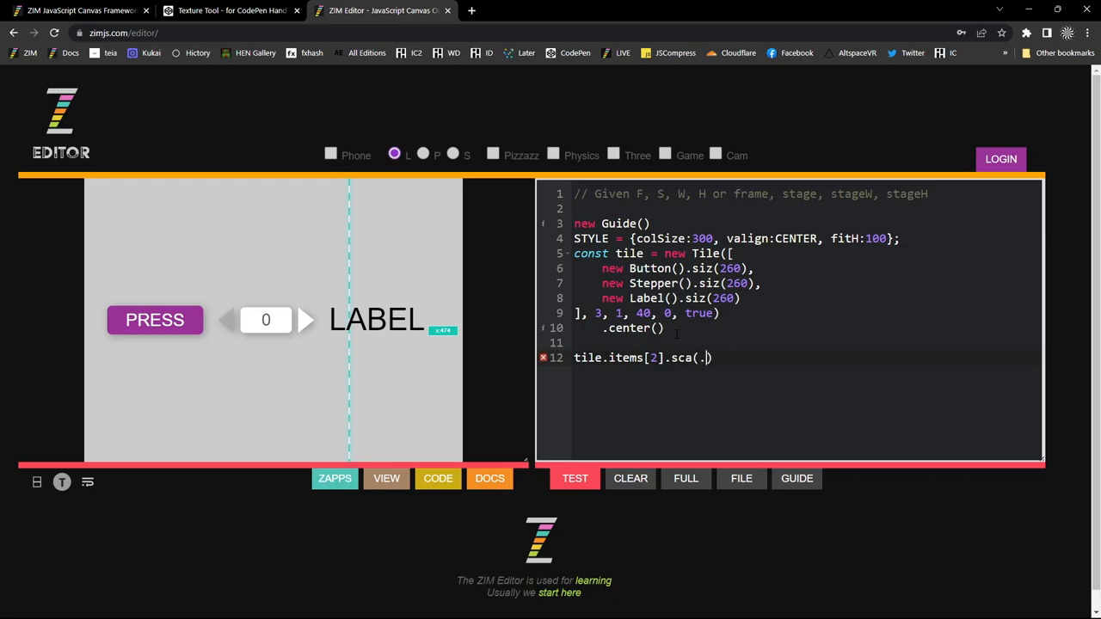
pyautogui.write('1')
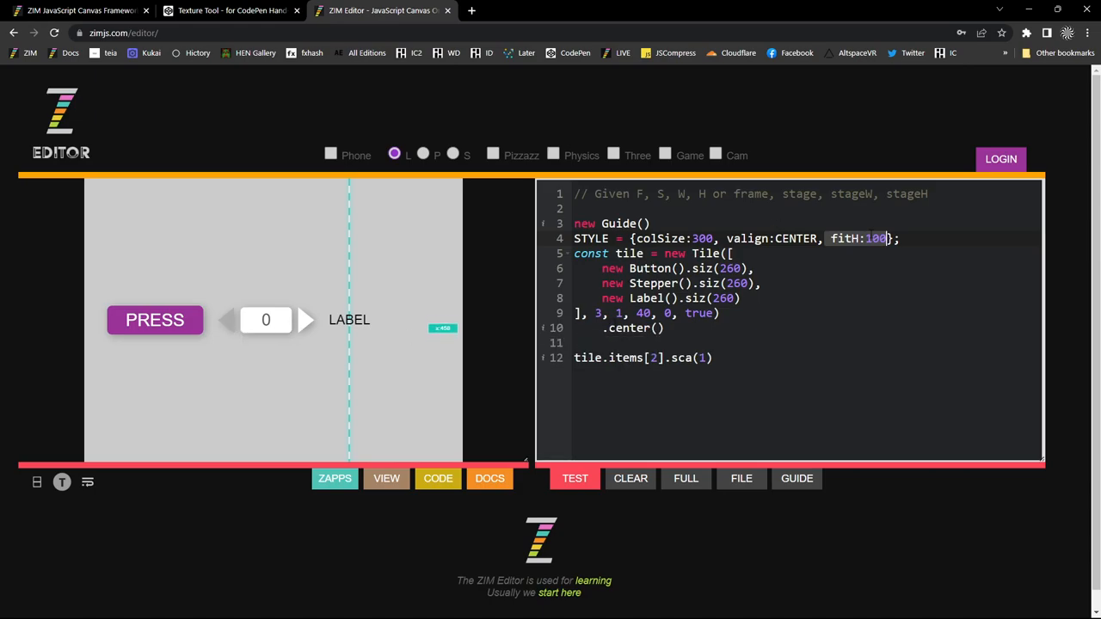
# - Add rowSize:200 to STYLE and change each siz call to siz(260, 200)
pyautogui.click(743, 267)
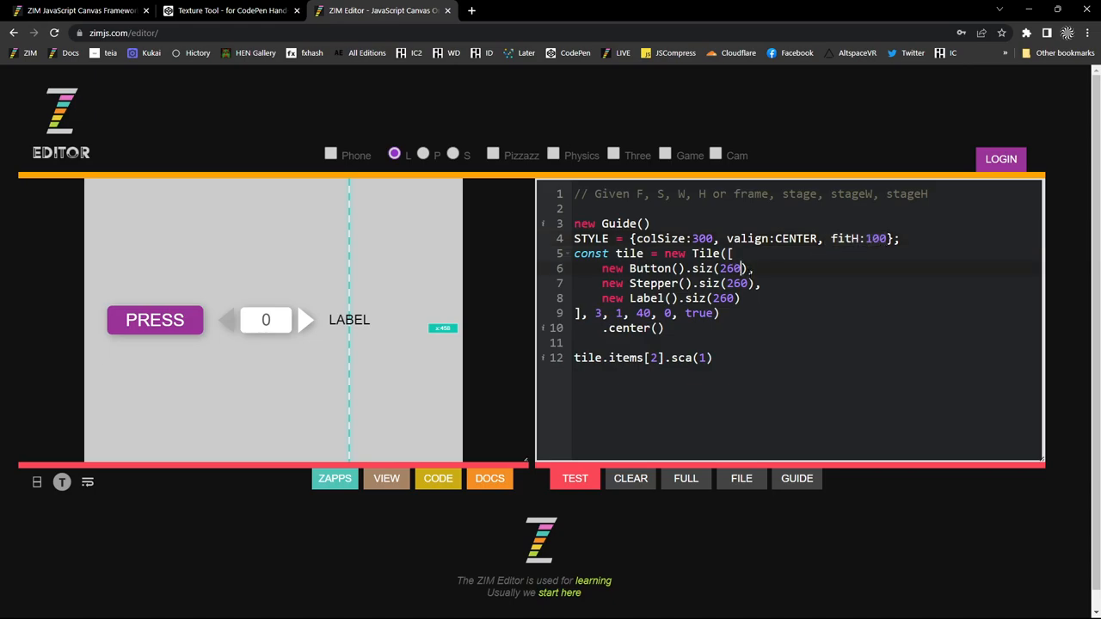
pyautogui.write('c')
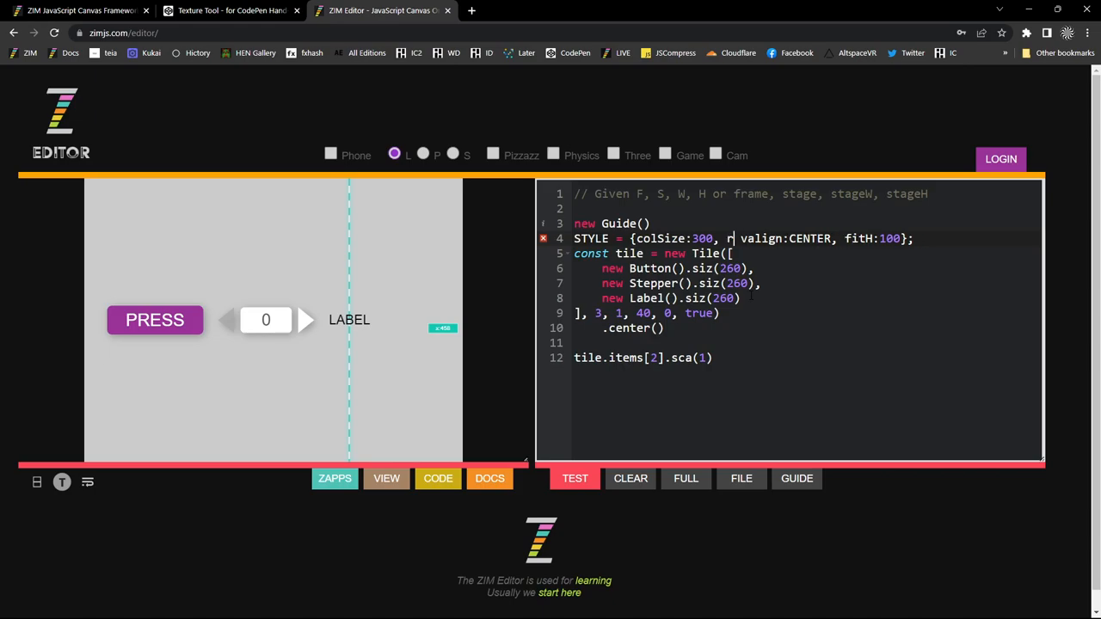
pyautogui.write('owSize:')
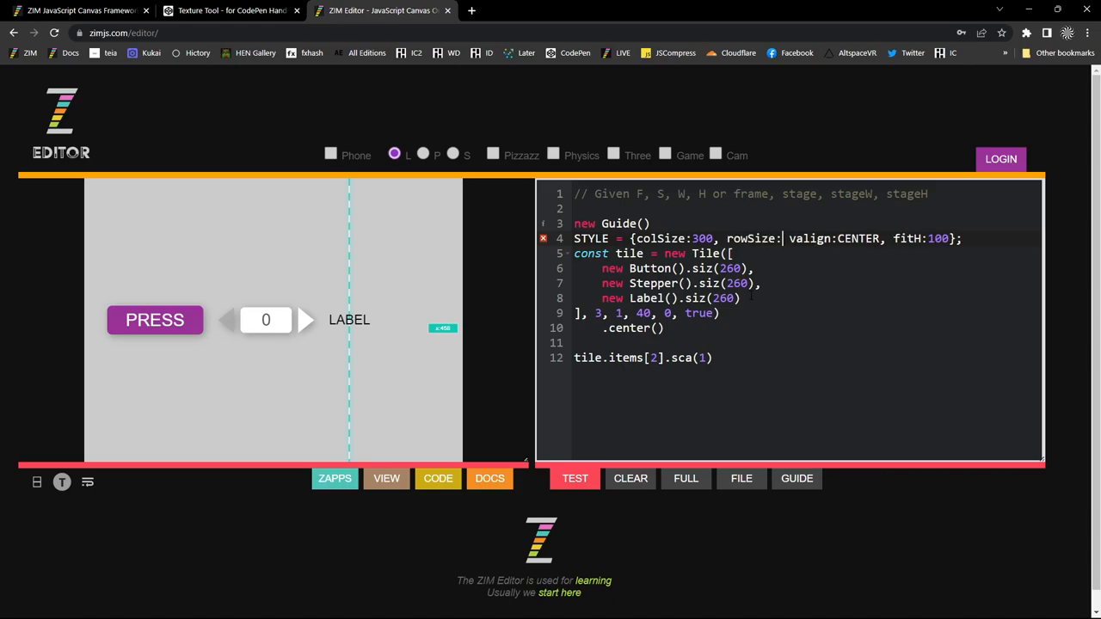
pyautogui.write('100')
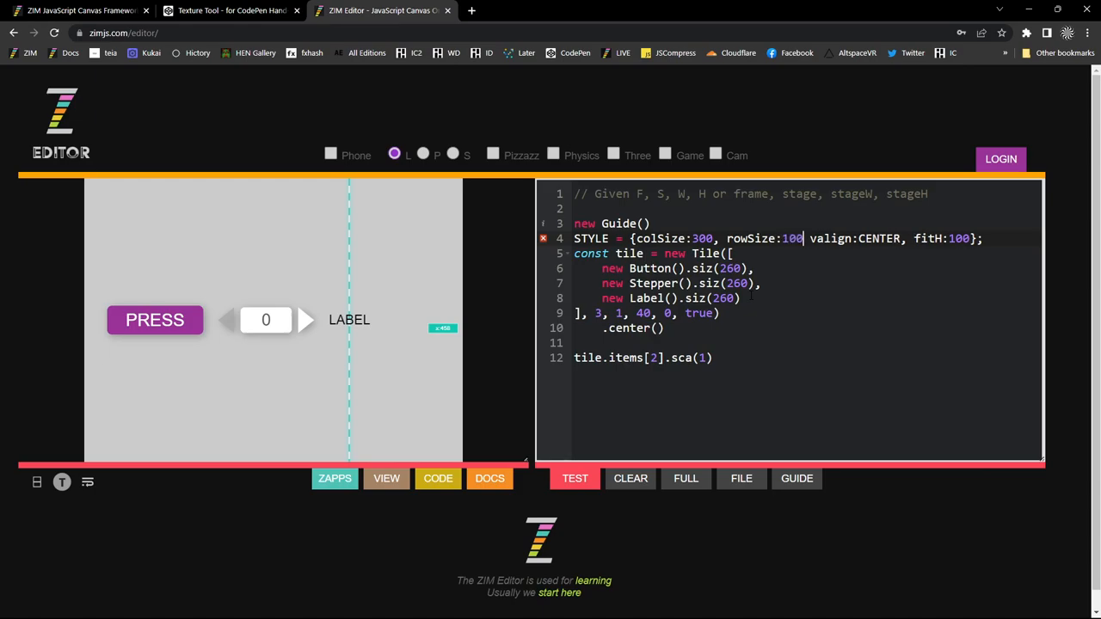
pyautogui.write('200,')
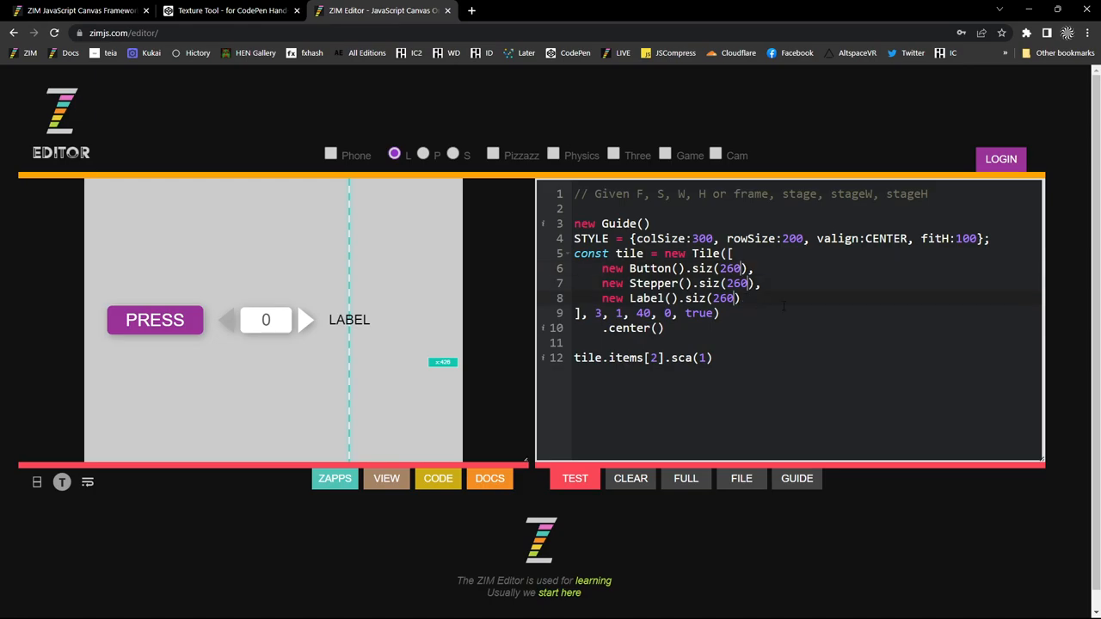
pyautogui.write(', 200')
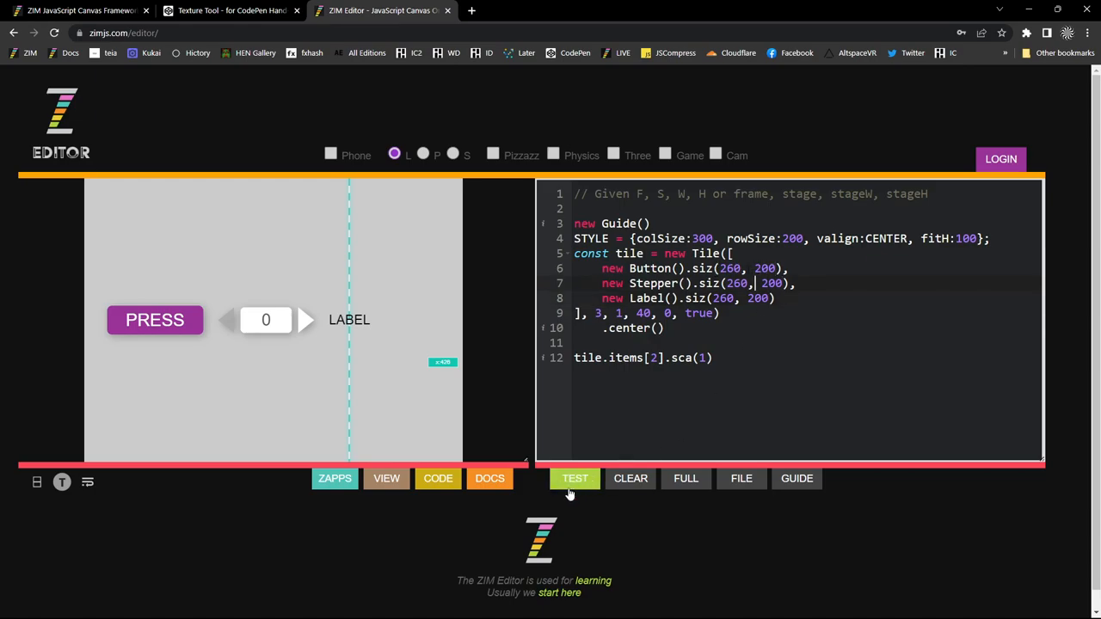
# - Rerun the code and click the 200-tall PRESS button in the preview
pyautogui.click(575, 479)
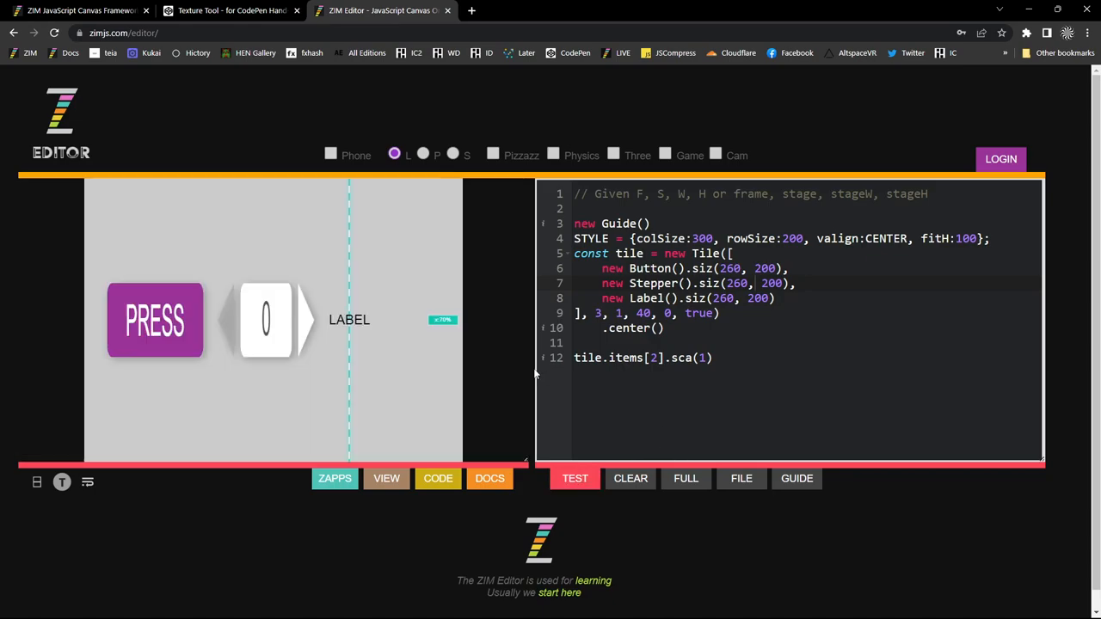
pyautogui.click(154, 320)
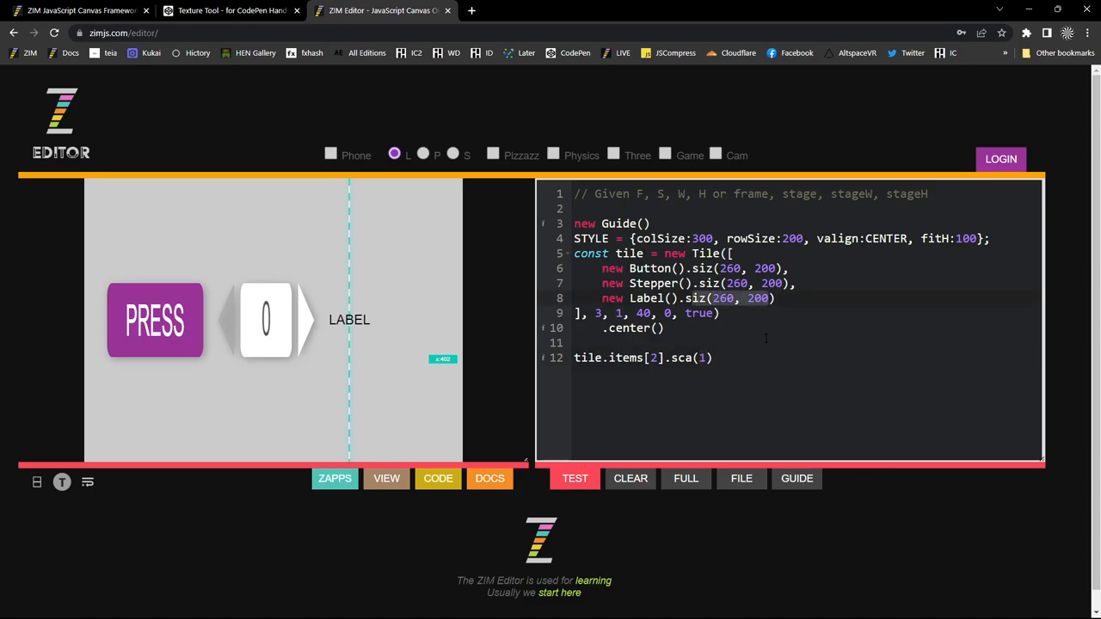
pyautogui.click(155, 320)
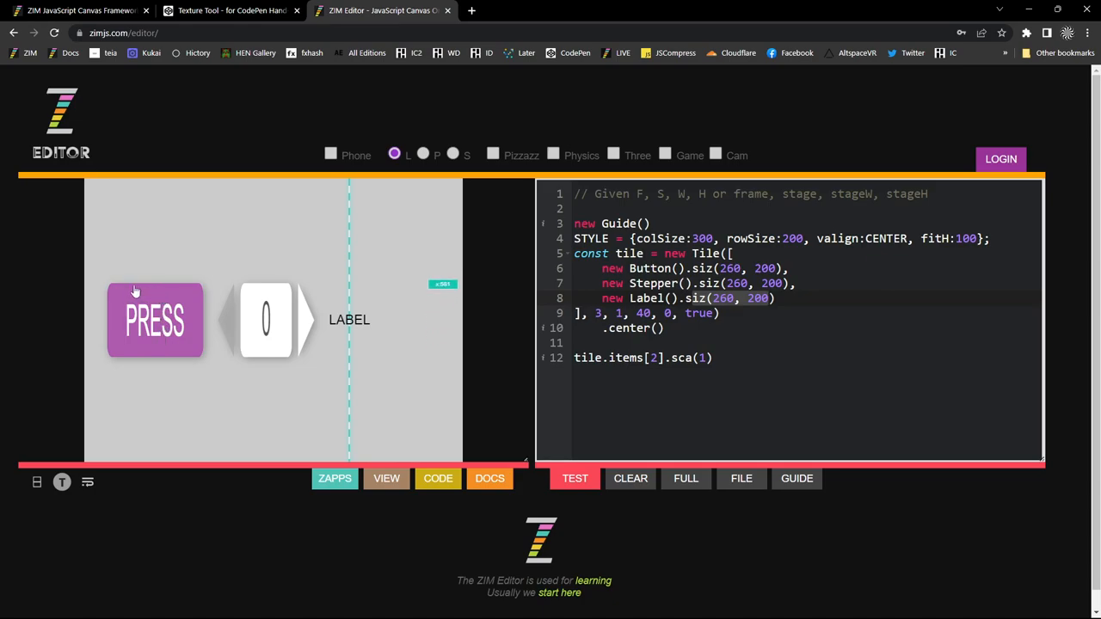
pyautogui.moveTo(187, 290)
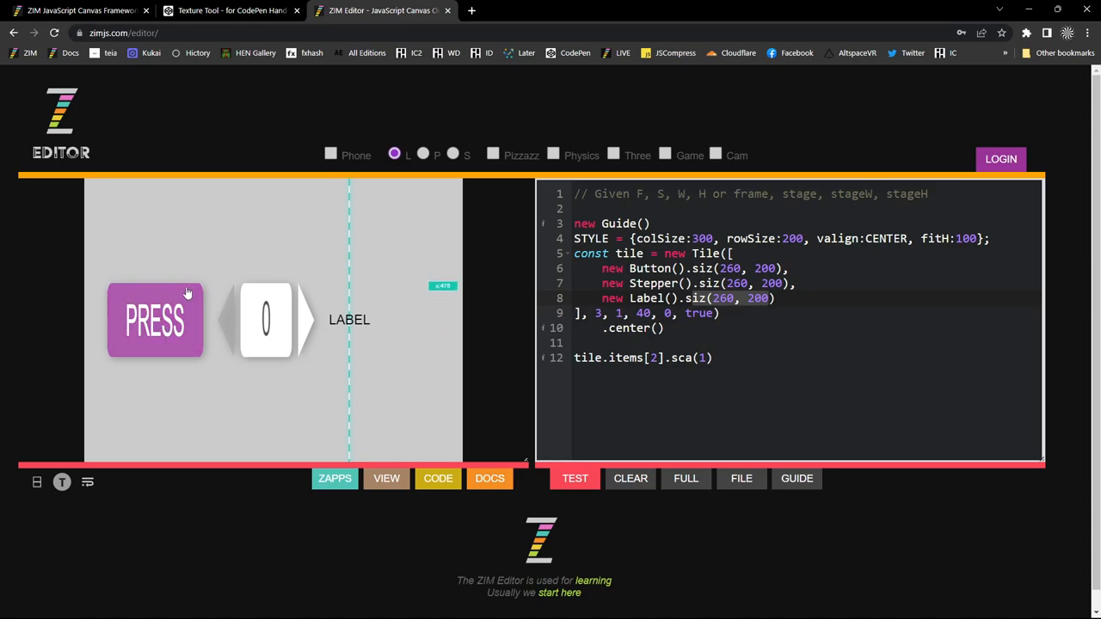
pyautogui.click(155, 320)
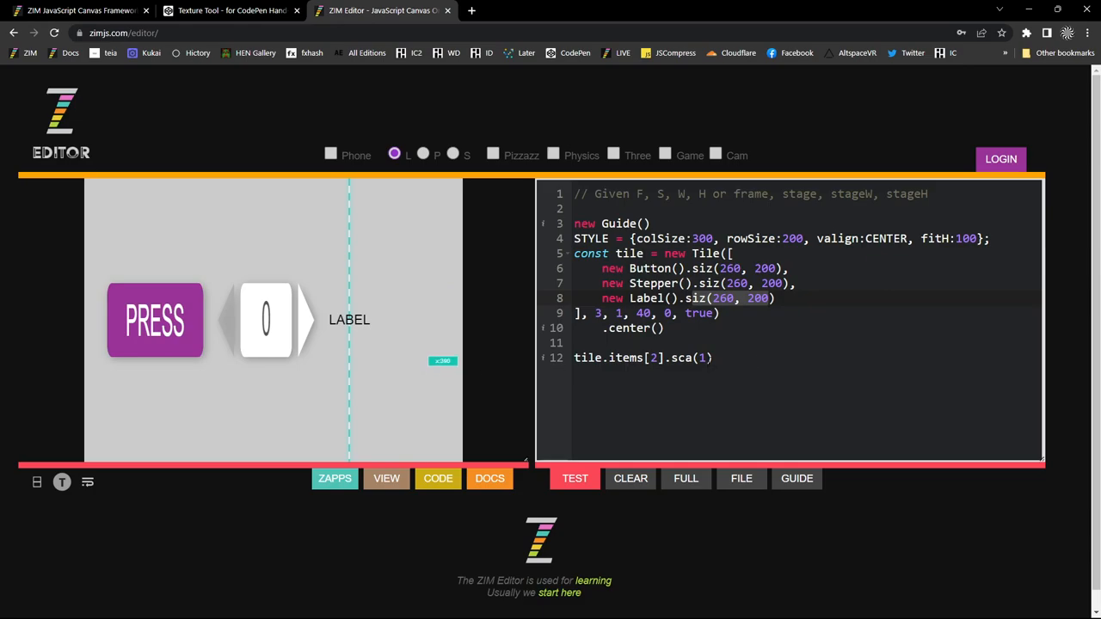